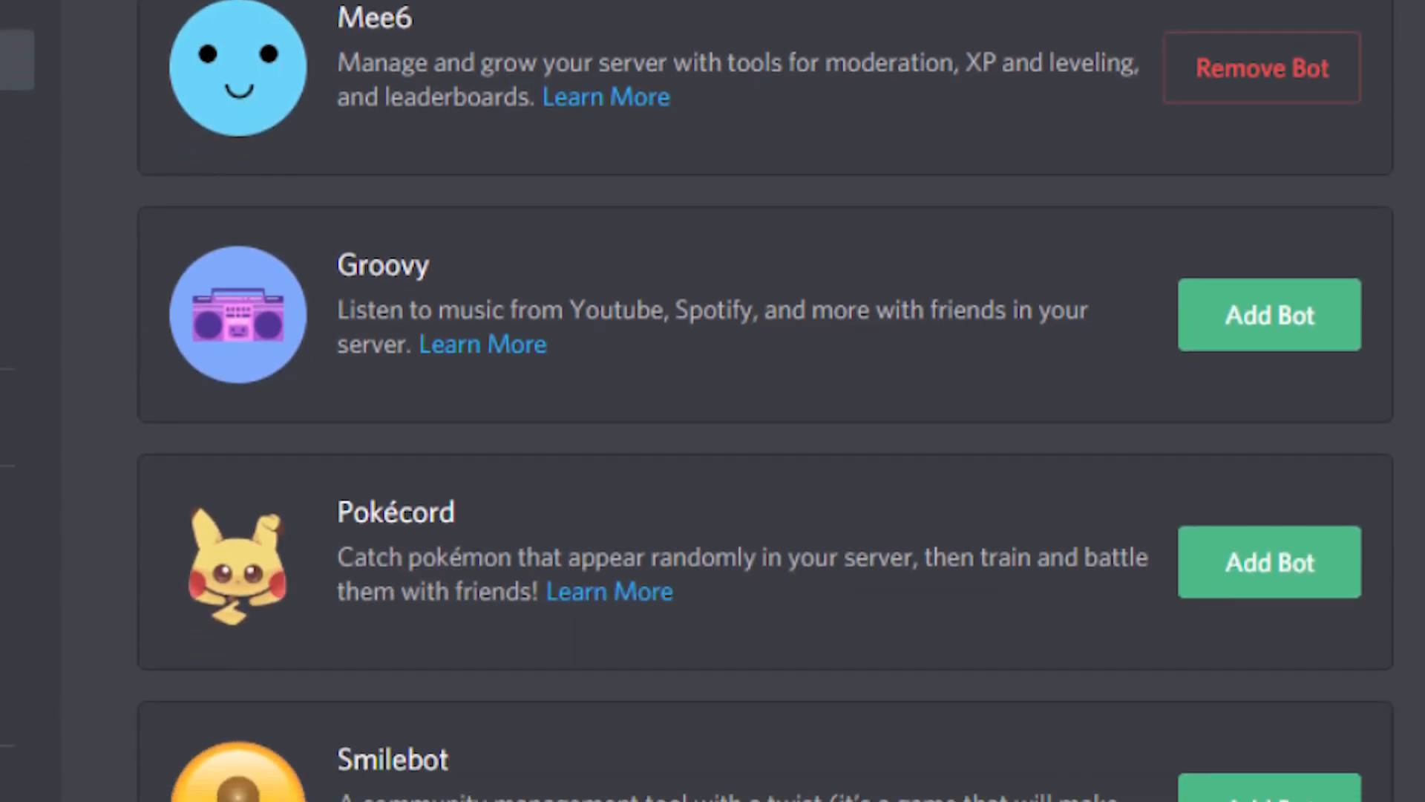
- Send 'hello' in the Discord chat to demo the bot's reply
scroll("down", 3)
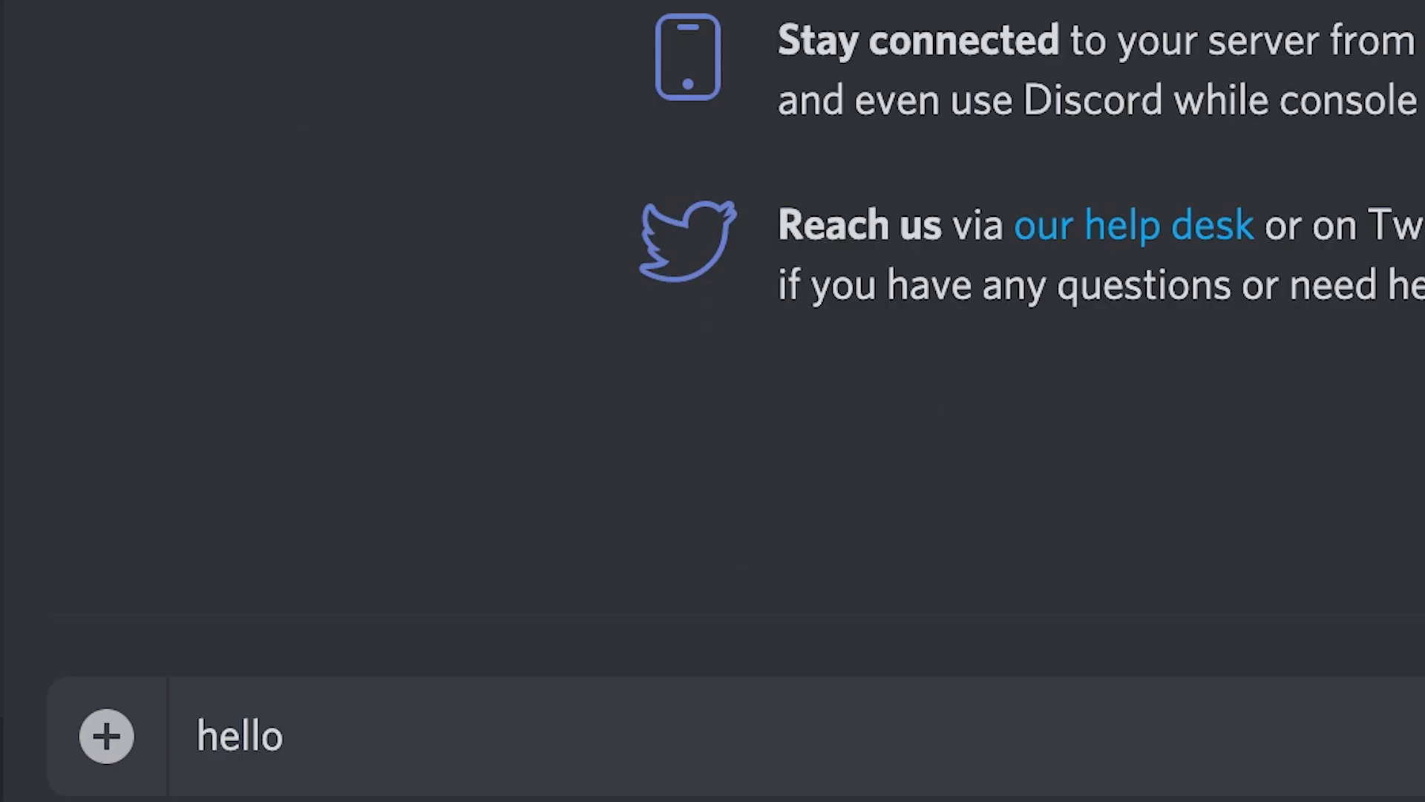
key("Enter")
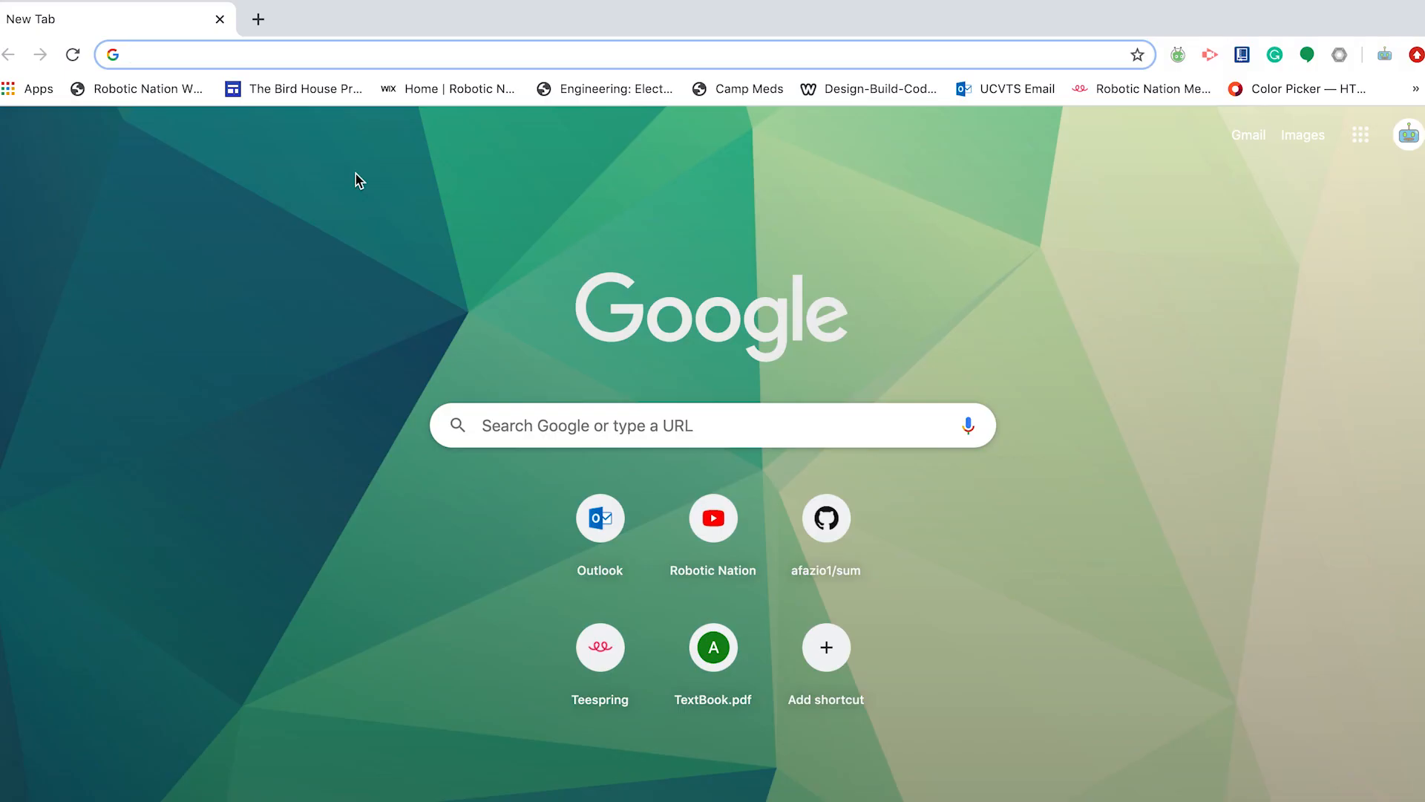
- Go to discordapp.com and enter the Developer Portal from the Developers menu
type("discordapp.com")
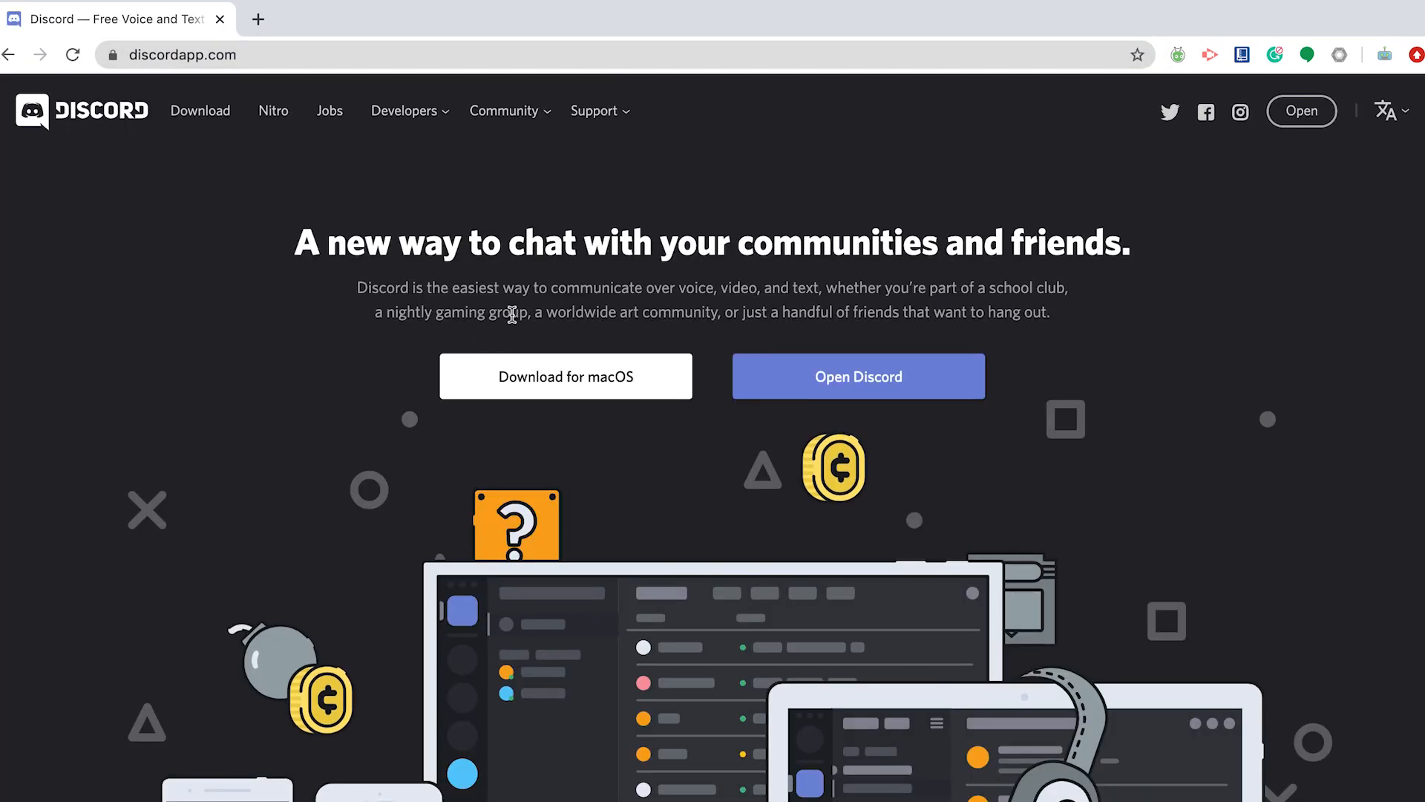
mouse_move(655, 241)
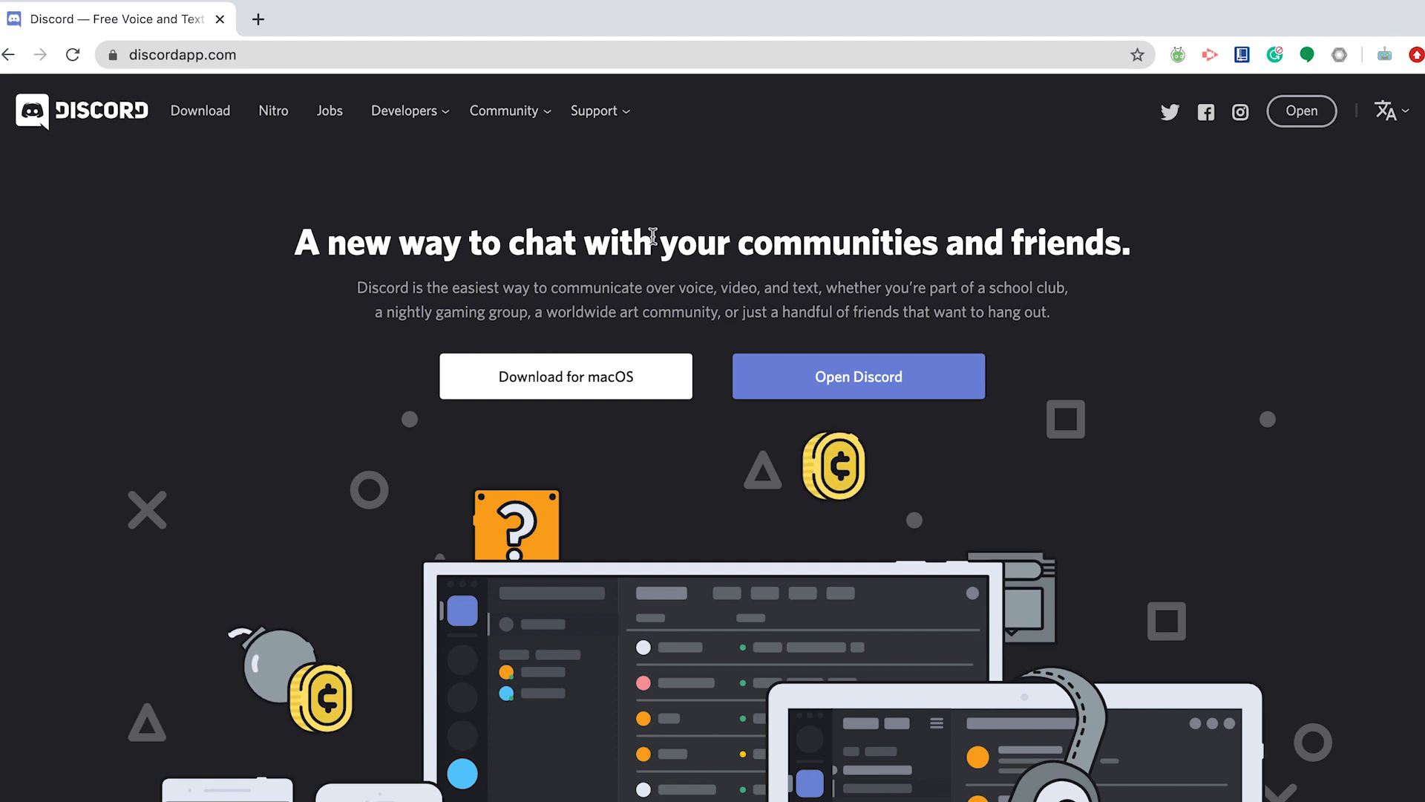
mouse_move(329, 317)
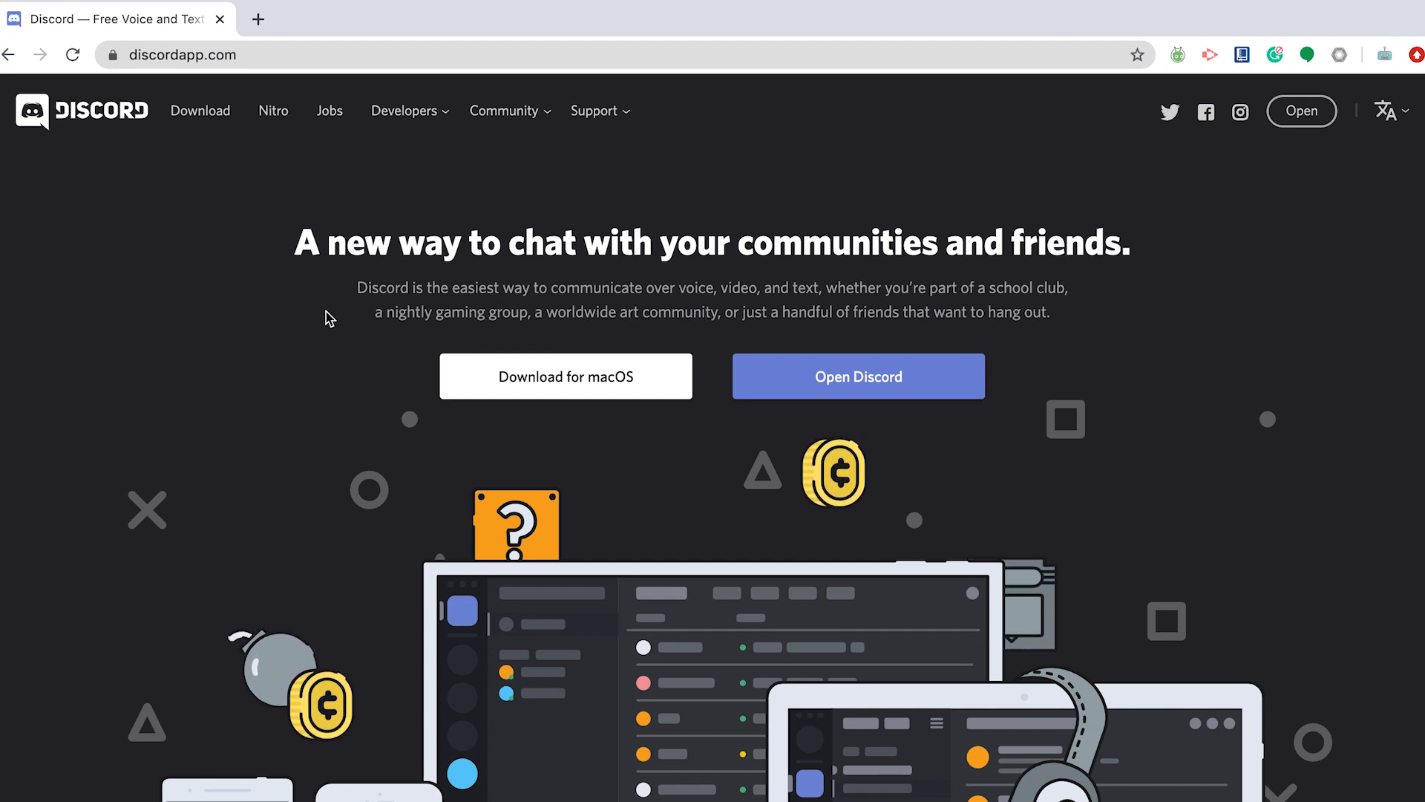
left_click(404, 111)
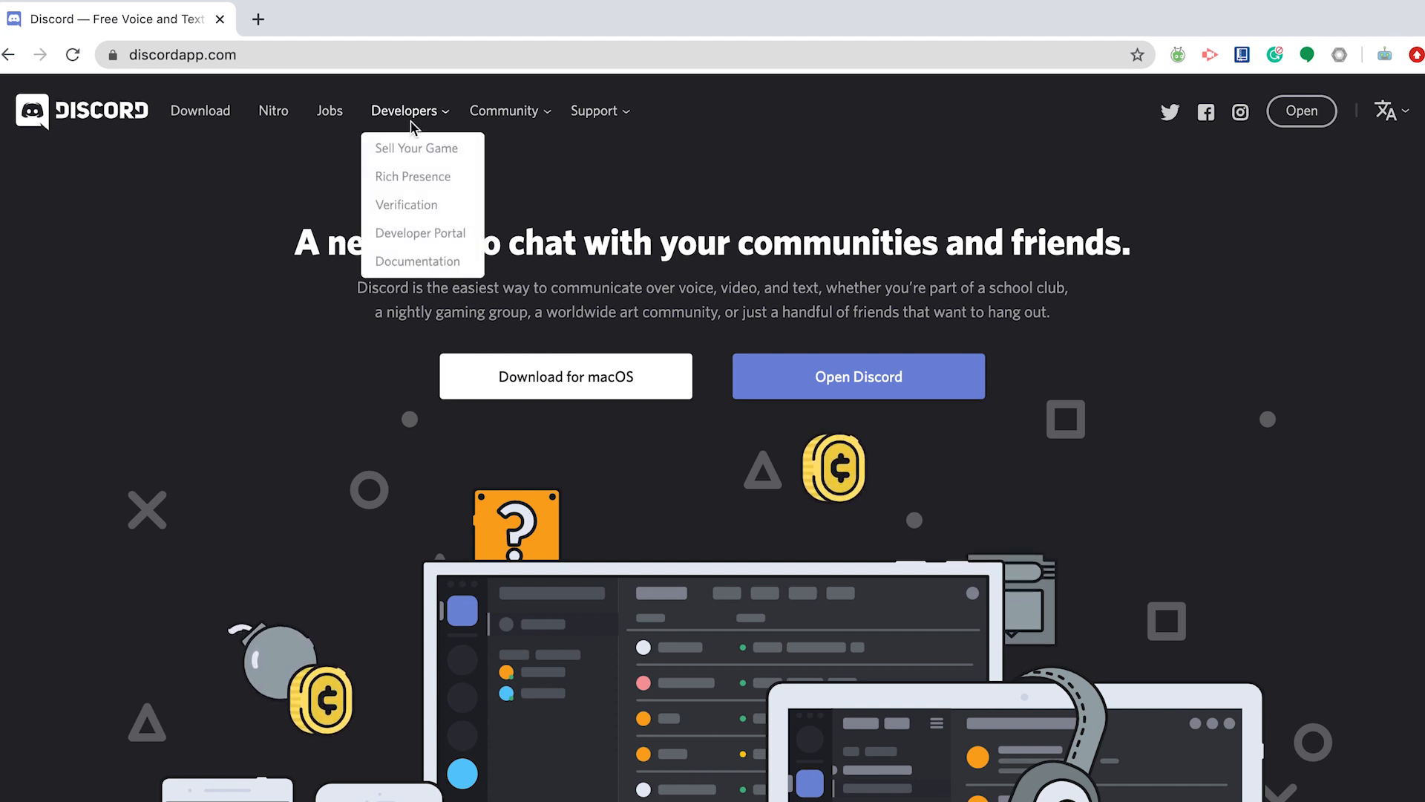
left_click(420, 233)
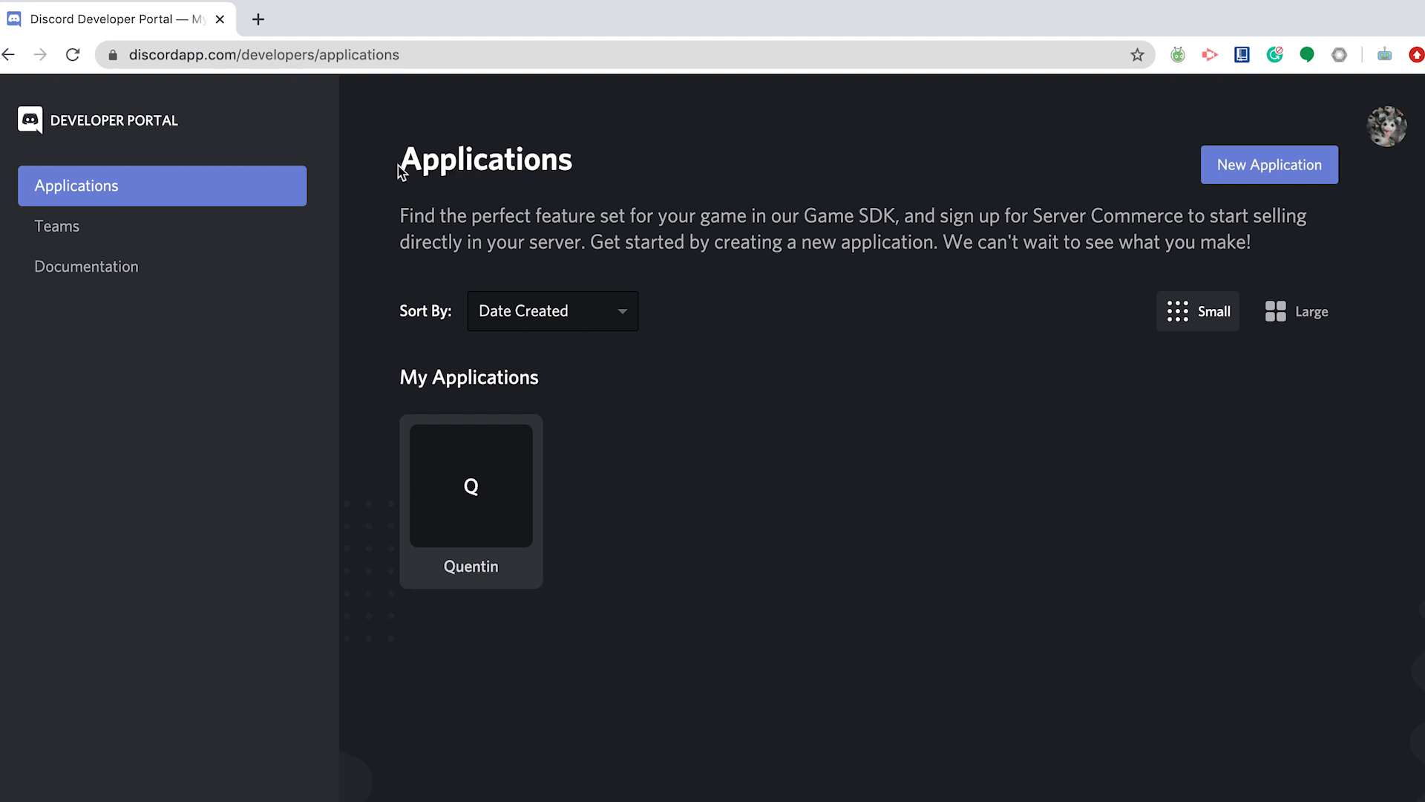
mouse_move(583, 157)
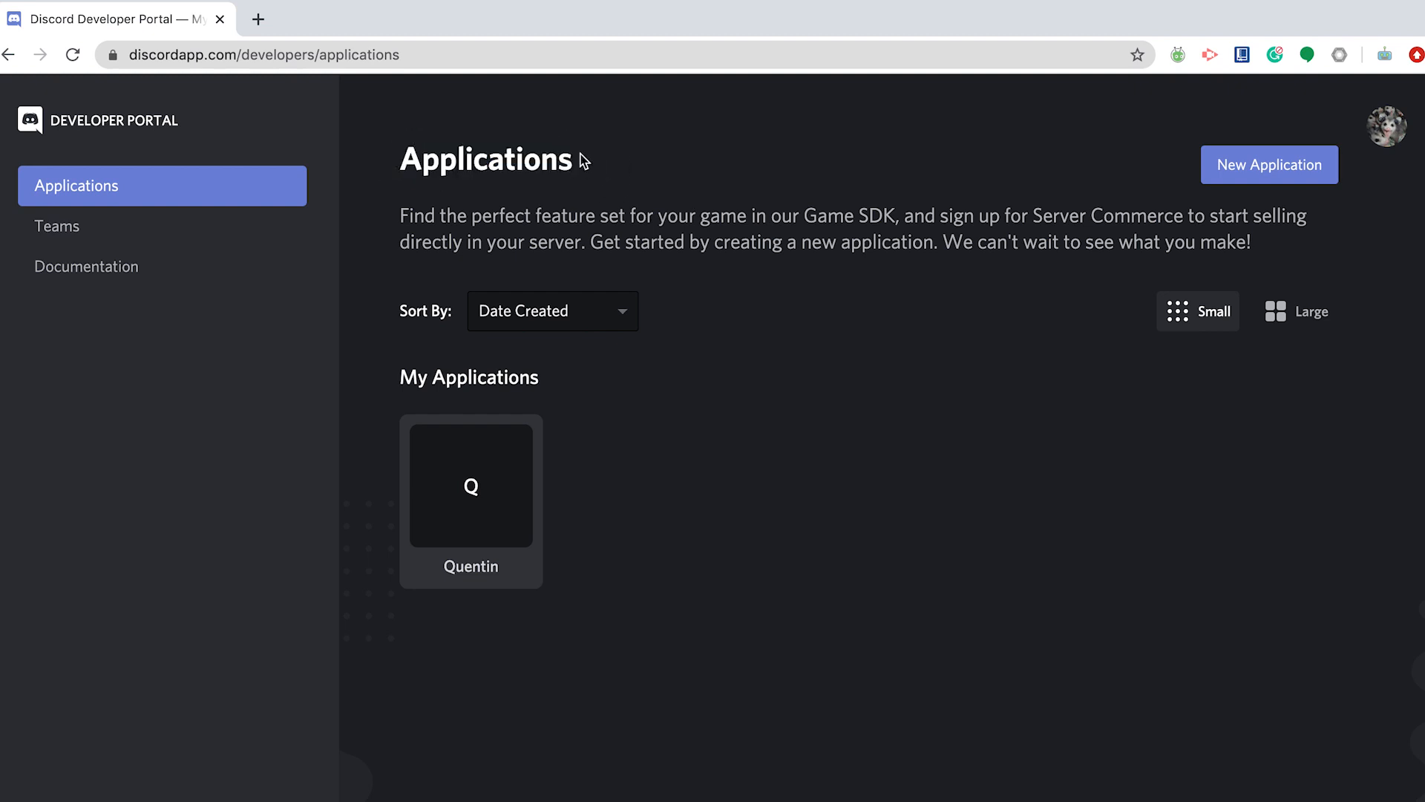
mouse_move(1252, 168)
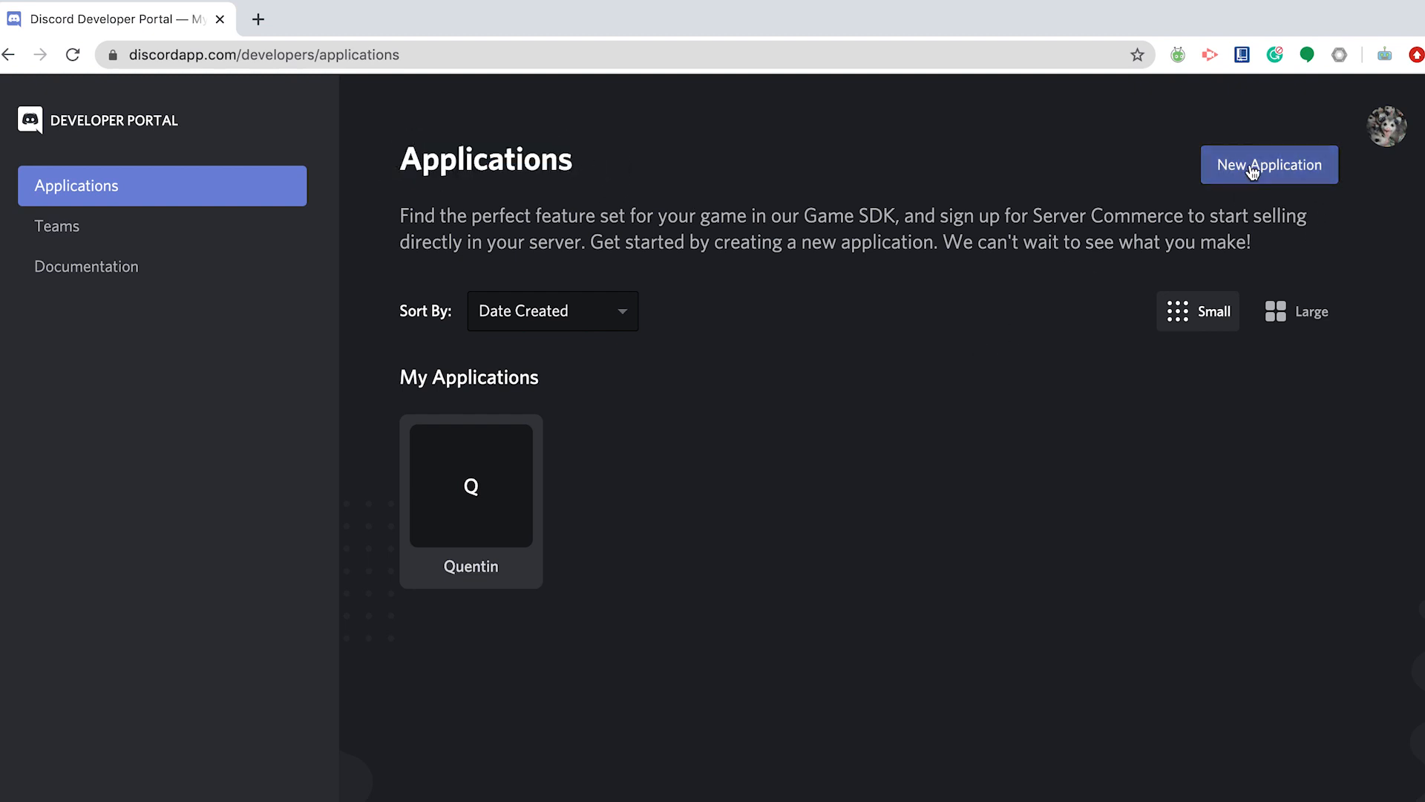
- Create a new application named tutorial-bot
left_click(1269, 165)
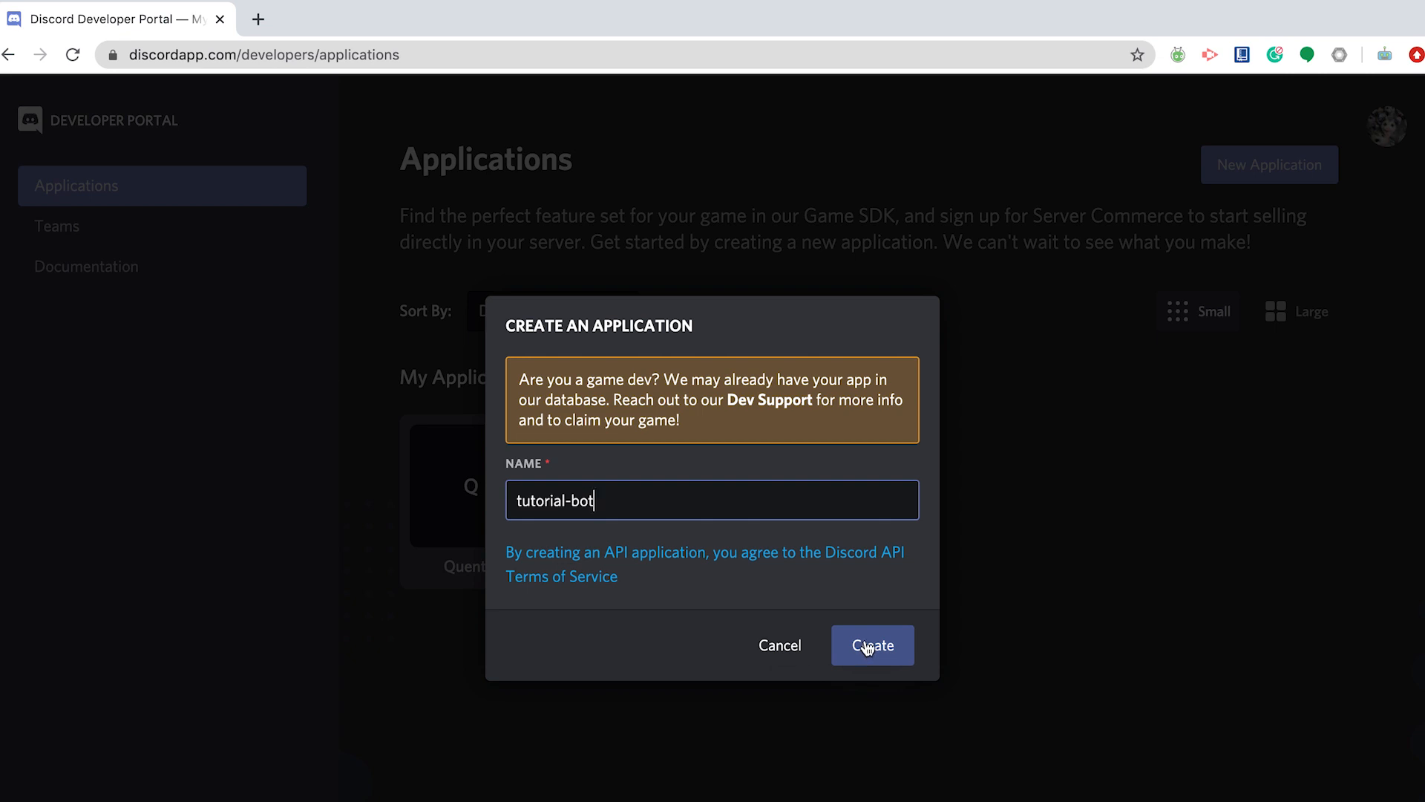
left_click(872, 645)
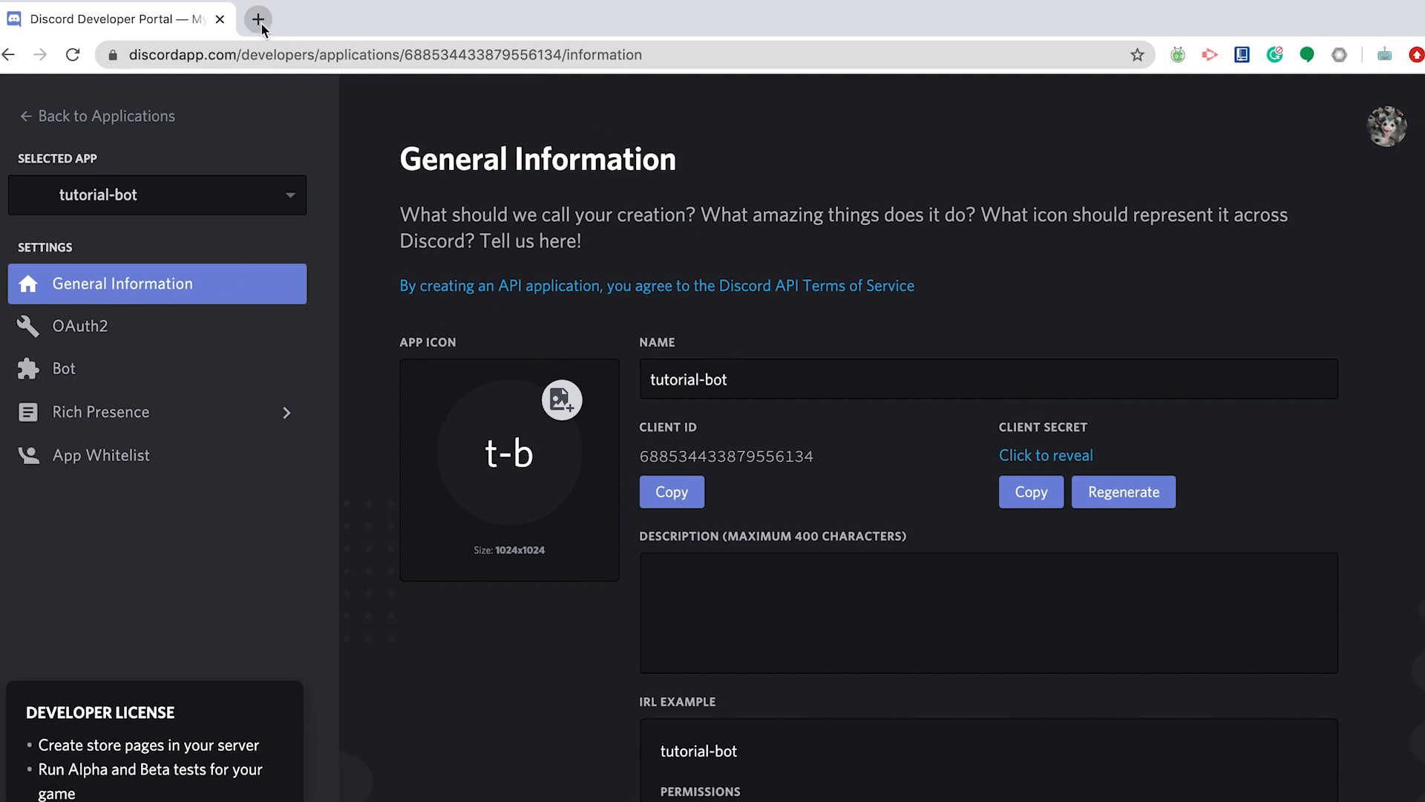
- In a new tab, go to discordapp.com and launch the Discord web app
left_click(257, 20)
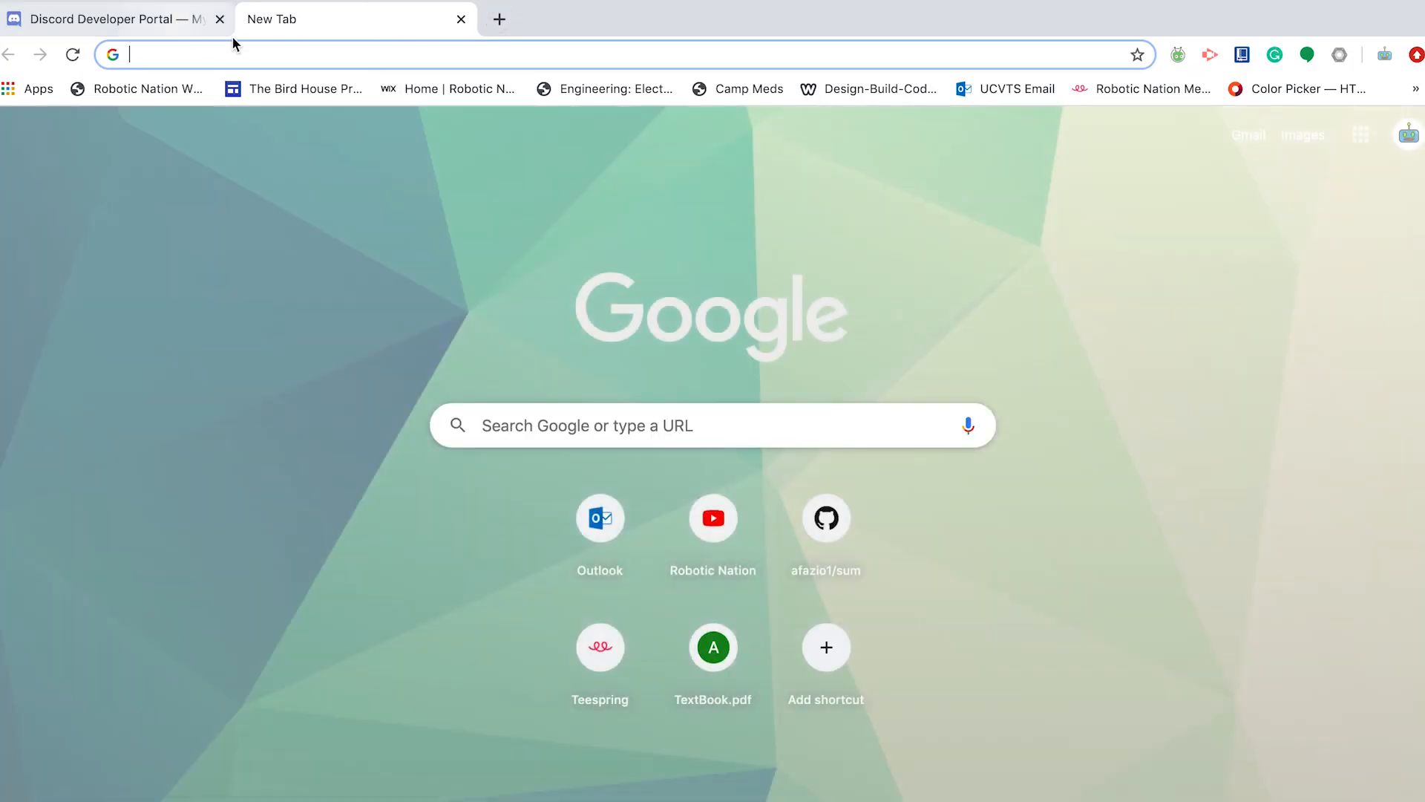
type("dicordapp.com")
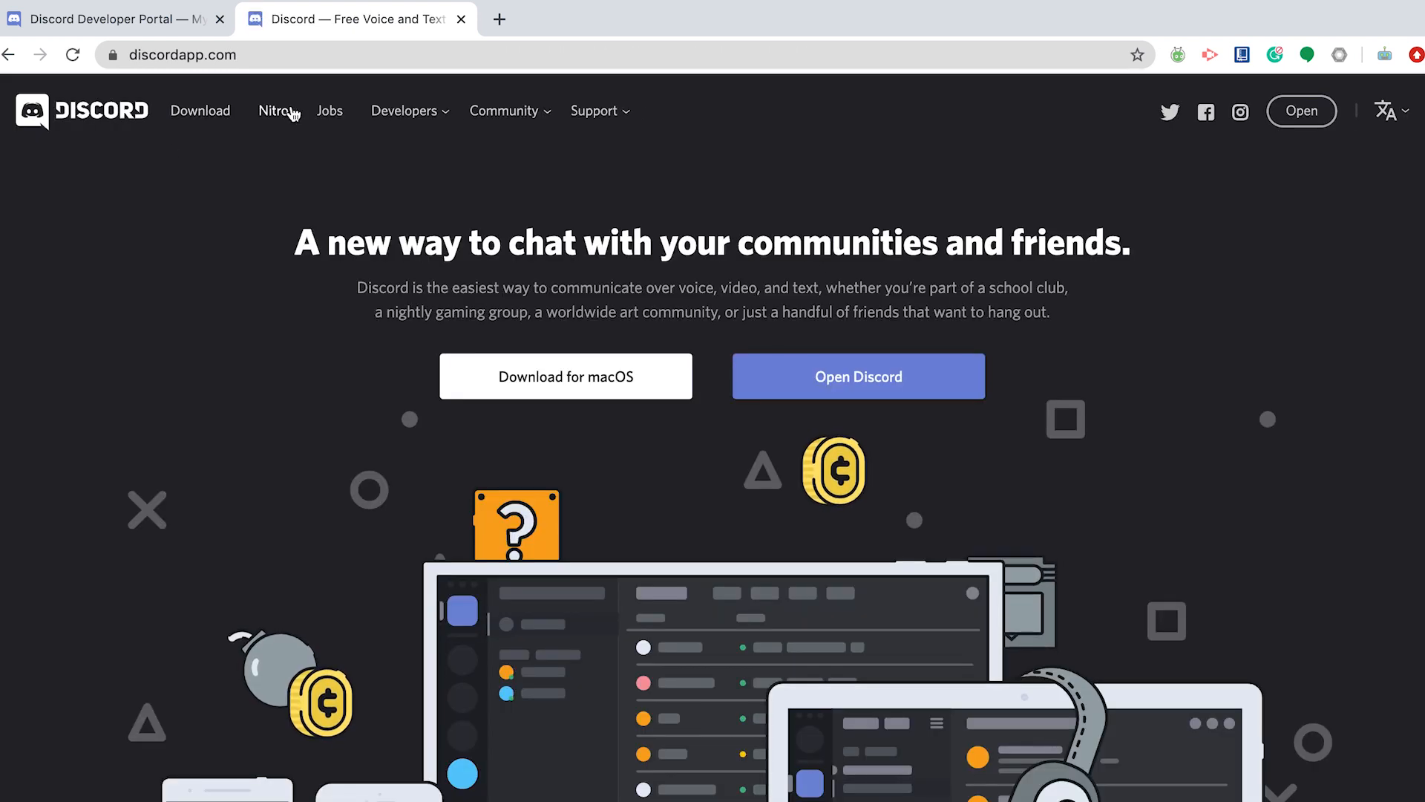
left_click(859, 376)
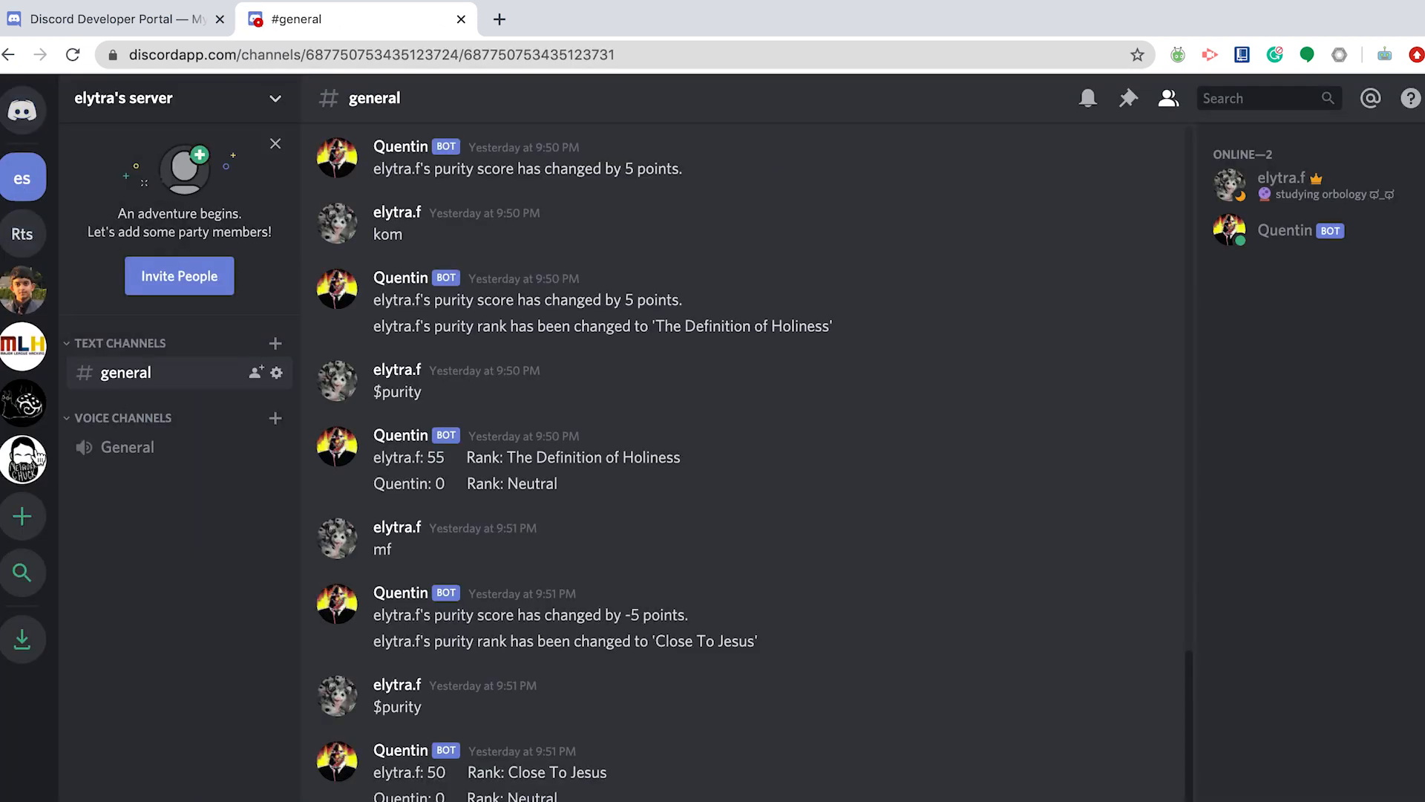
mouse_move(23, 515)
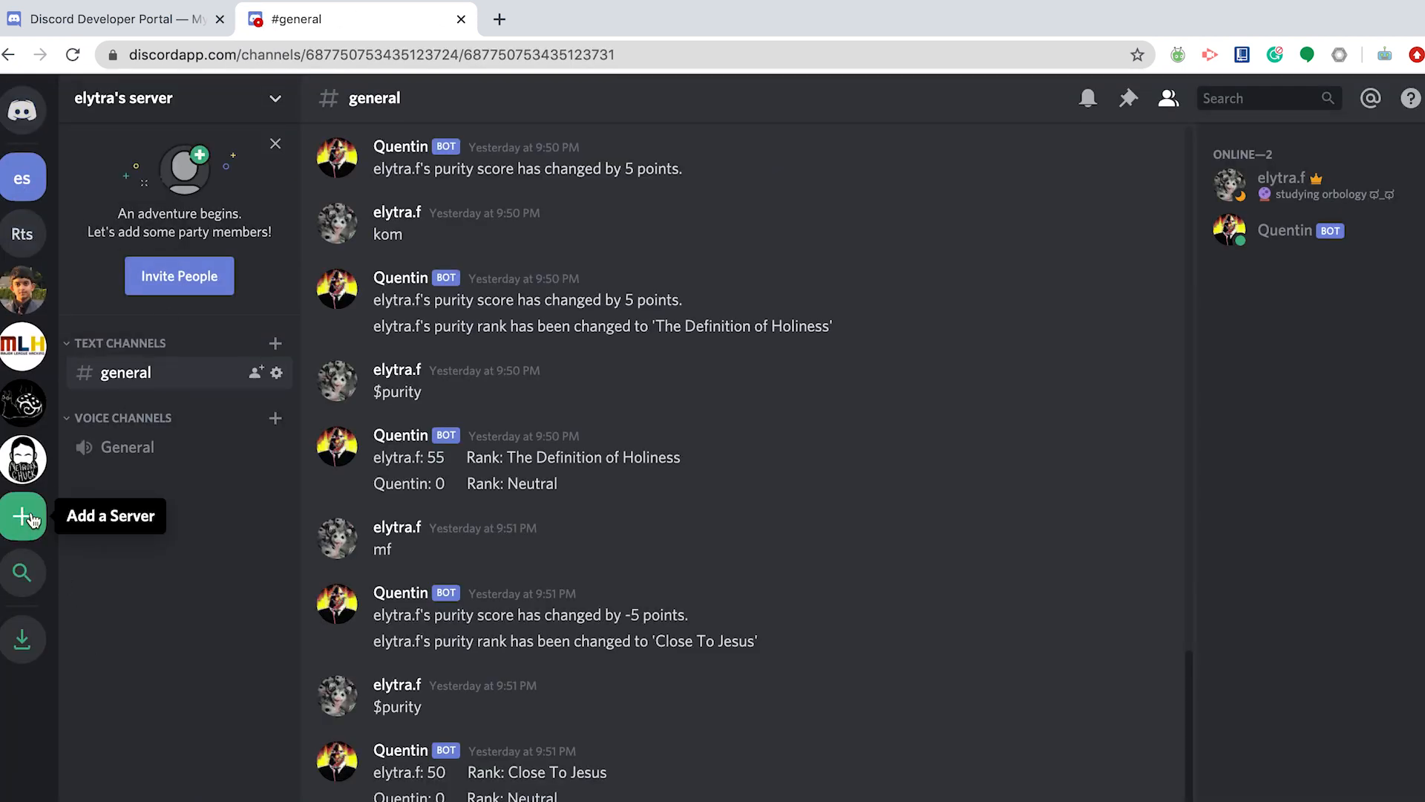
- Create a new server named 'tutorial server' and dismiss the invite prompt
left_click(23, 516)
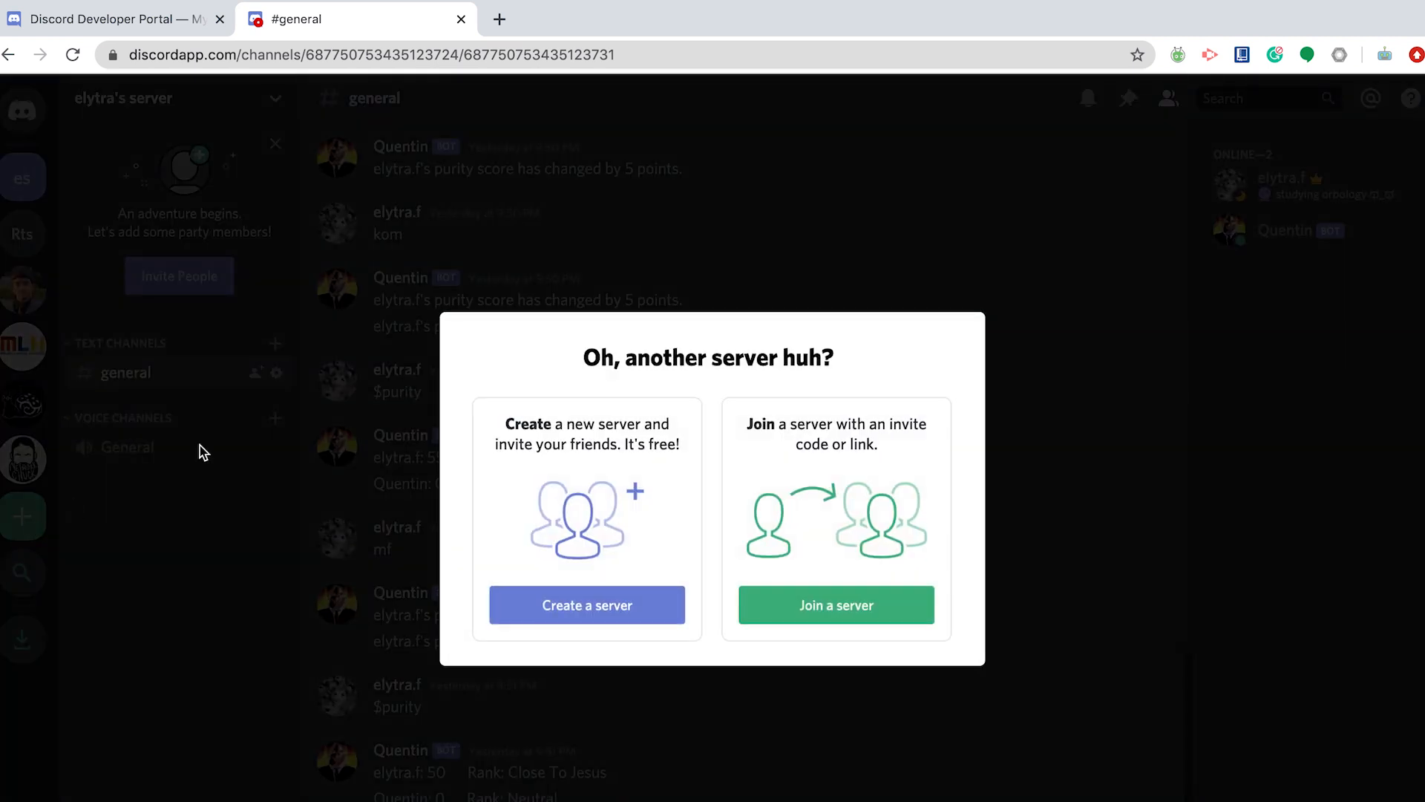
left_click(587, 605)
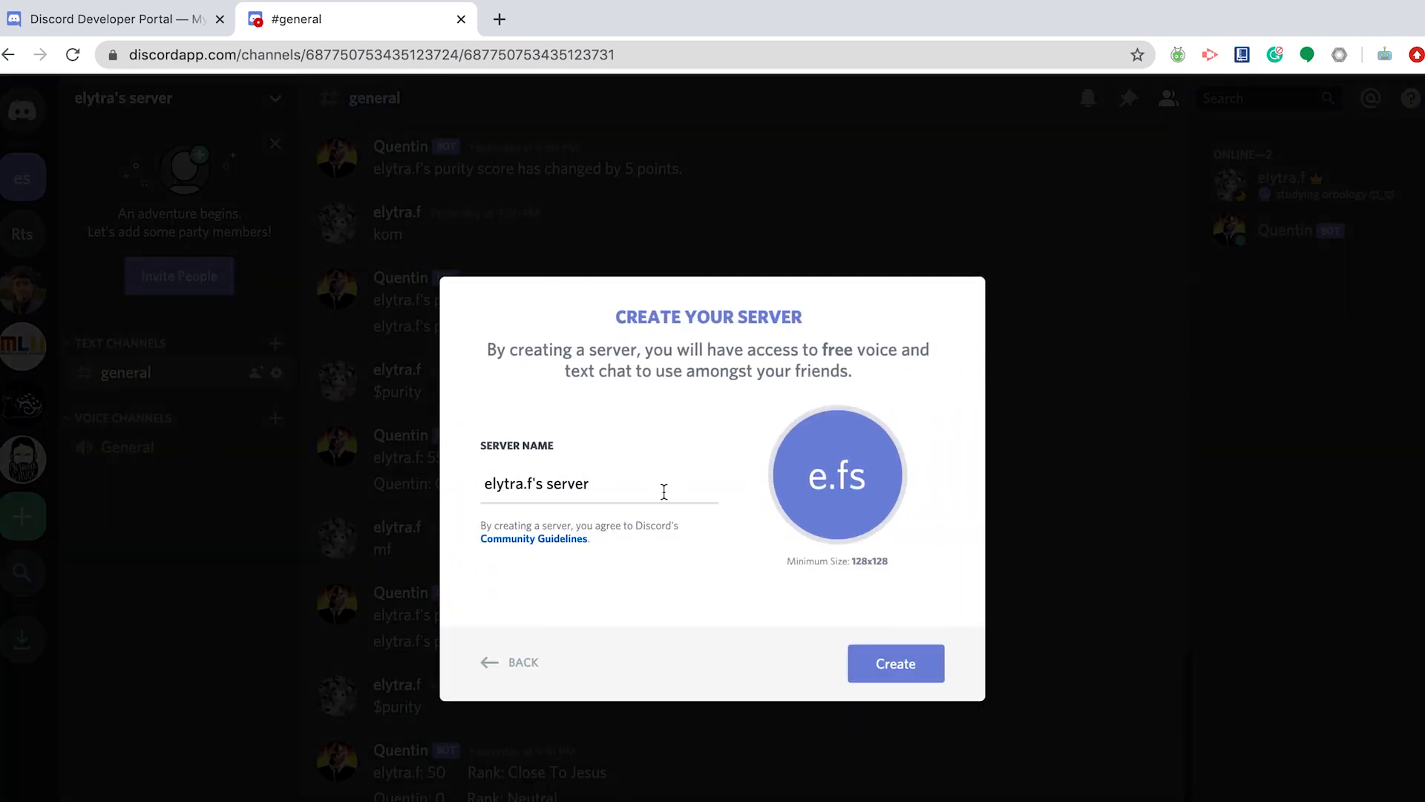
triple_click(537, 484)
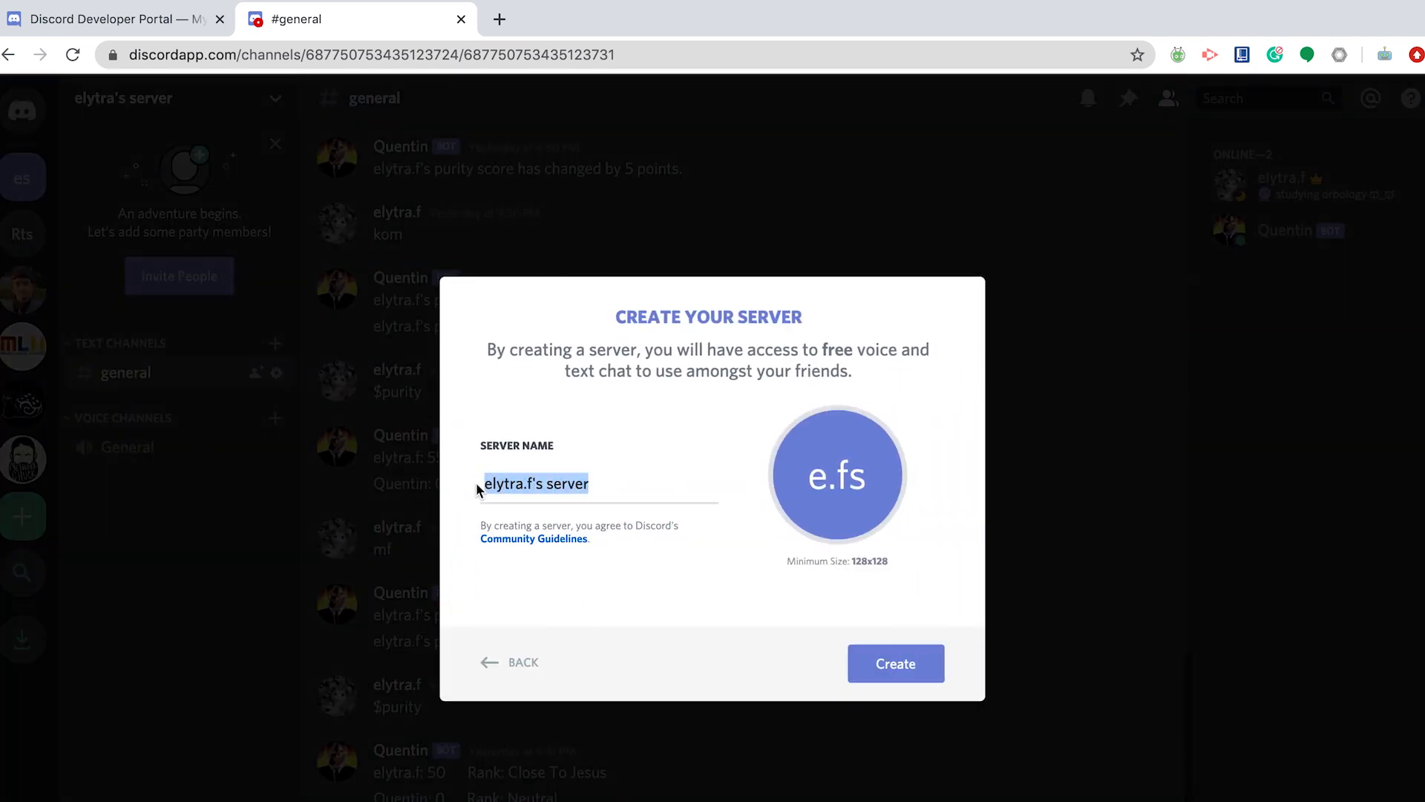
type("test ser")
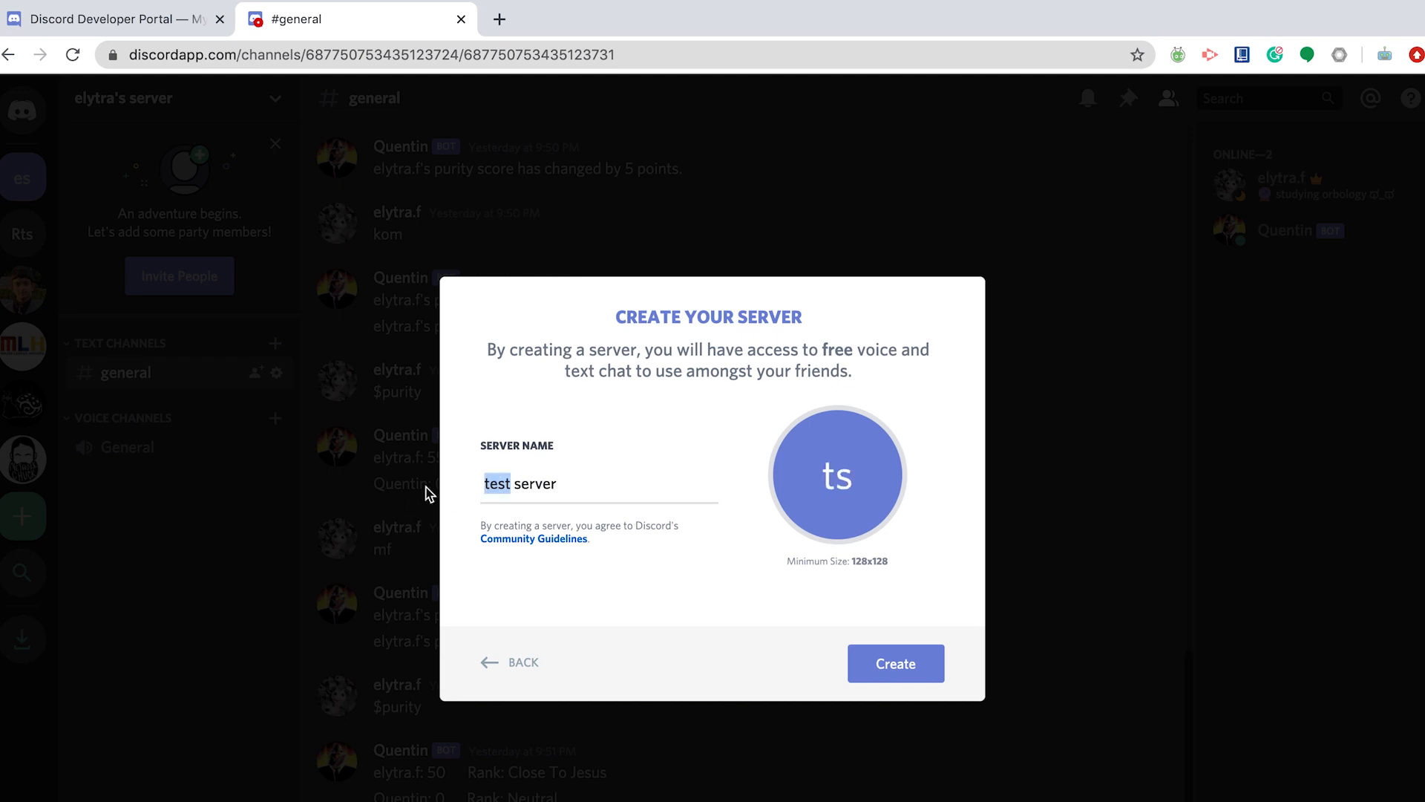
type("tutorial")
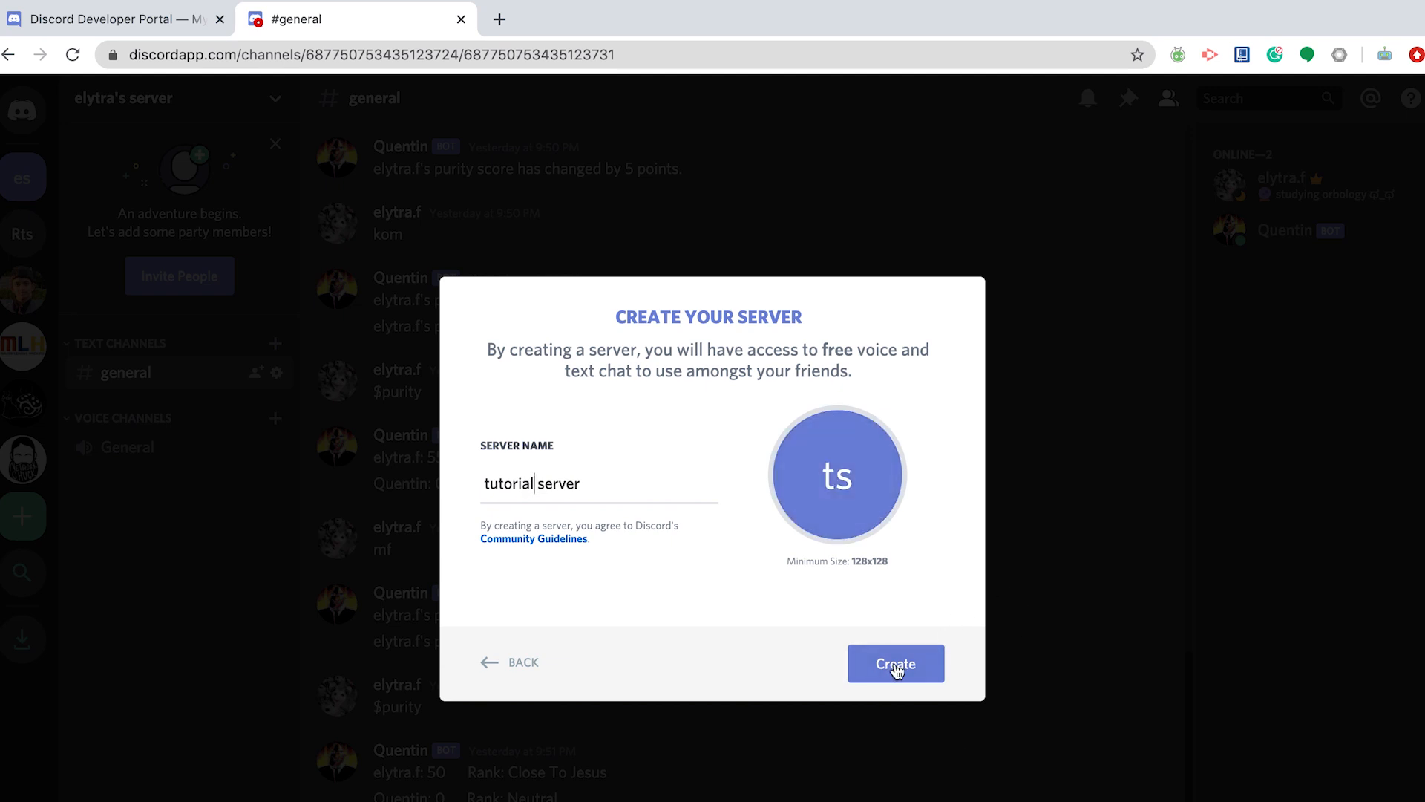
left_click(896, 664)
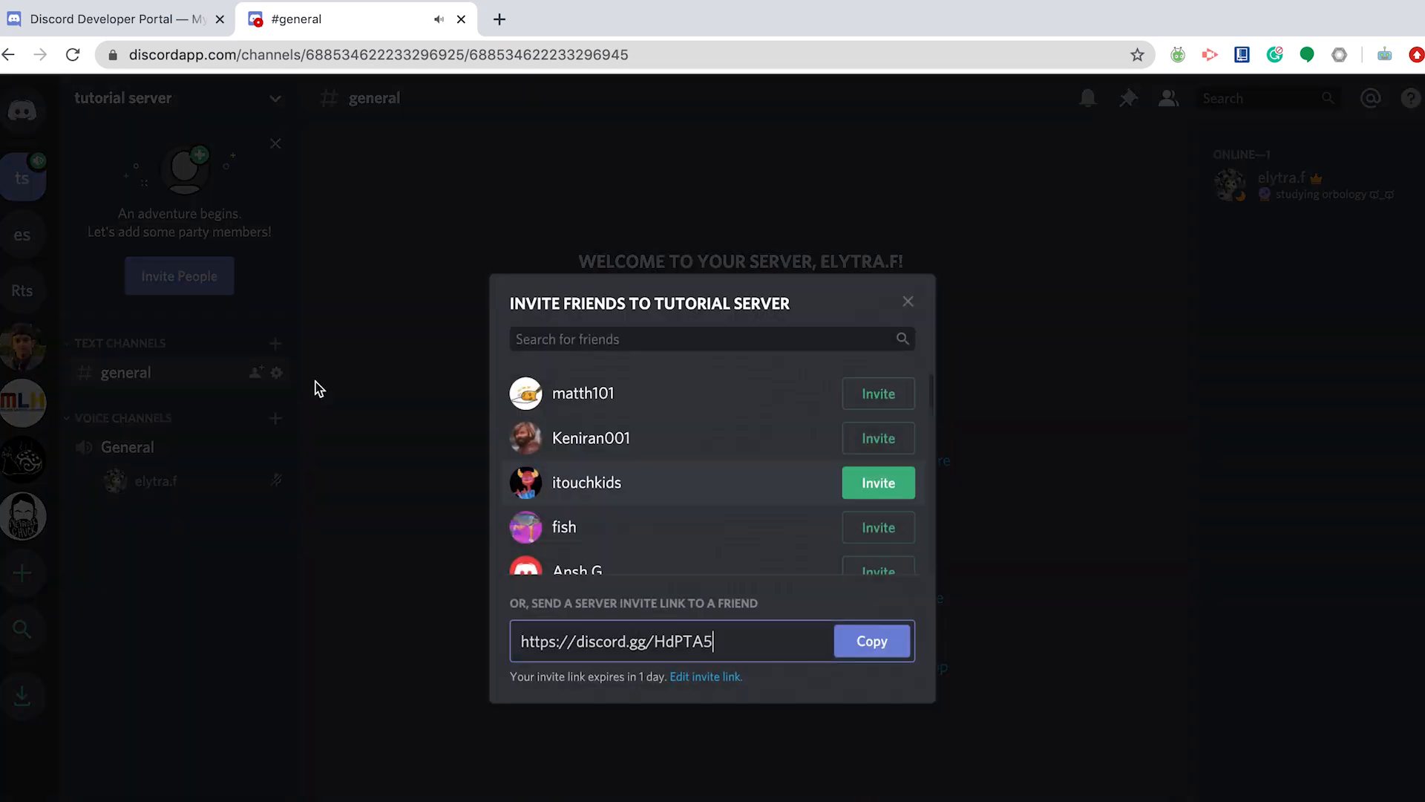
left_click(908, 301)
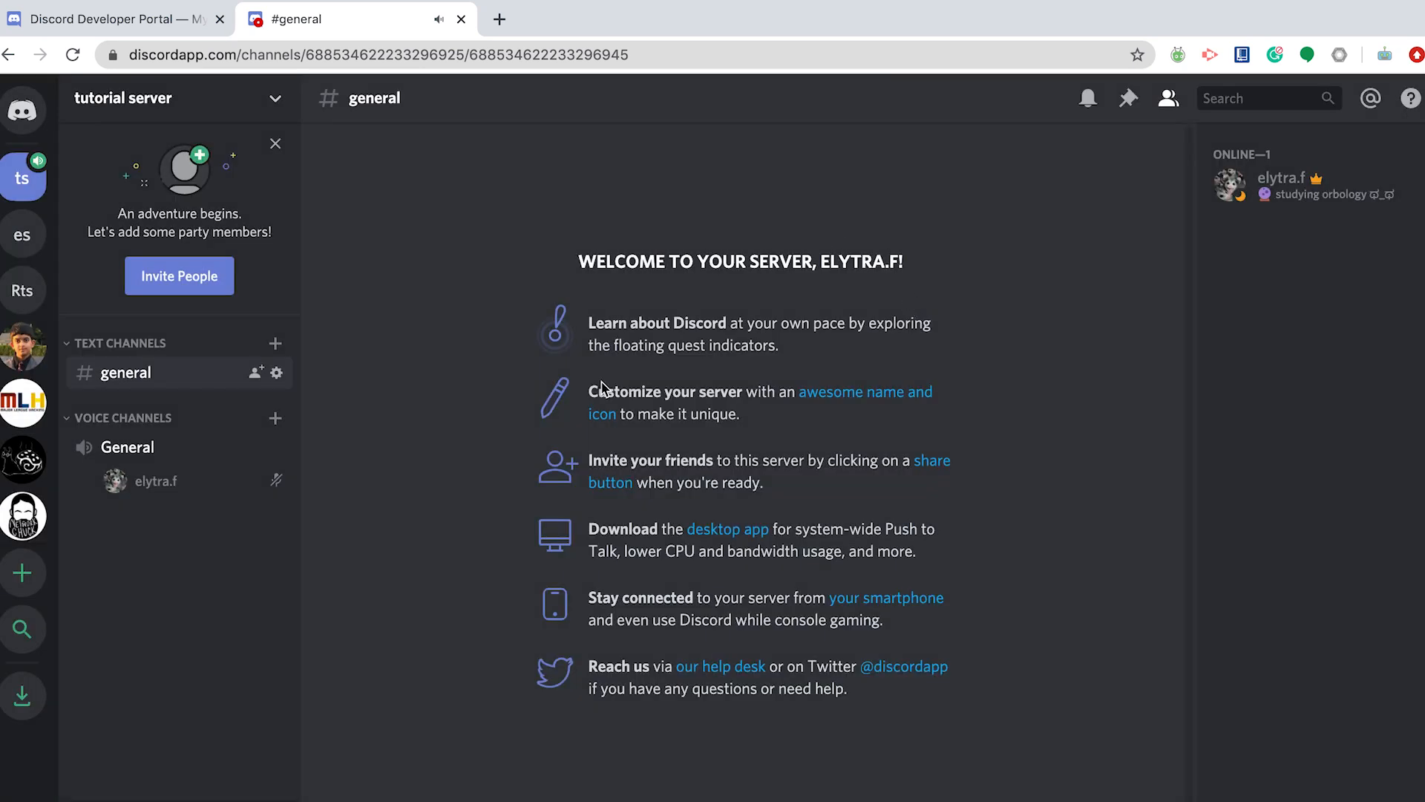
mouse_move(735, 515)
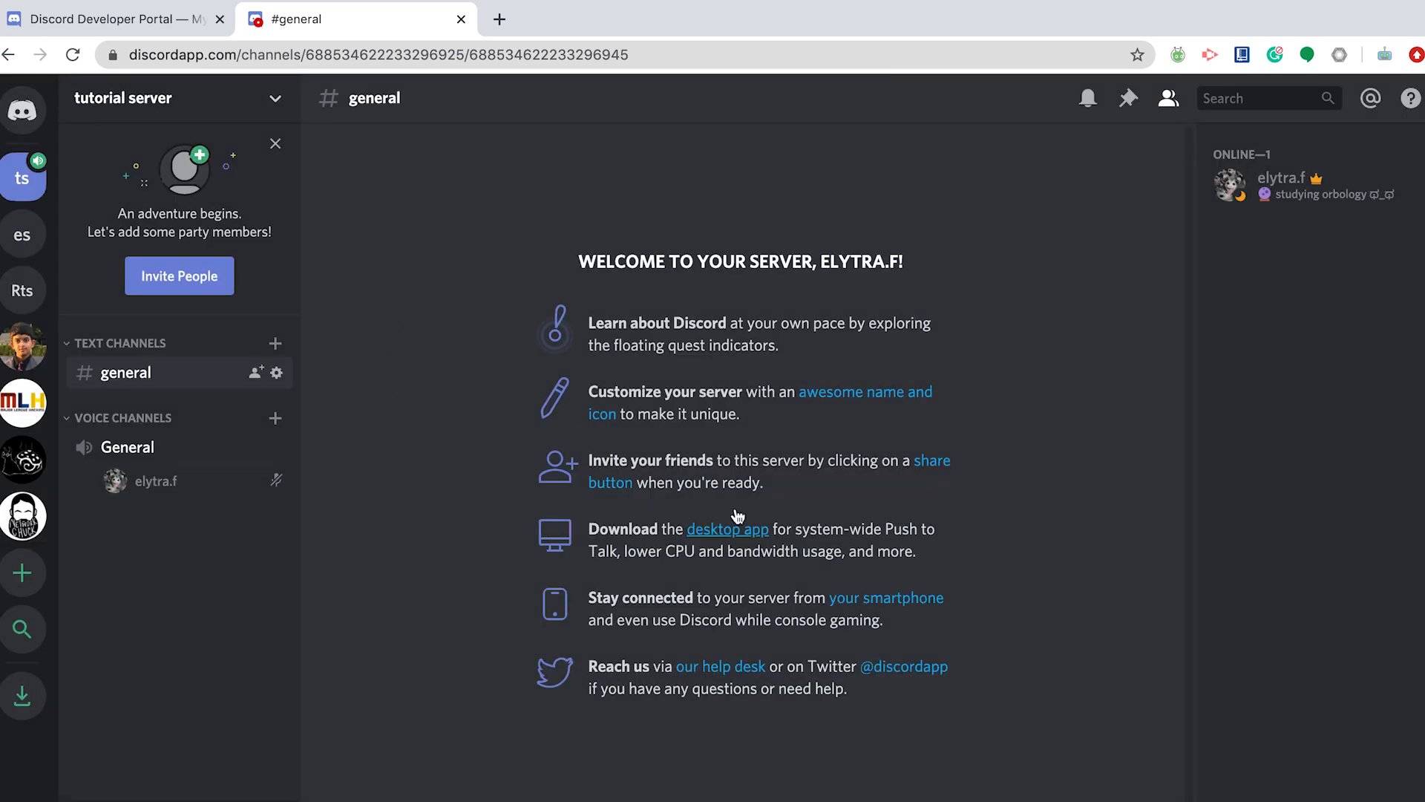
mouse_move(276, 484)
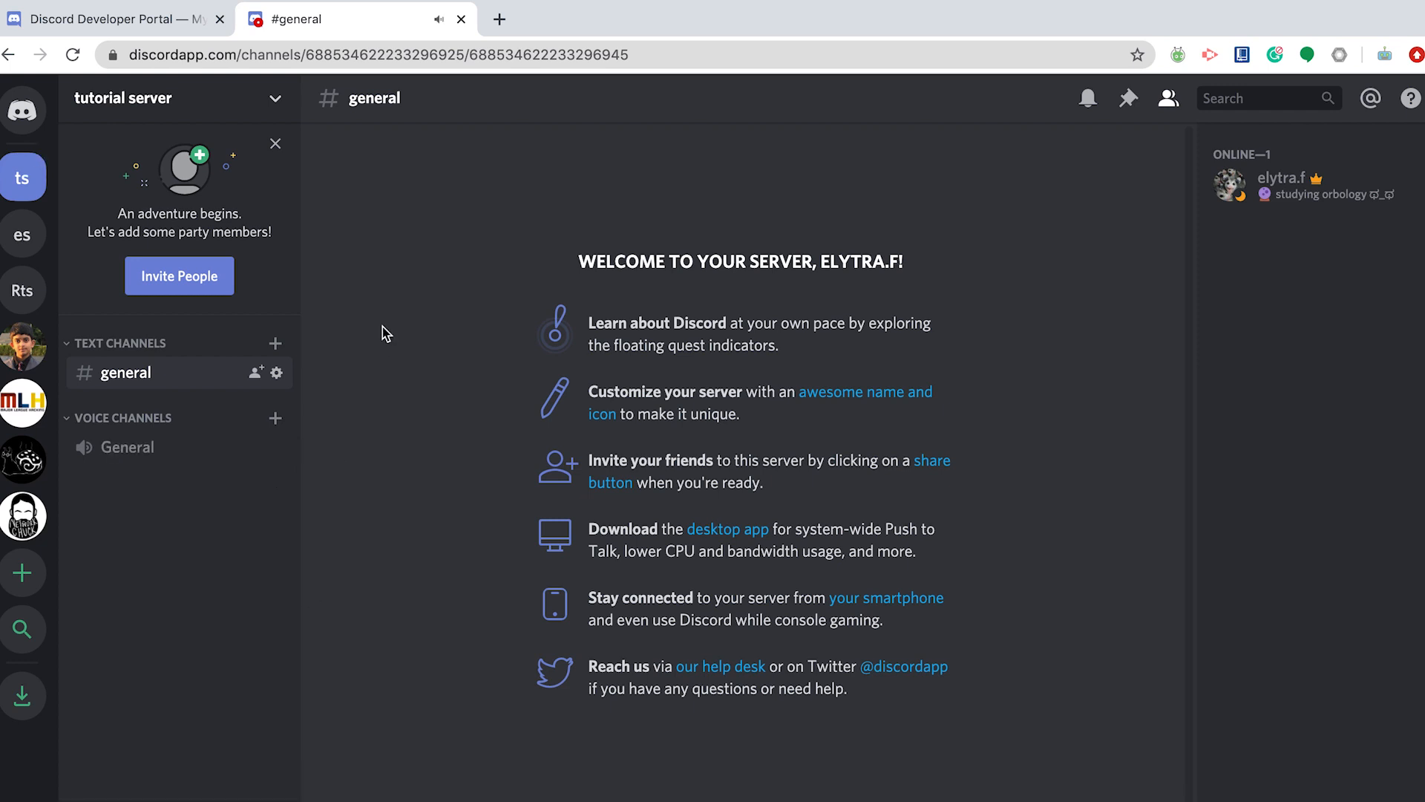
- In the Developer Portal's Bot settings, add a bot user to tutorial-bot
left_click(111, 20)
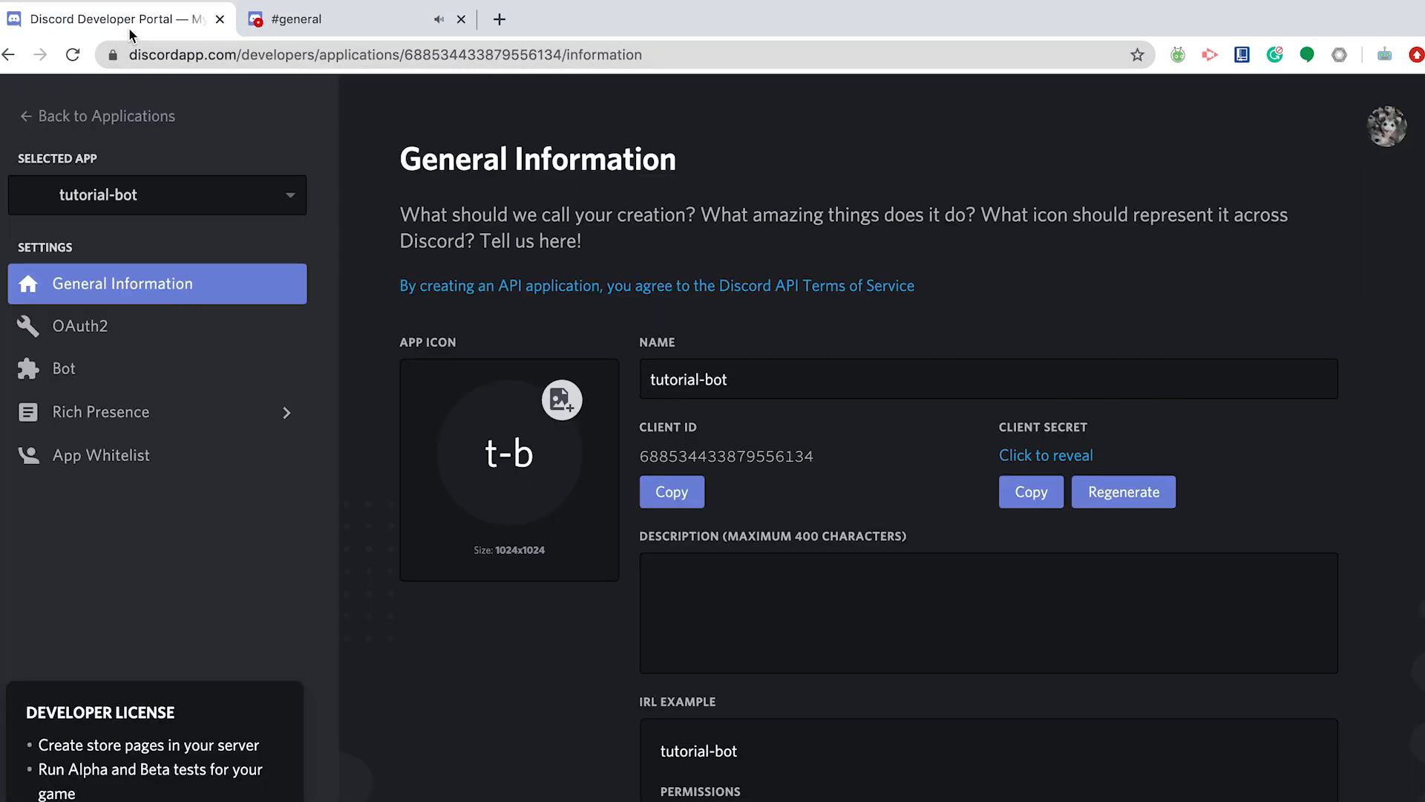
mouse_move(823, 412)
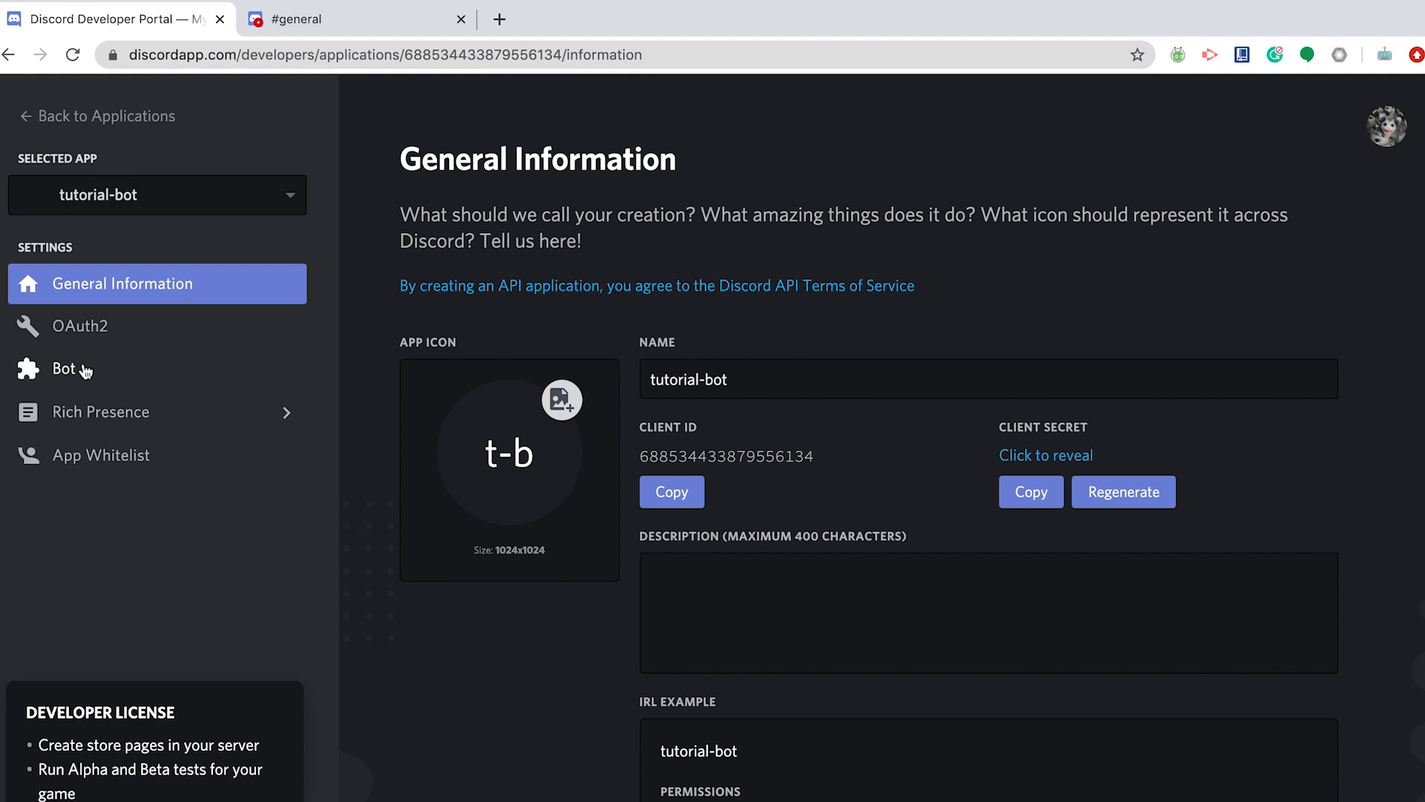
left_click(61, 367)
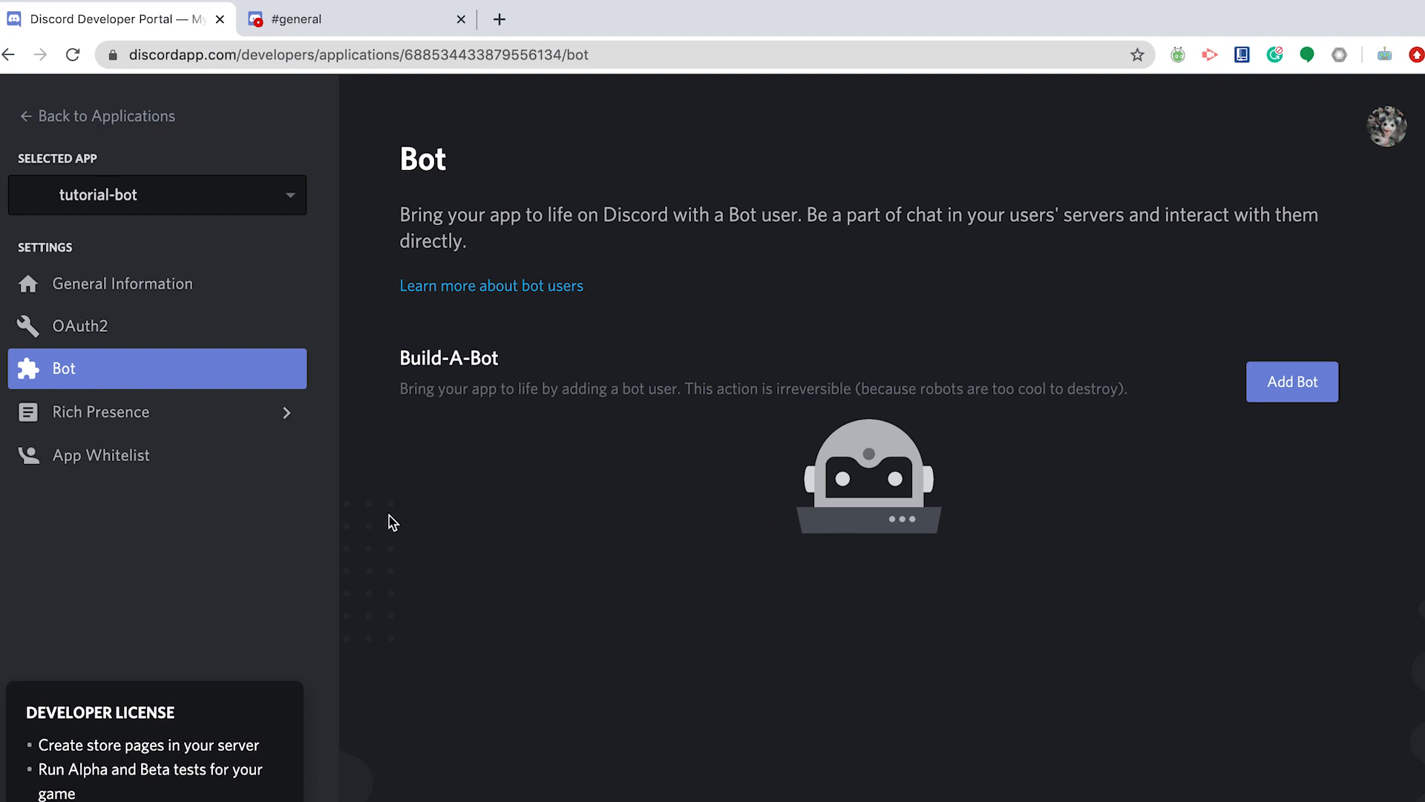
mouse_move(234, 256)
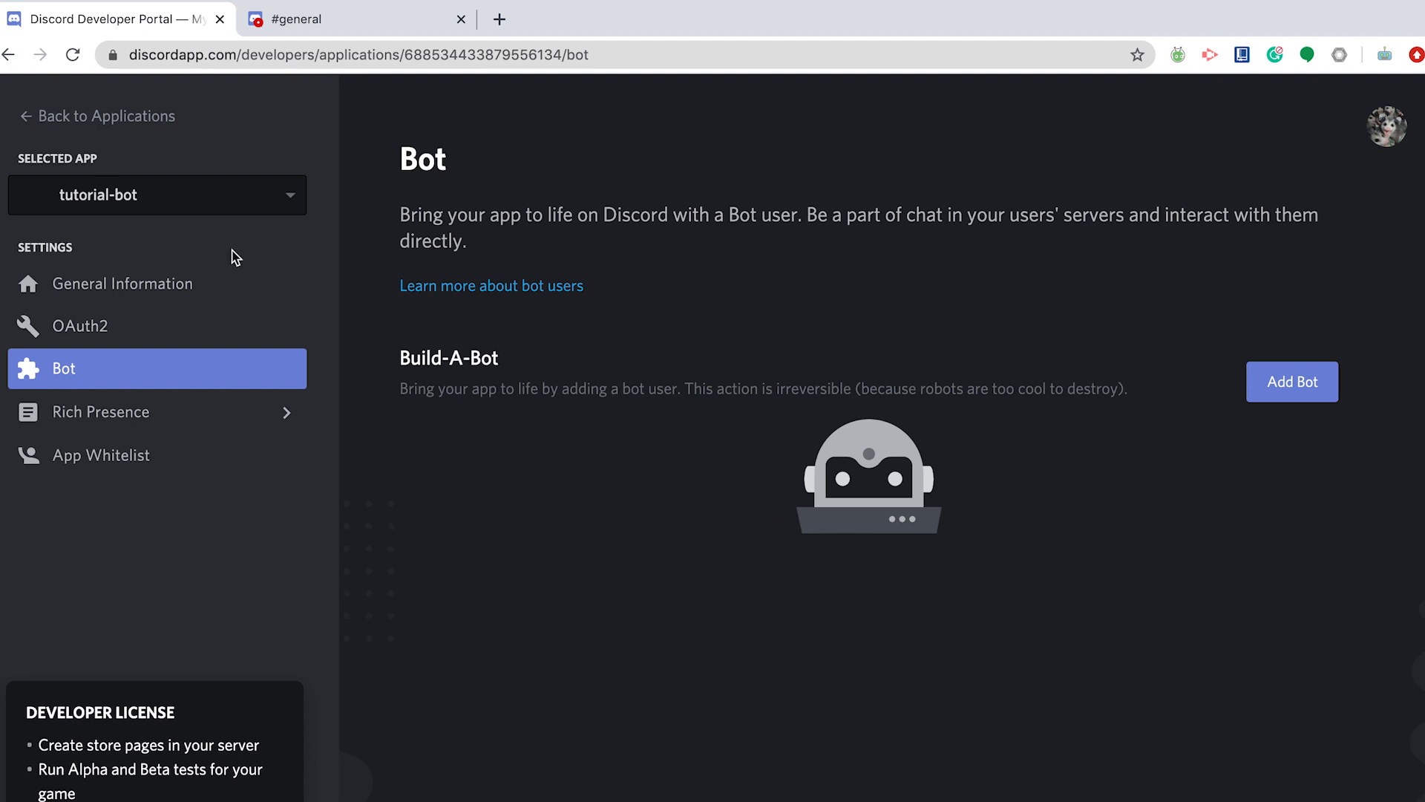
mouse_move(792, 395)
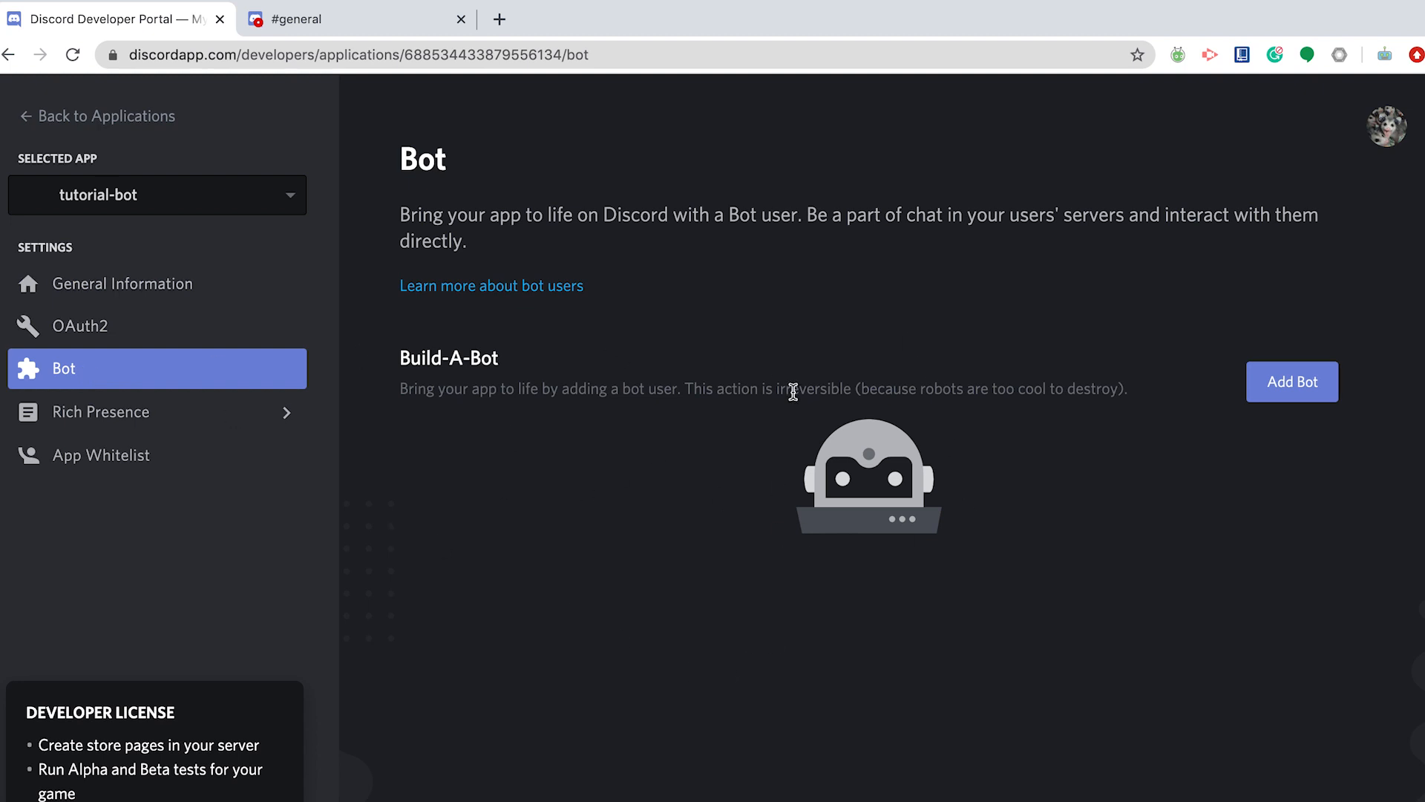
left_click(1292, 382)
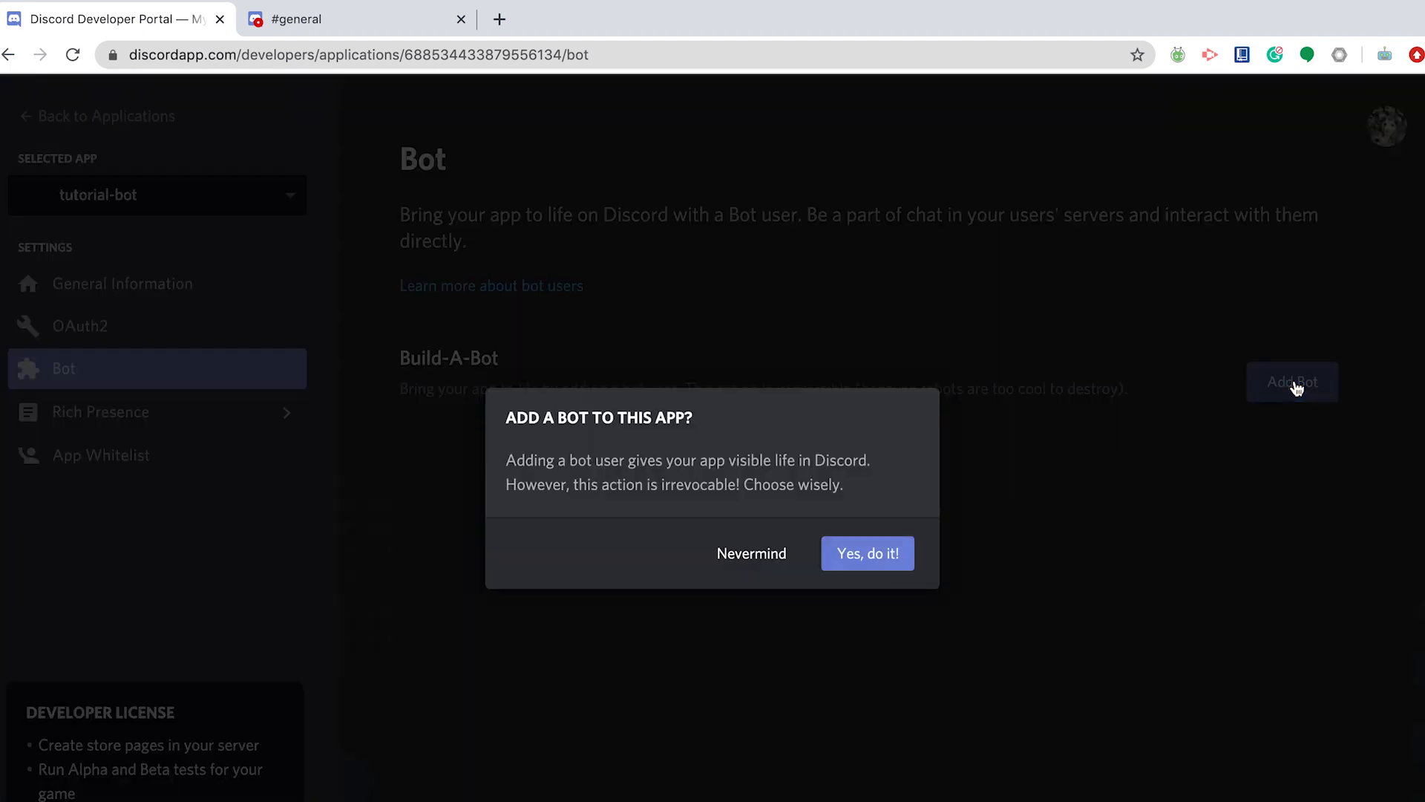
left_click(868, 553)
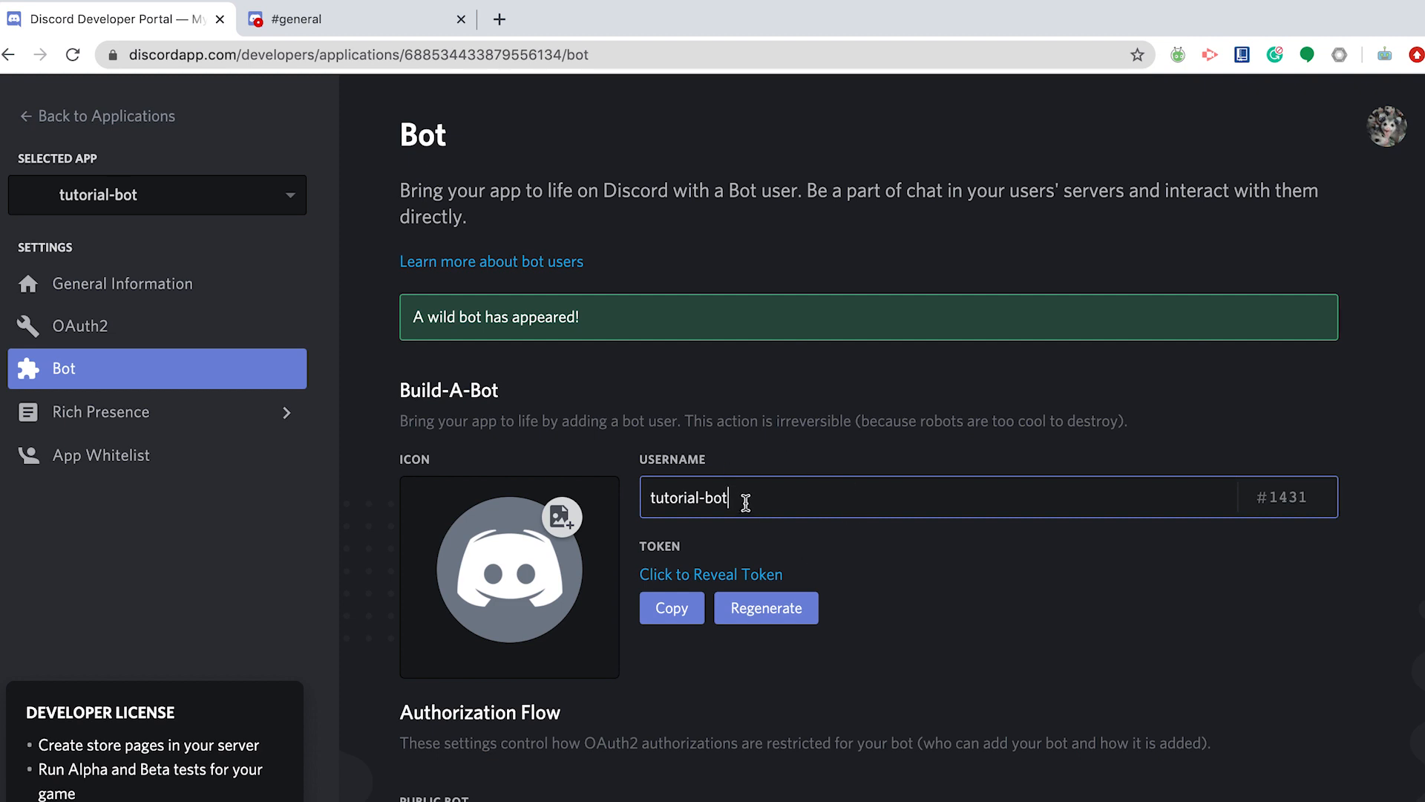
- Look over the Build-A-Bot username, token and authorization options
scroll("down", 3)
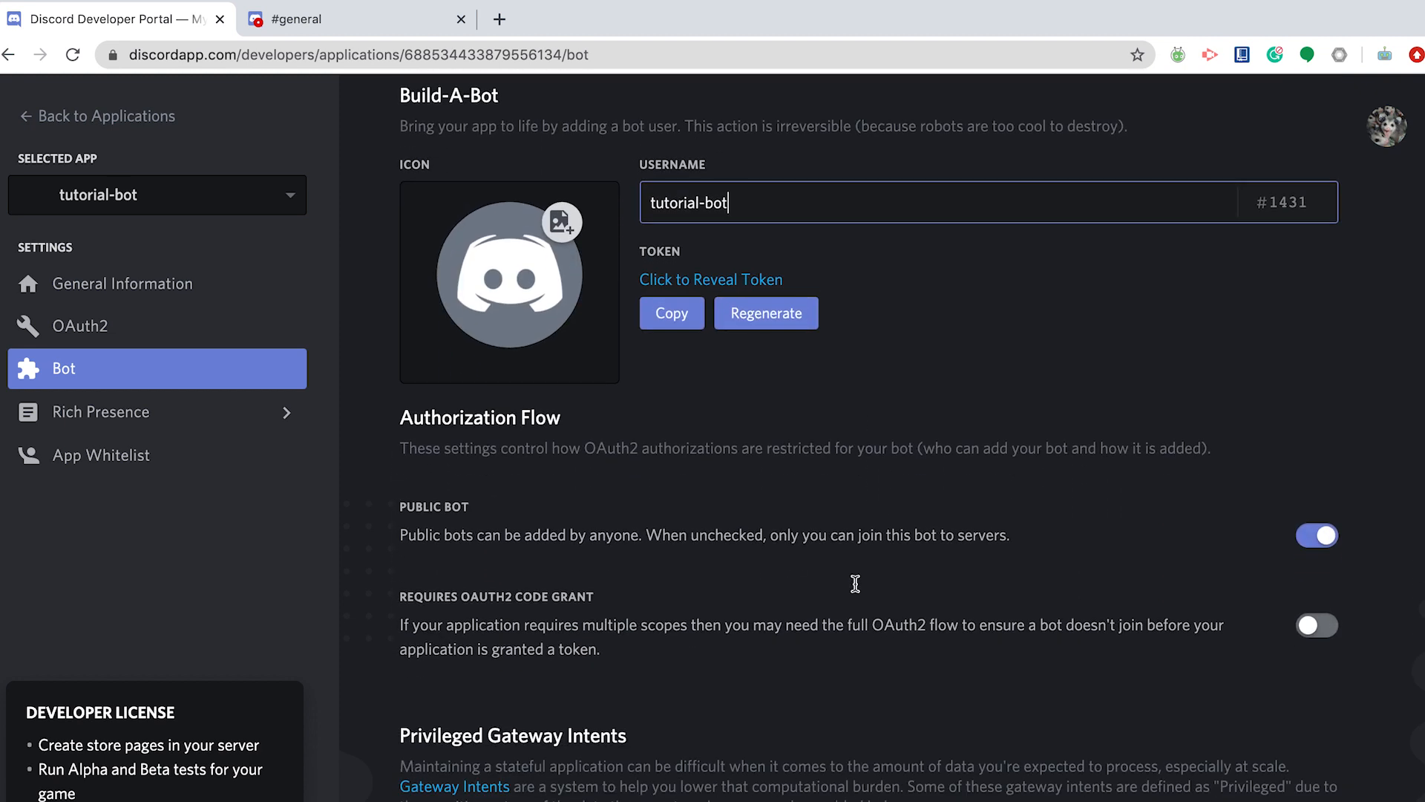
mouse_move(637, 262)
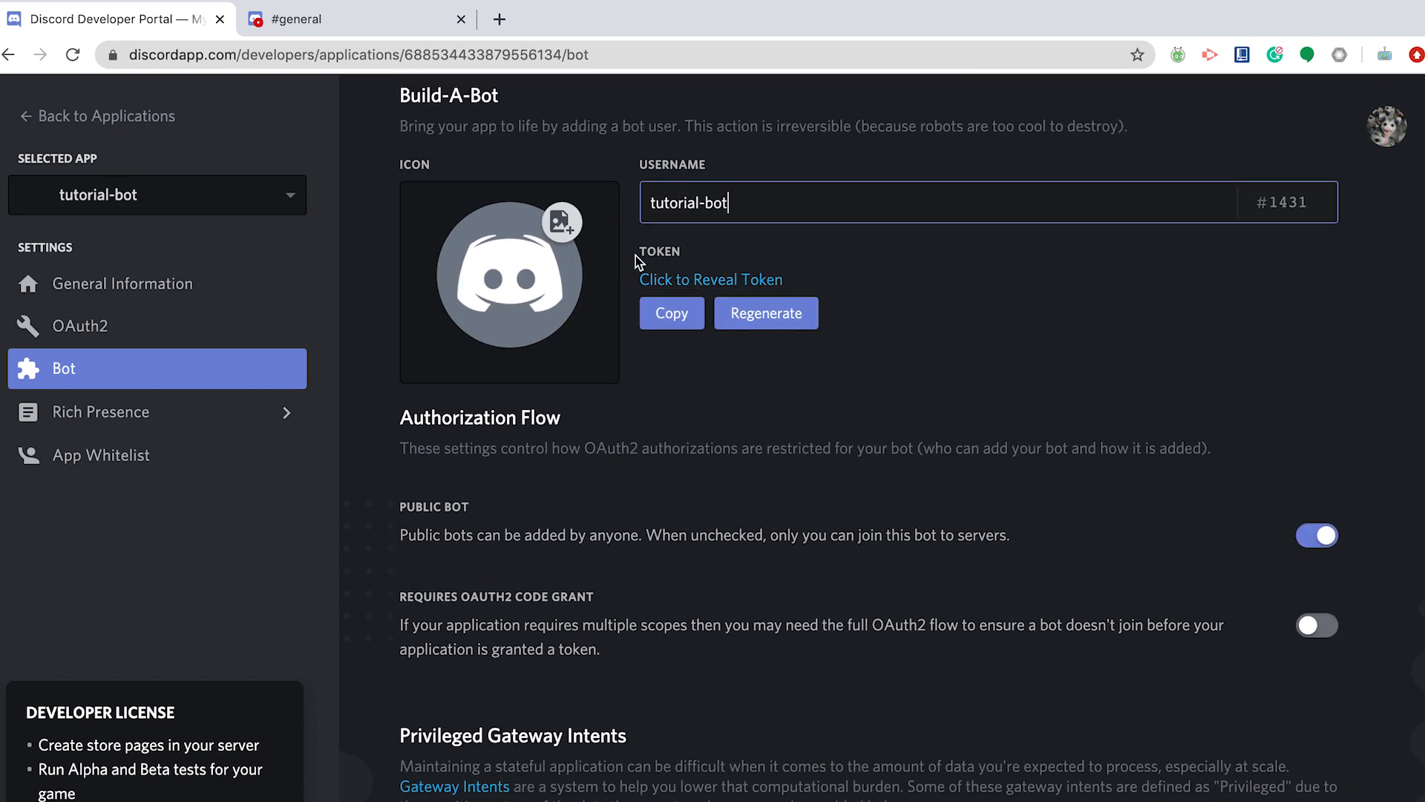
scroll("down", 3)
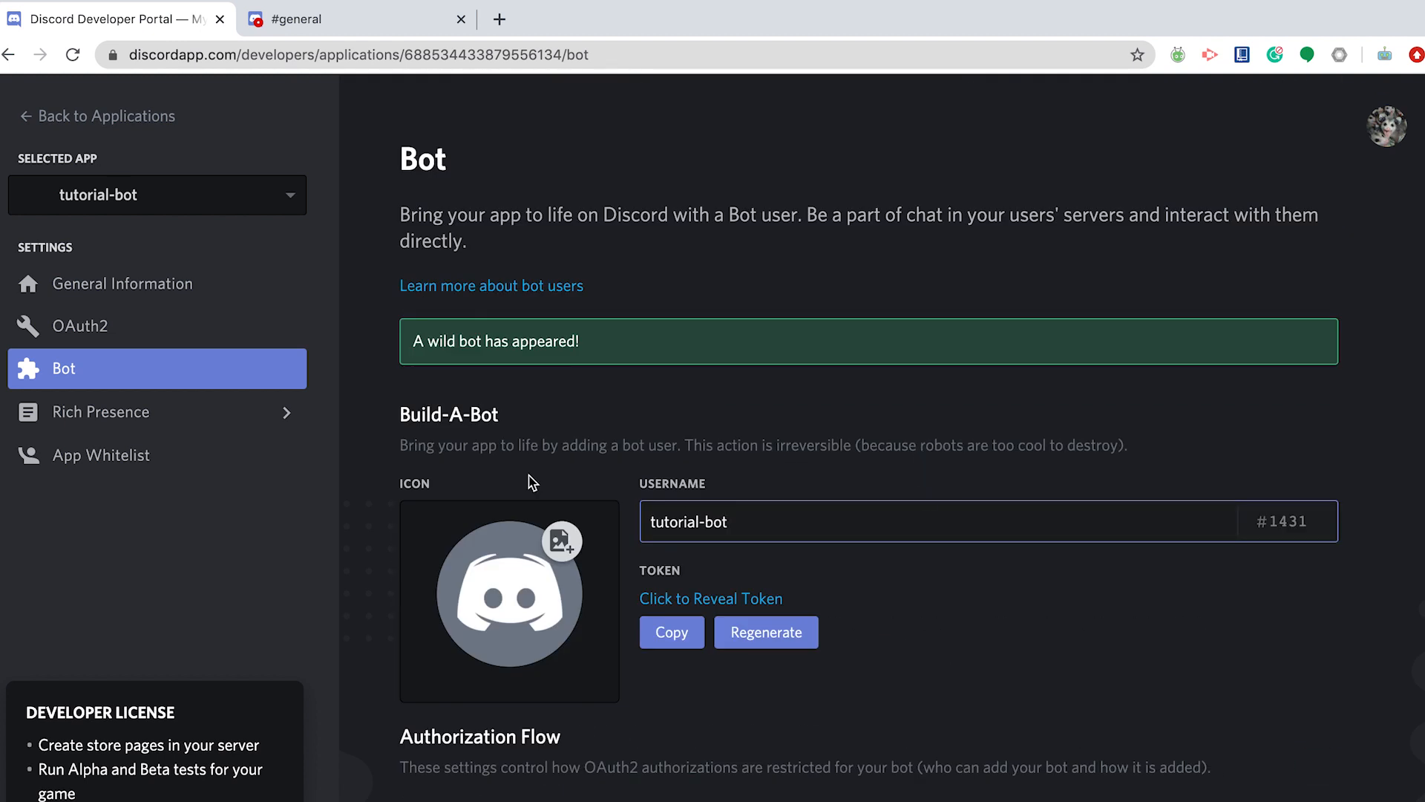
mouse_move(364, 28)
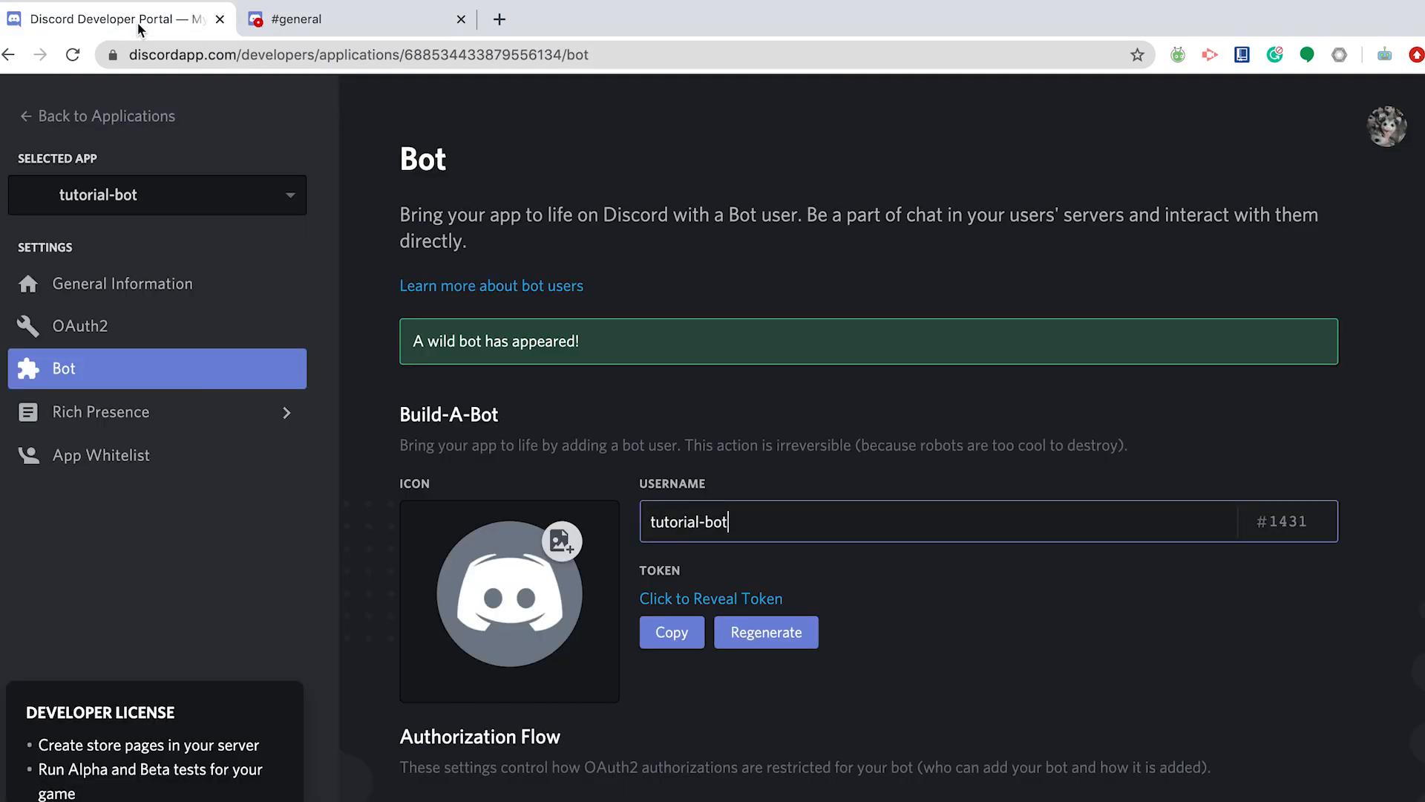
scroll("down", 3)
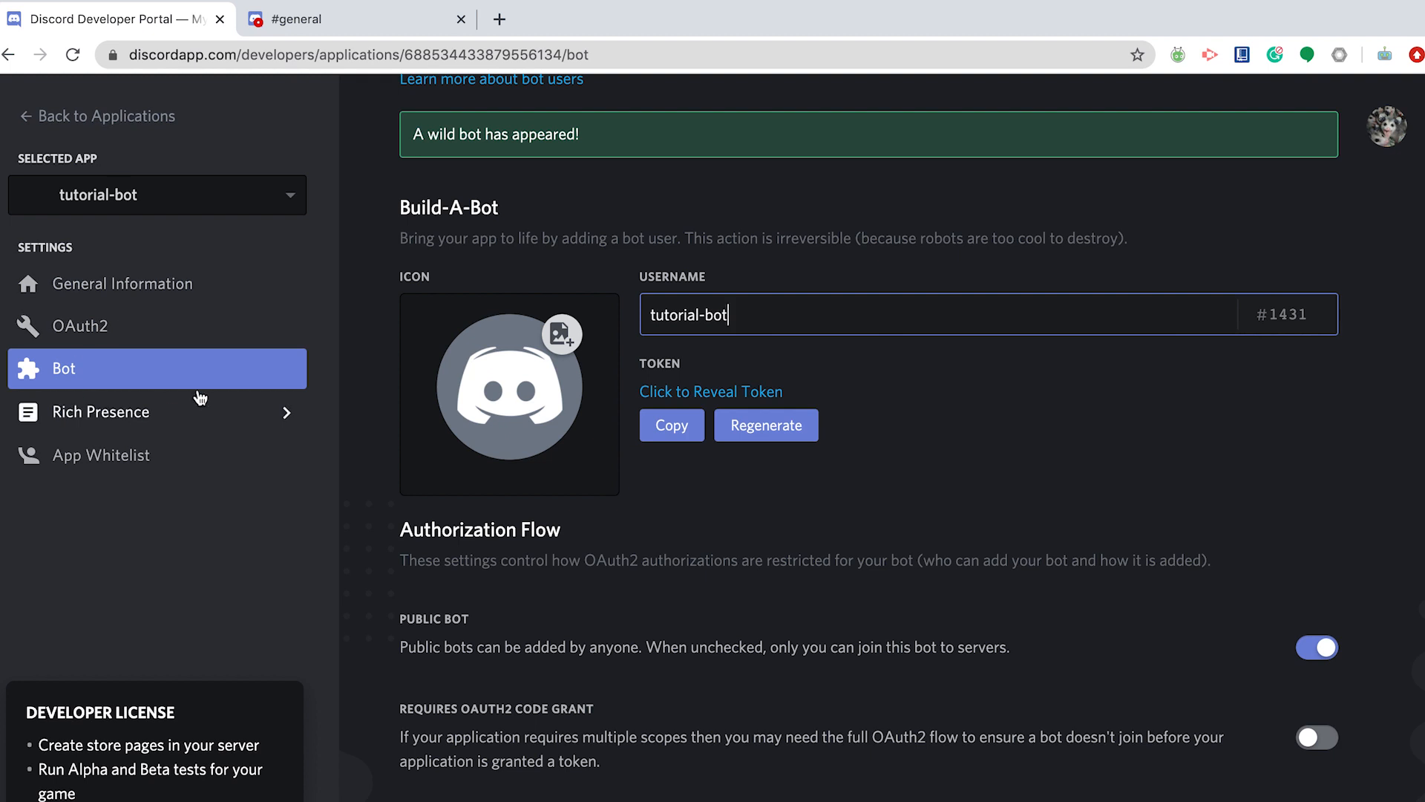
mouse_move(116, 299)
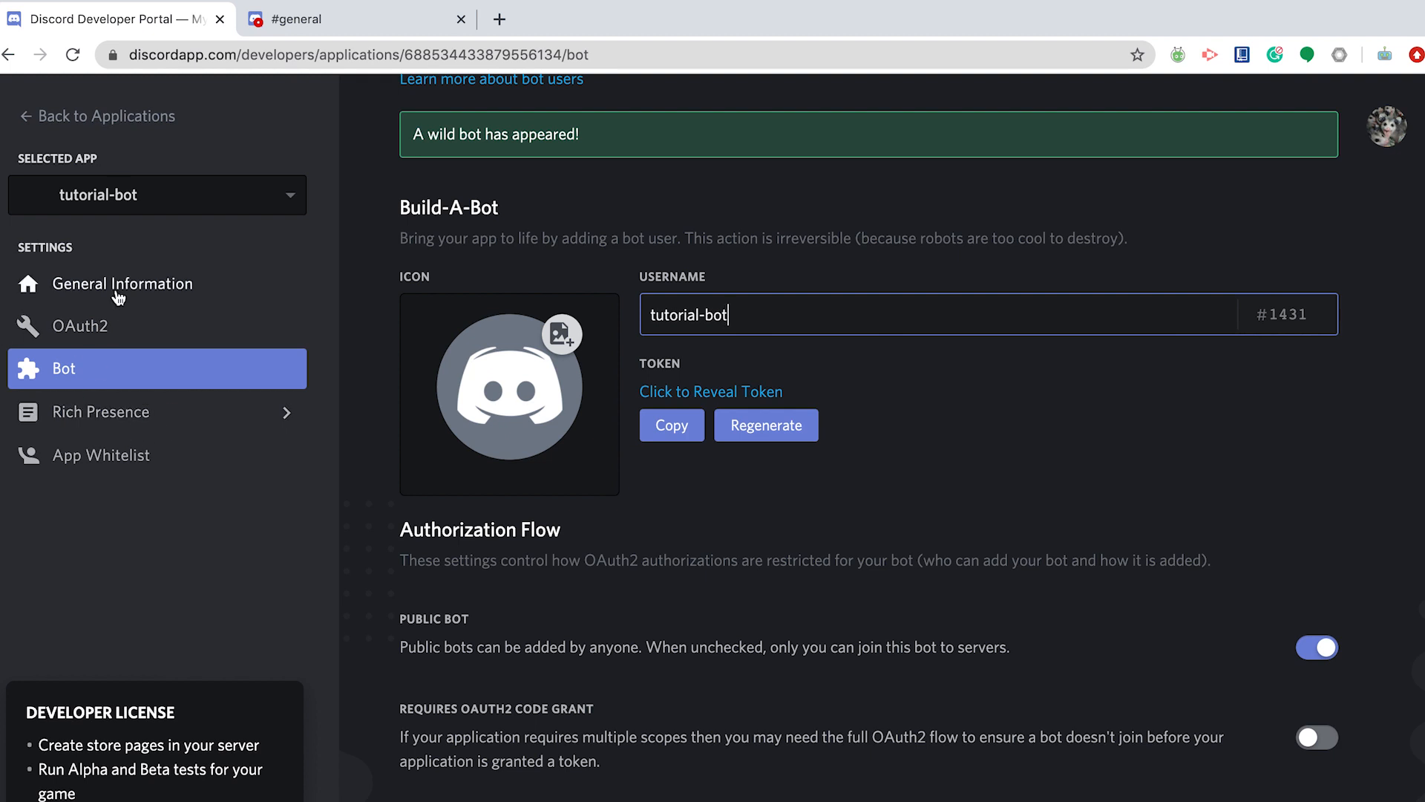
- Copy the base authorization URL from the OAuth2 documentation
left_click(122, 284)
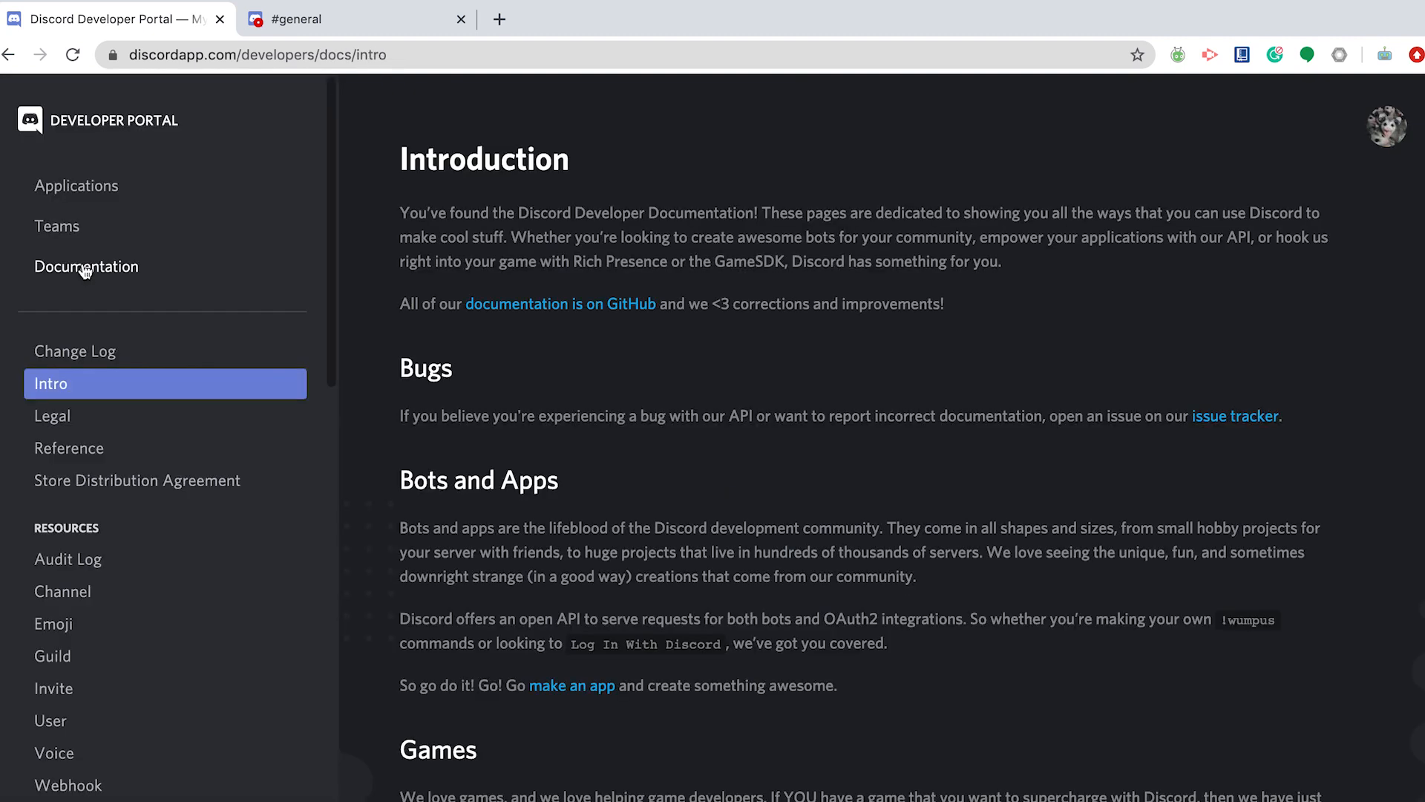
scroll("down", 3)
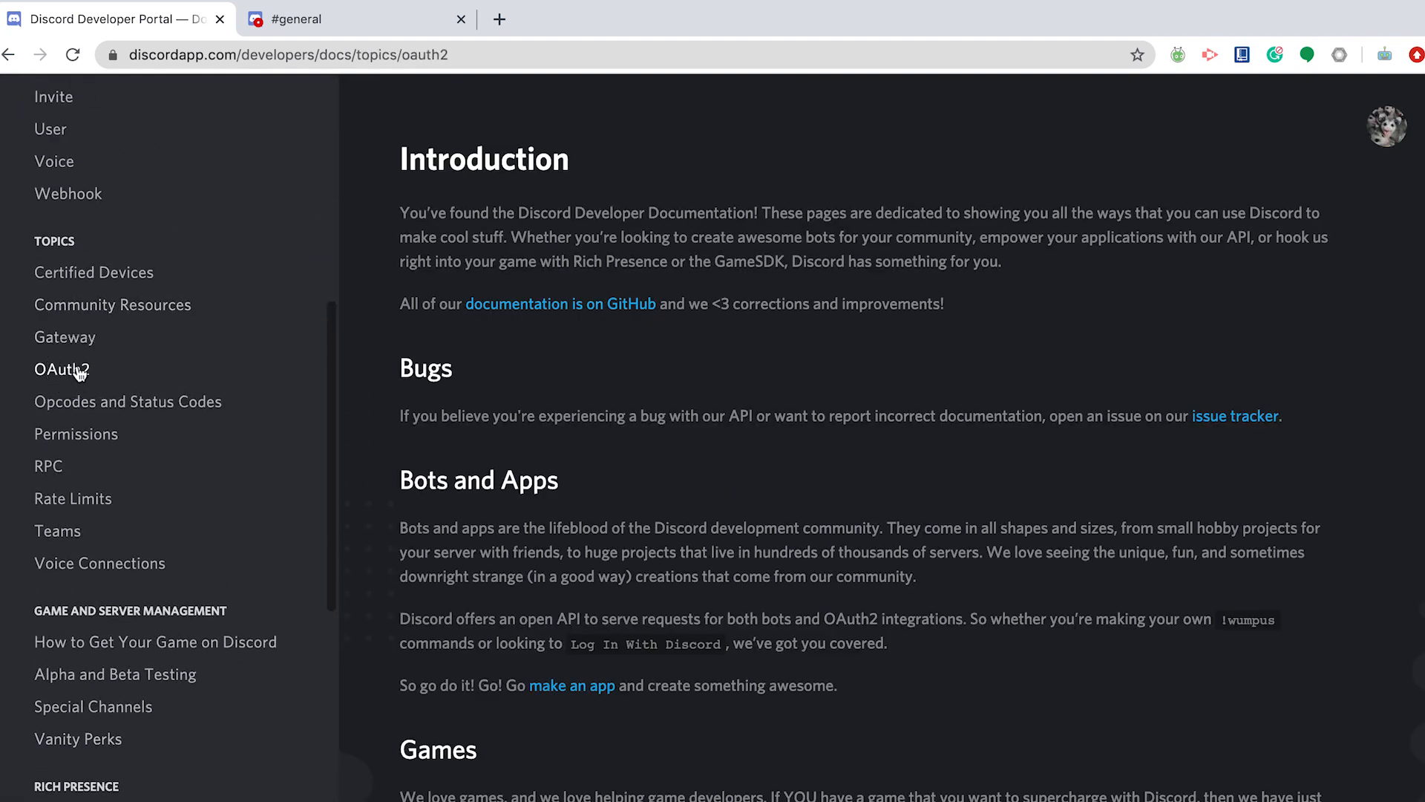
left_click(59, 370)
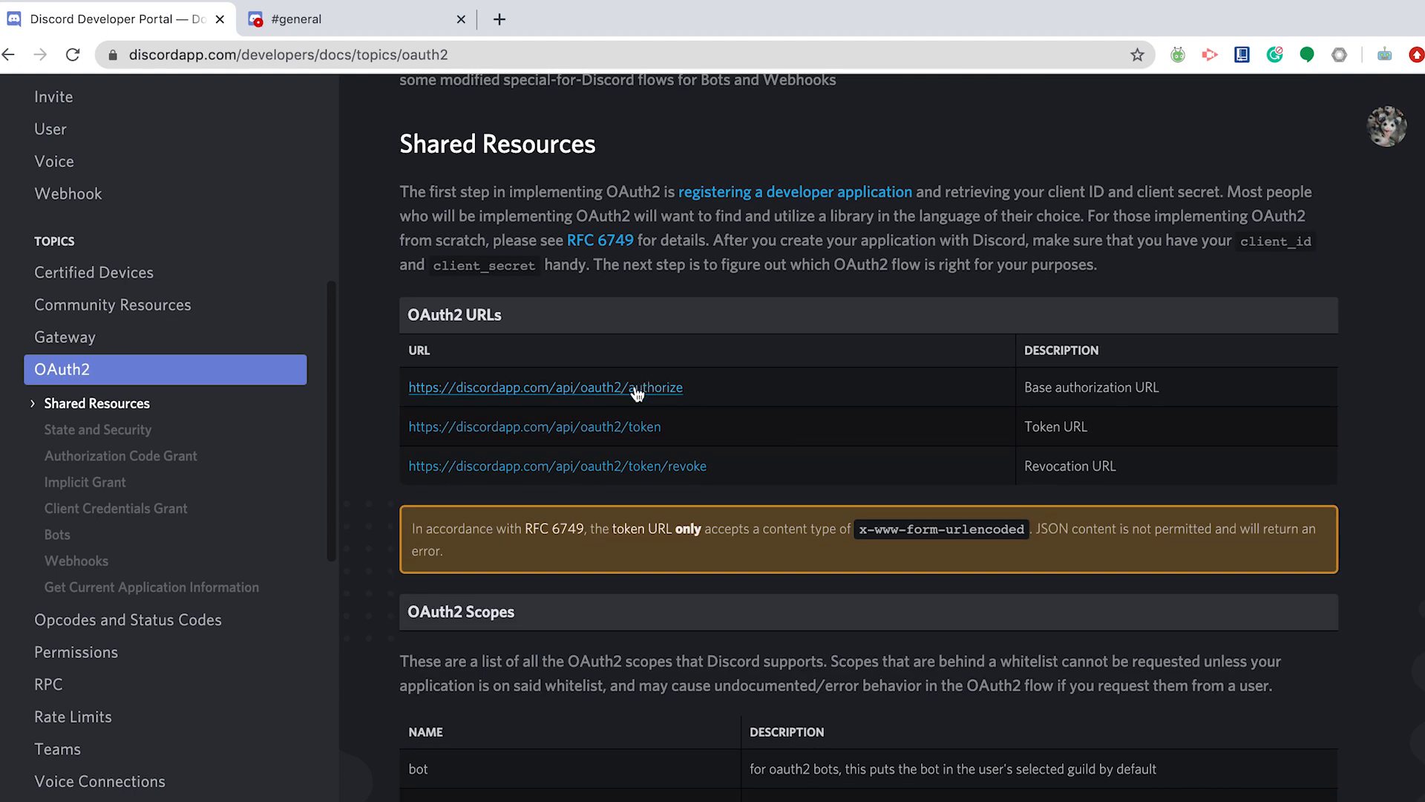
double_click(544, 387)
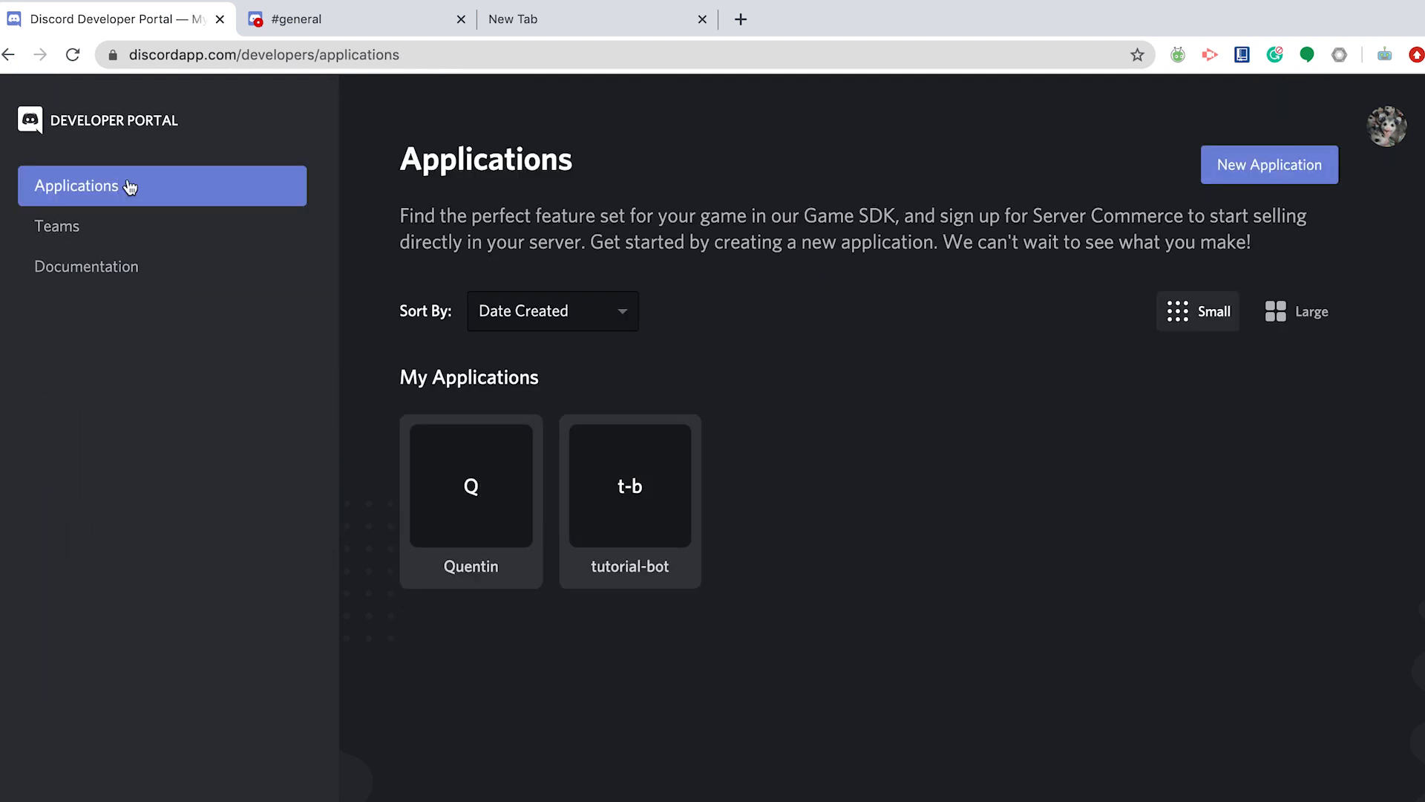
- Copy tutorial-bot's client ID from its General Information page
left_click(630, 485)
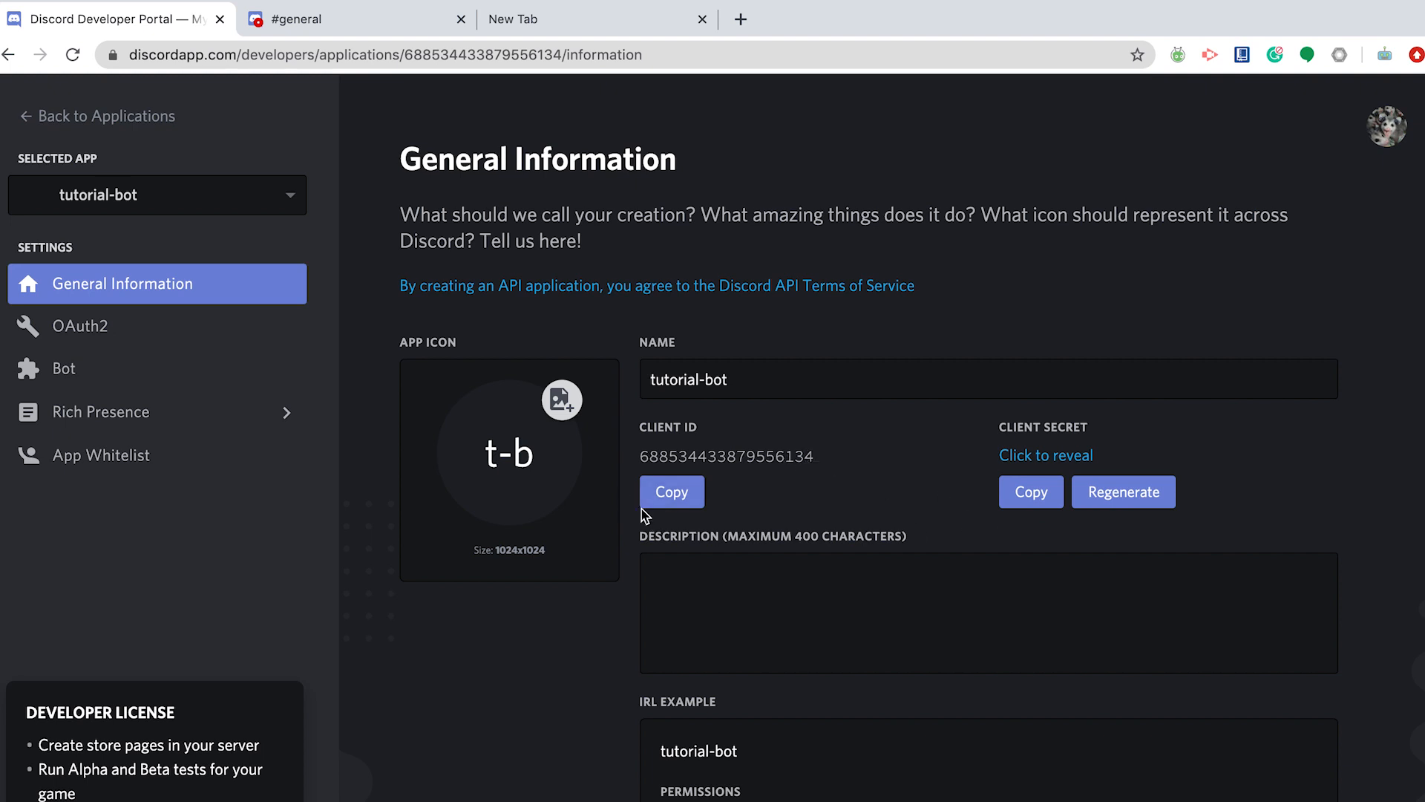
double_click(668, 427)
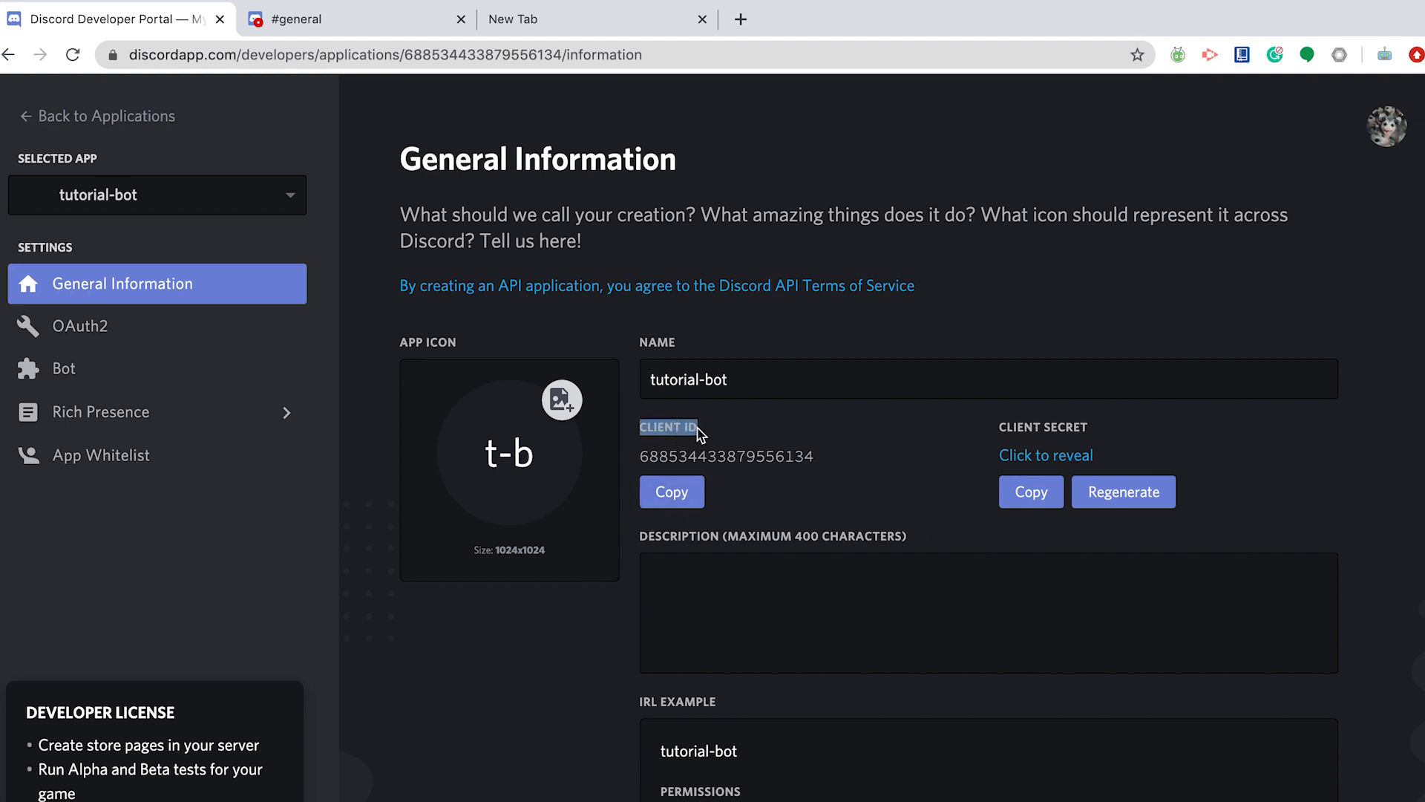
double_click(725, 456)
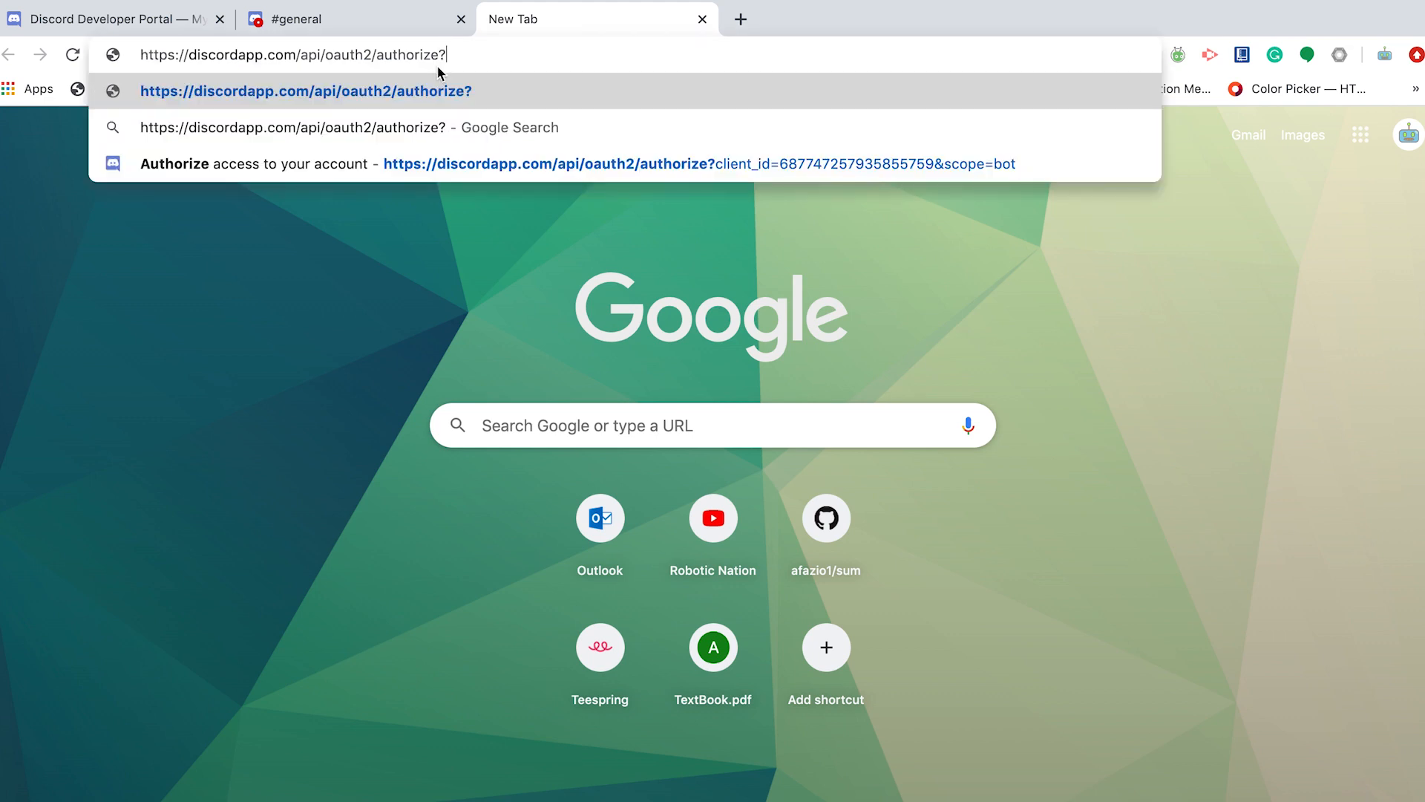
type("c")
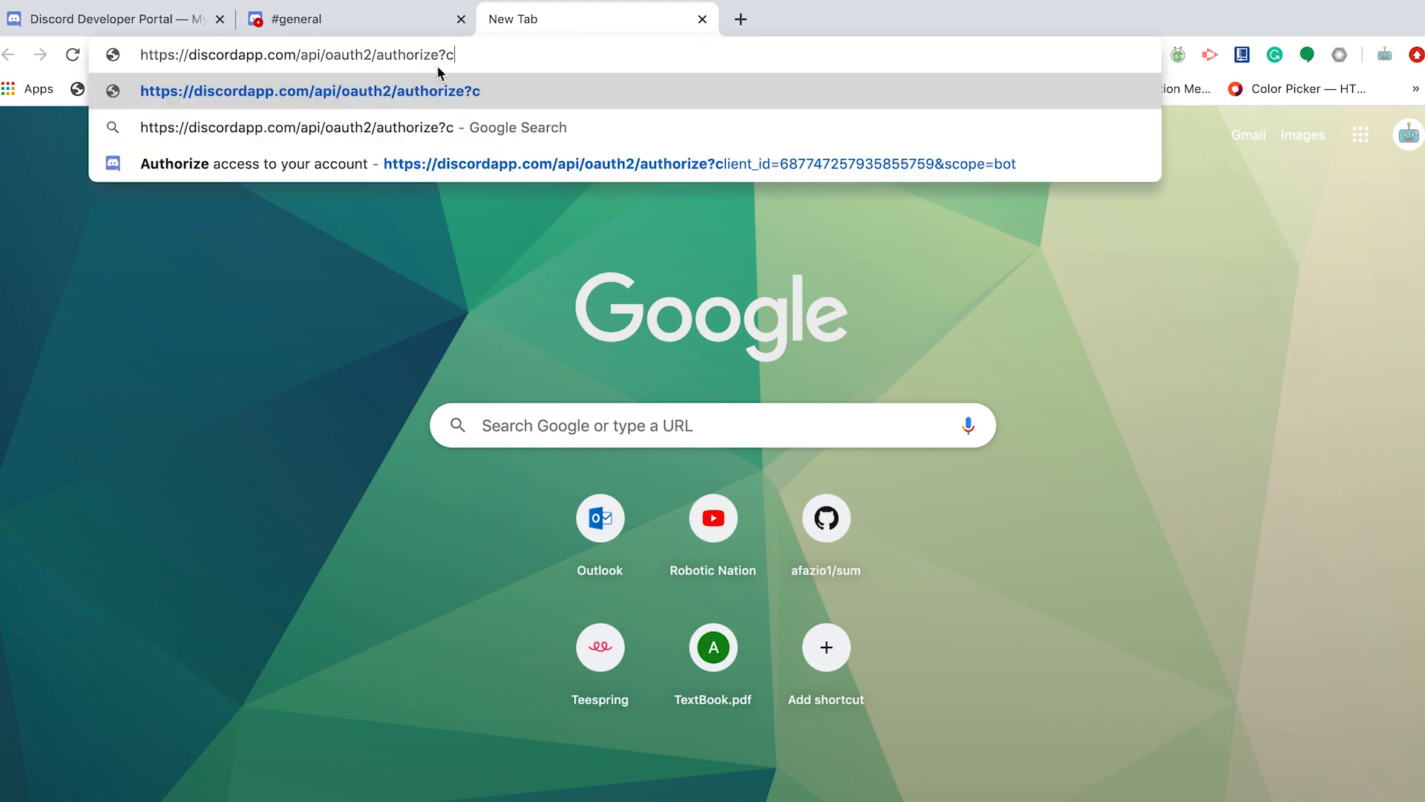
type("lient")
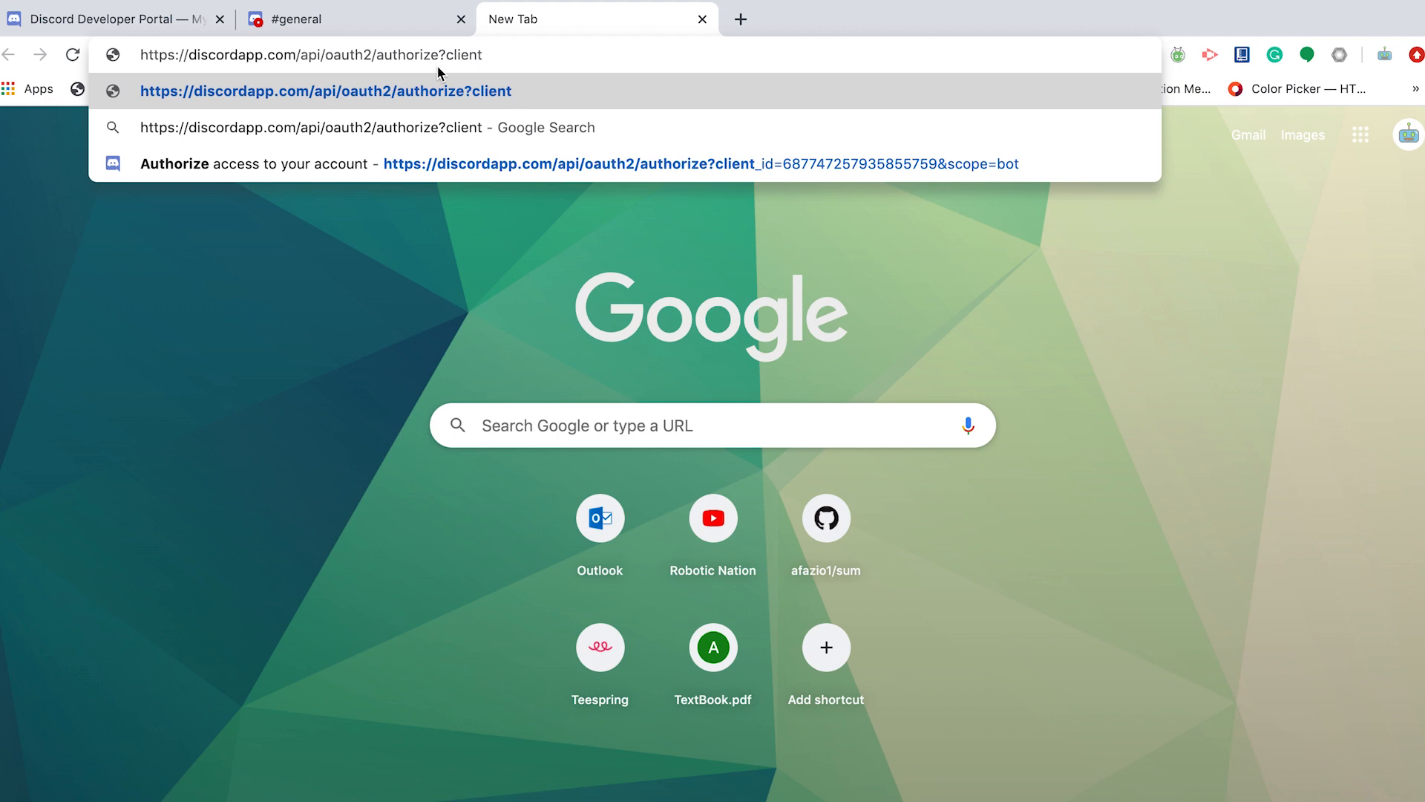
type("_id=")
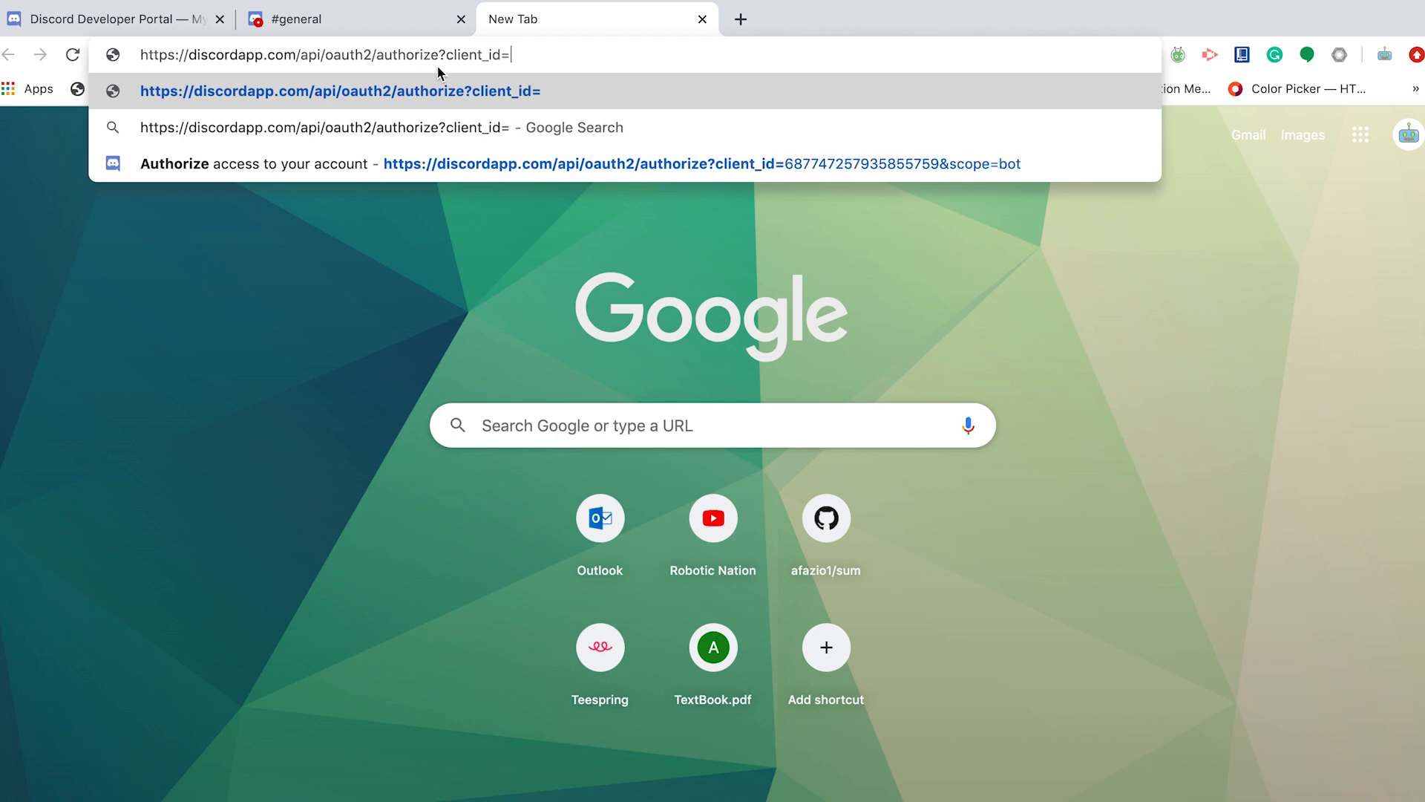
type("688534433879556134")
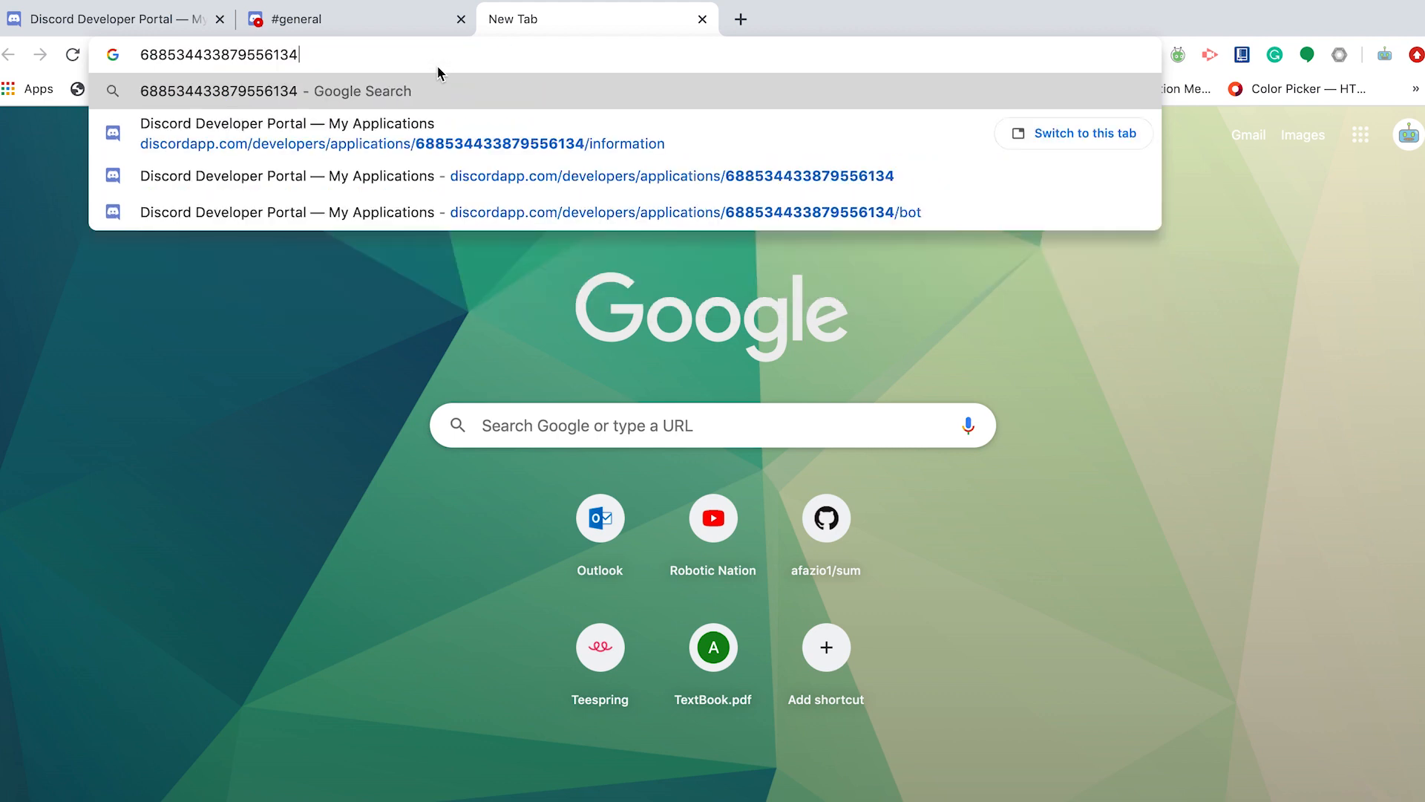
type("https://discordapp.com/api/oauth2/authorize?client_id=688534433879556134")
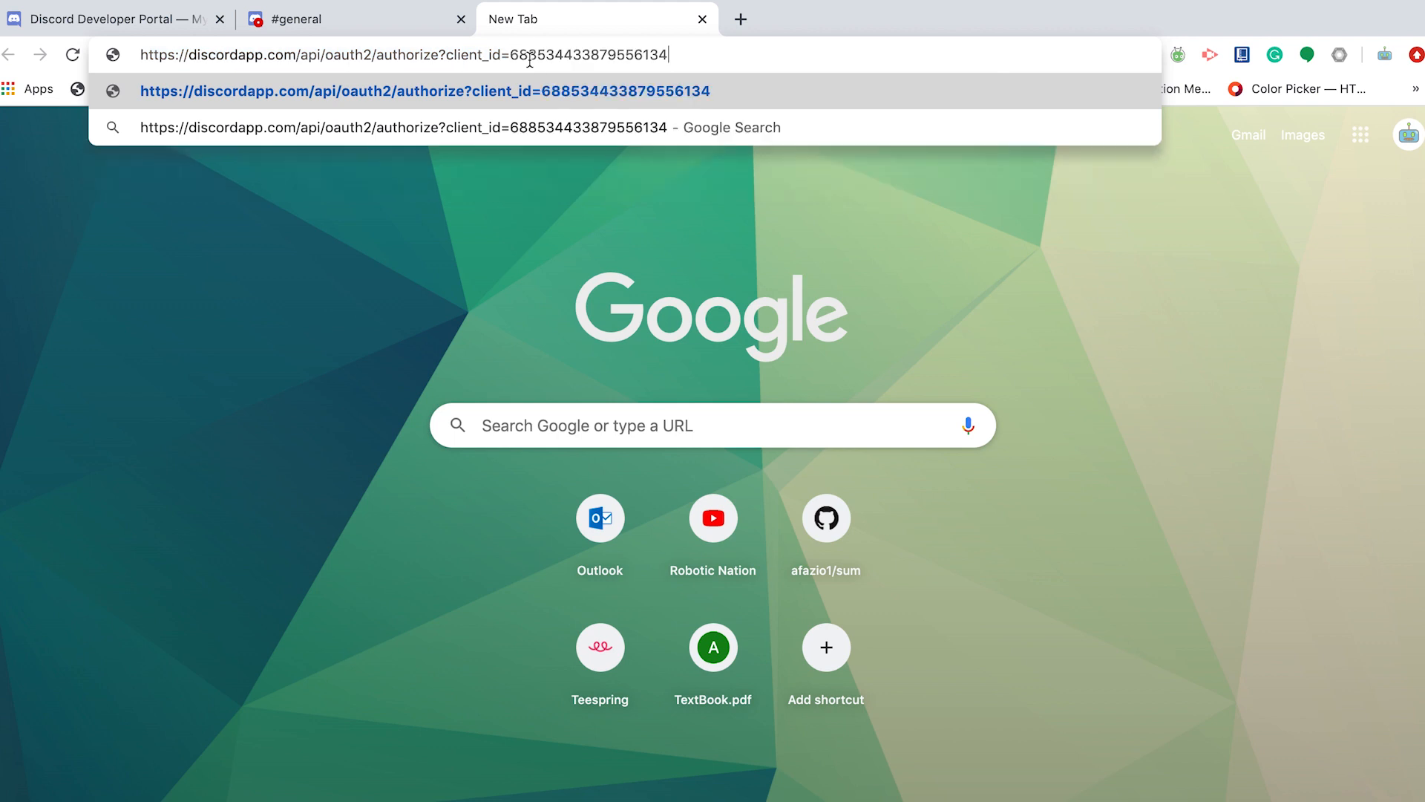
mouse_move(702, 55)
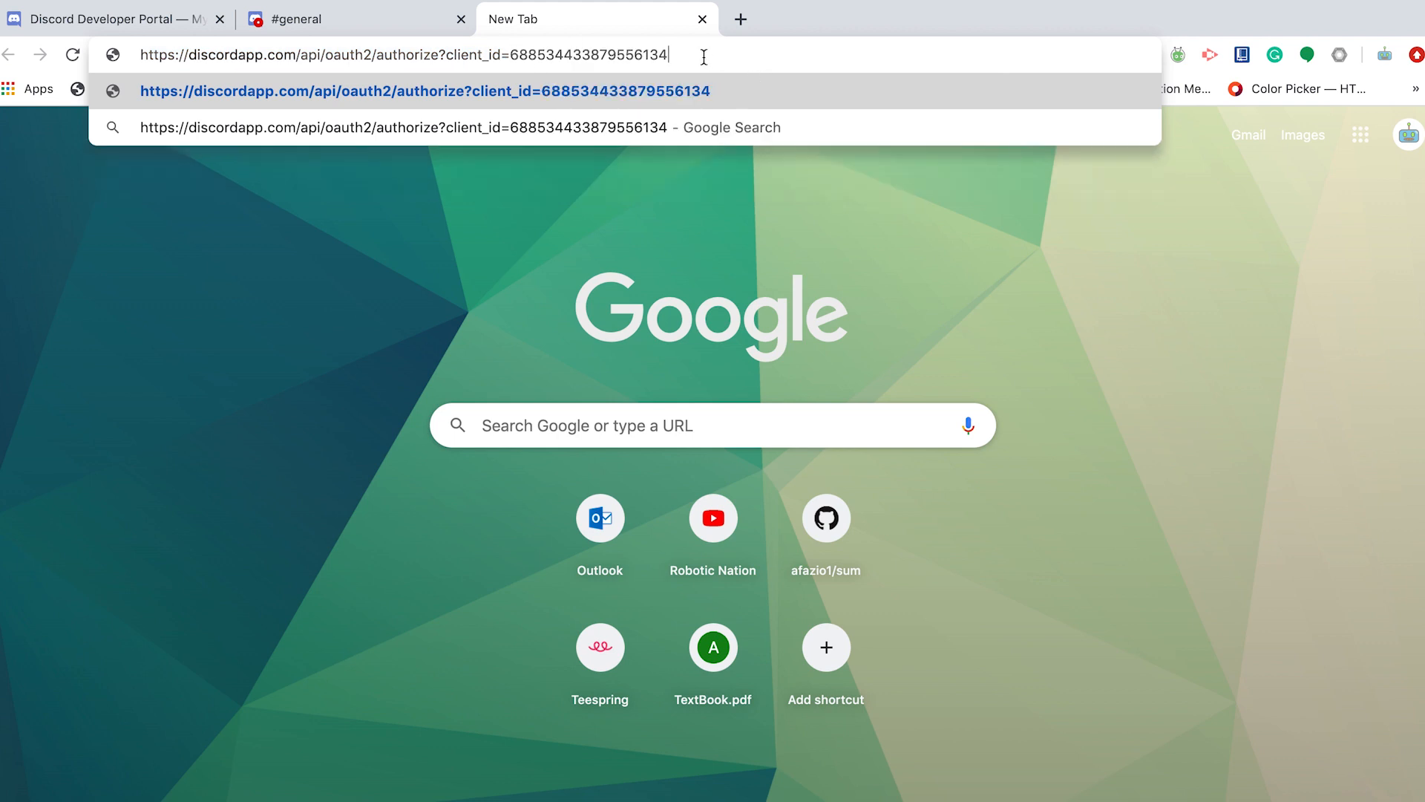
type("&scope=")
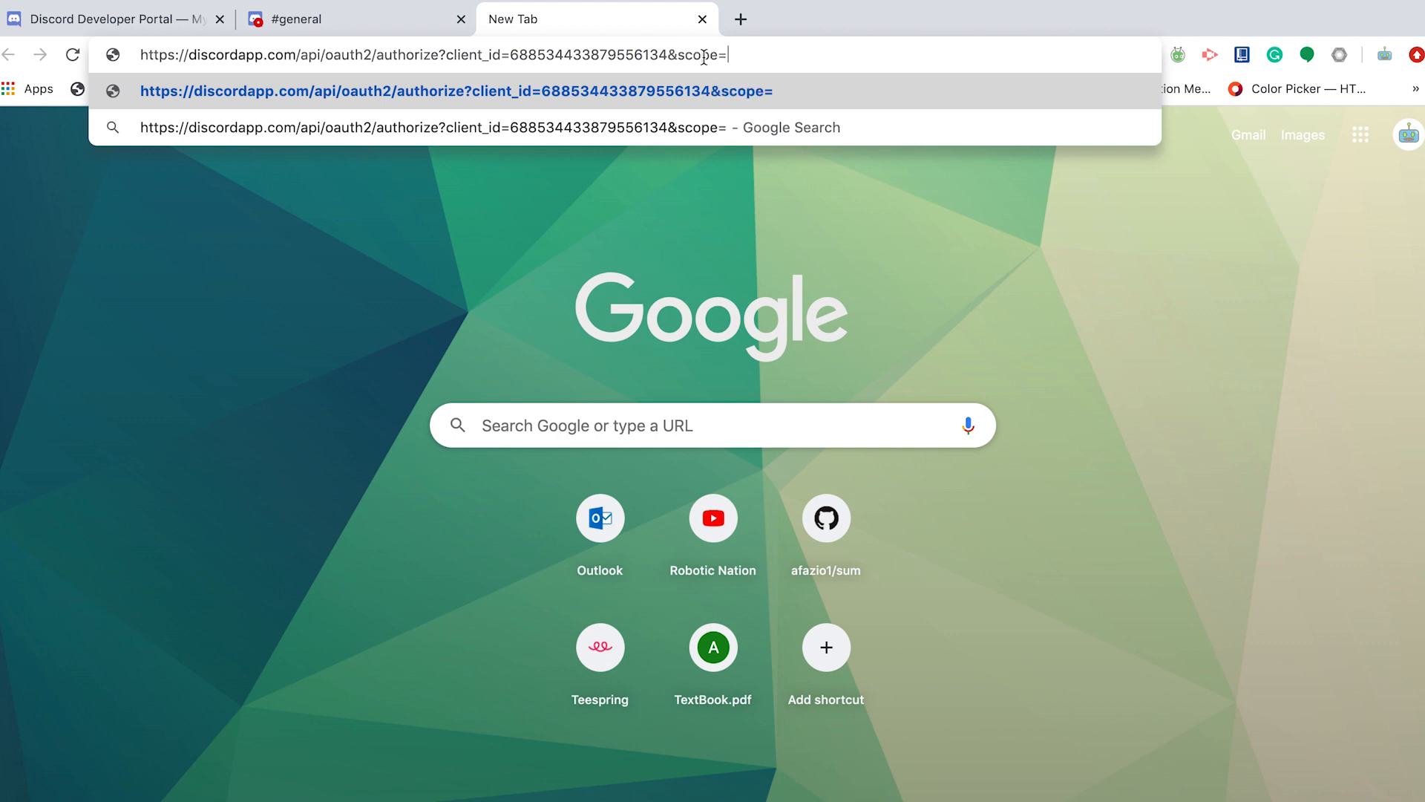
type("bot")
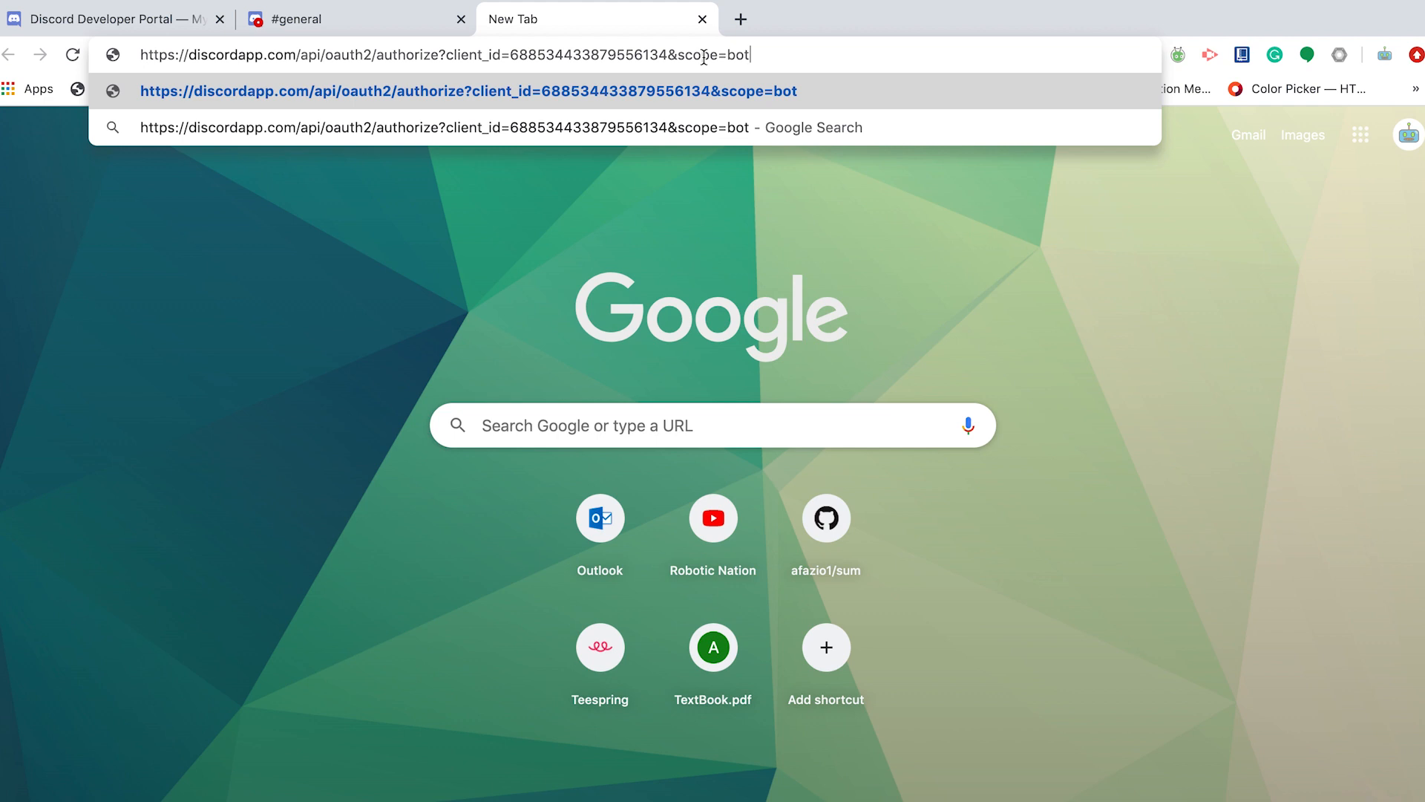
key("Enter")
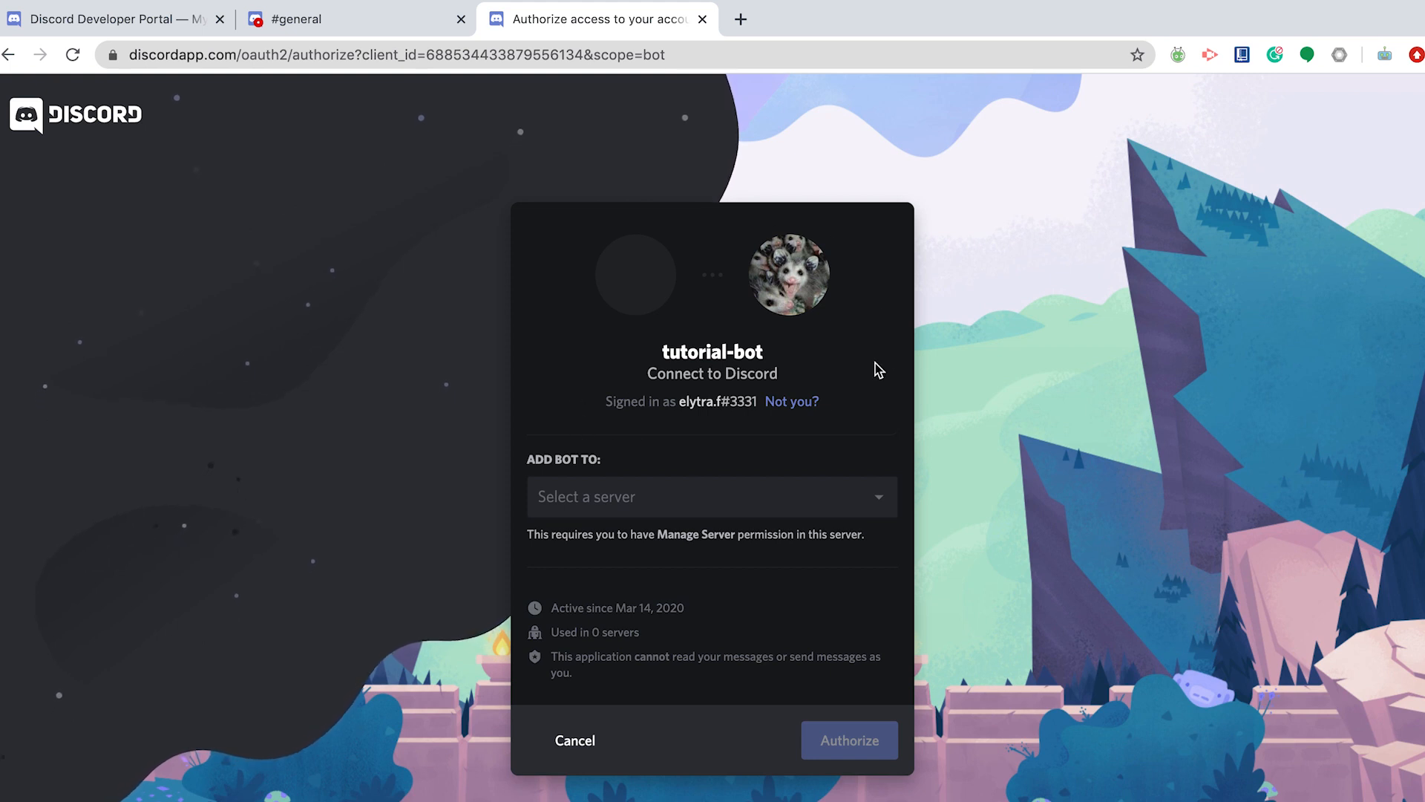
mouse_move(622, 504)
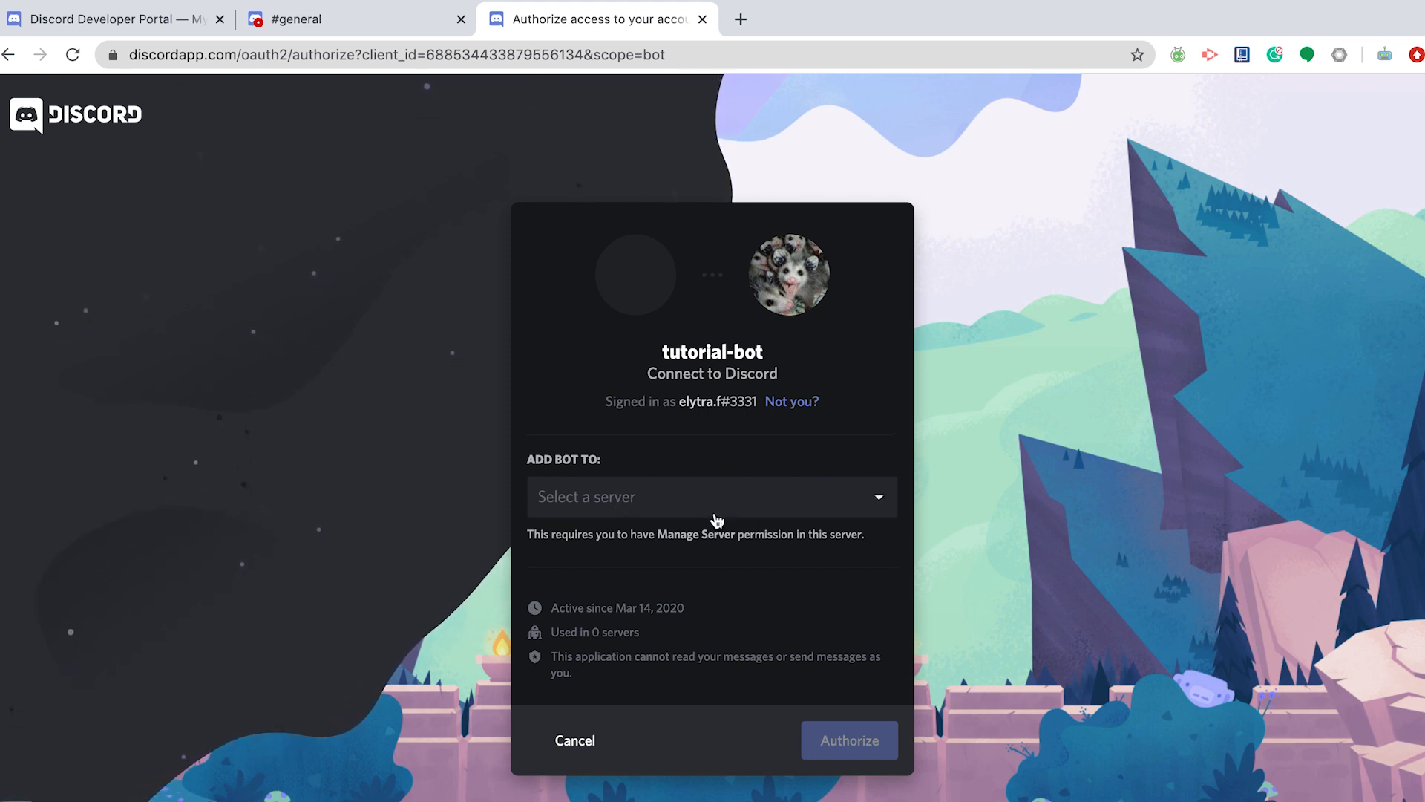
- Authorize tutorial-bot onto tutorial server and pass the reCAPTCHA
left_click(712, 497)
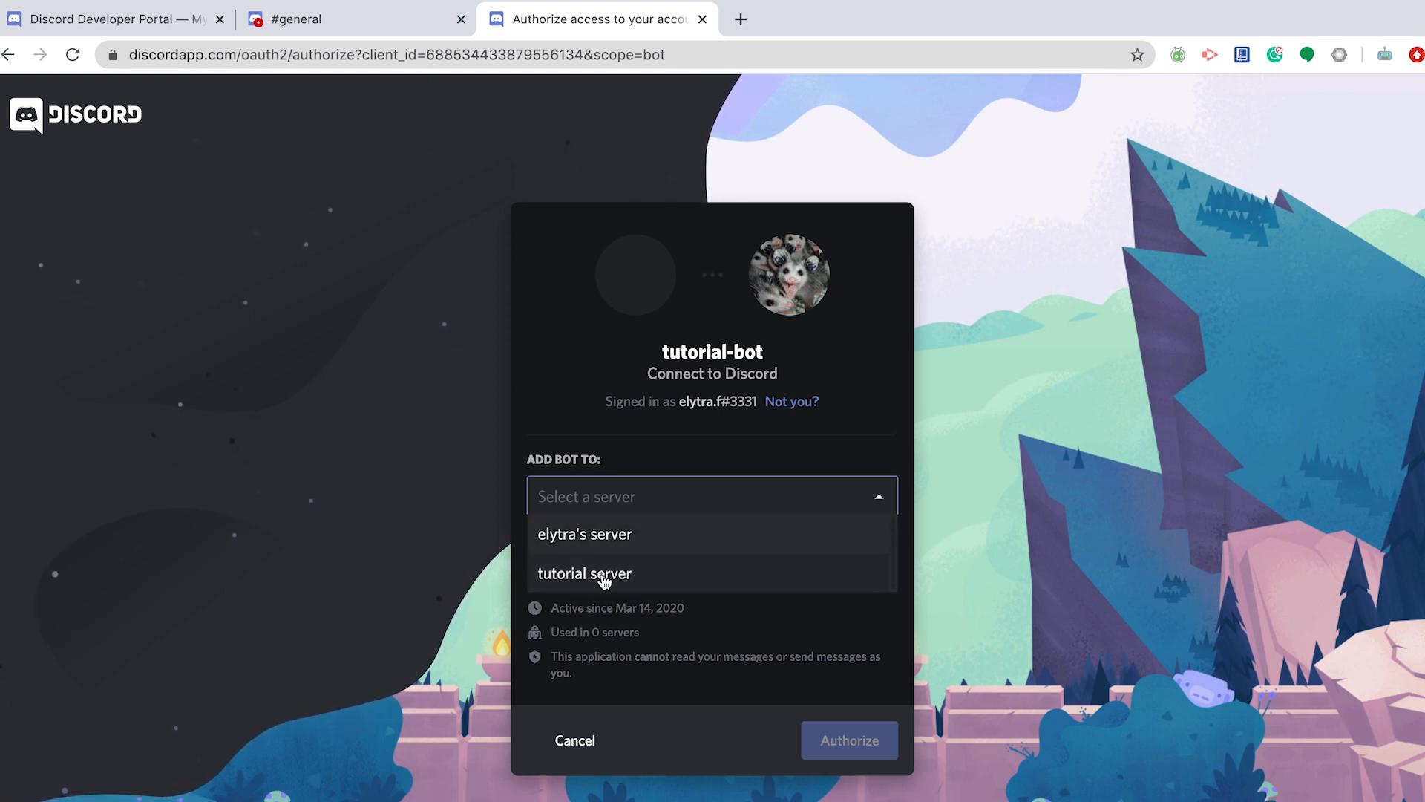
left_click(584, 573)
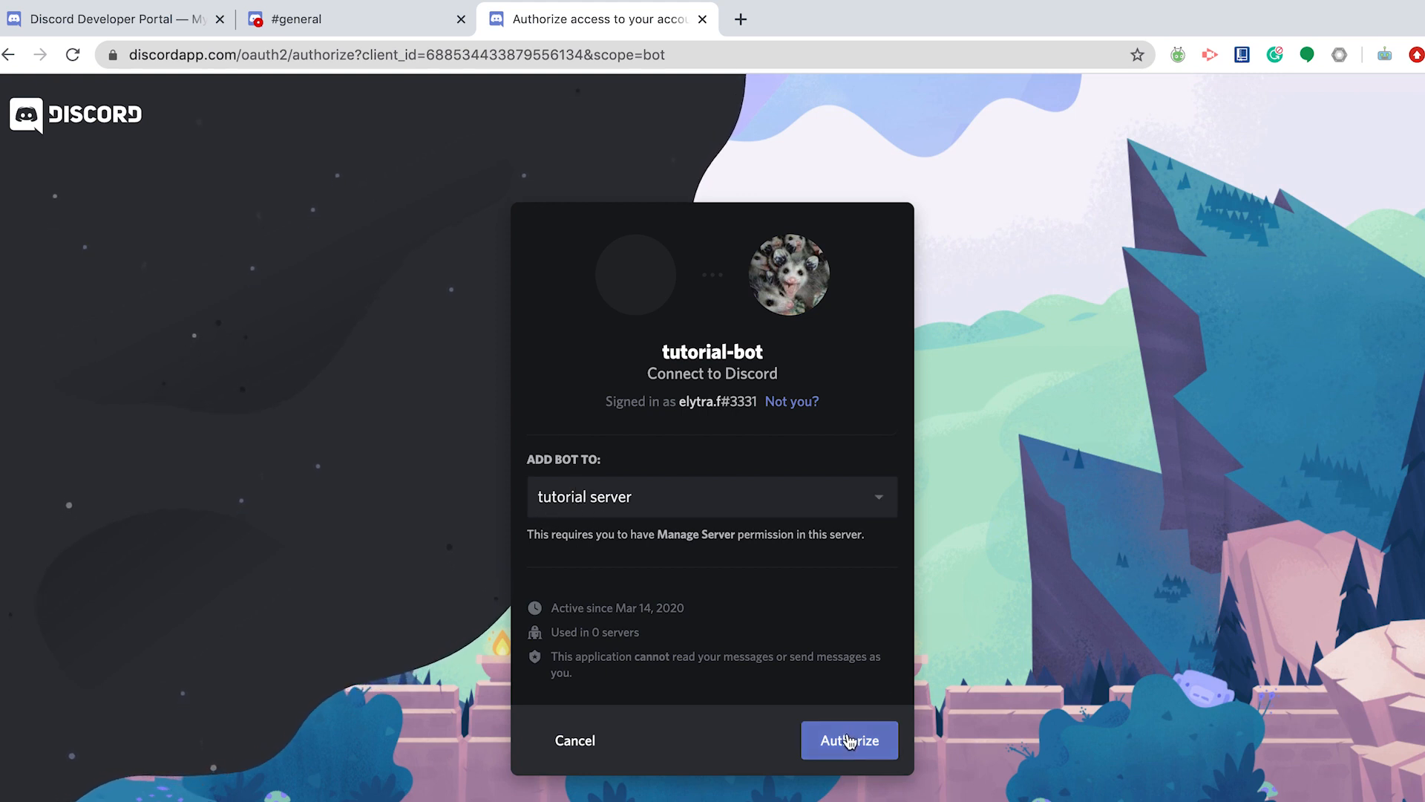
left_click(849, 740)
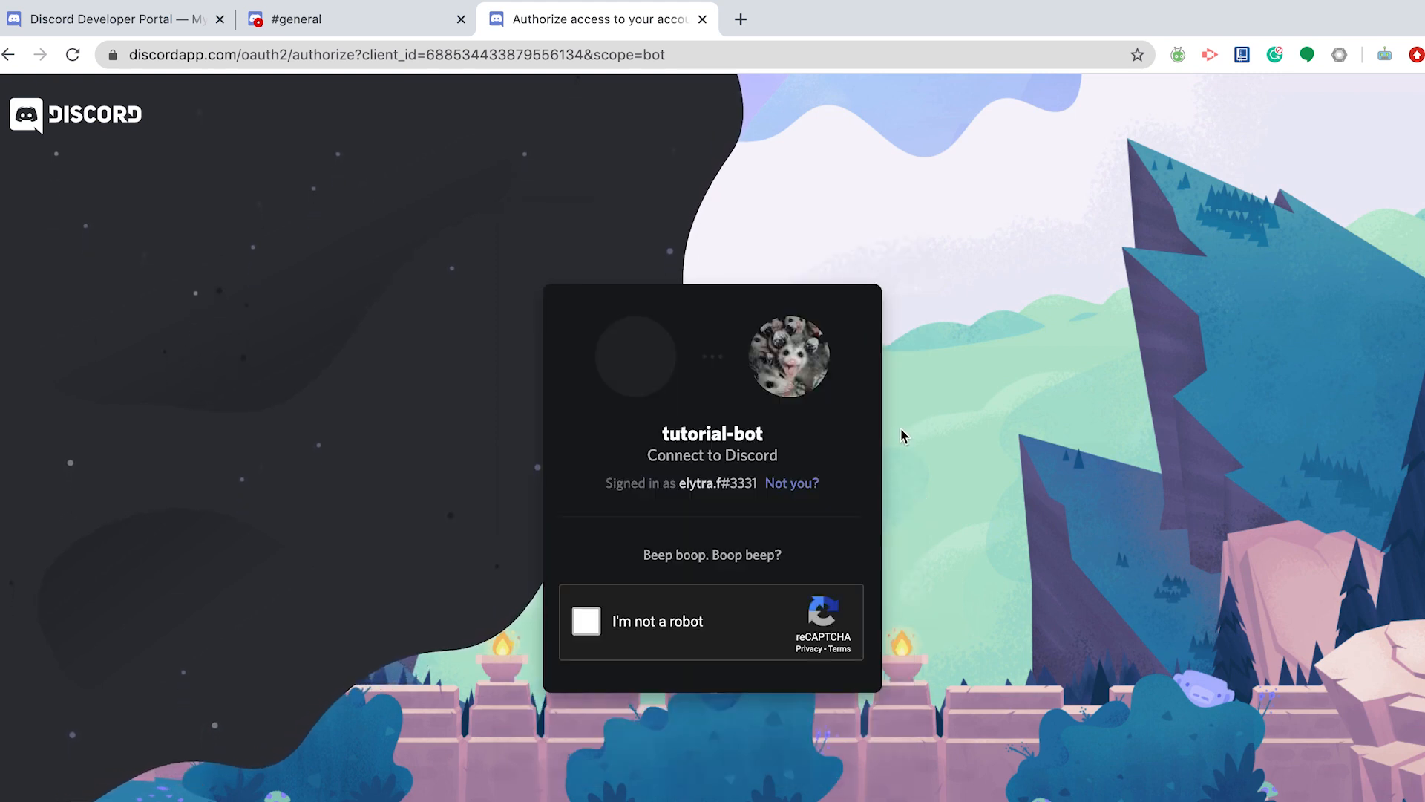
left_click(585, 621)
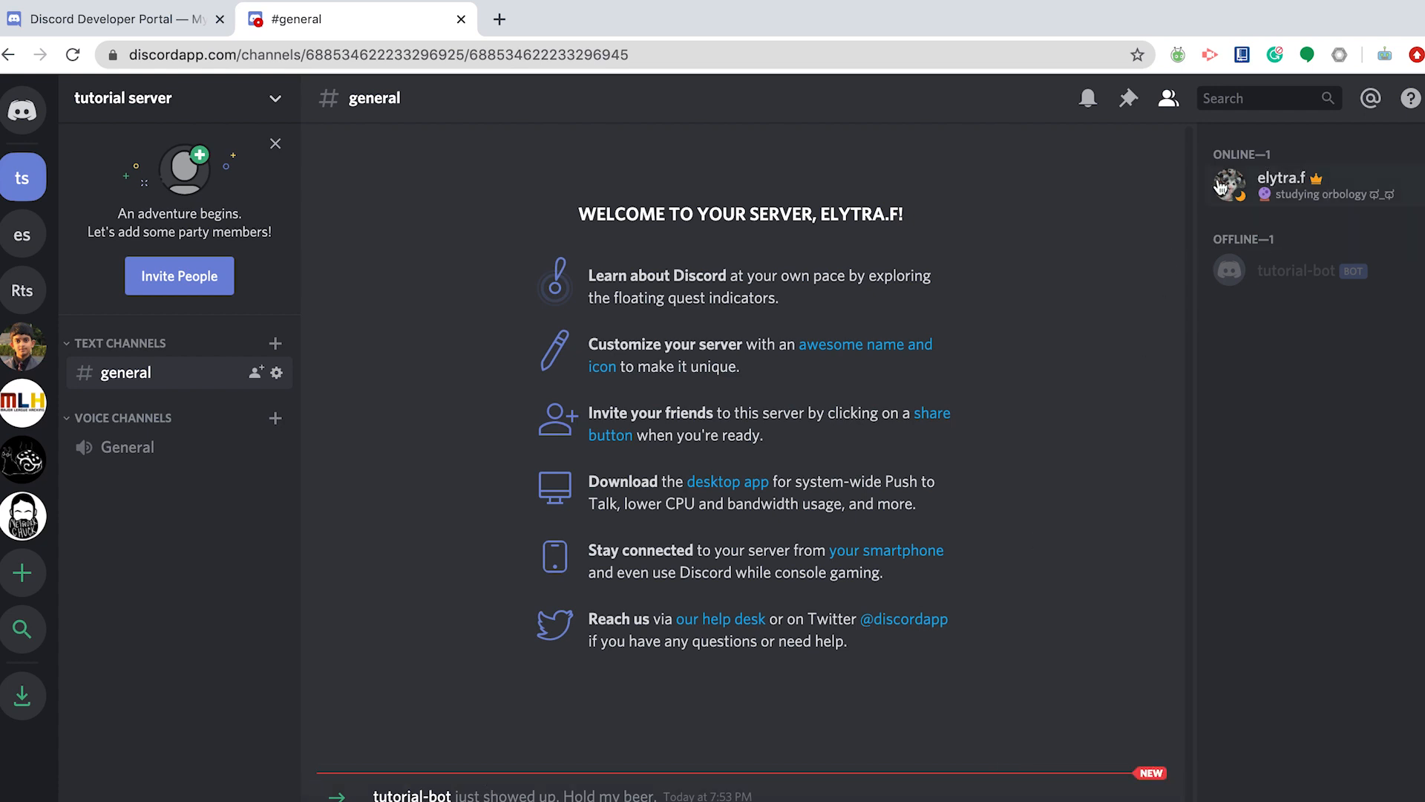
mouse_move(1283, 289)
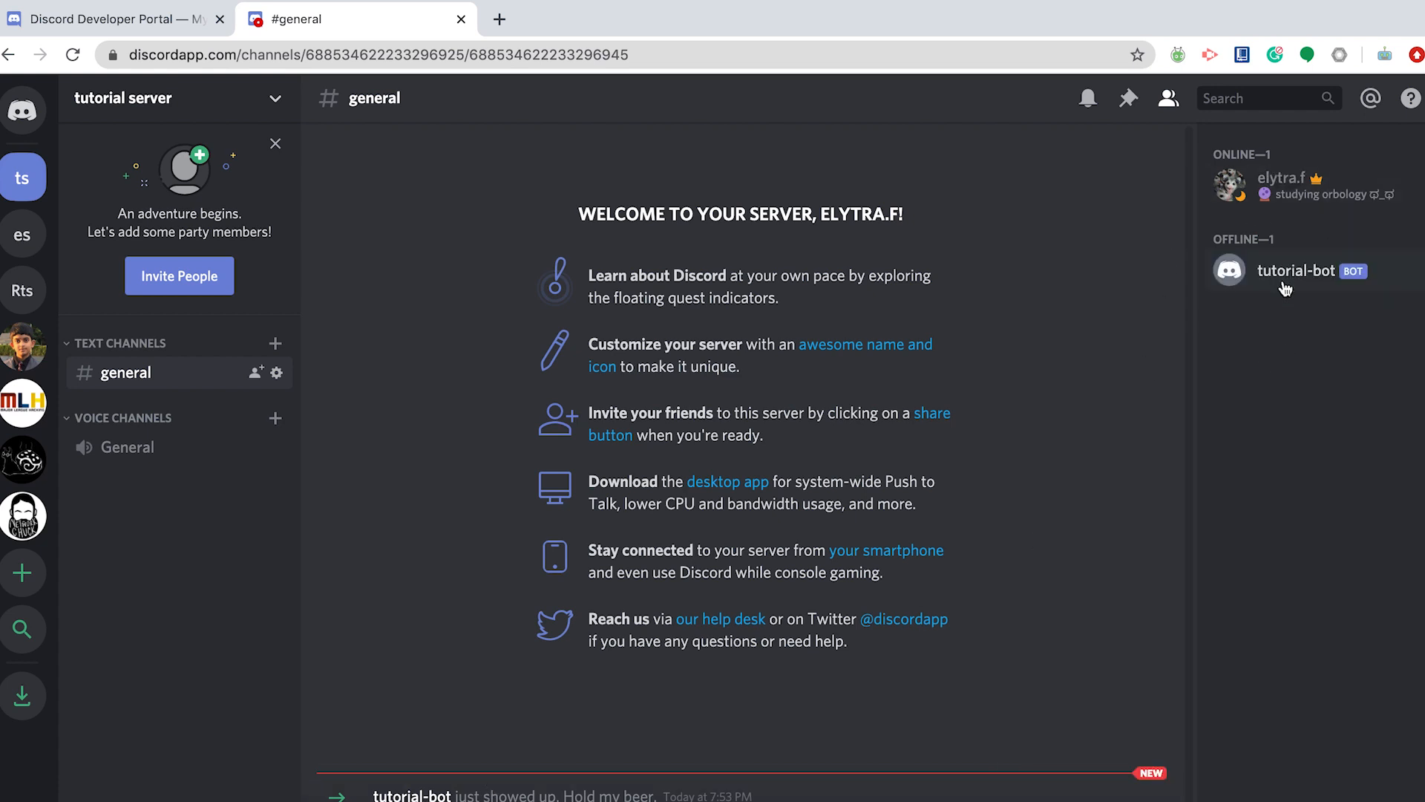
mouse_move(731, 366)
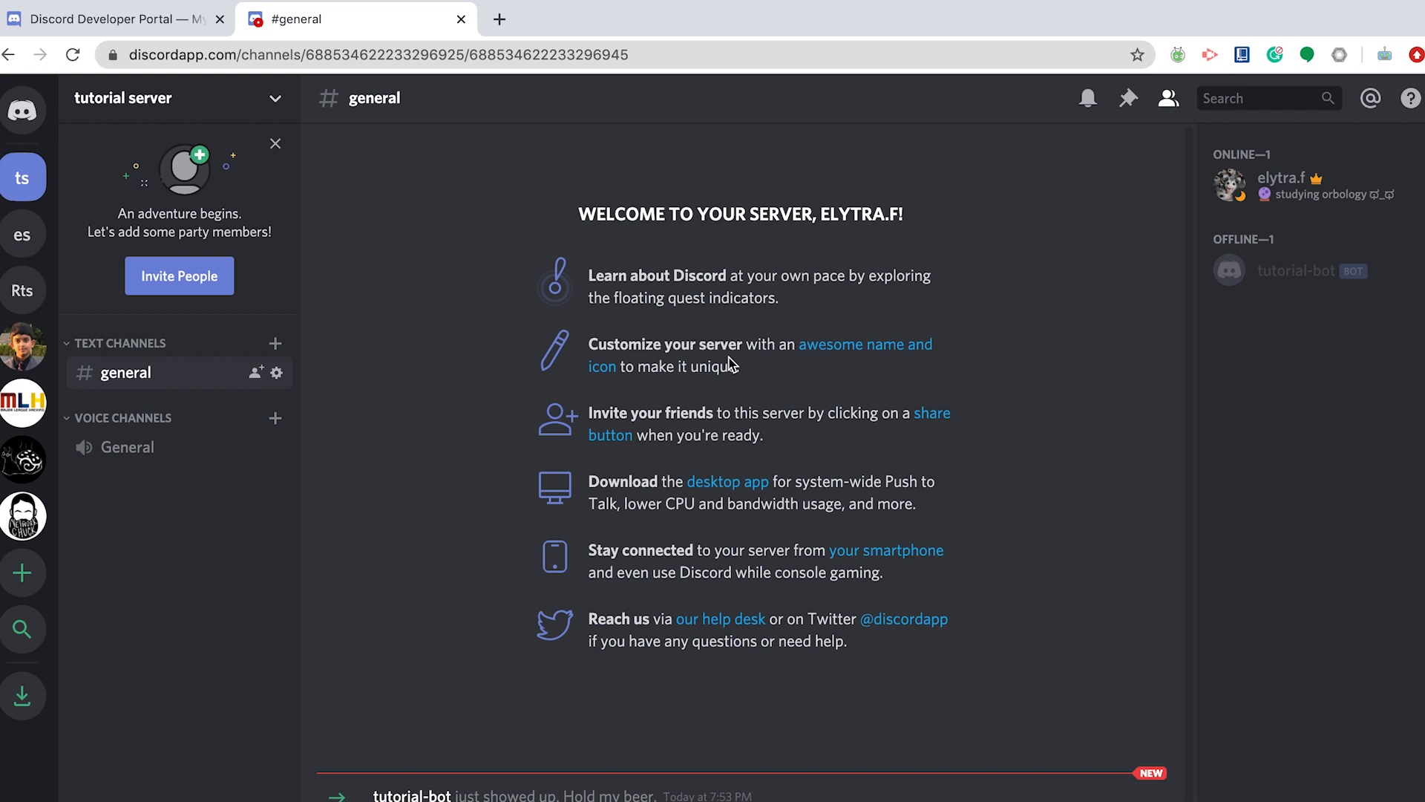
mouse_move(756, 464)
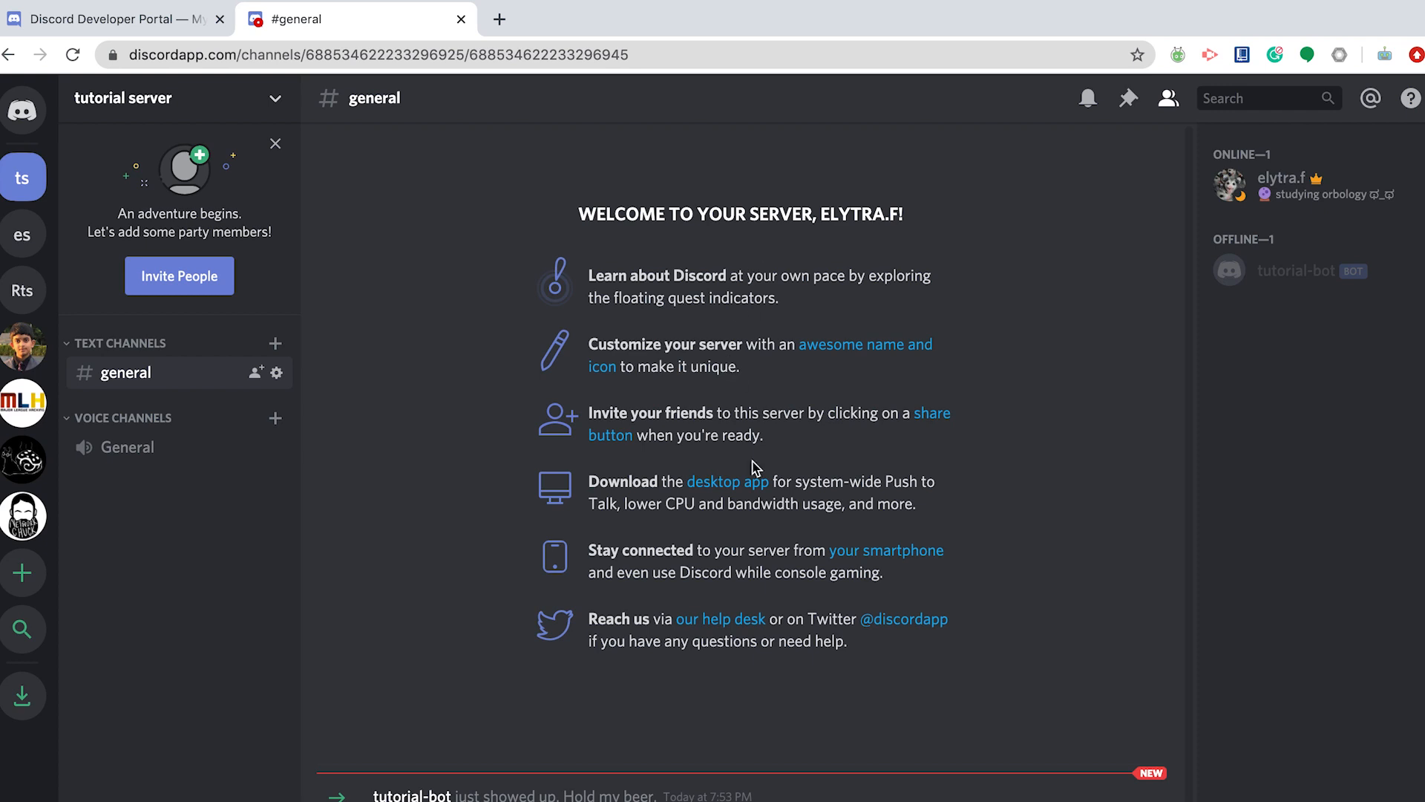
mouse_move(452, 373)
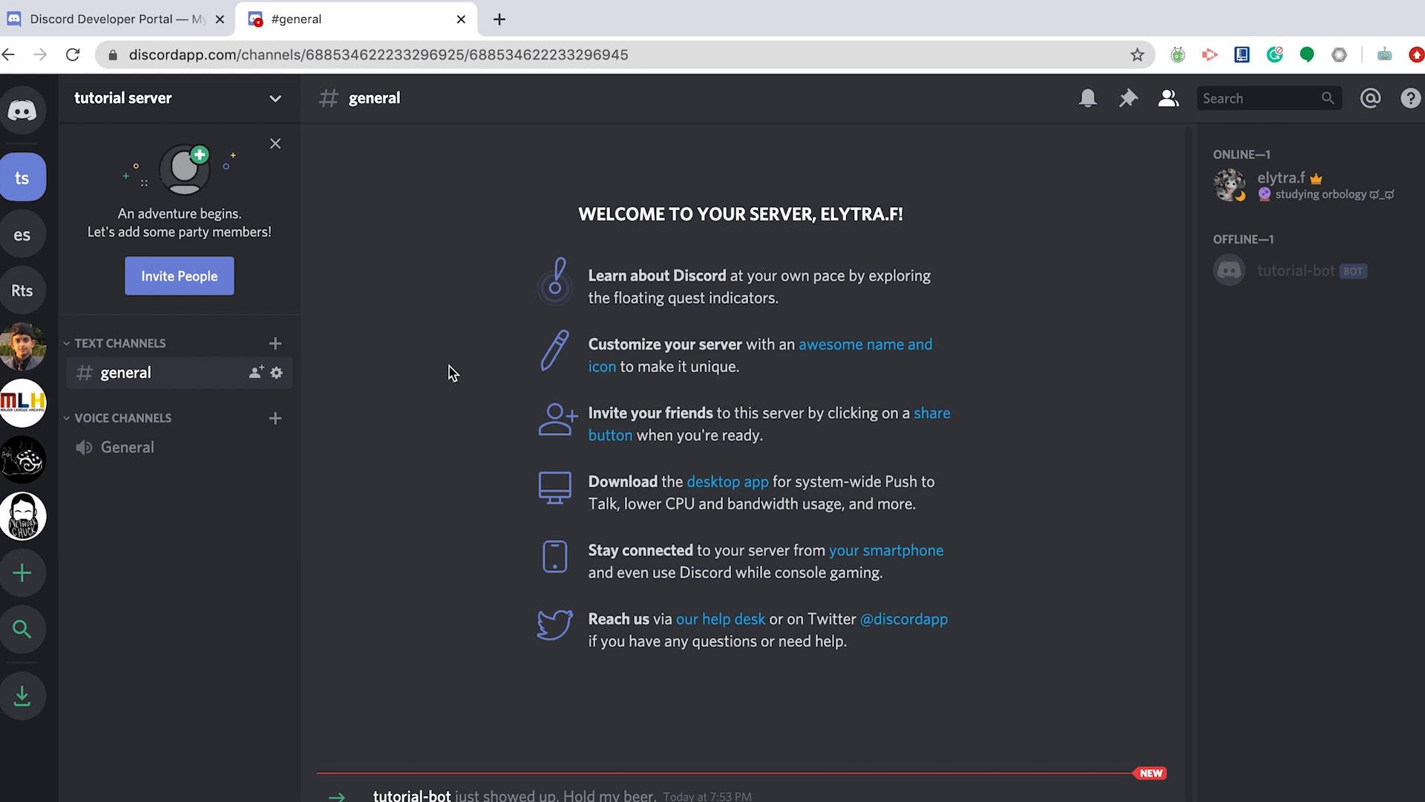
mouse_move(638, 380)
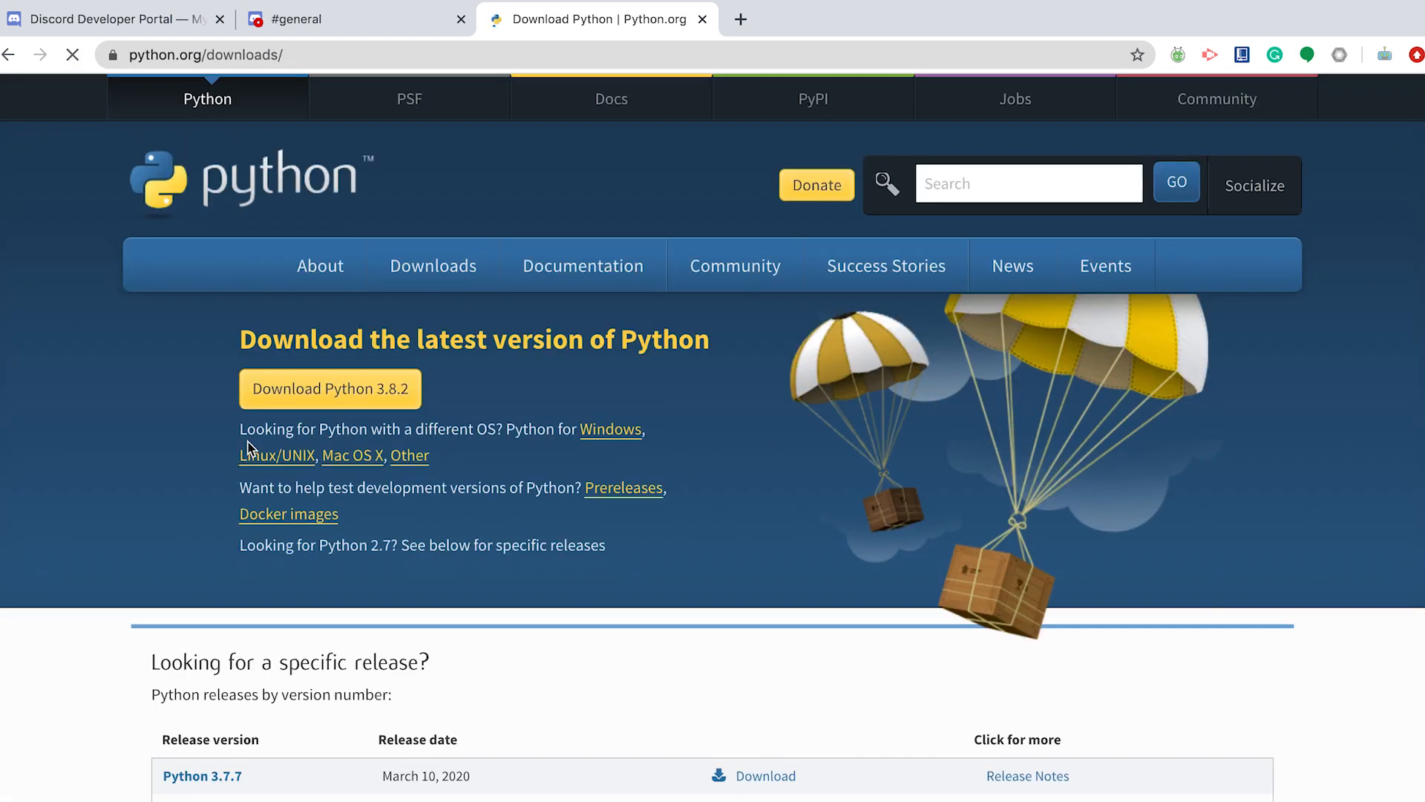
- Browse python.org's 'Looking for a specific release?' table
scroll("down", 3)
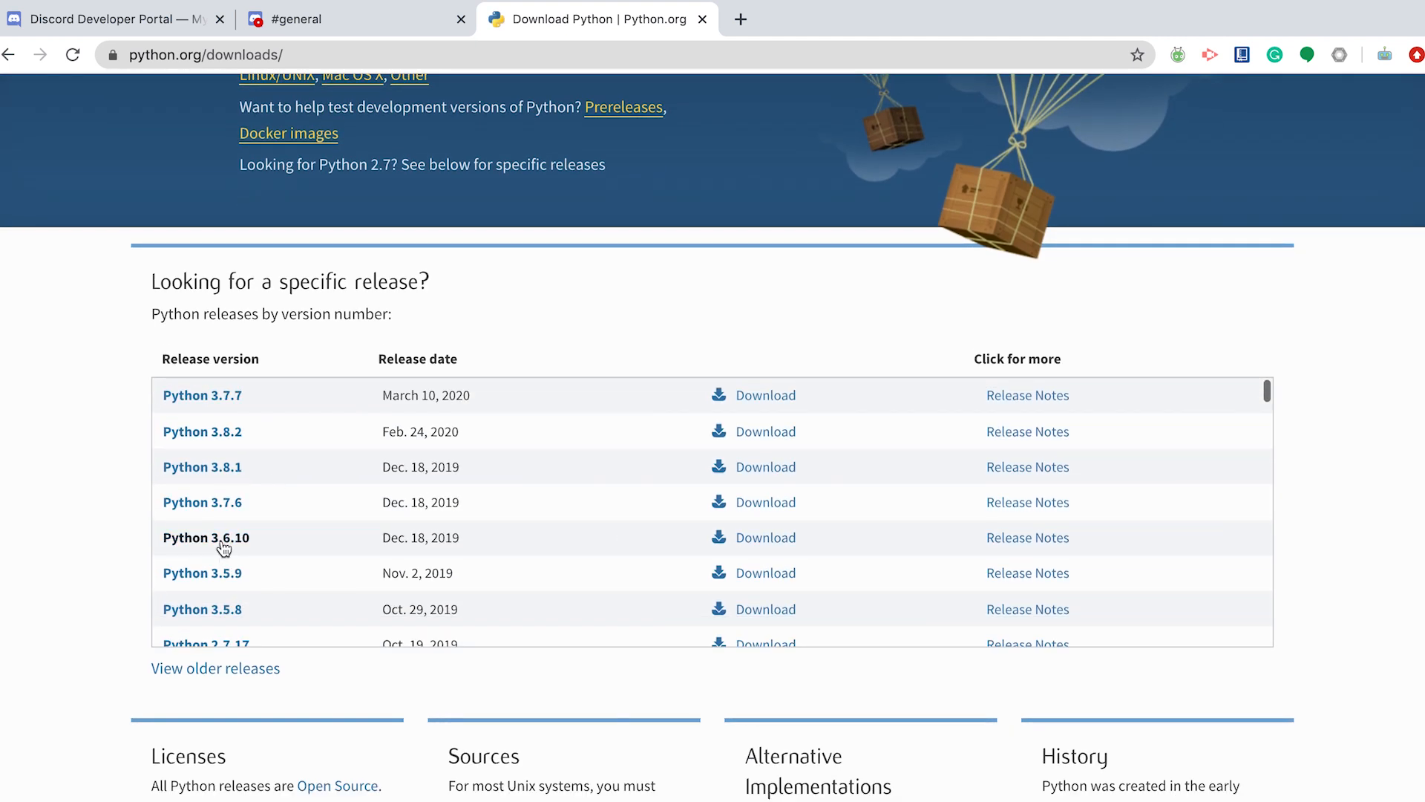
scroll("down", 3)
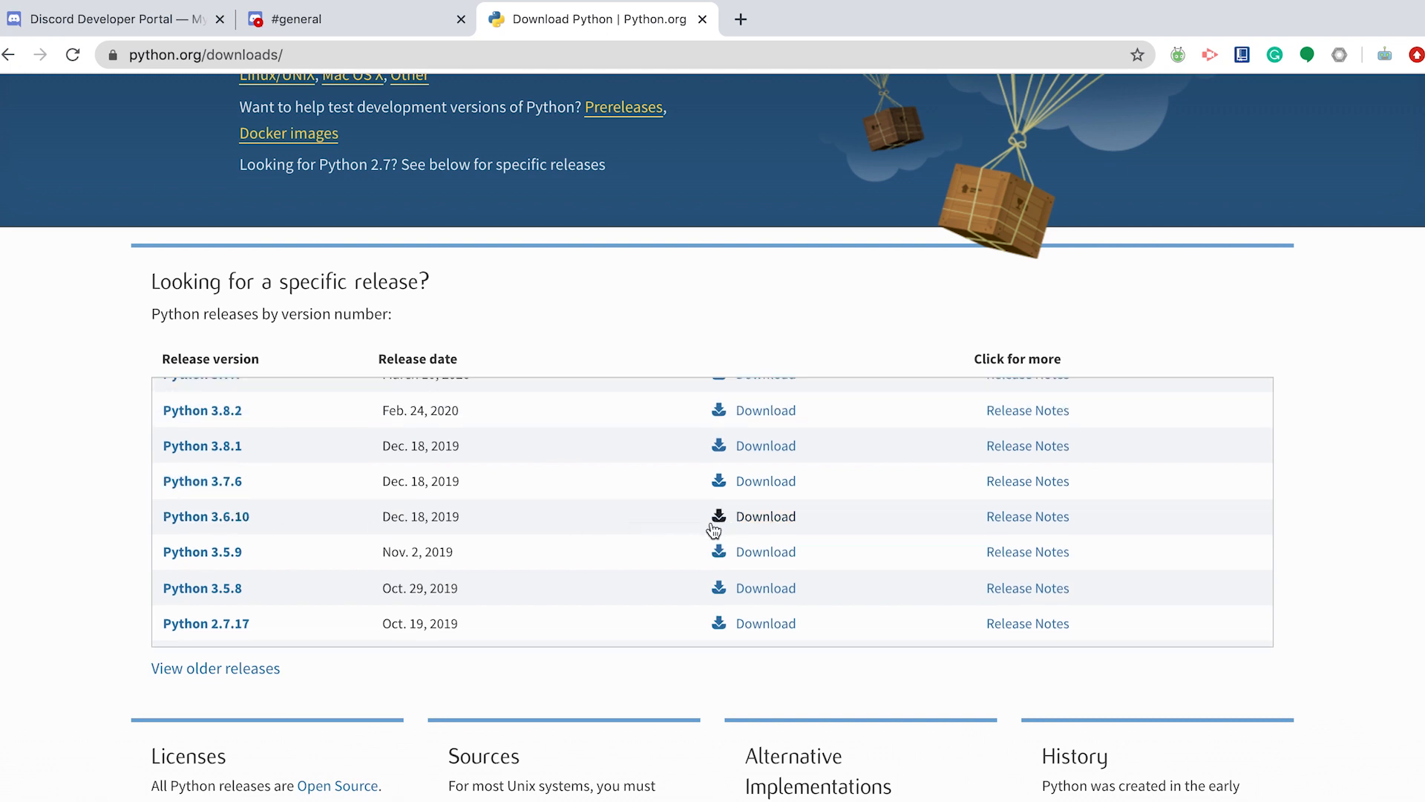
mouse_move(701, 21)
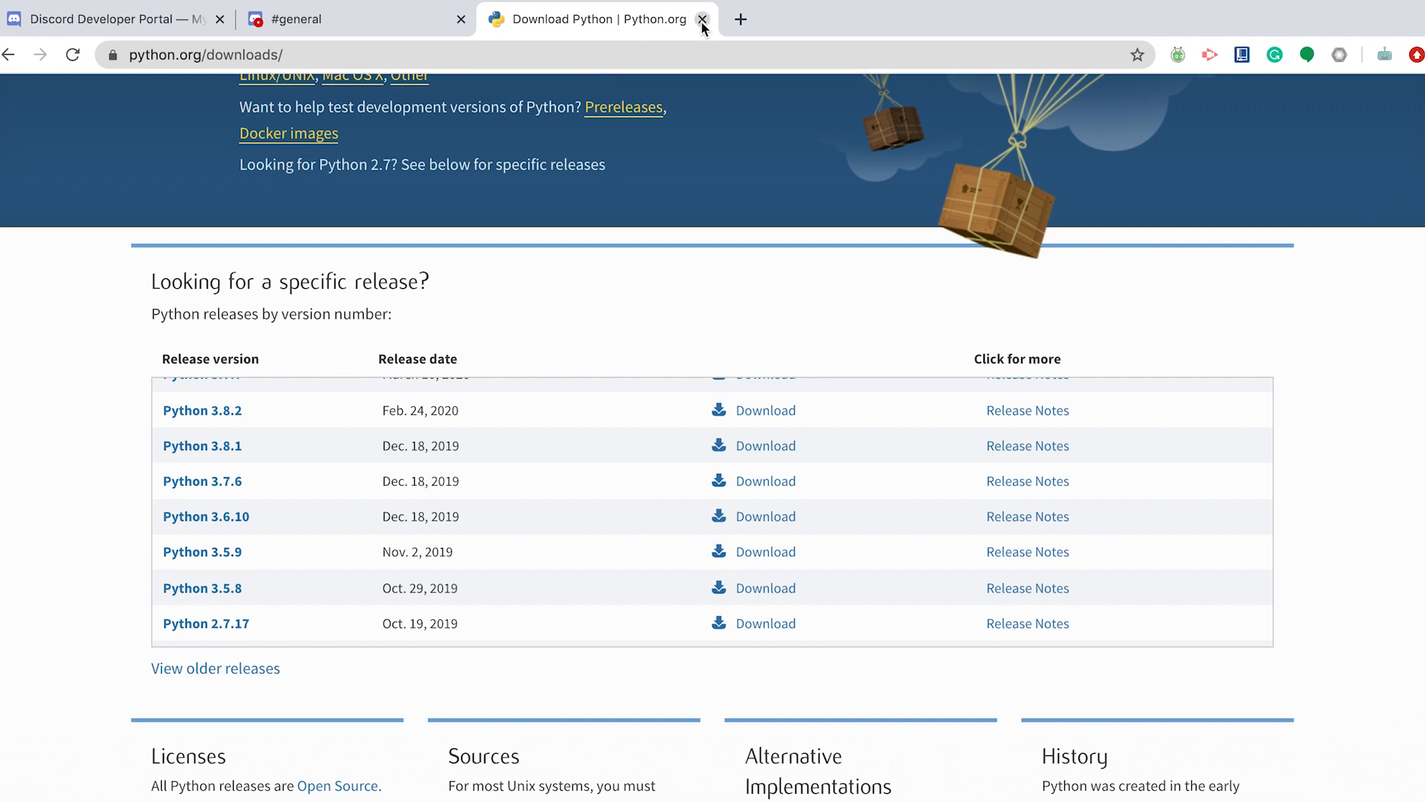
scroll("up", 3)
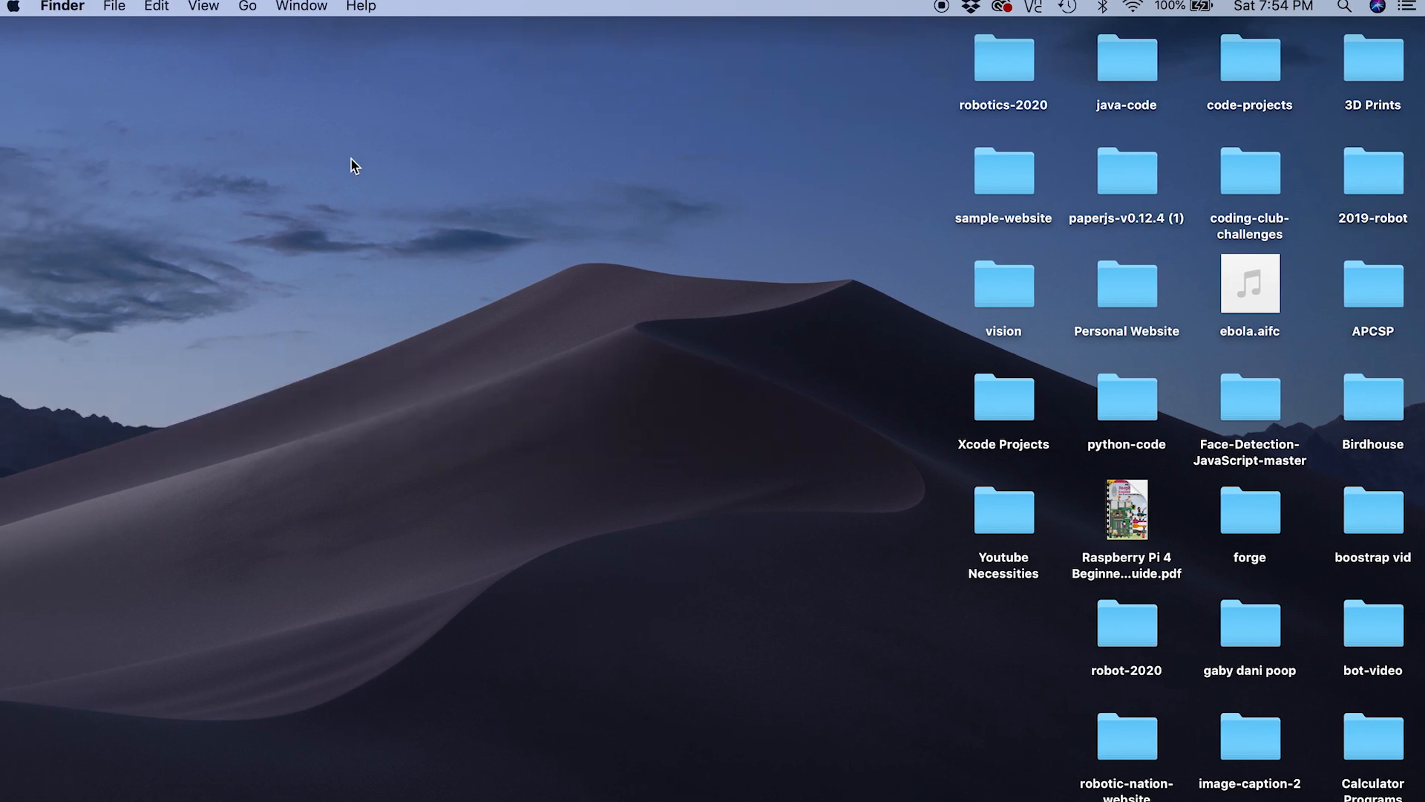
- Run Python 3.6's Install Certificates.command from Applications and close the finished Terminal window
left_click(248, 6)
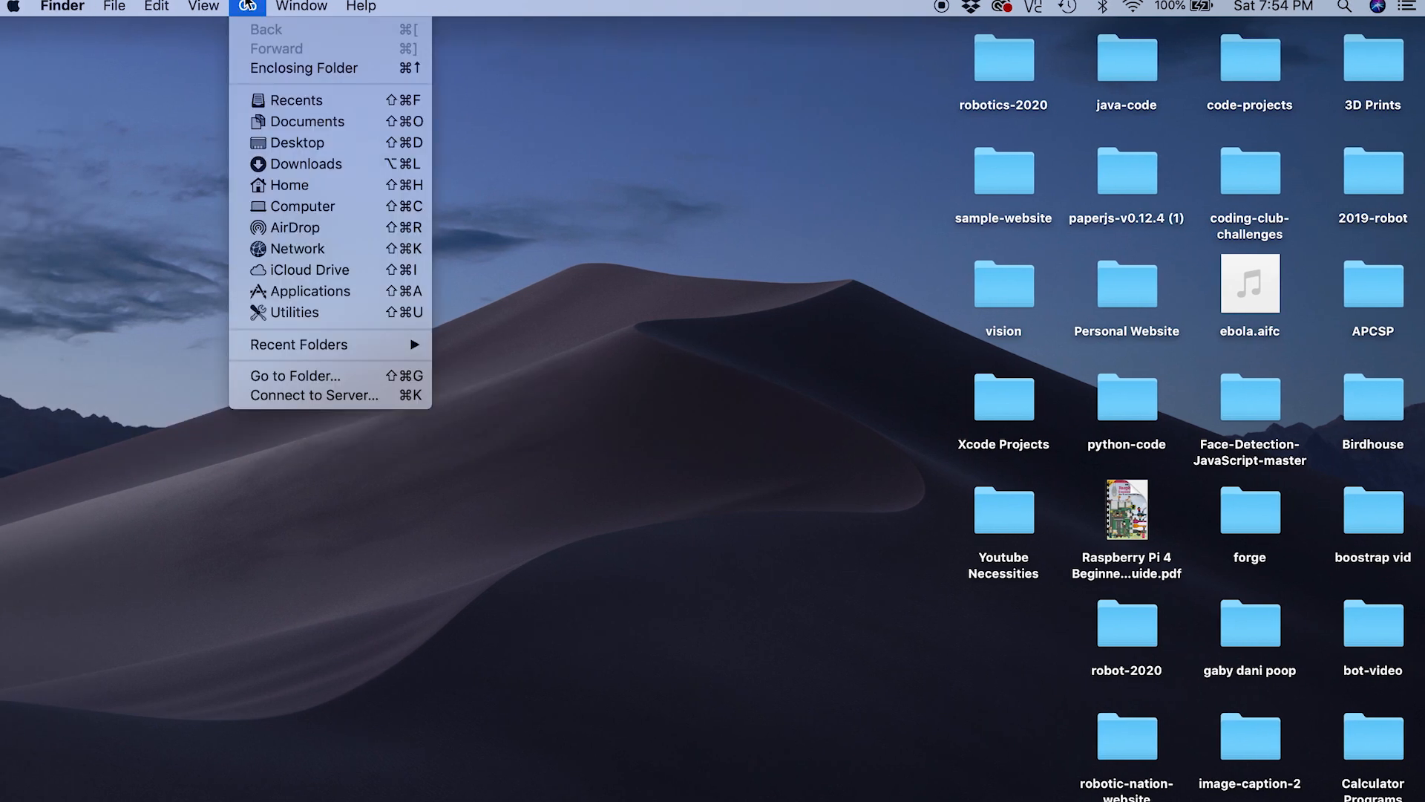
mouse_move(322, 131)
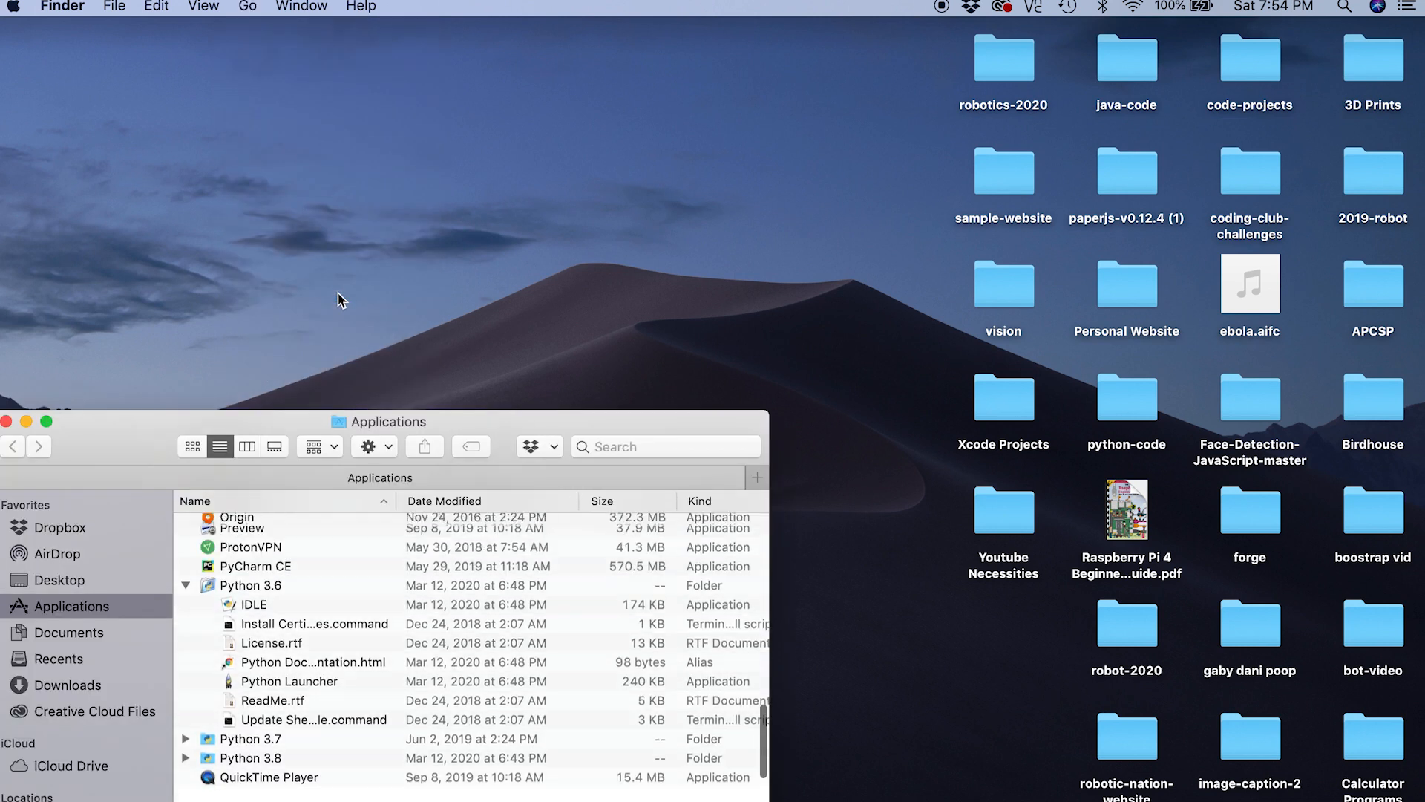
left_click_drag(380, 420, 602, 141)
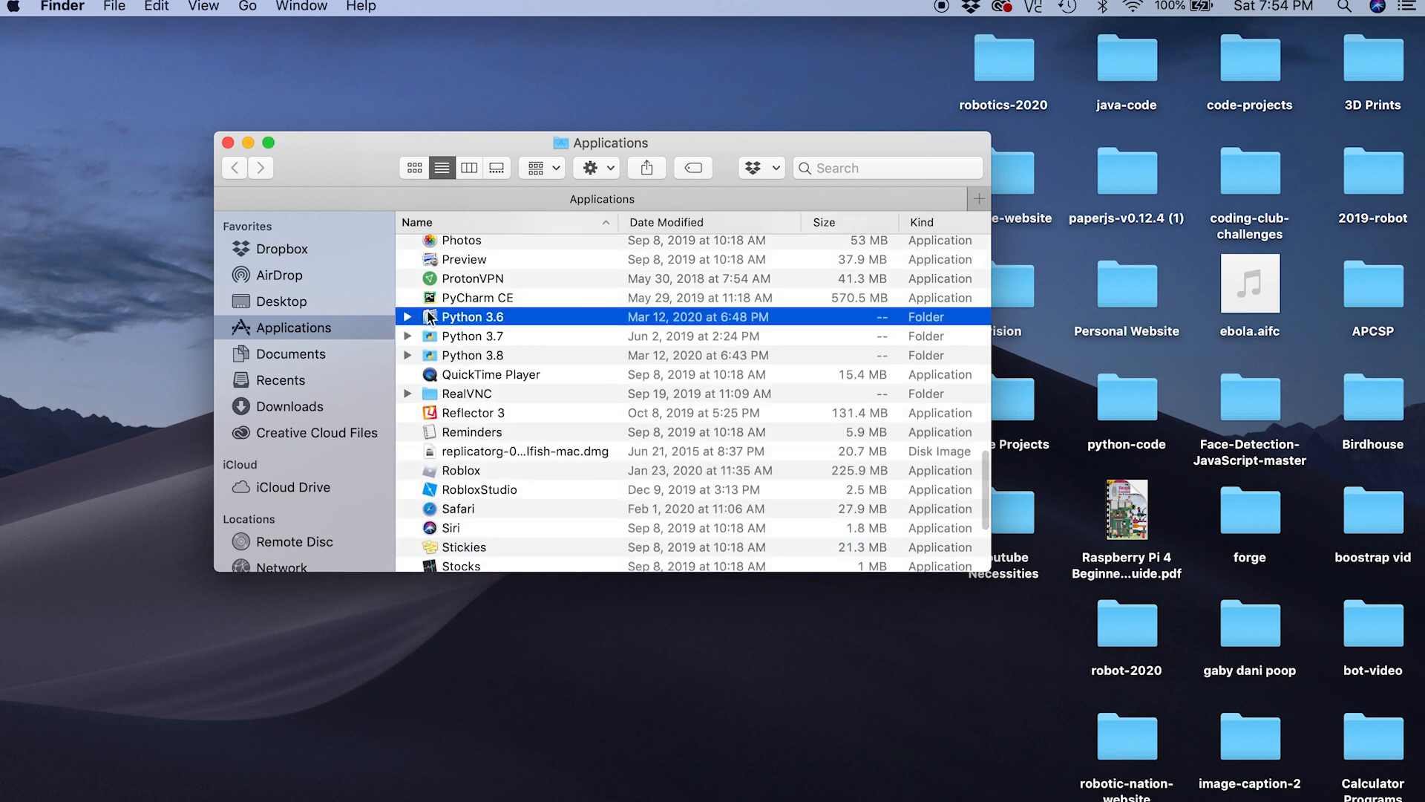
left_click(407, 317)
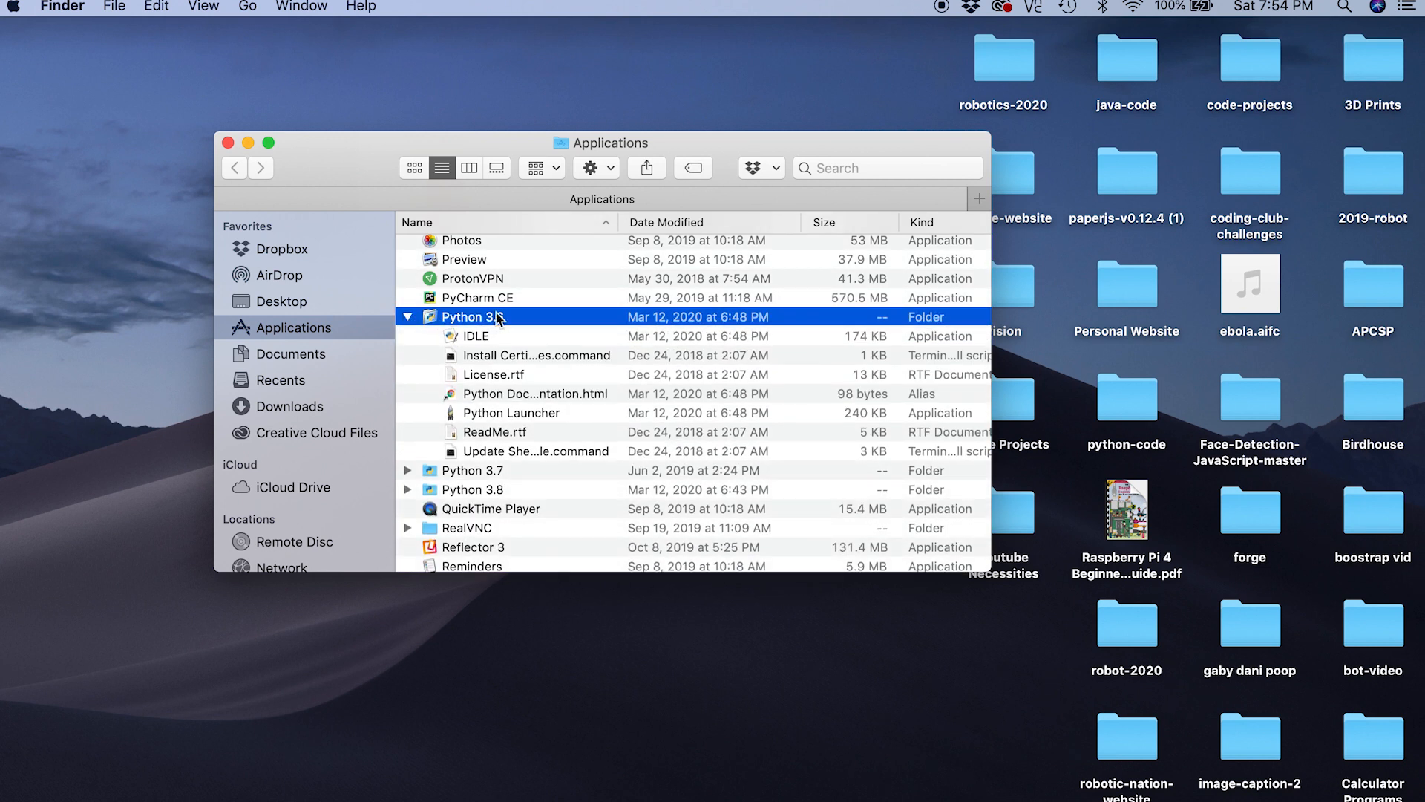
left_click(536, 354)
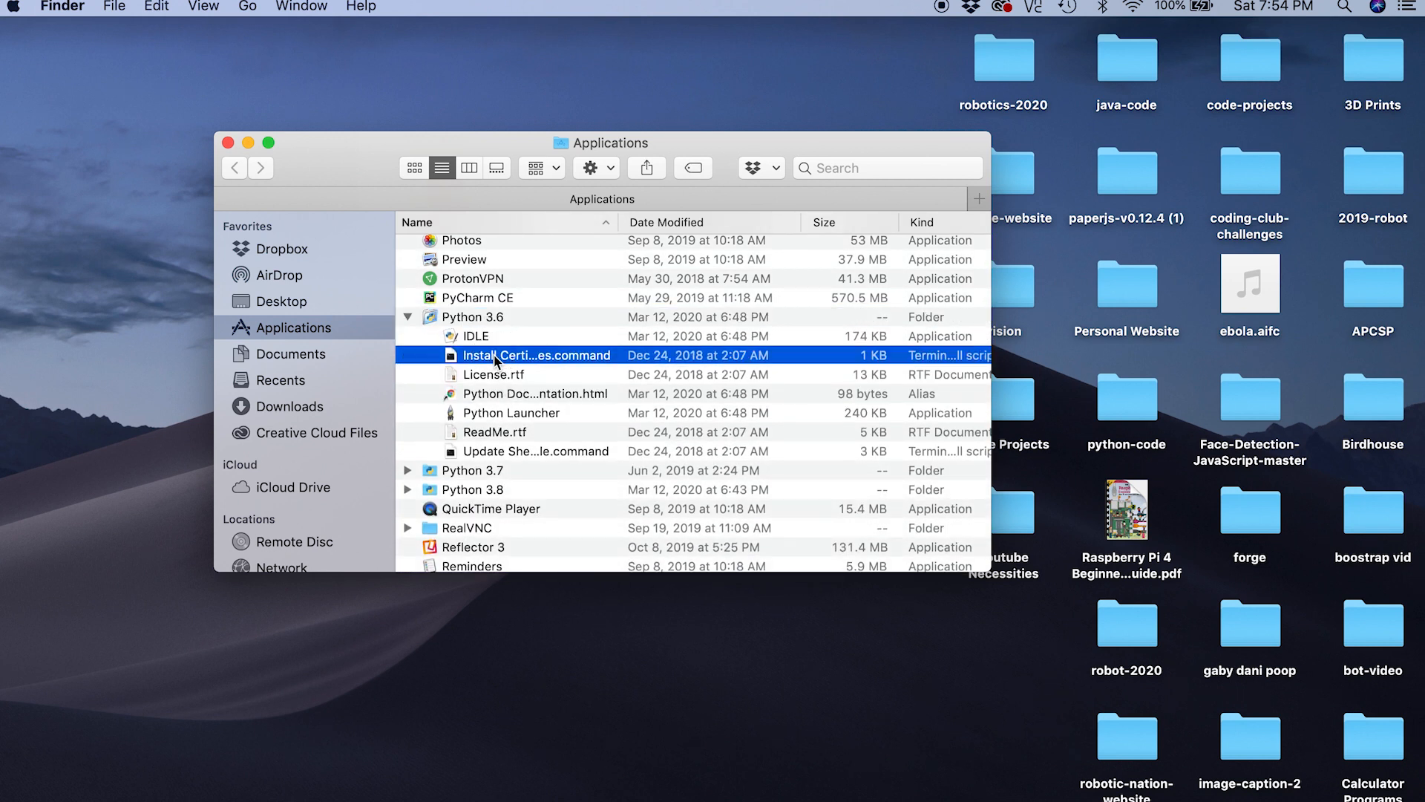
double_click(538, 355)
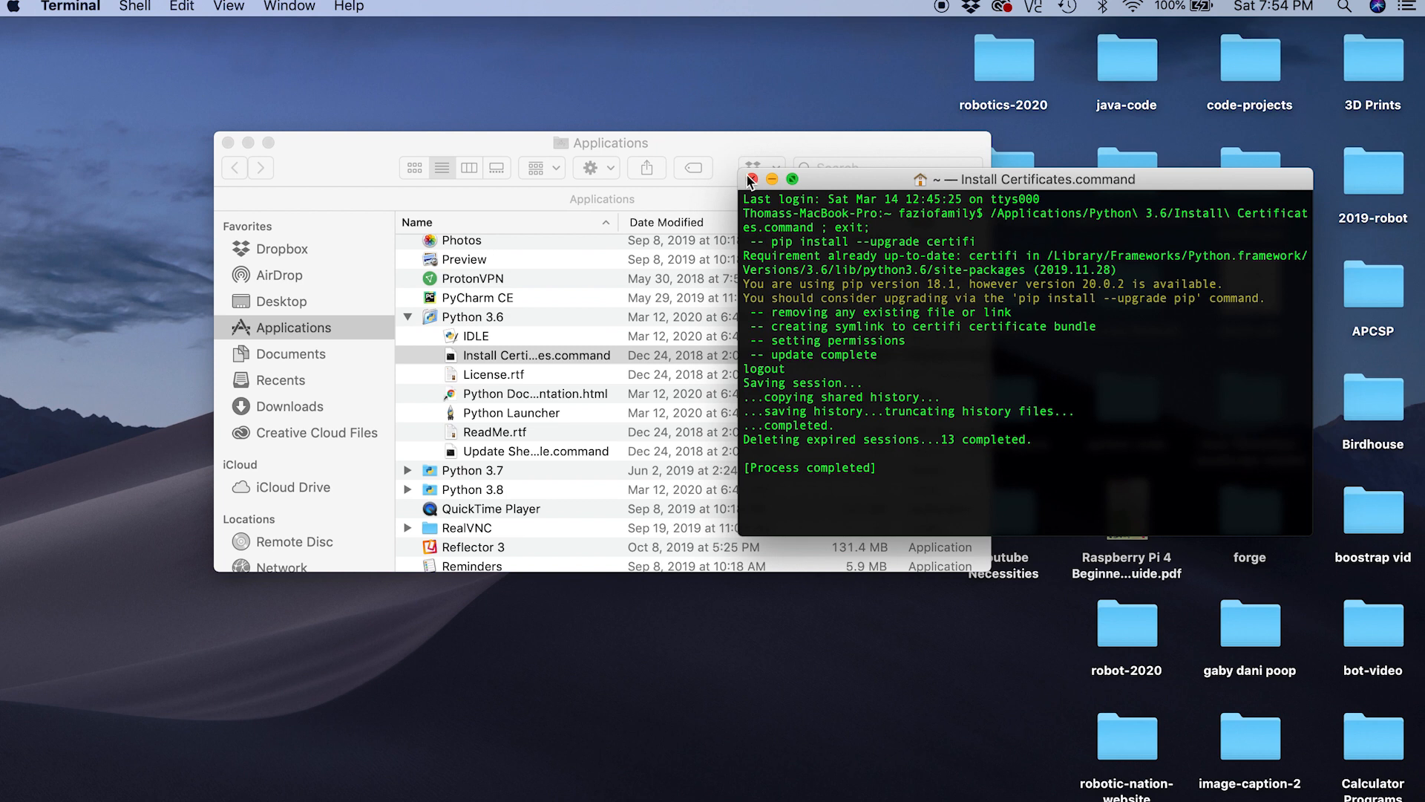
left_click(752, 179)
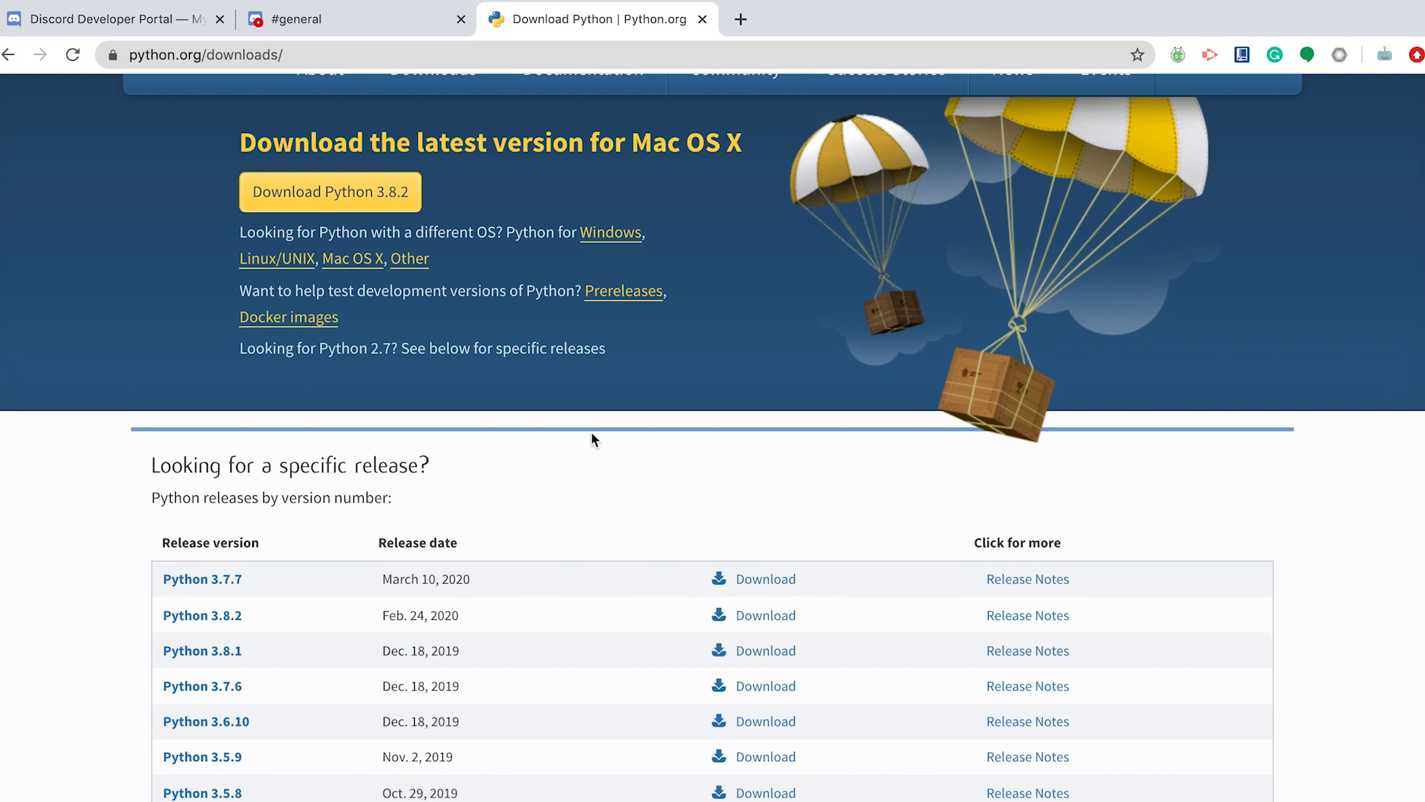
mouse_move(497, 492)
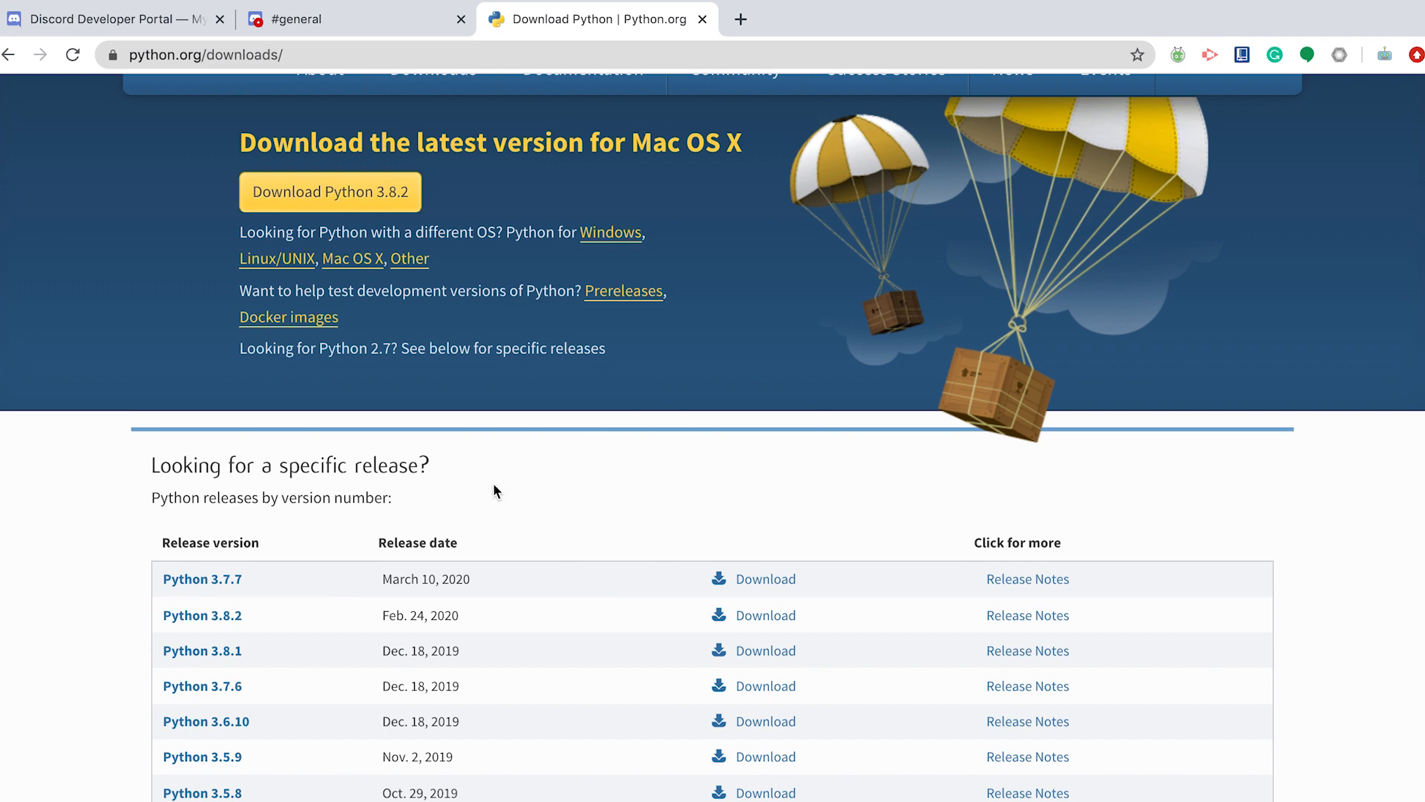
mouse_move(556, 446)
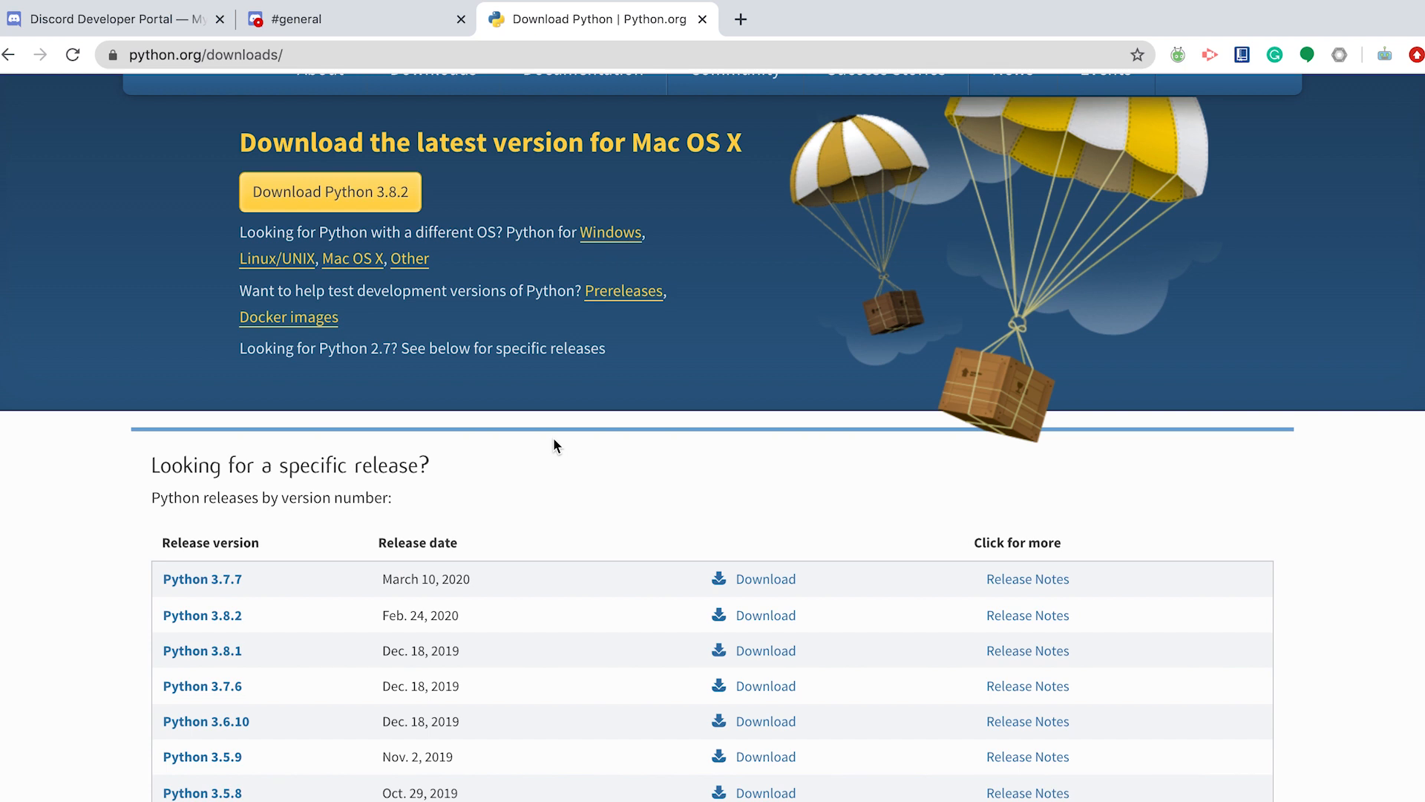
mouse_move(480, 523)
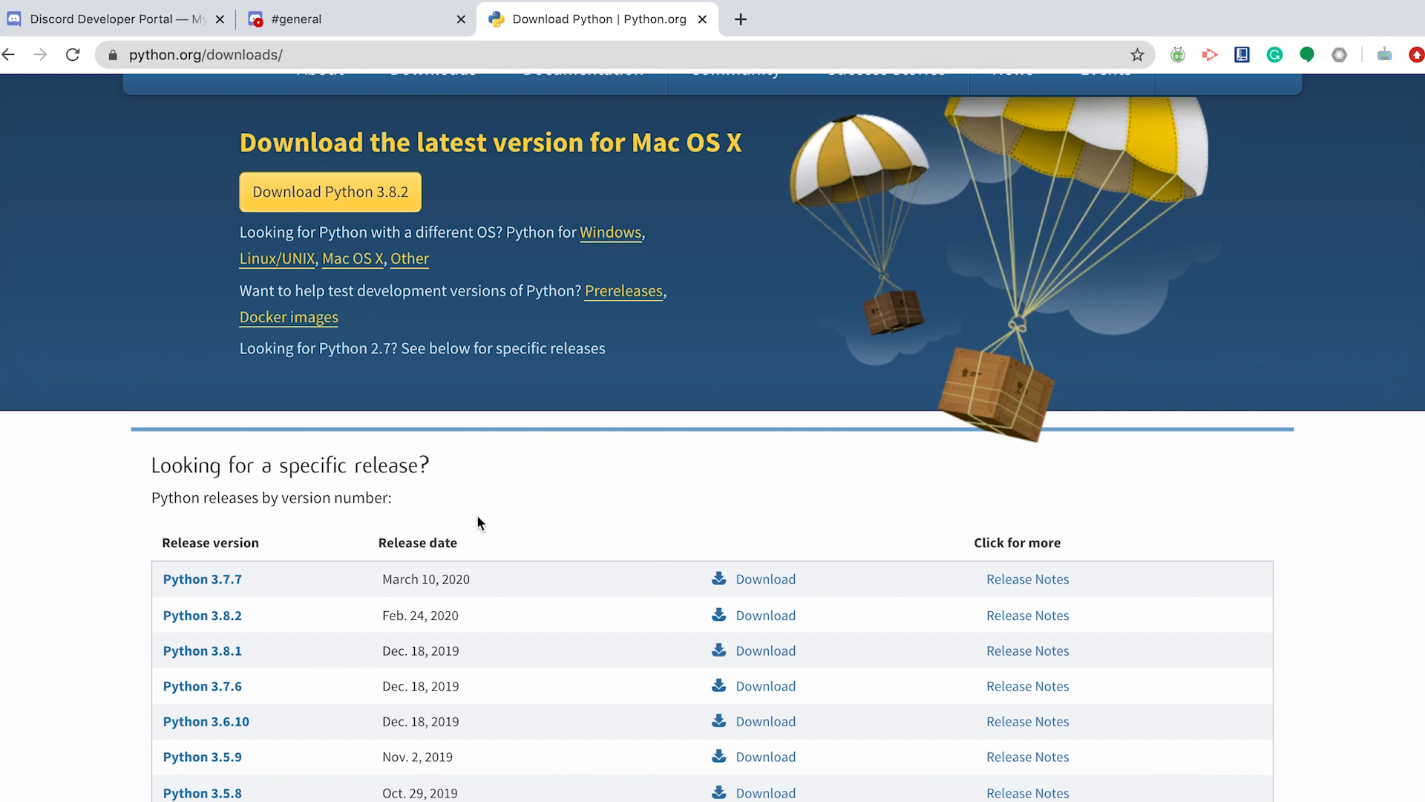
mouse_move(682, 333)
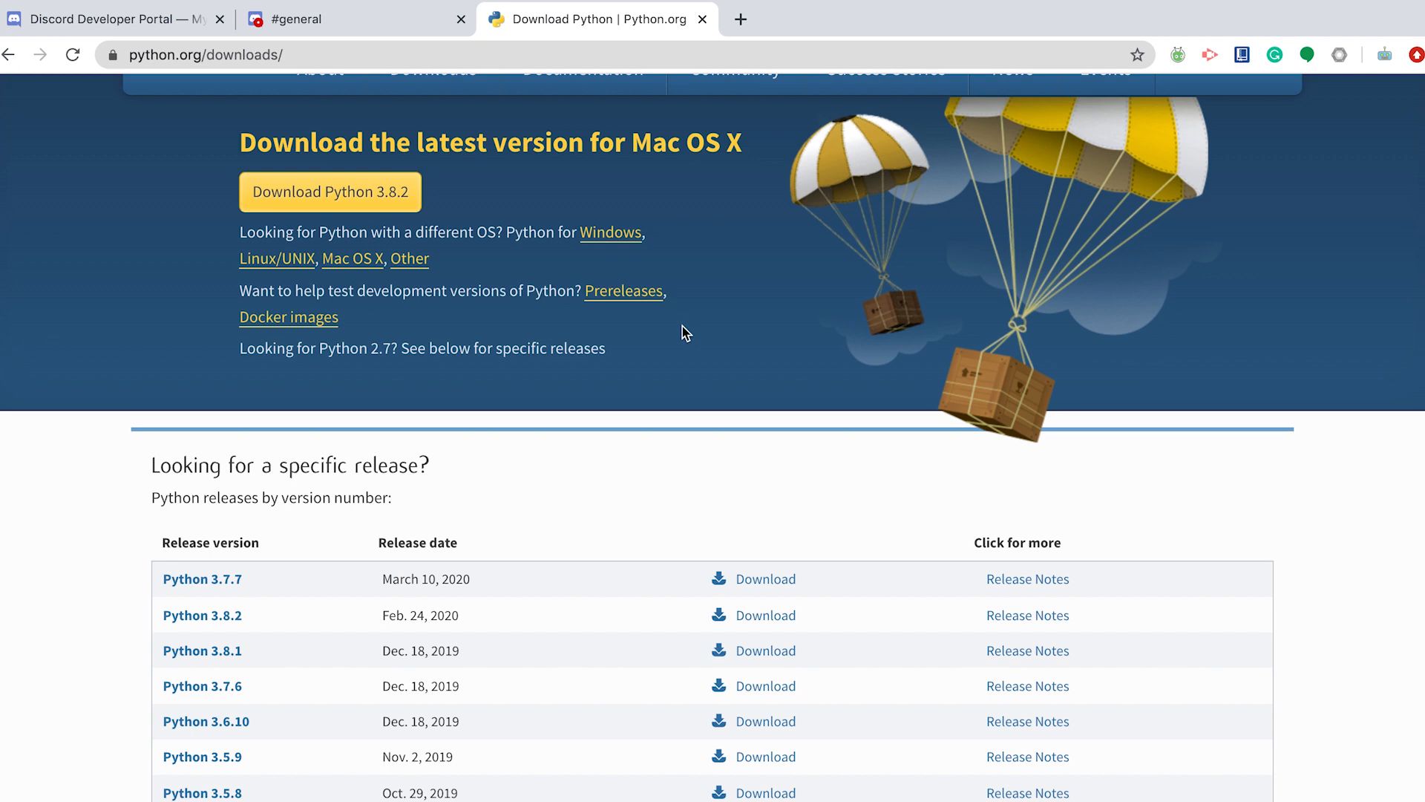
mouse_move(894, 348)
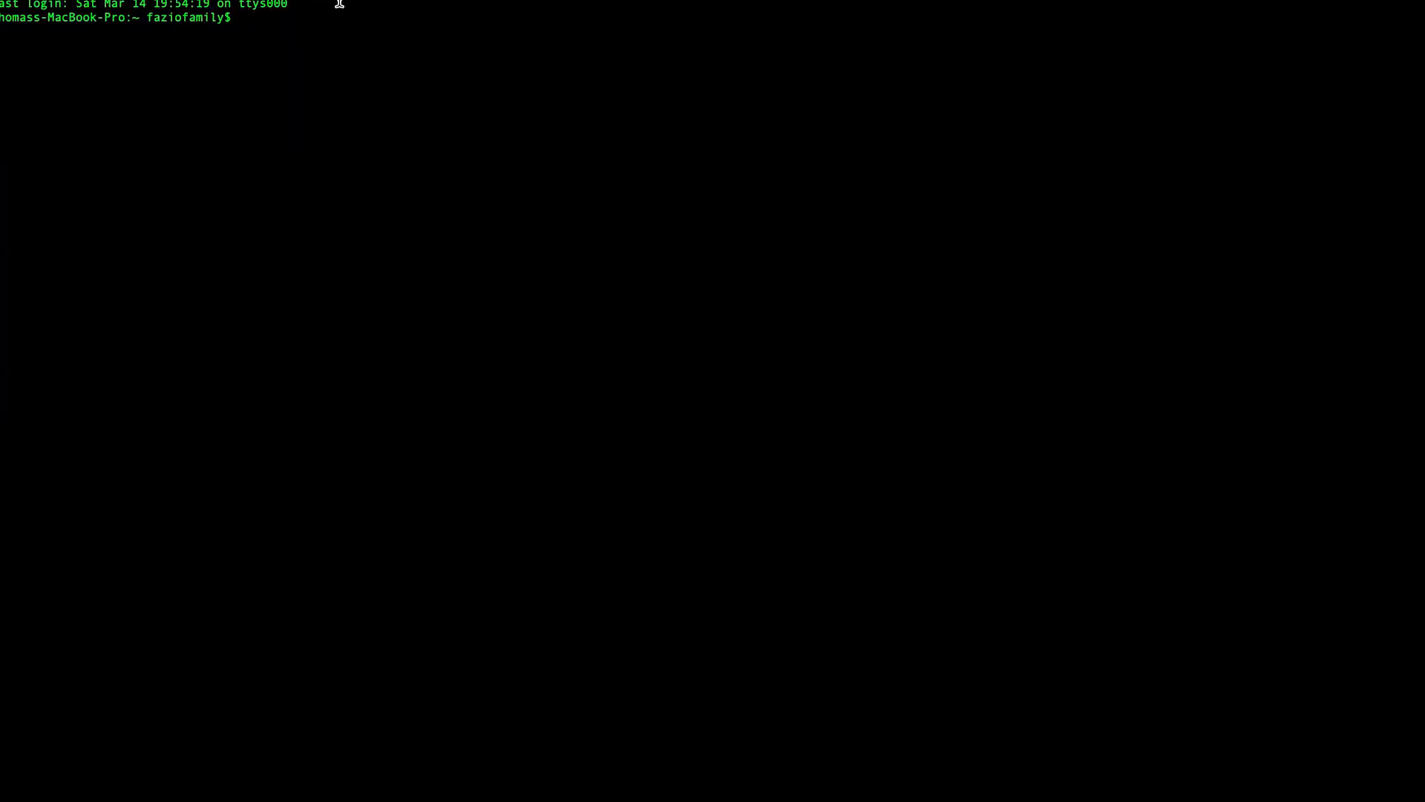
mouse_move(375, 211)
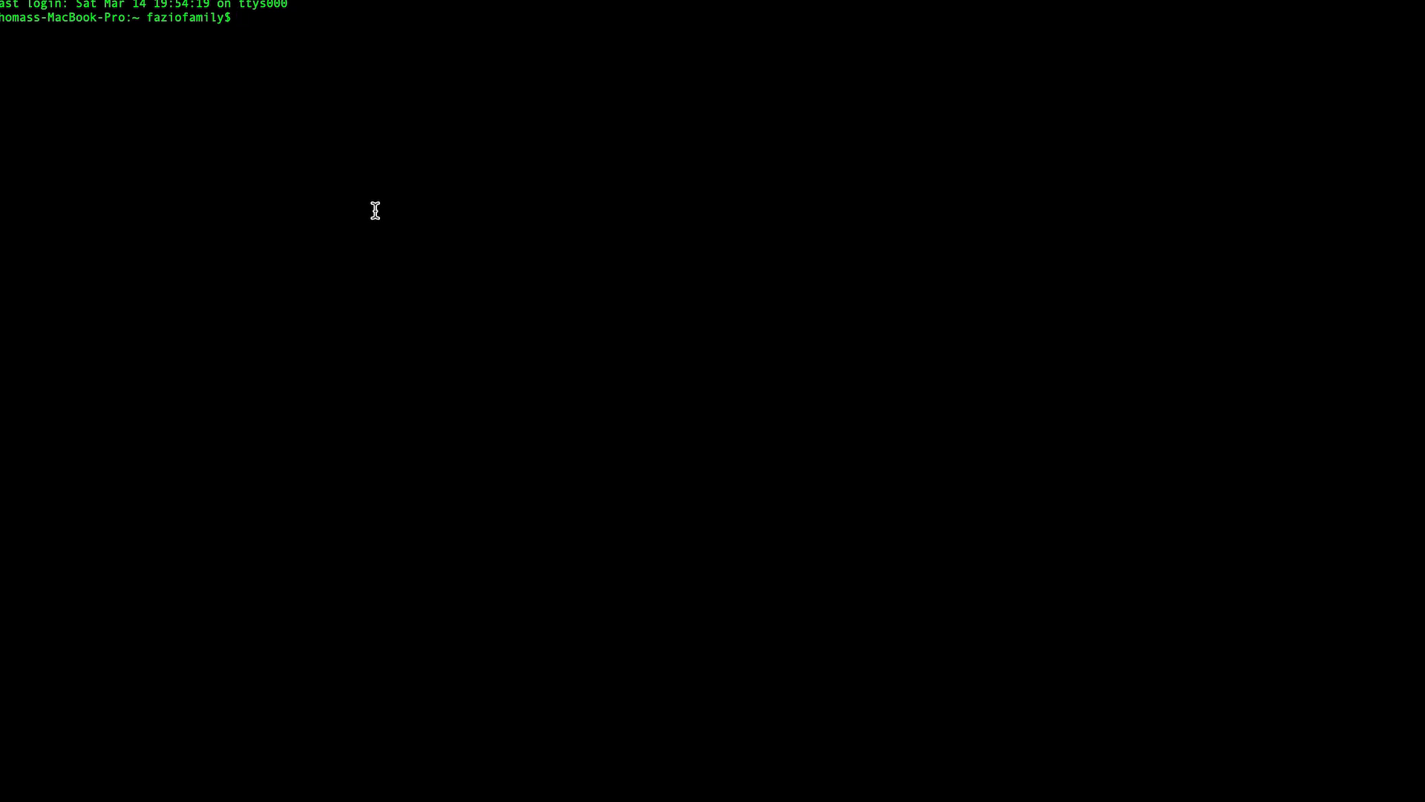
- Run python3 -m pip install -U discord.py[voice] in Terminal
type("python3 -m pip install -")
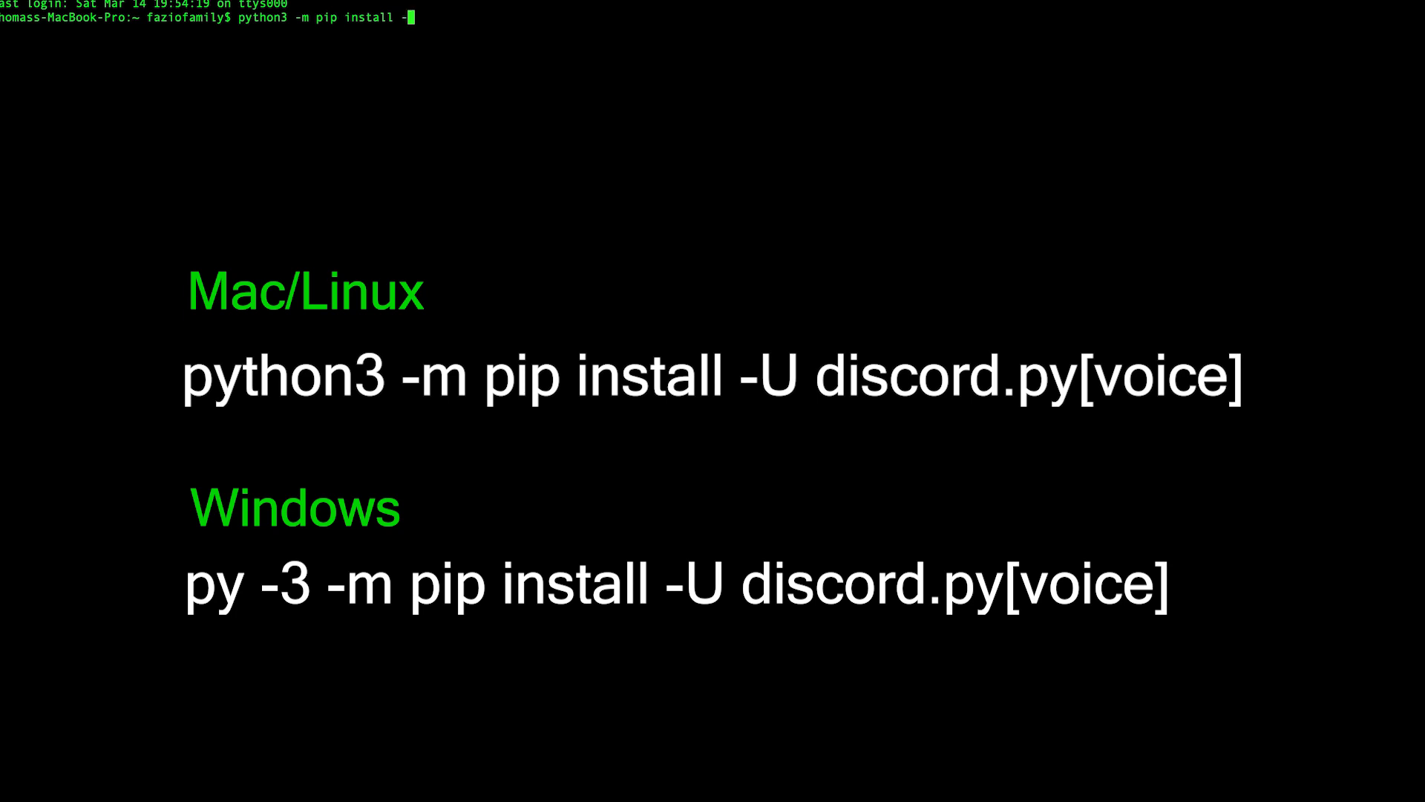
type("U discord.")
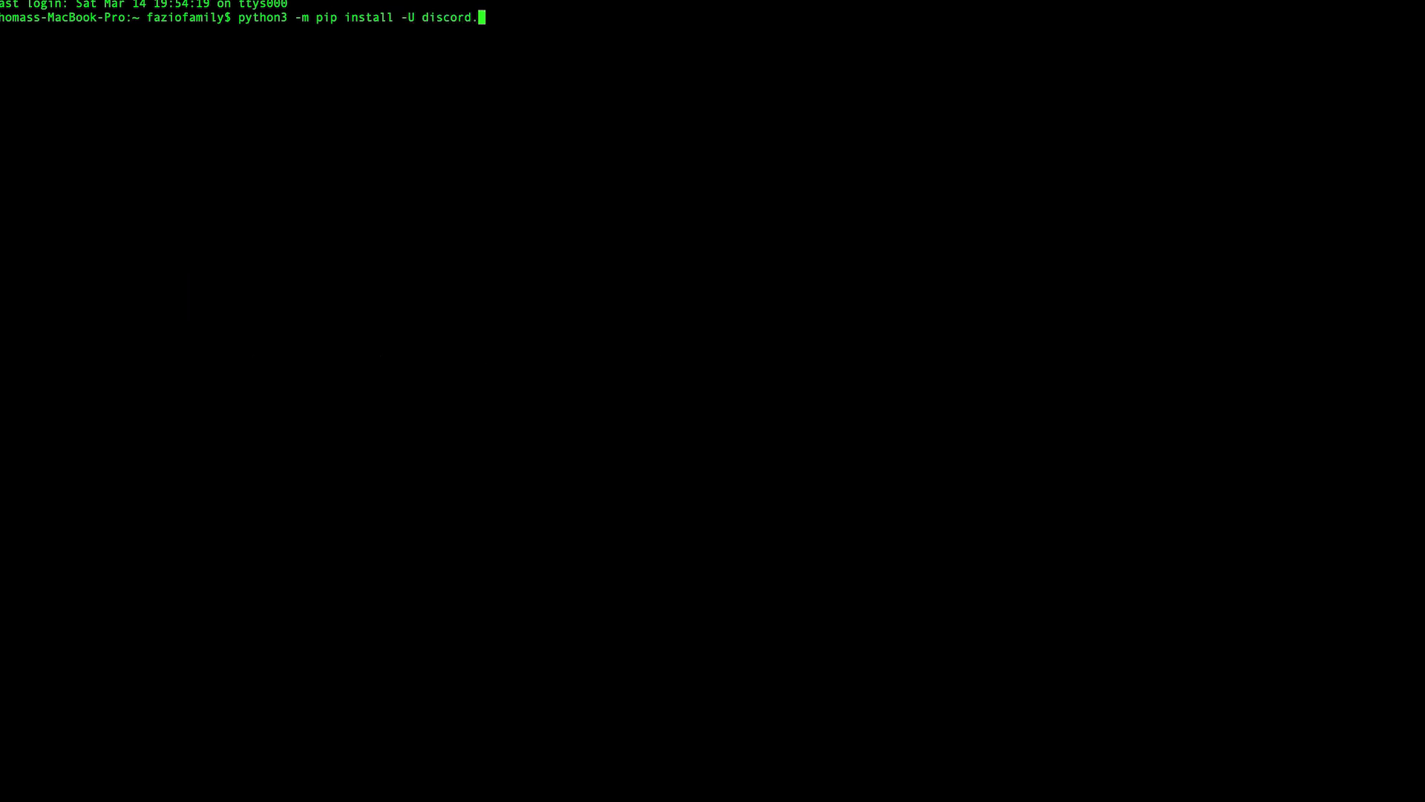
type("py[vo")
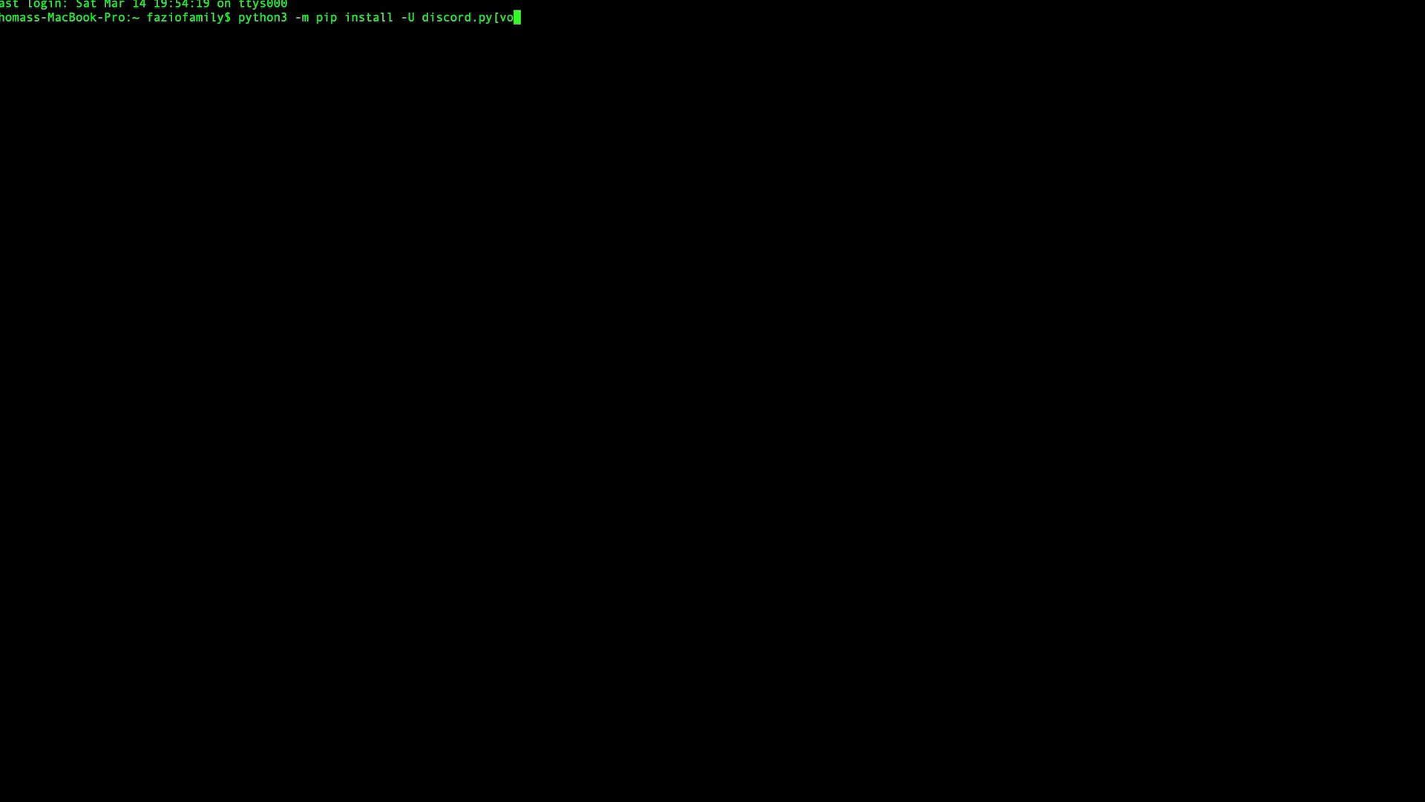
type("ice]")
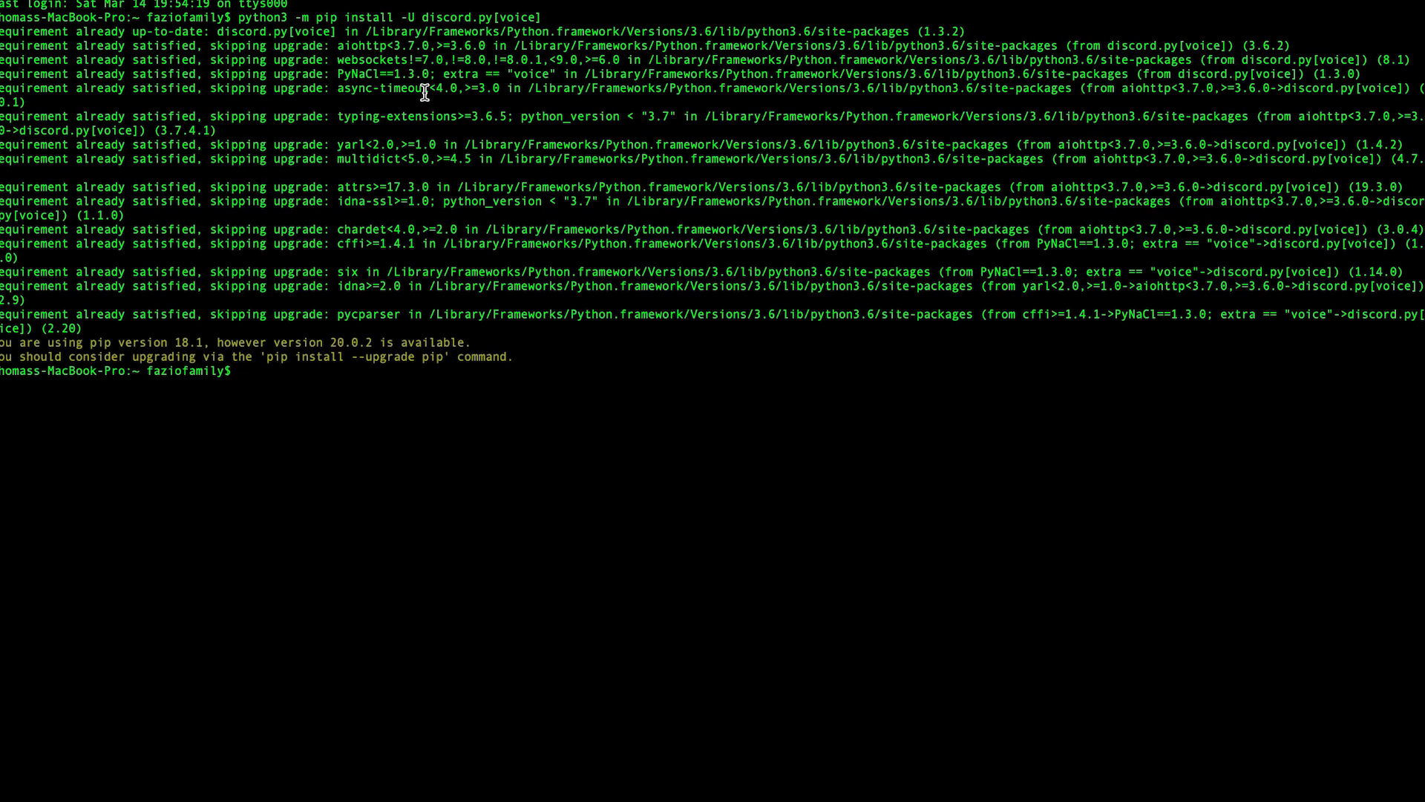
mouse_move(253, 327)
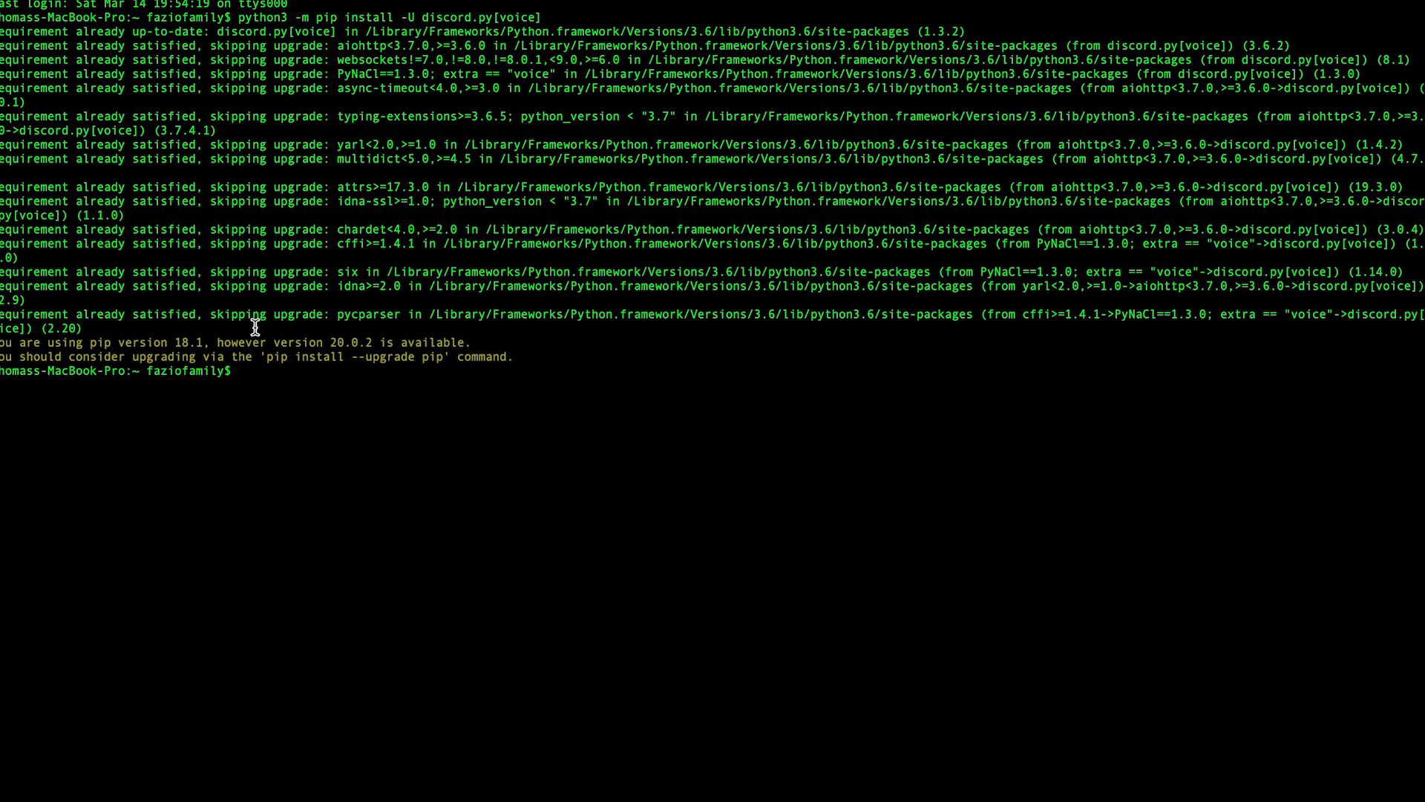
mouse_move(544, 223)
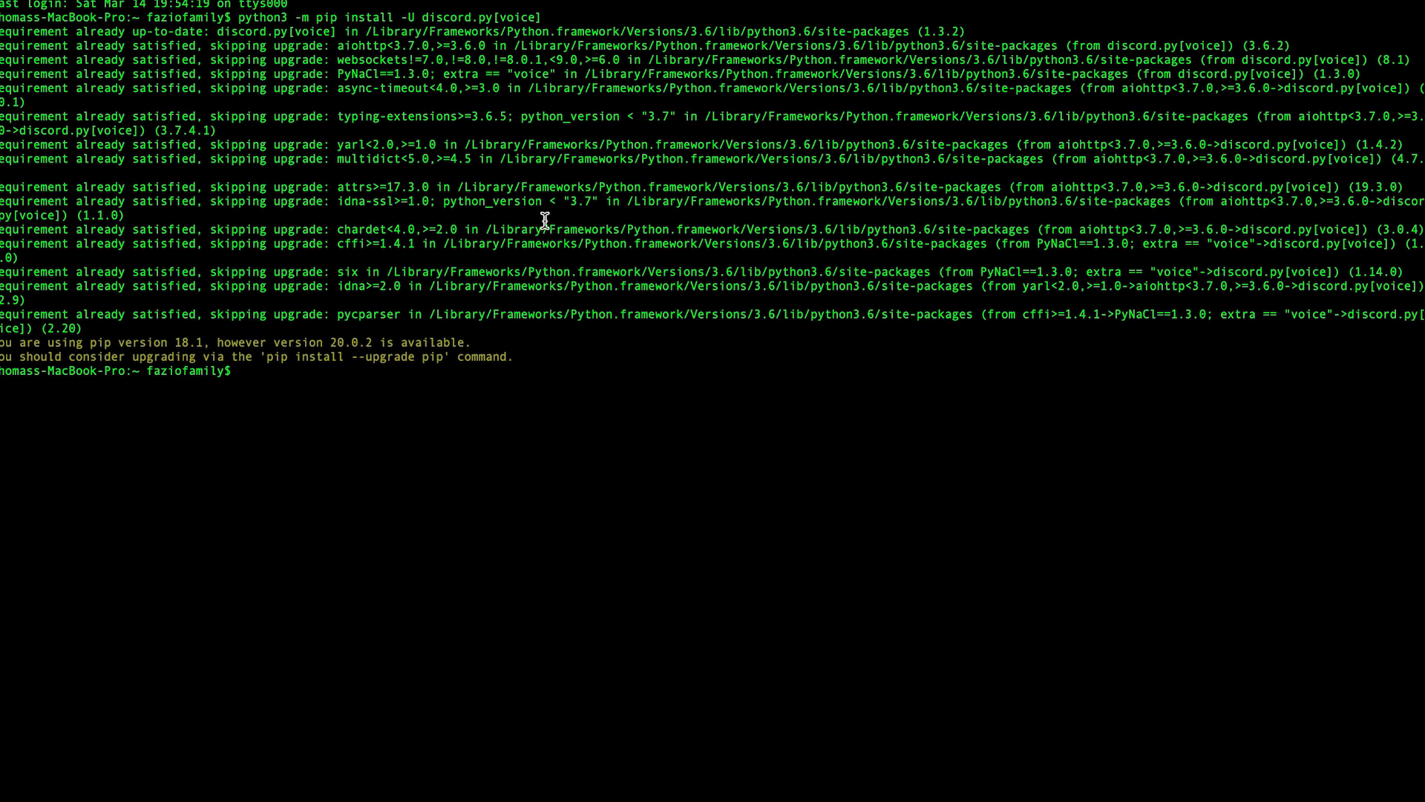
mouse_move(564, 460)
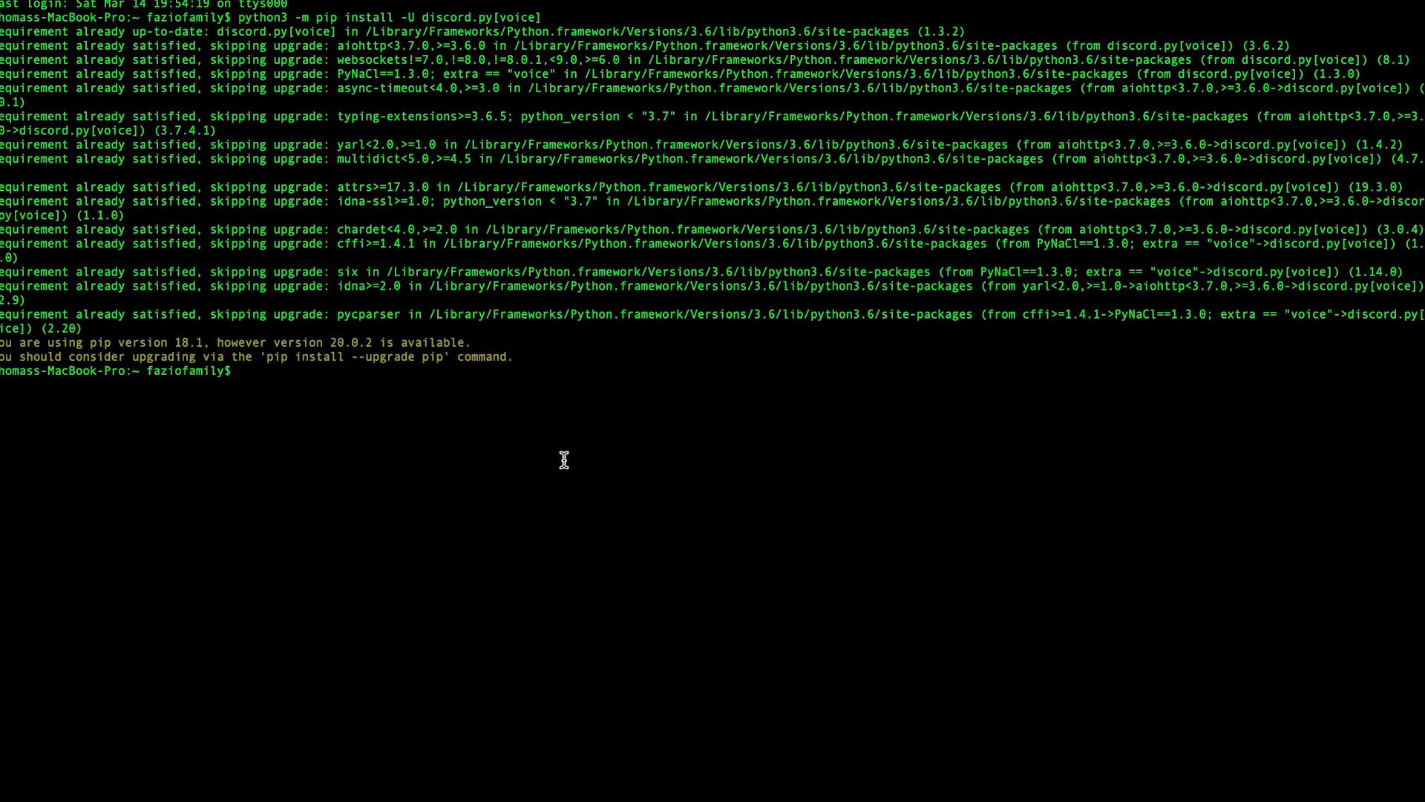
mouse_move(569, 476)
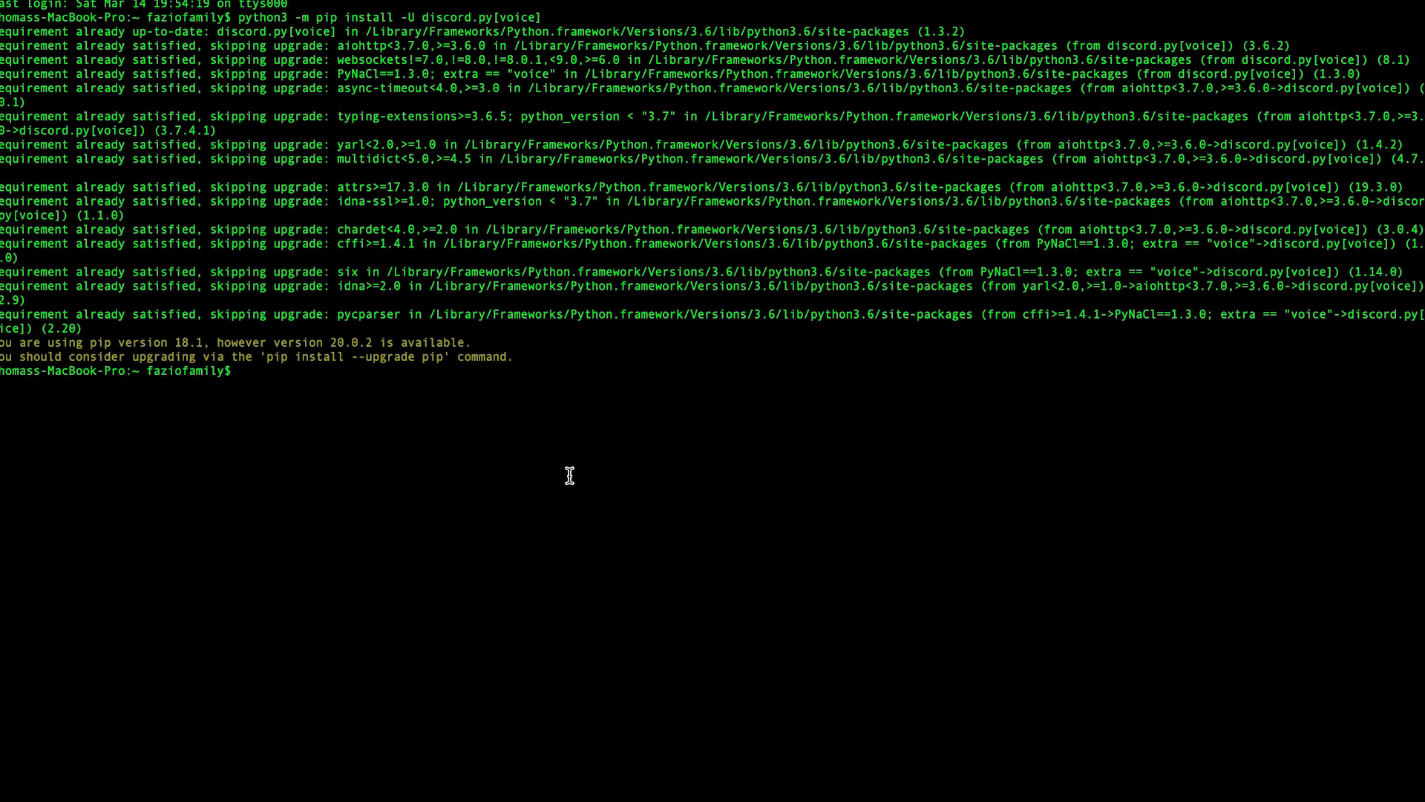
mouse_move(755, 472)
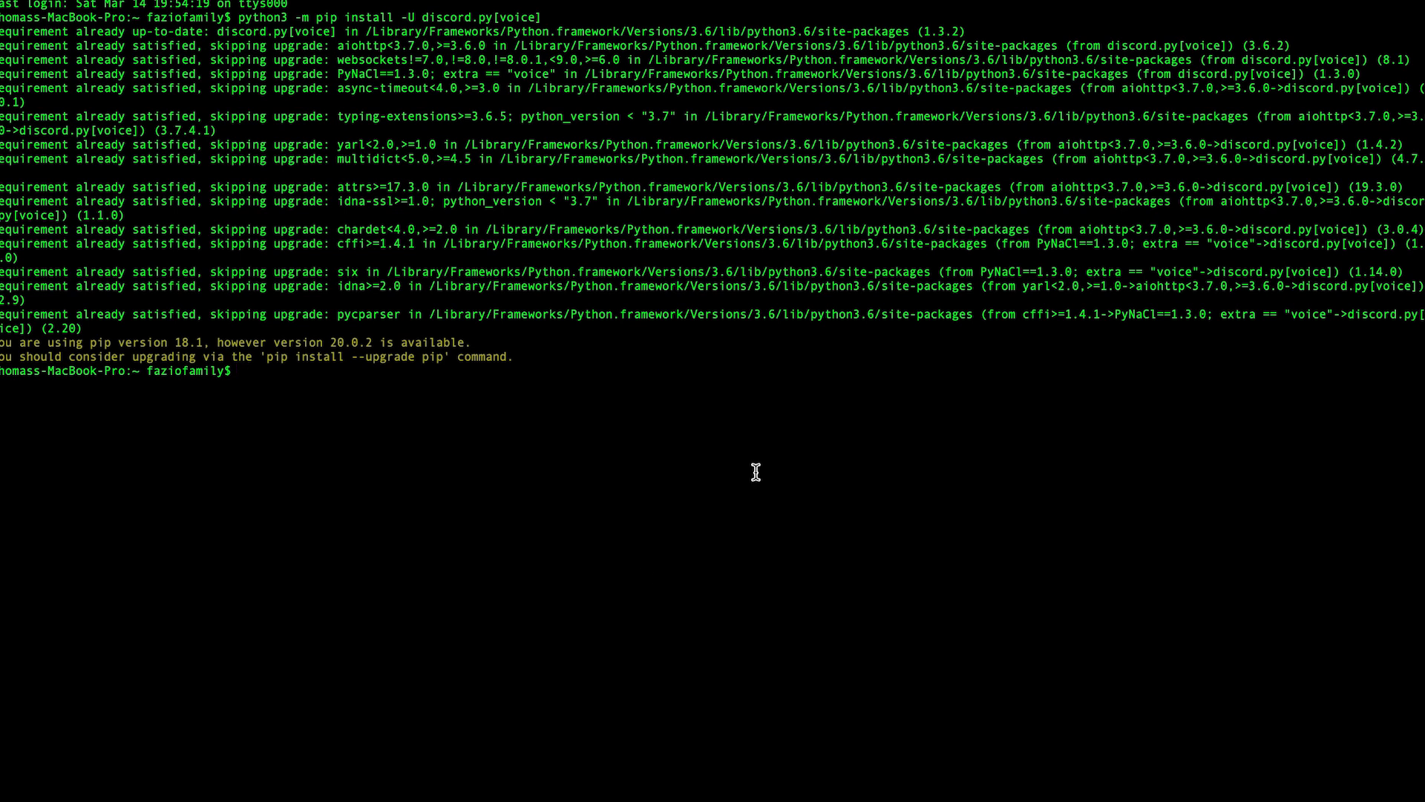
mouse_move(507, 540)
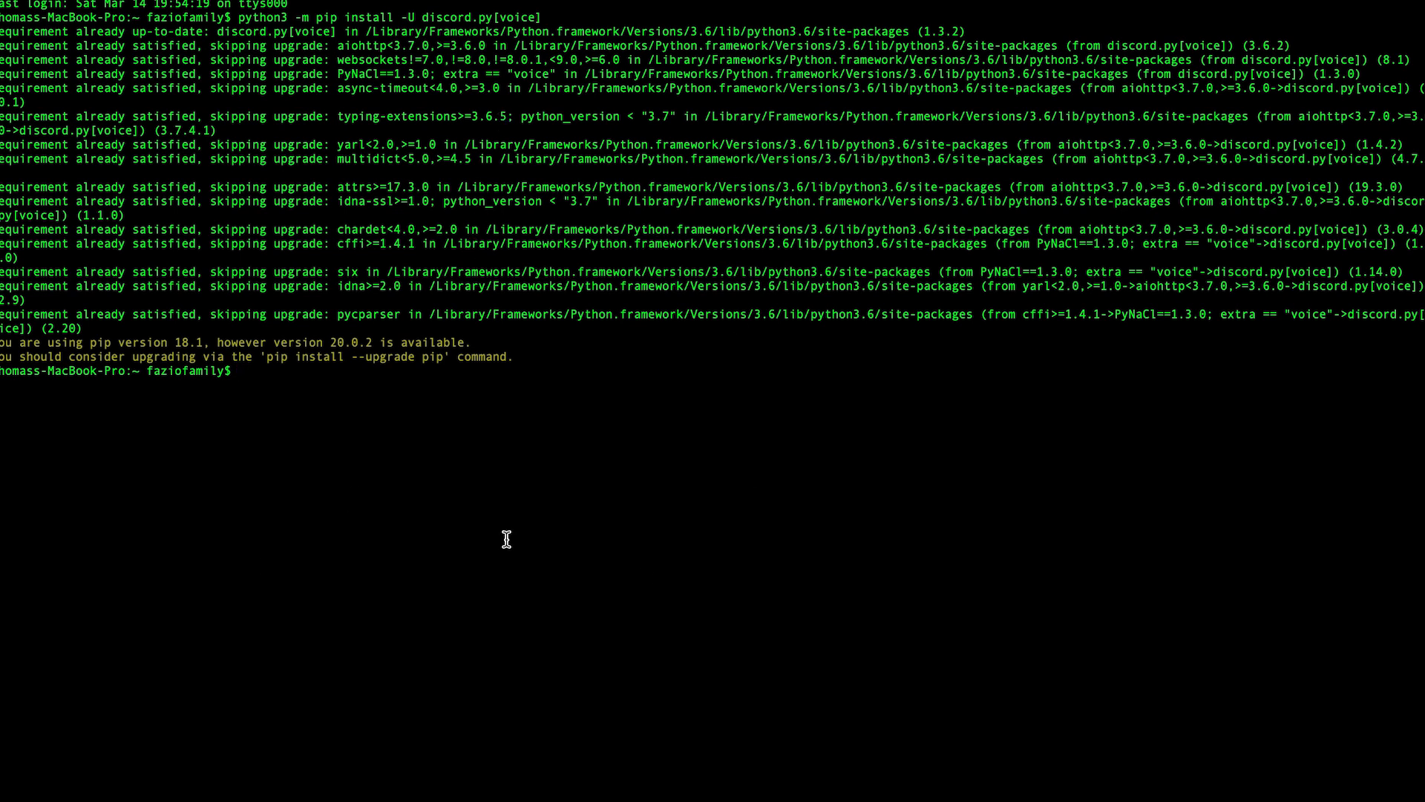
mouse_move(598, 434)
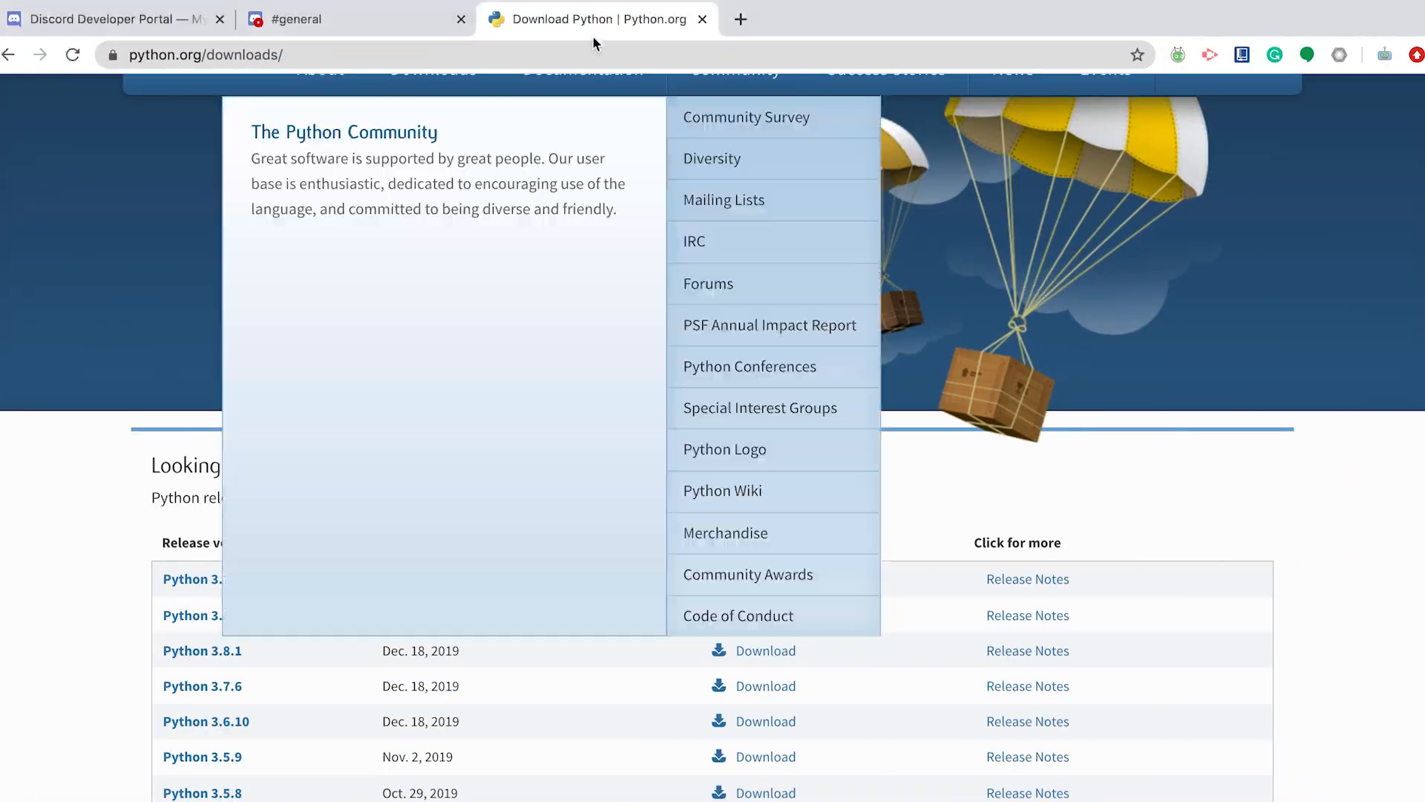
- Search for pycharm and view the JetBrains PyCharm page's download button
type("pycharm")
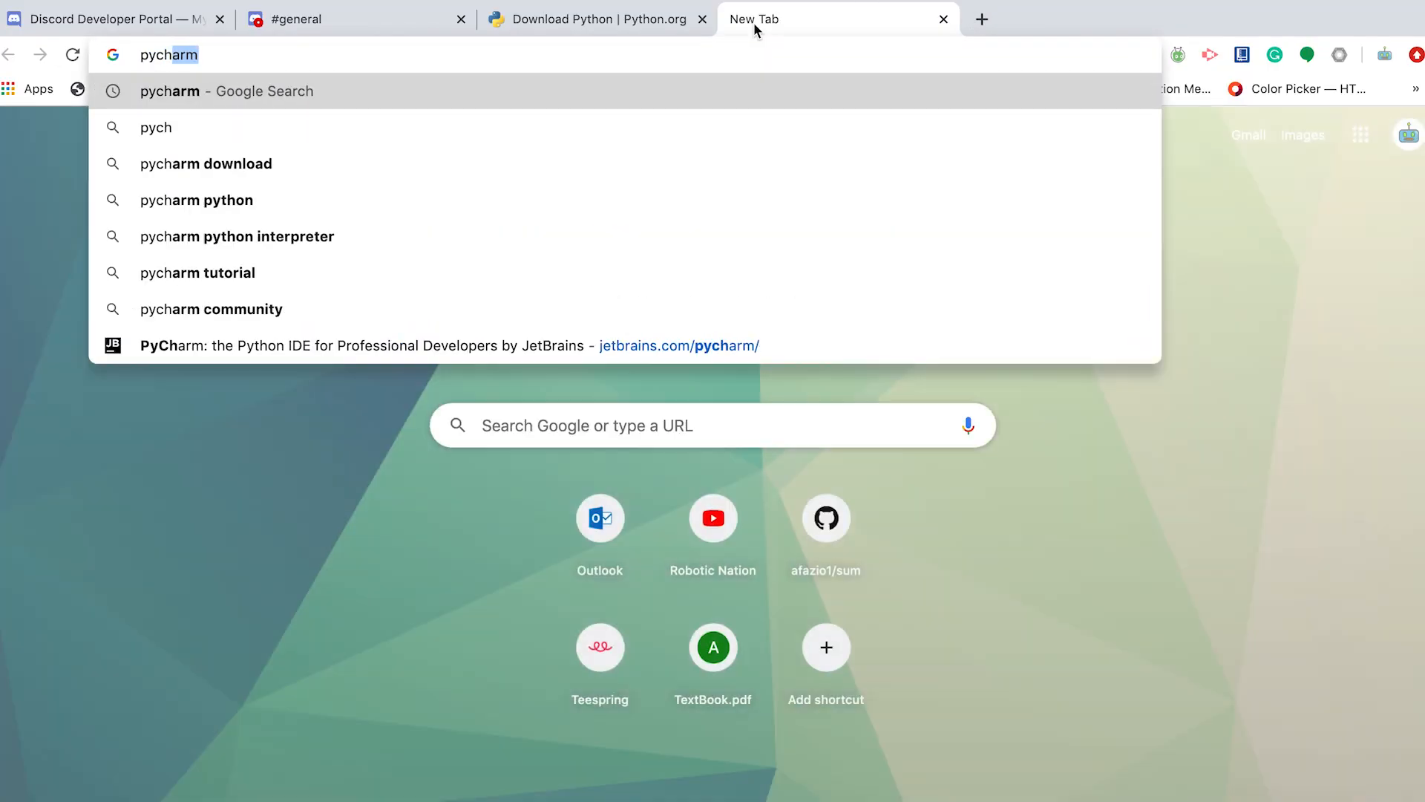
key("Enter")
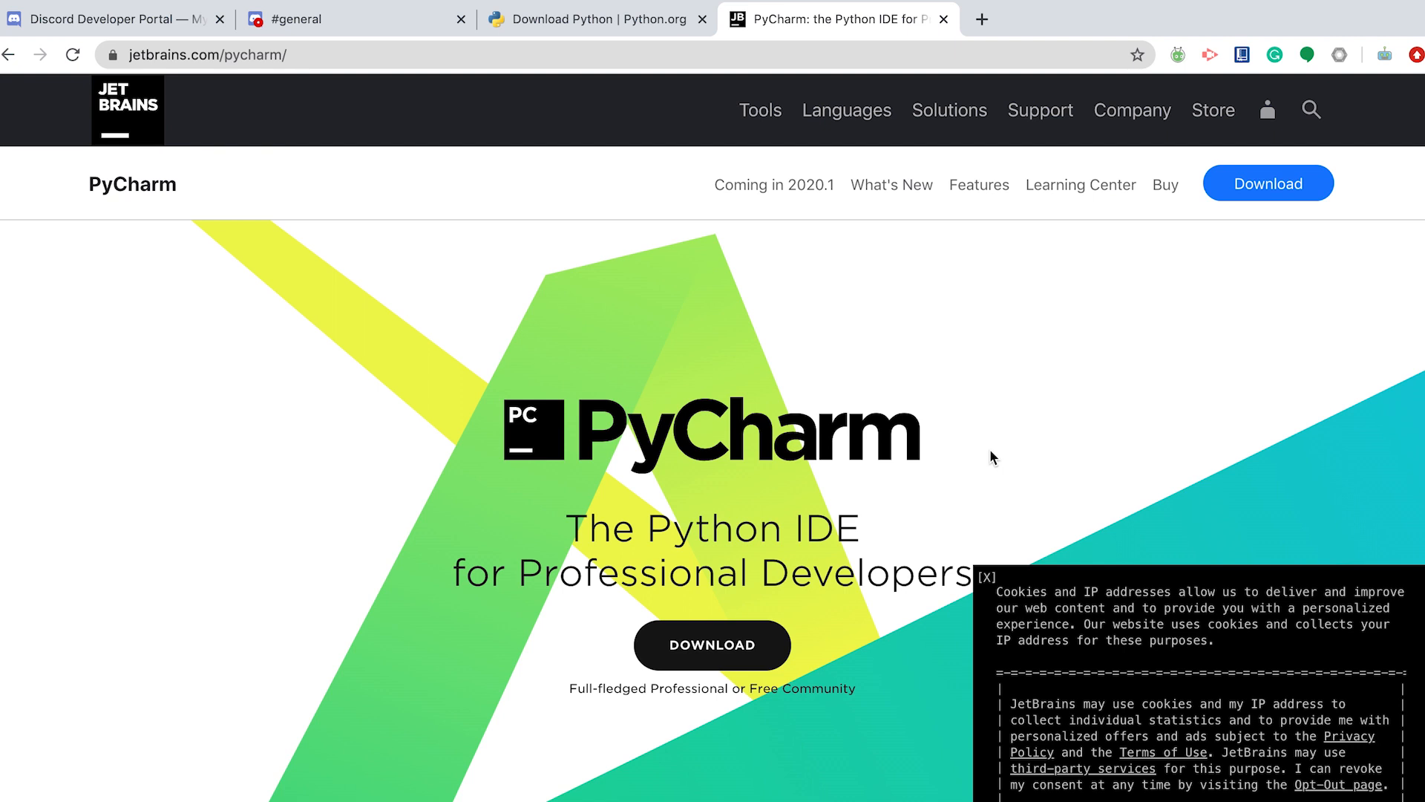
scroll("down", 3)
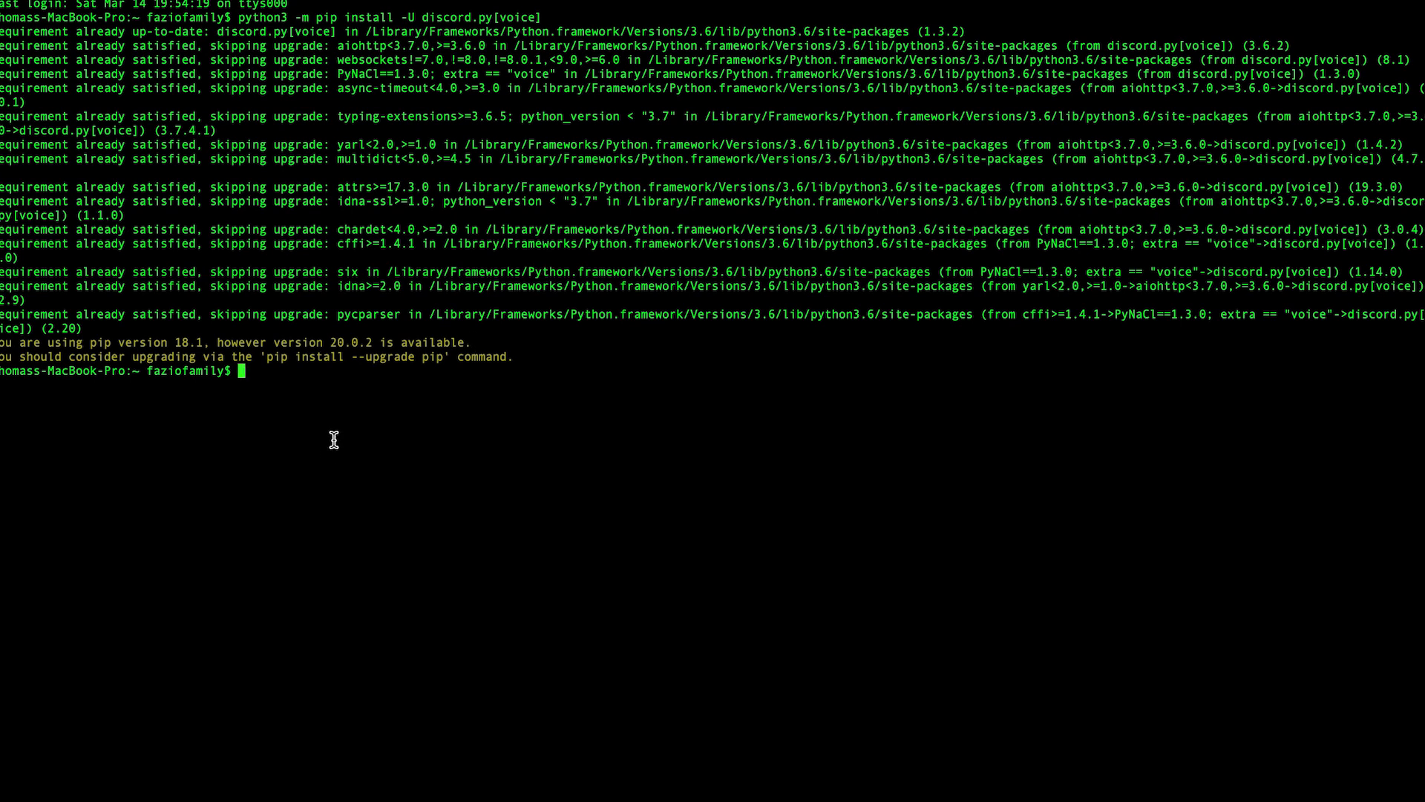
- Change to the desktop and create a tutorial folder with mkdir
type("mk")
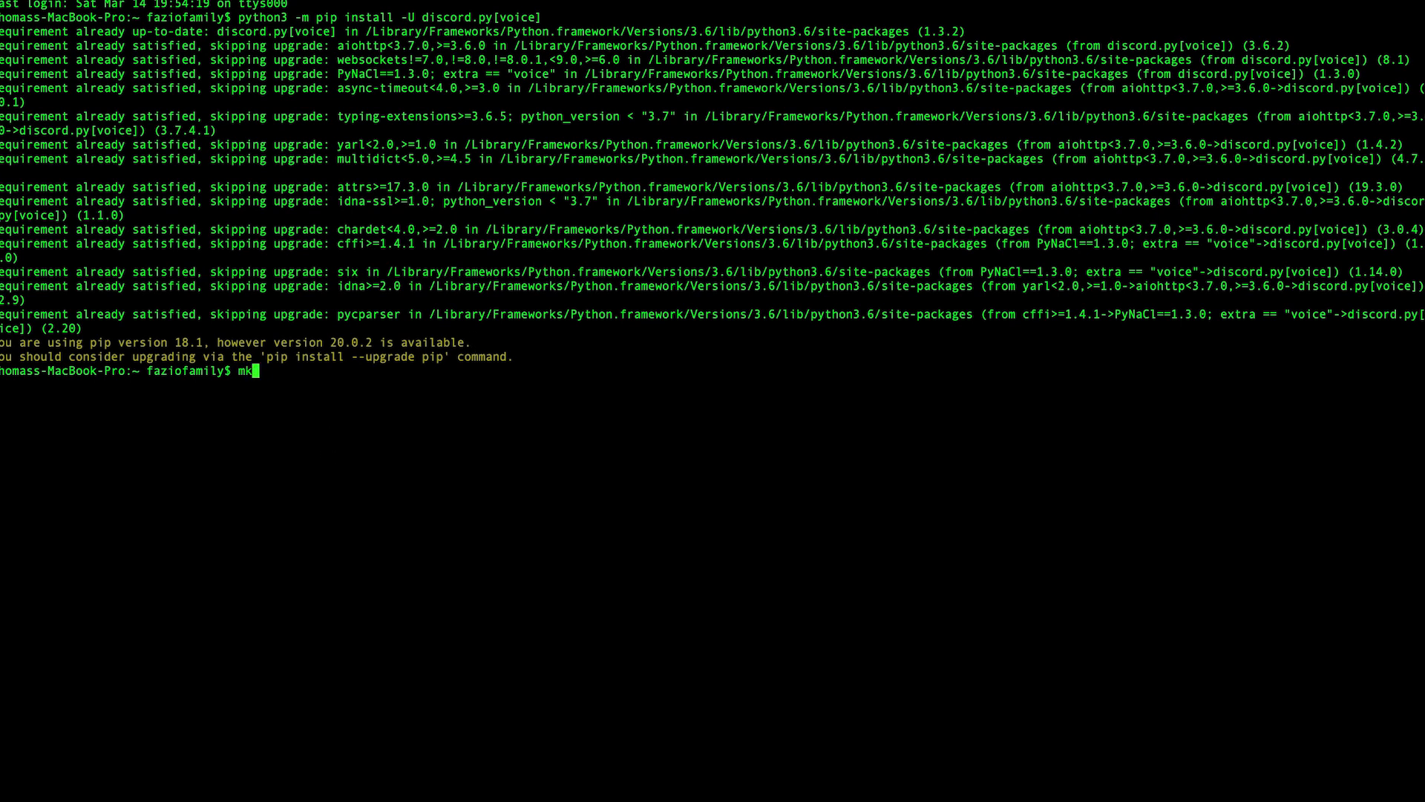
type("cd desktop")
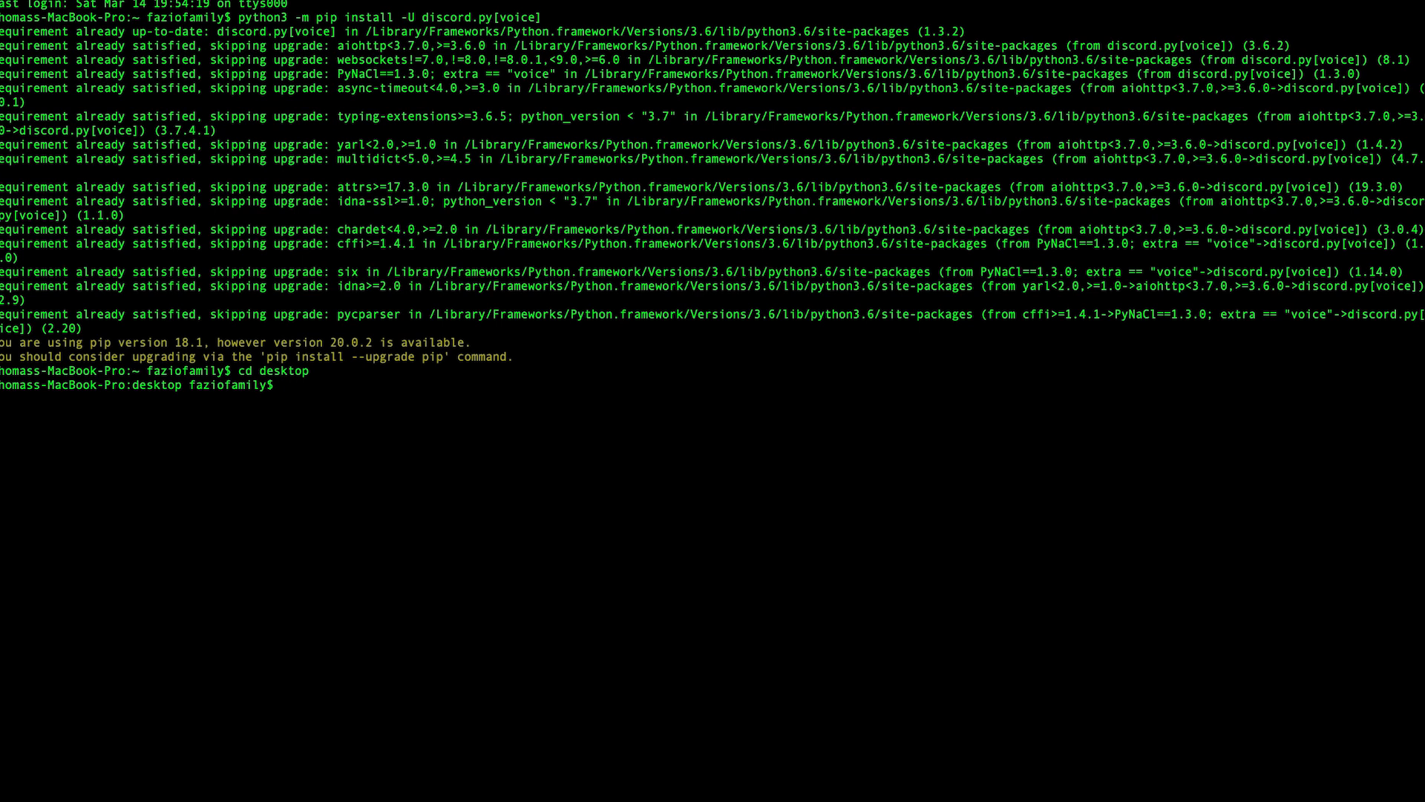
type("mkdir")
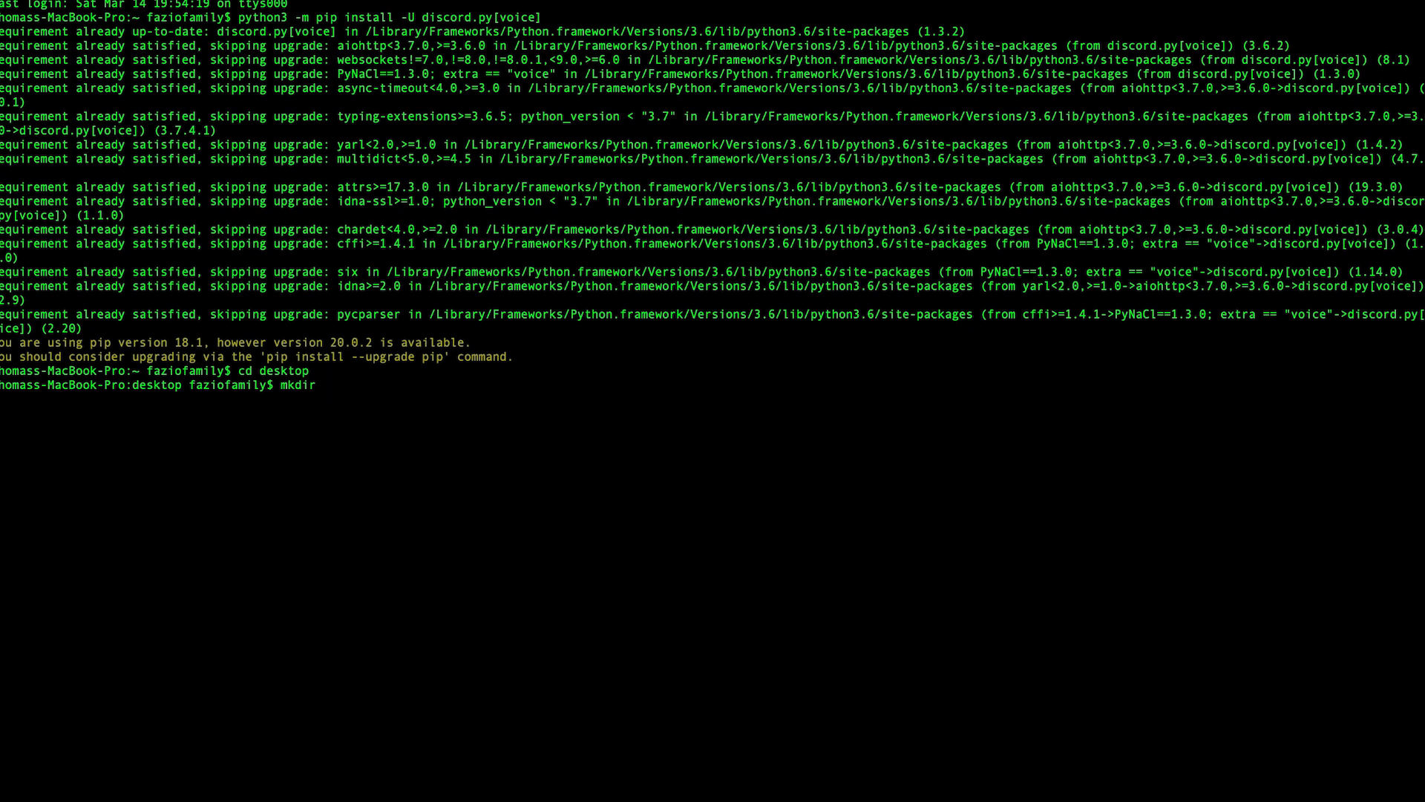
type("tutorial")
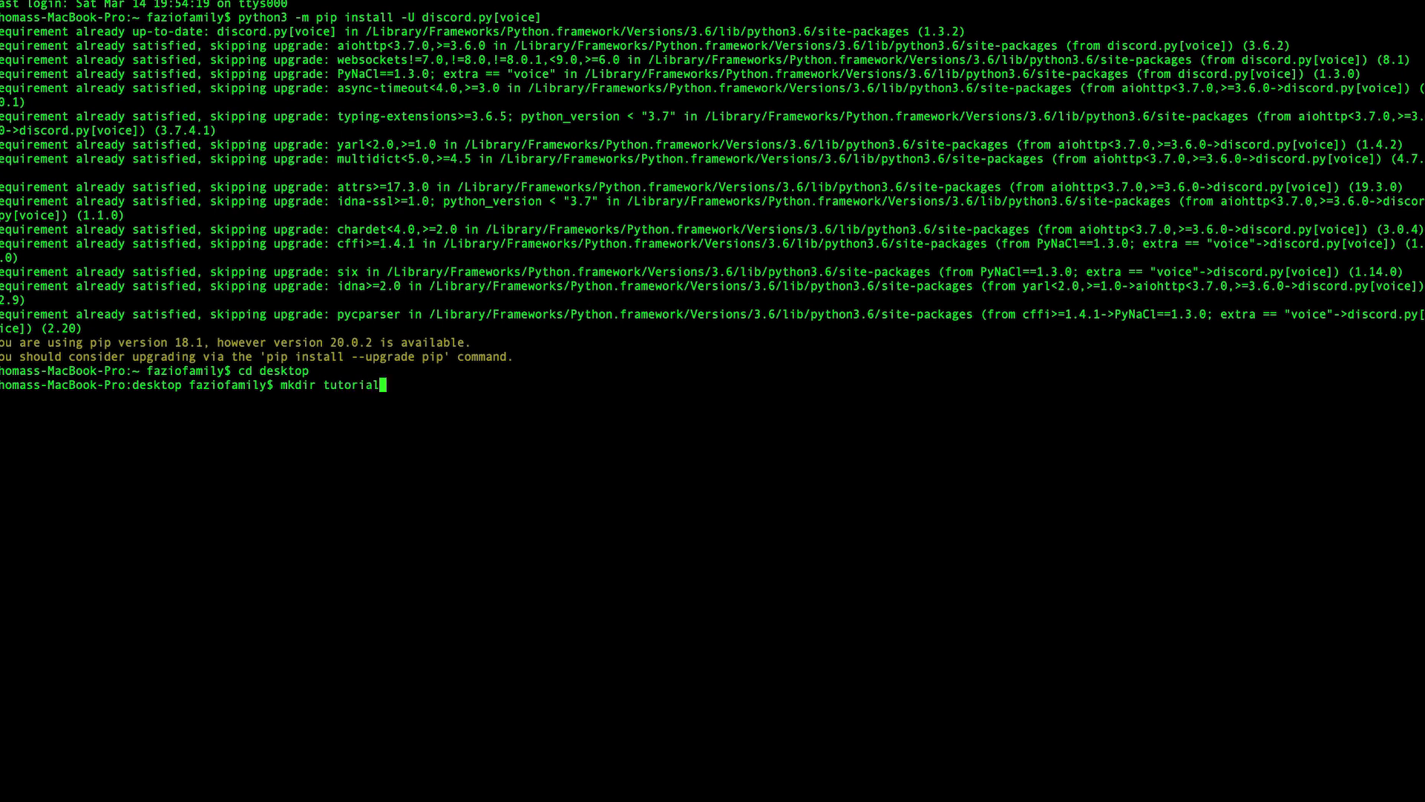
type("-b")
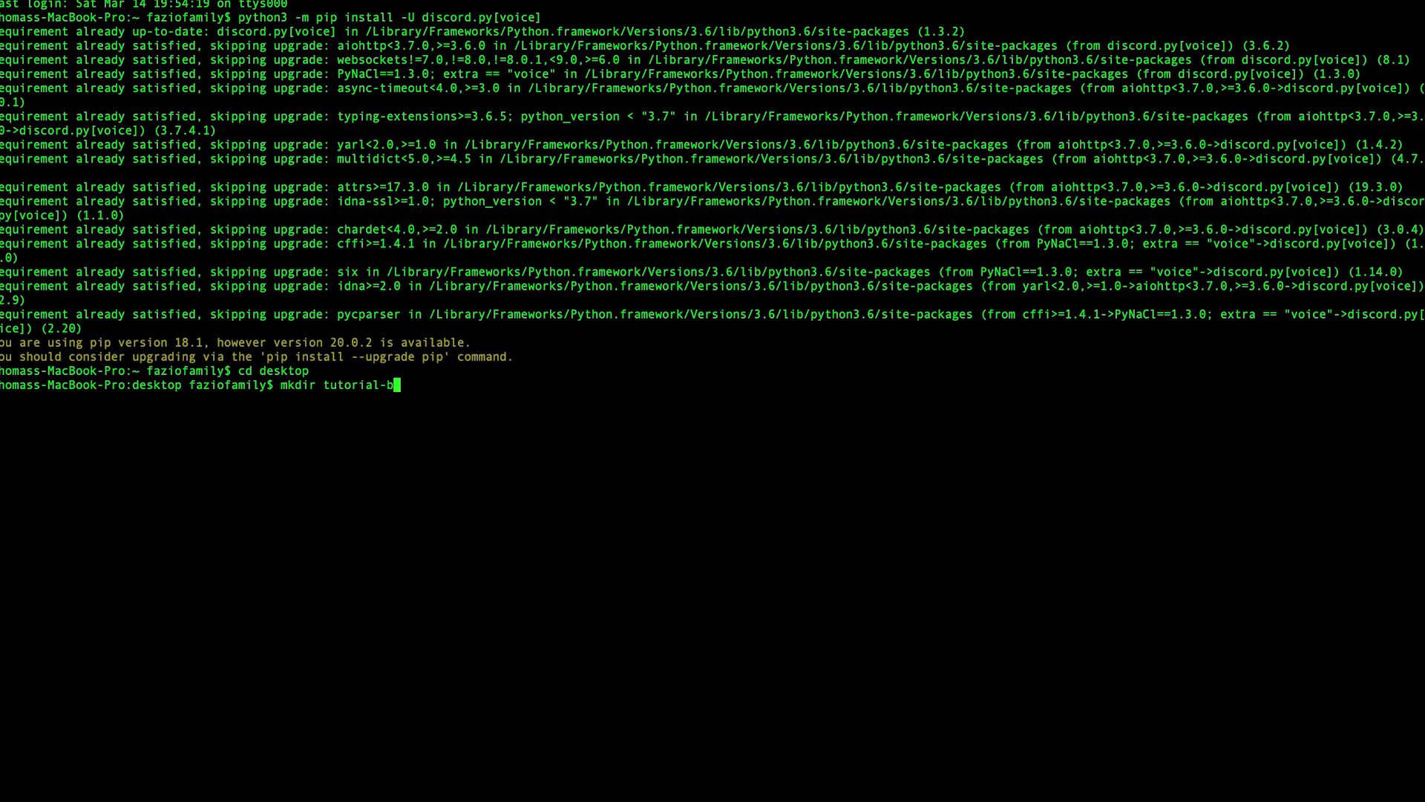
key("BackSpace")
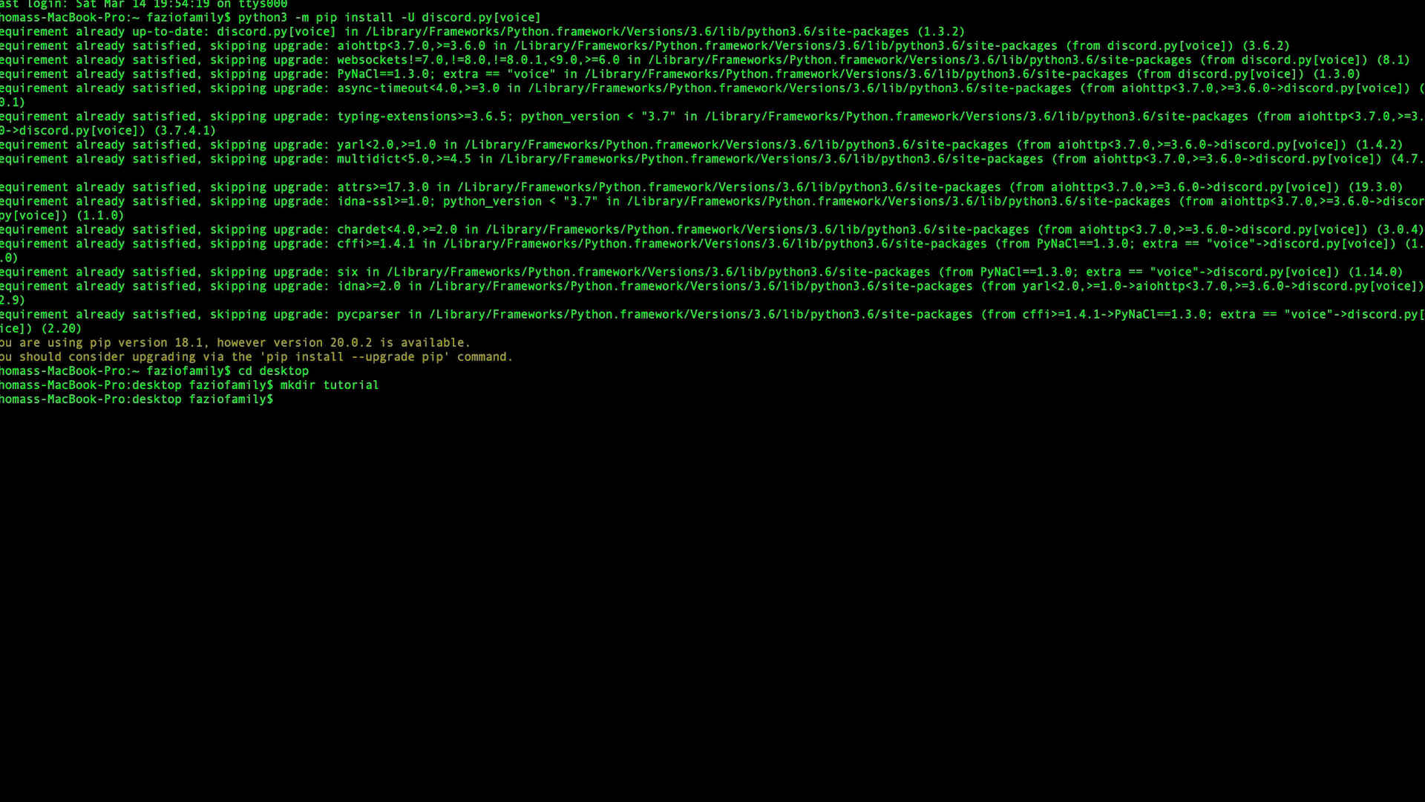
- Enter the tutorial folder and create an empty test-bot.py with touch
type("cd tutorial")
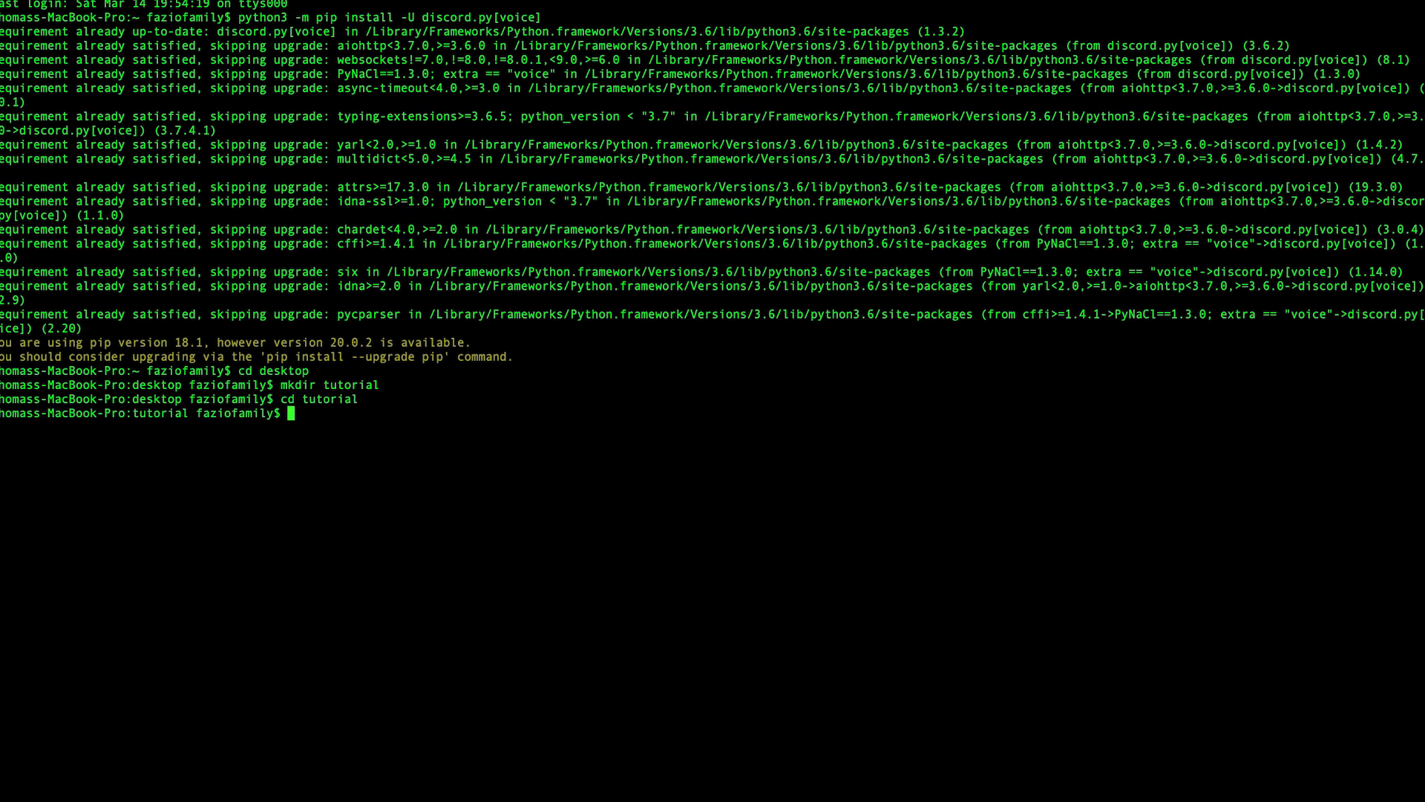
type("touch")
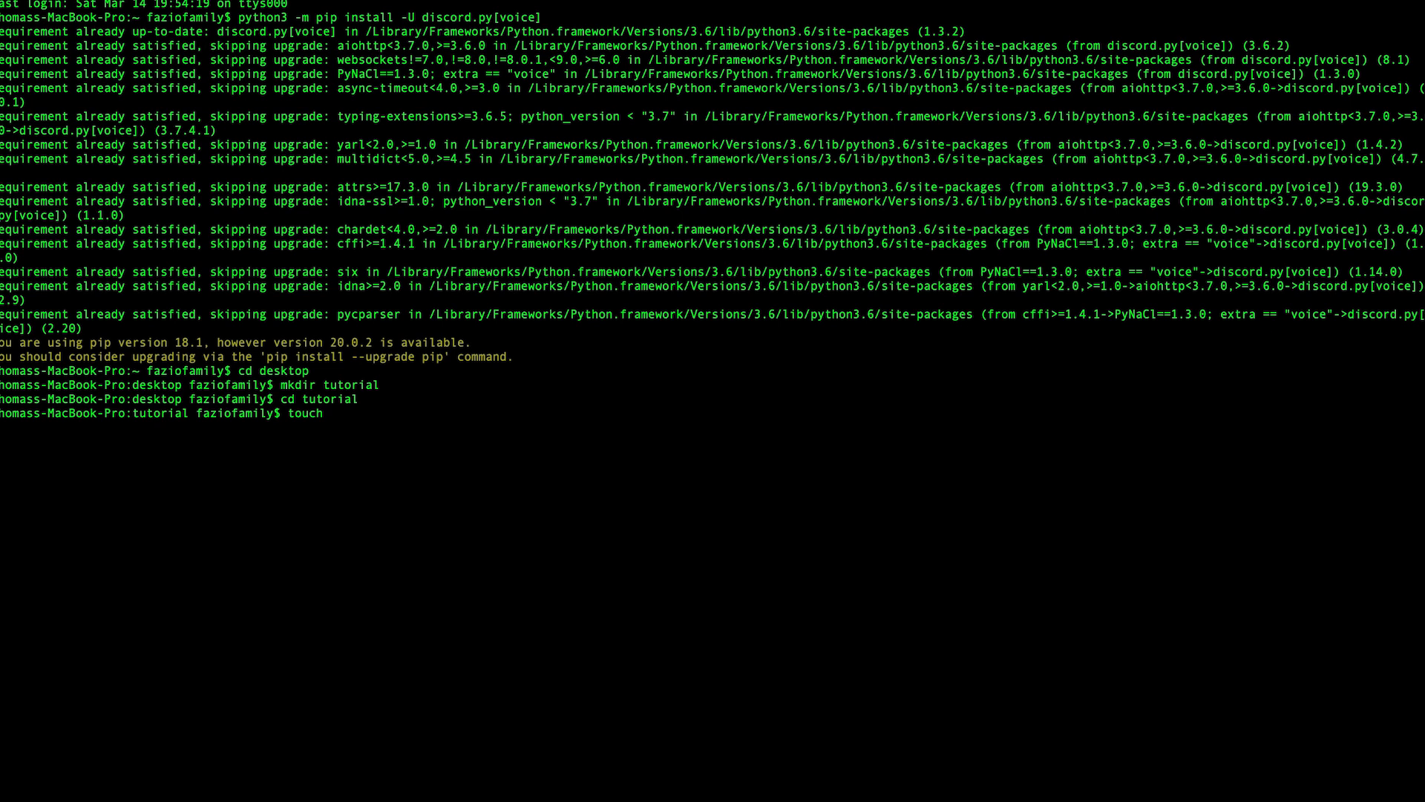
type("t")
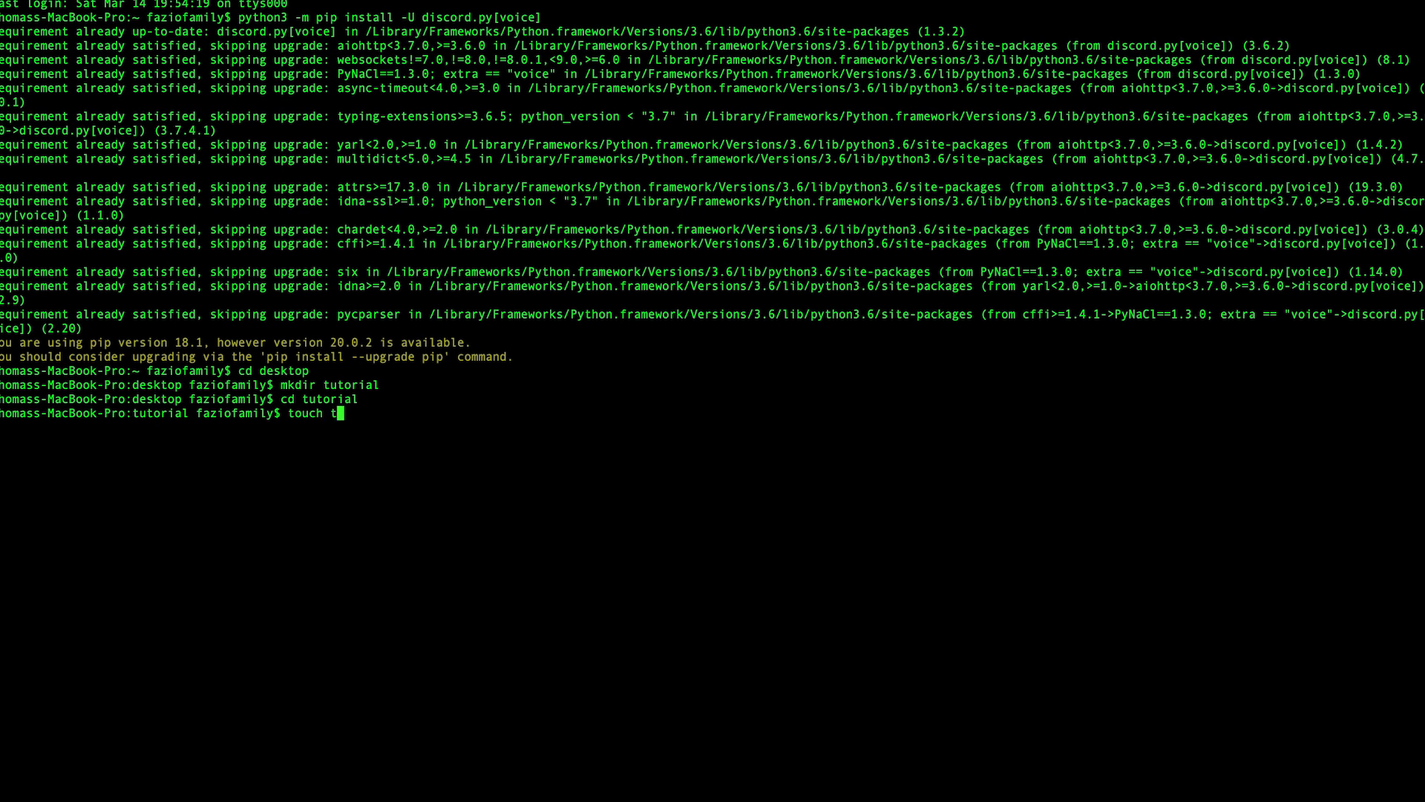
type("est-bot.")
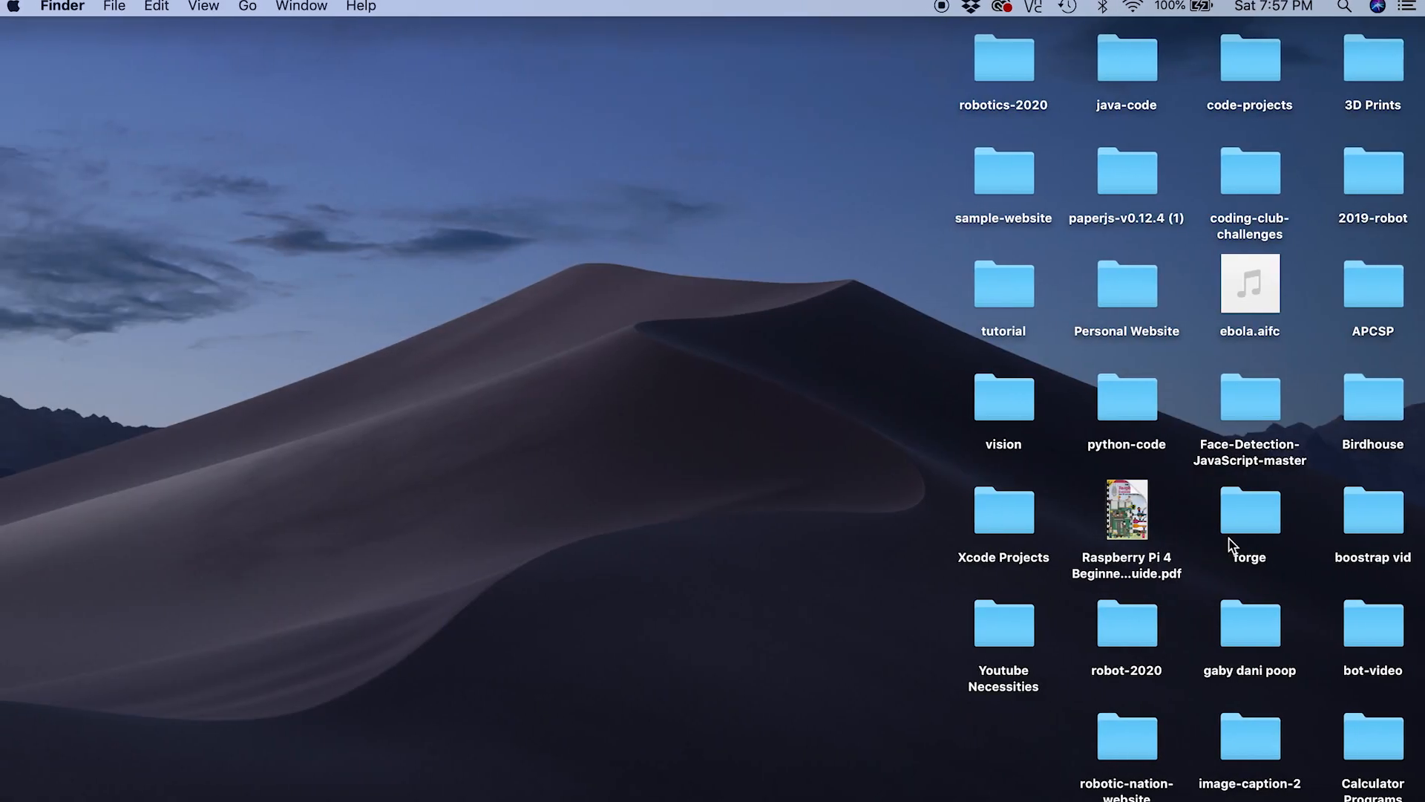
mouse_move(1131, 555)
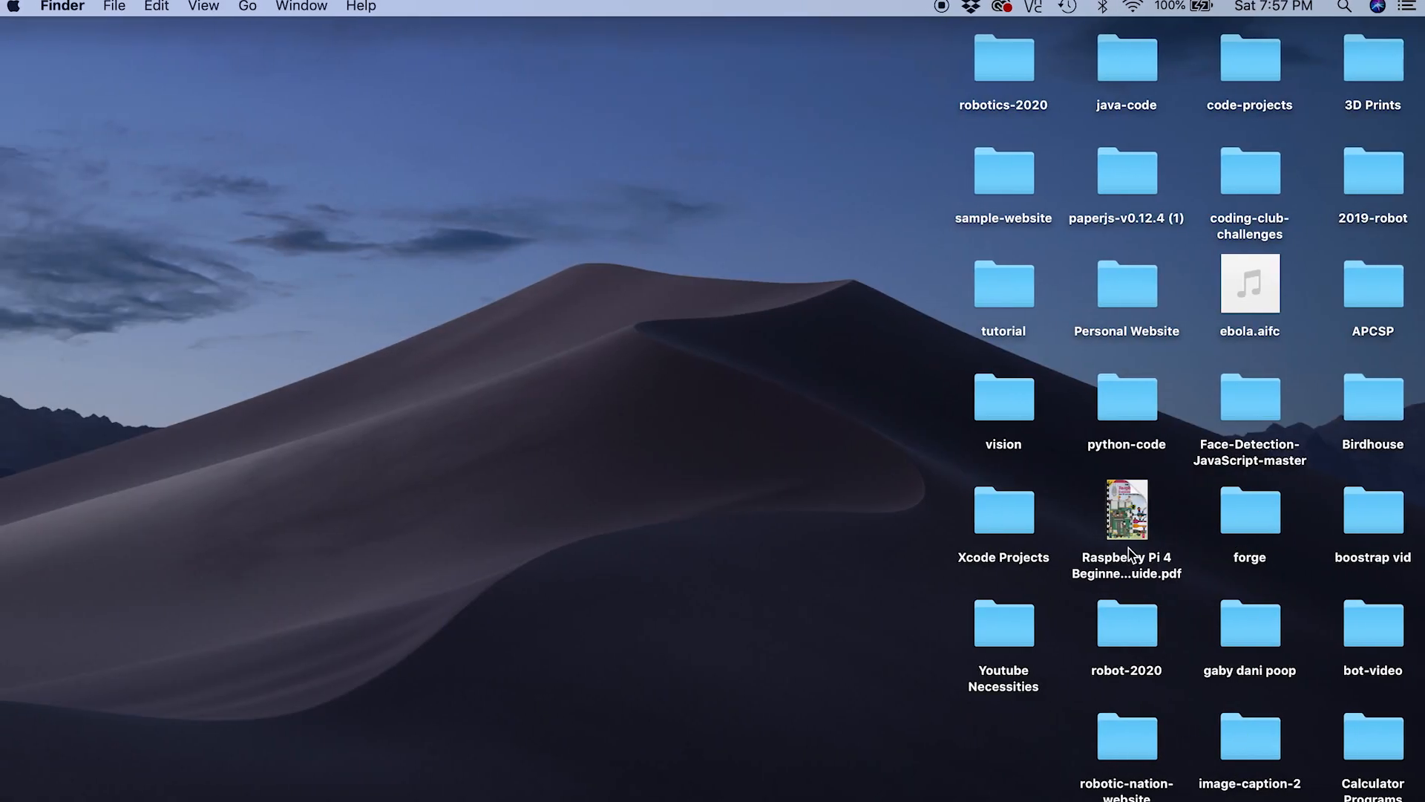
mouse_move(1003, 511)
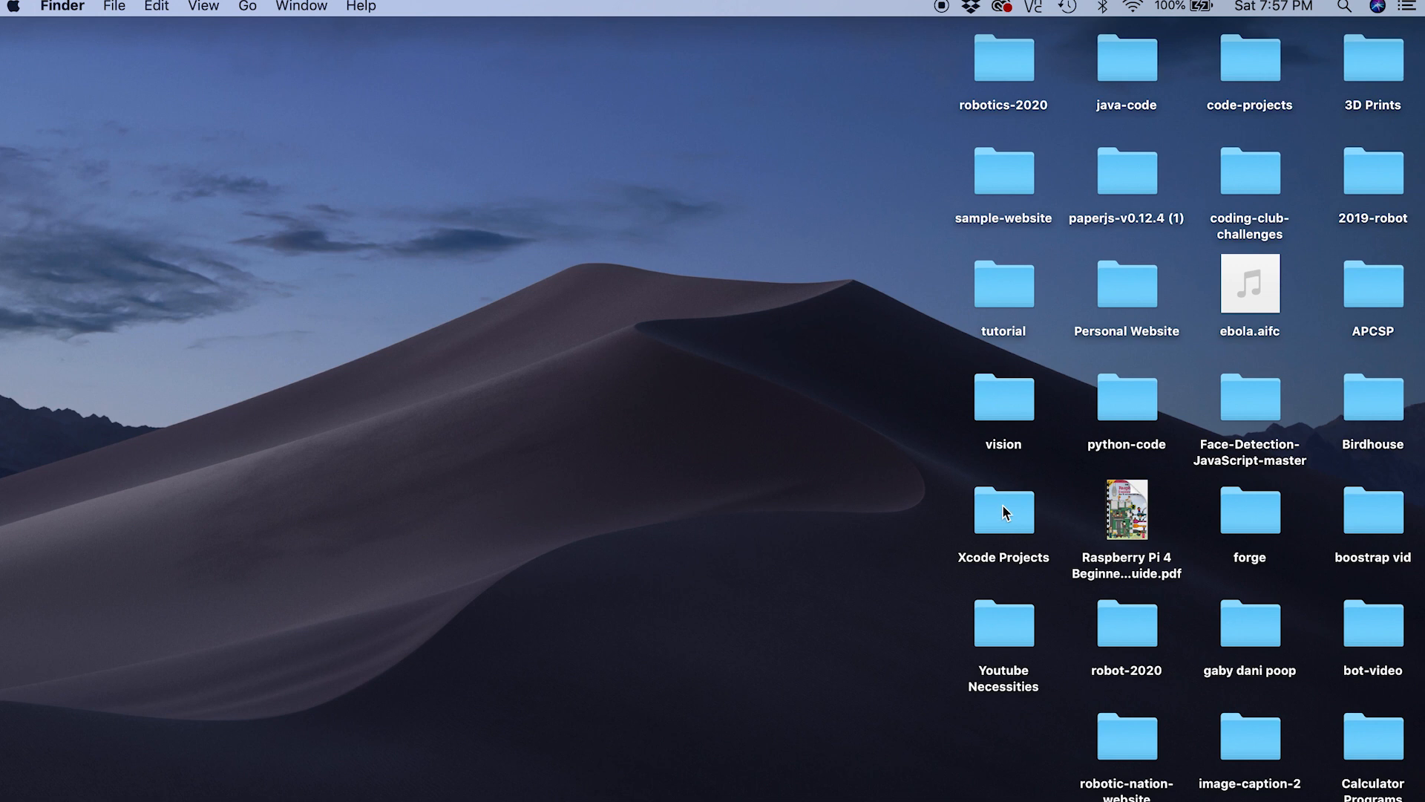
mouse_move(1172, 743)
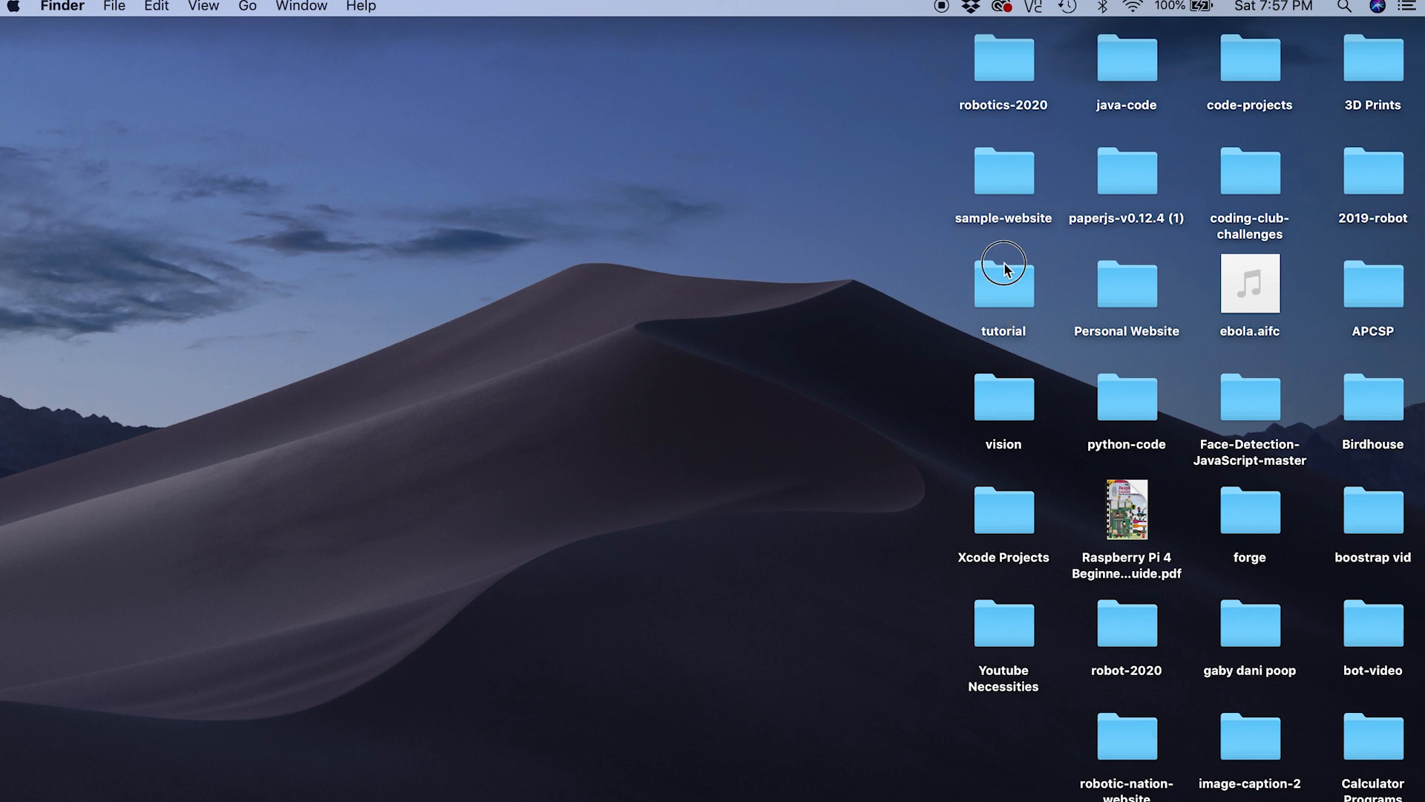
- Check the tutorial folder holds test-bot.py, close it, and launch PyCharm CE via Spotlight
double_click(1003, 284)
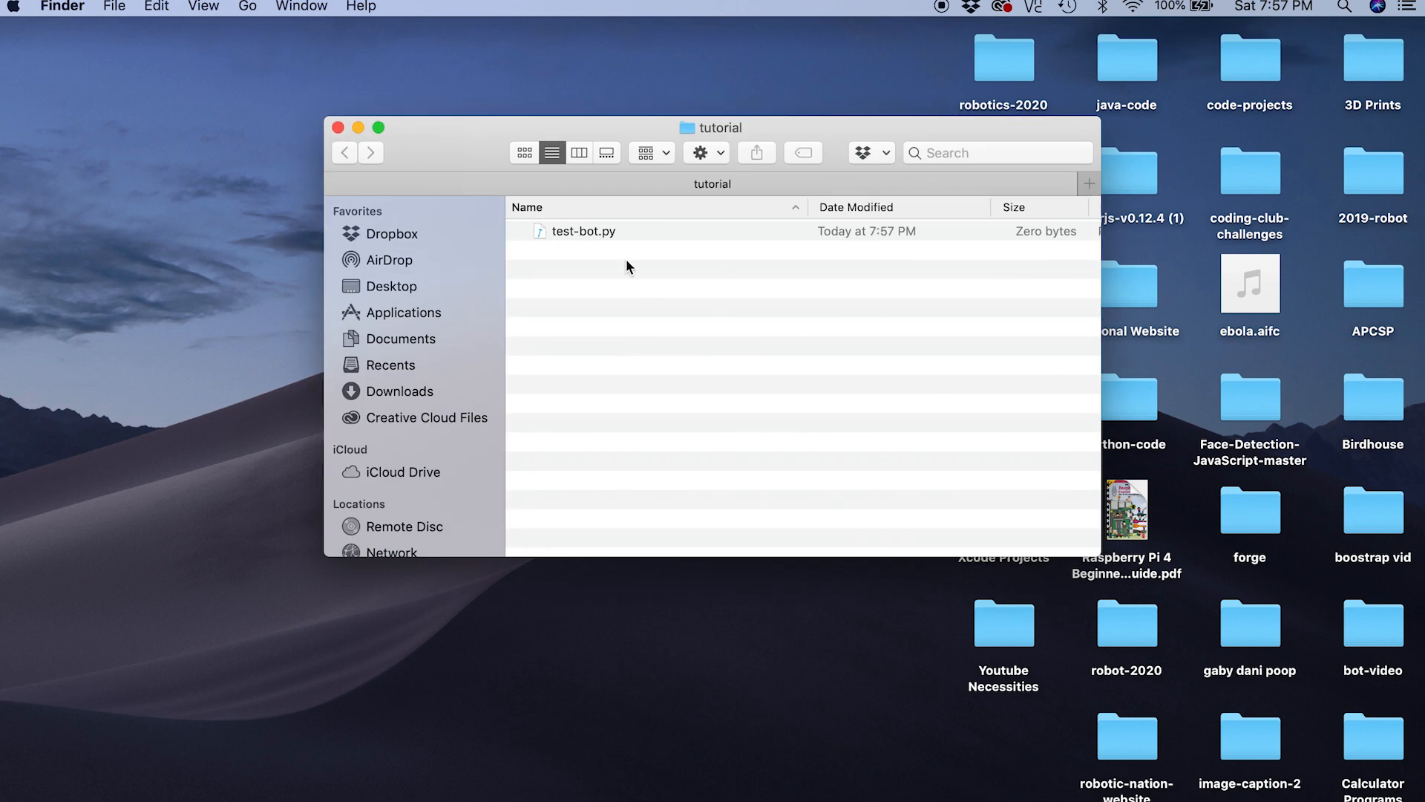
left_click(337, 128)
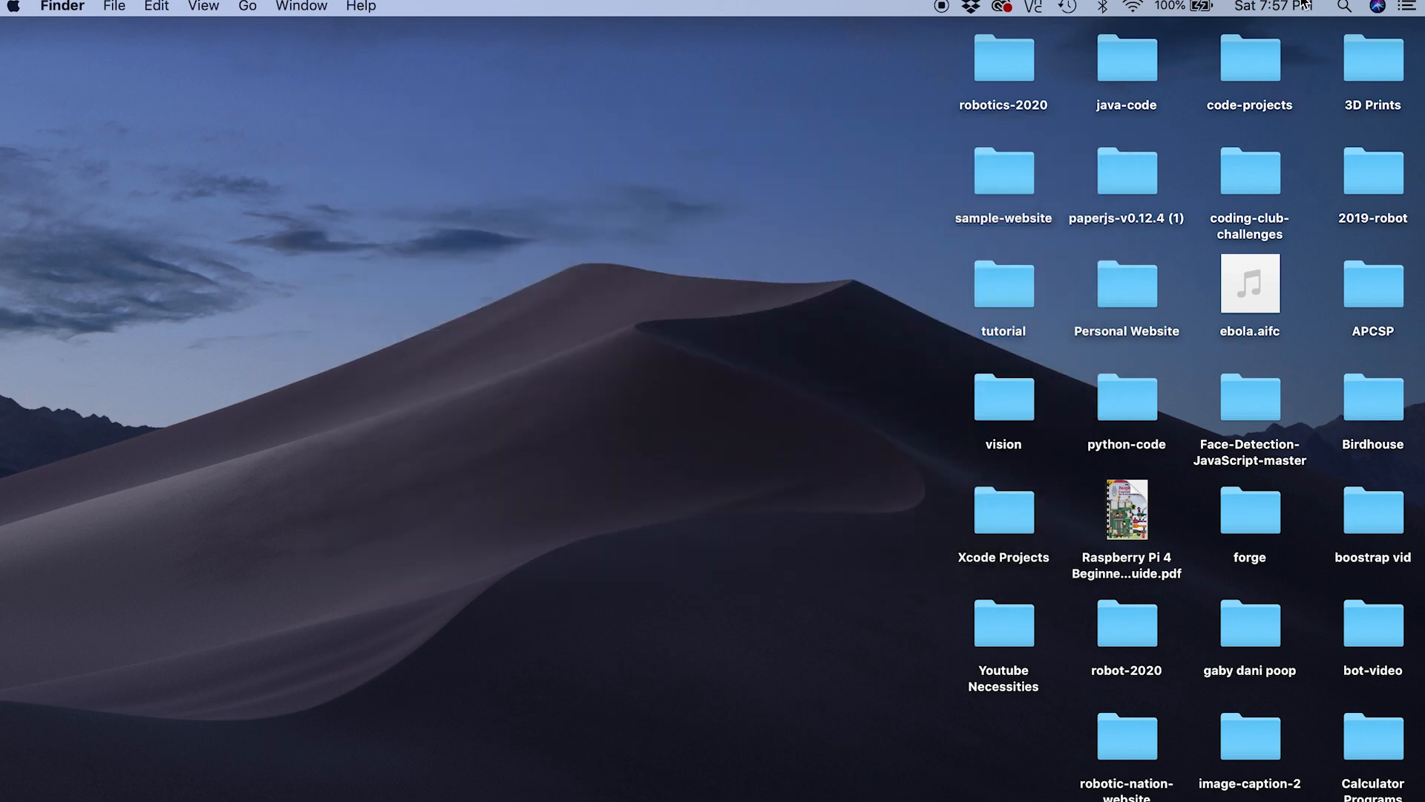
type("pycharm CE")
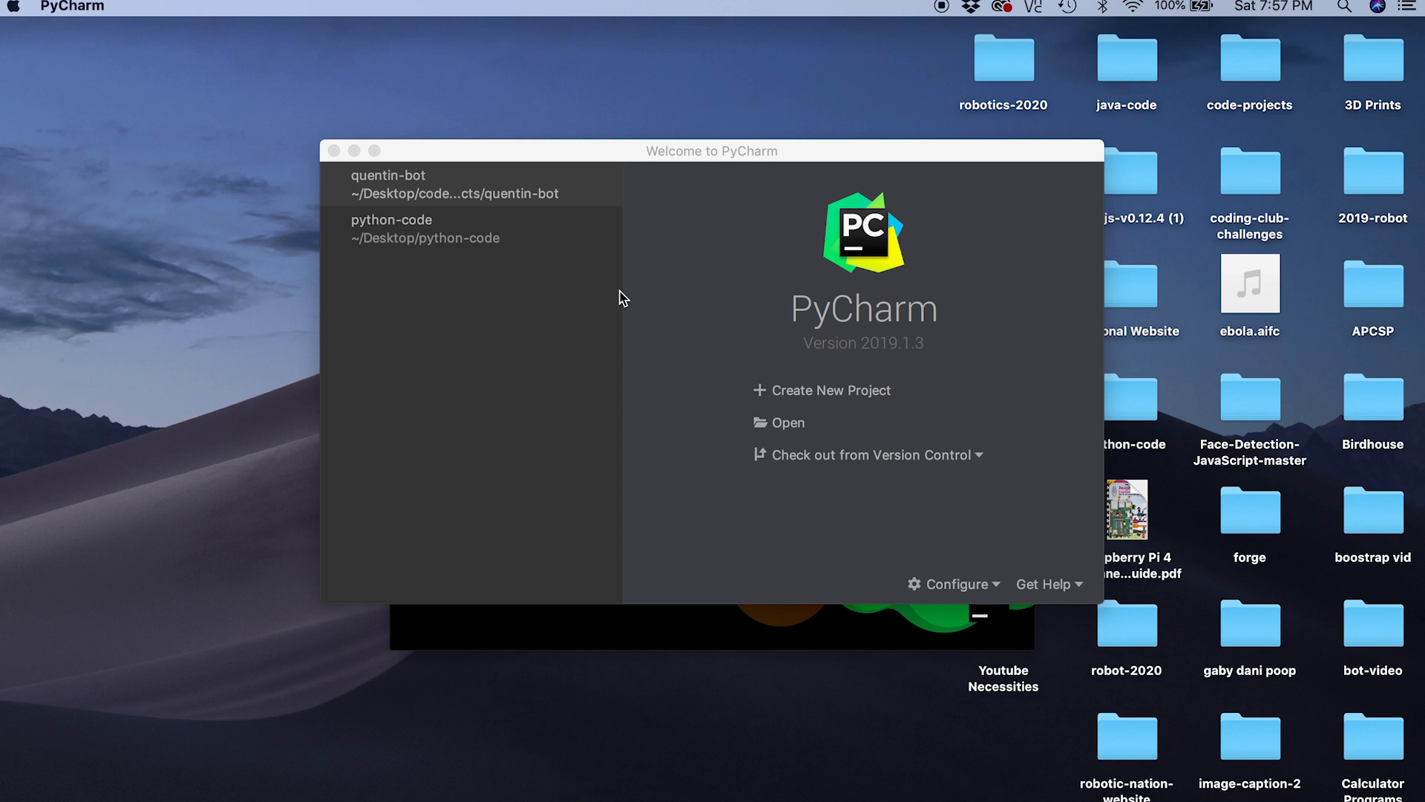
- Open the desktop tutorial folder as a PyCharm project from the Welcome screen
left_click(422, 237)
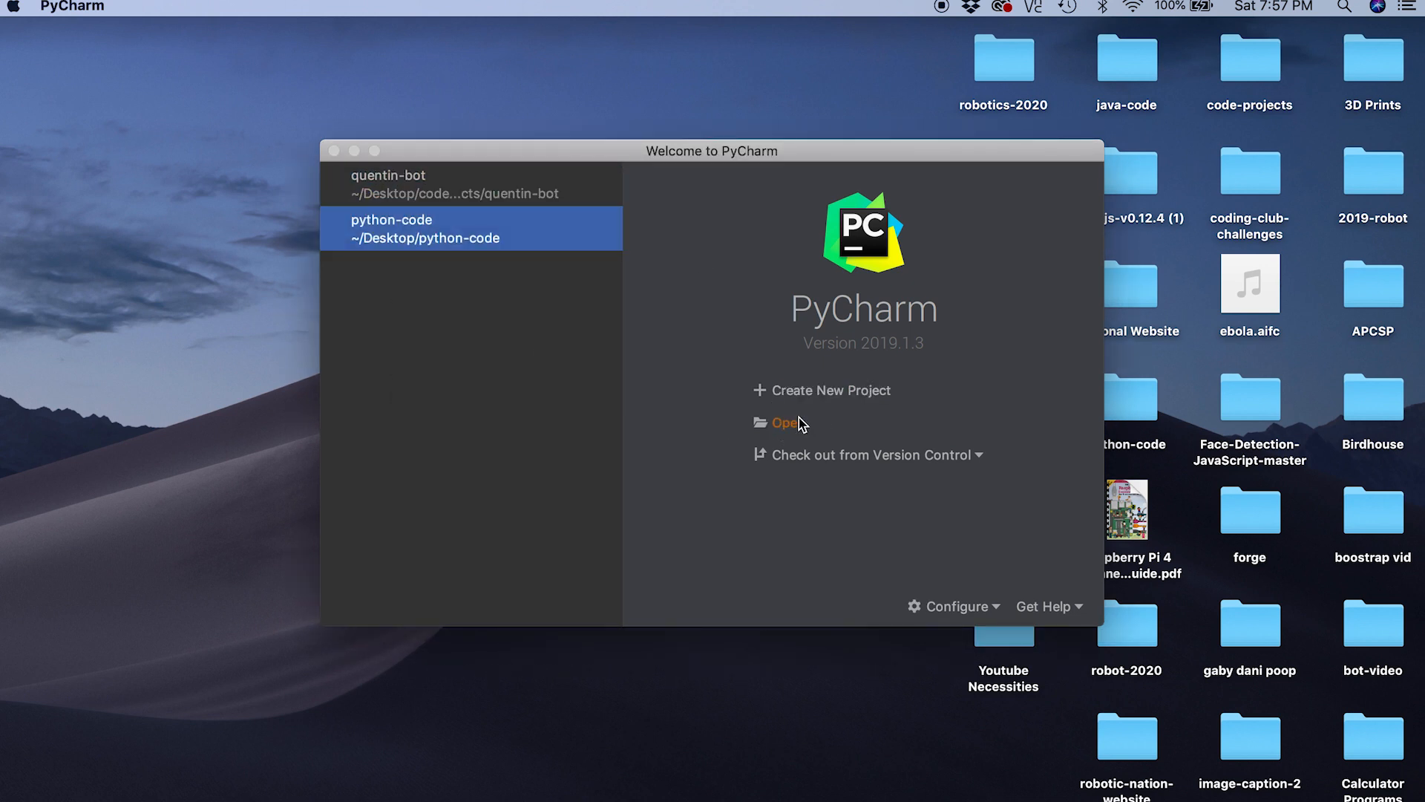
left_click(782, 422)
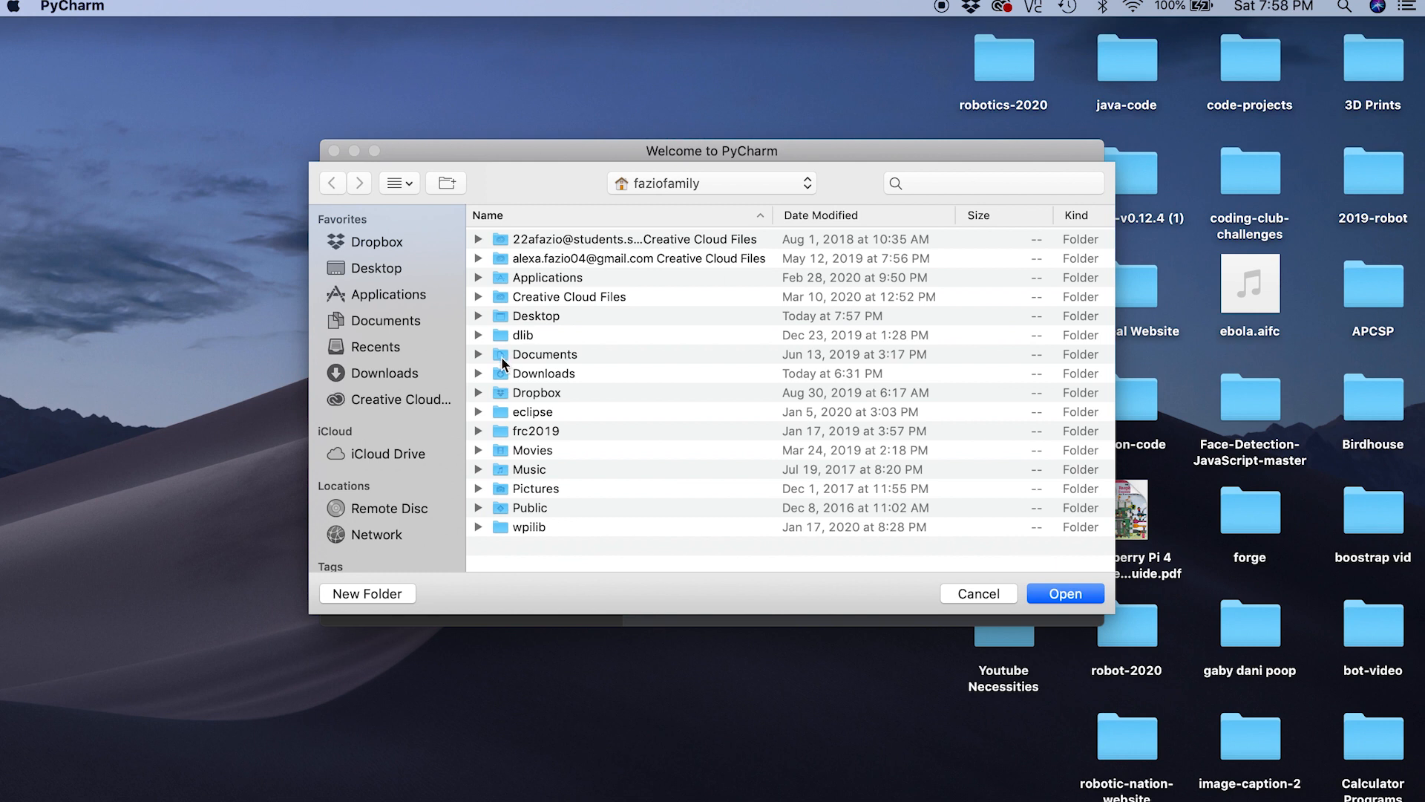
left_click(377, 268)
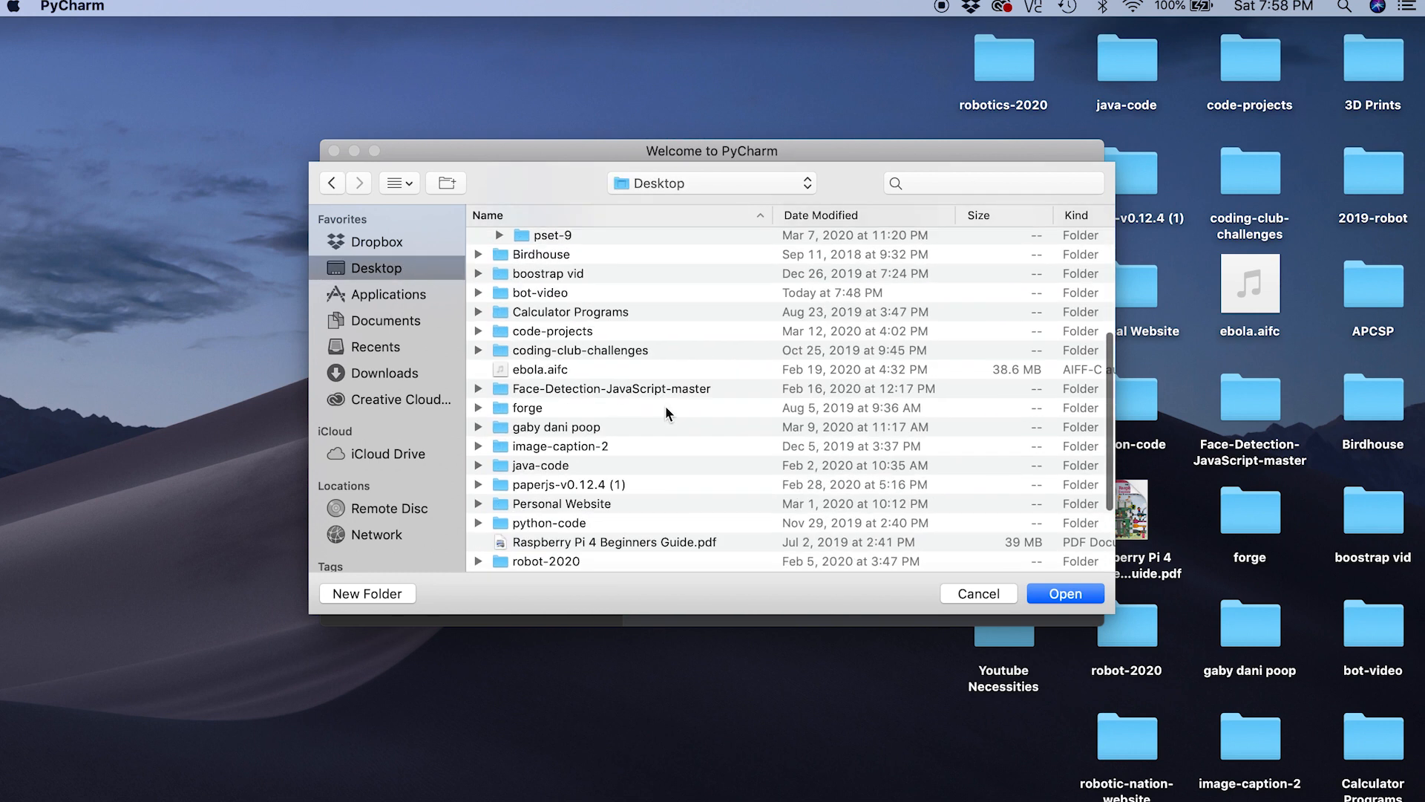
scroll("down", 3)
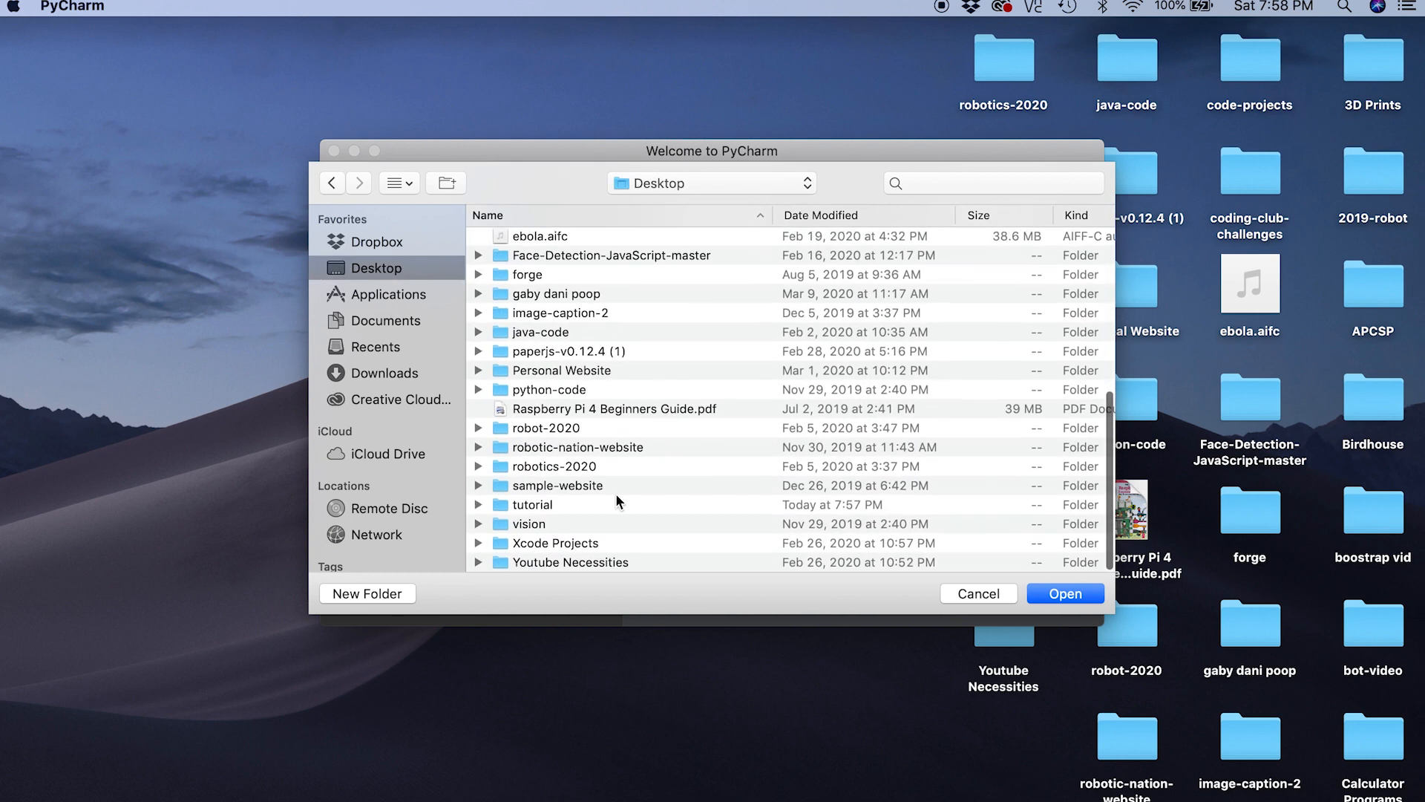
left_click(532, 504)
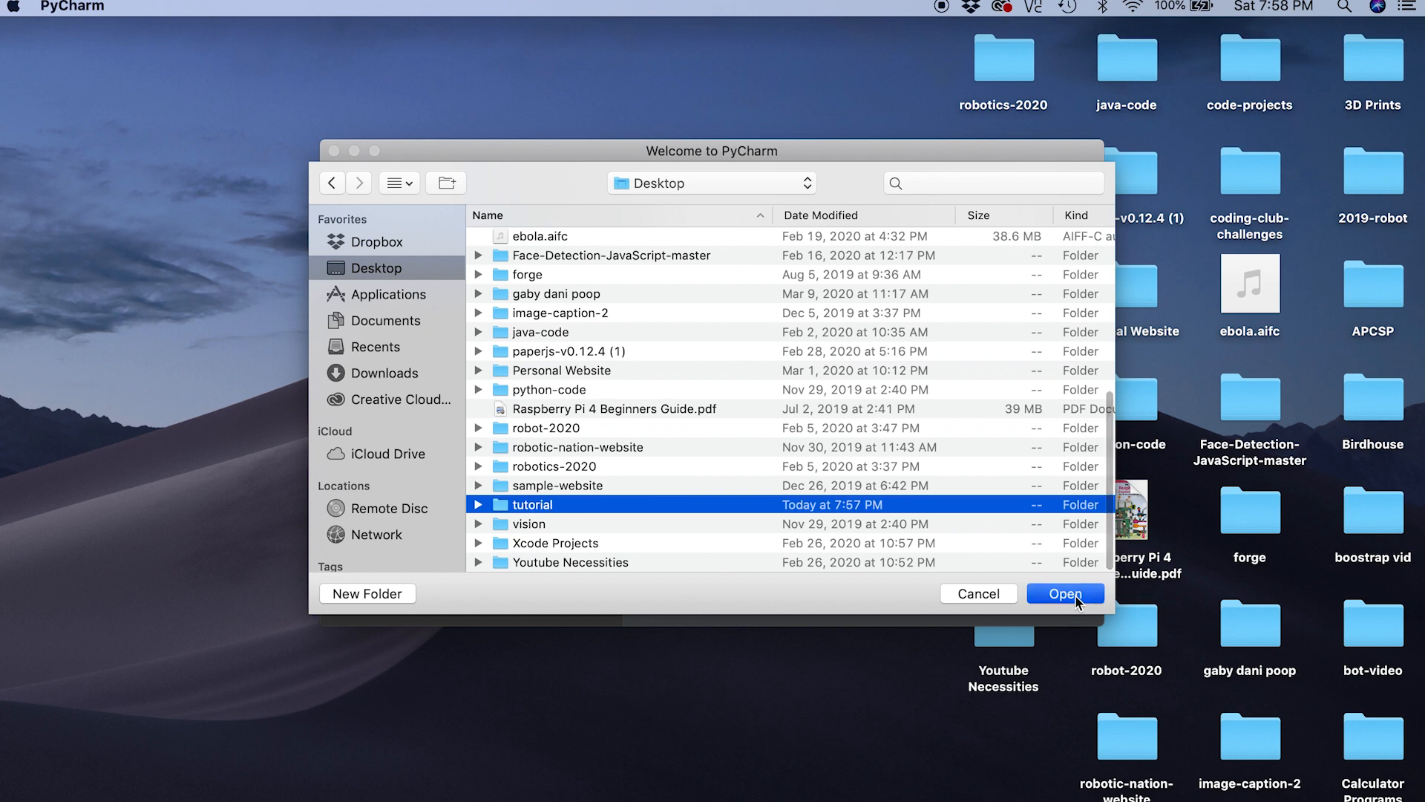
left_click(1065, 593)
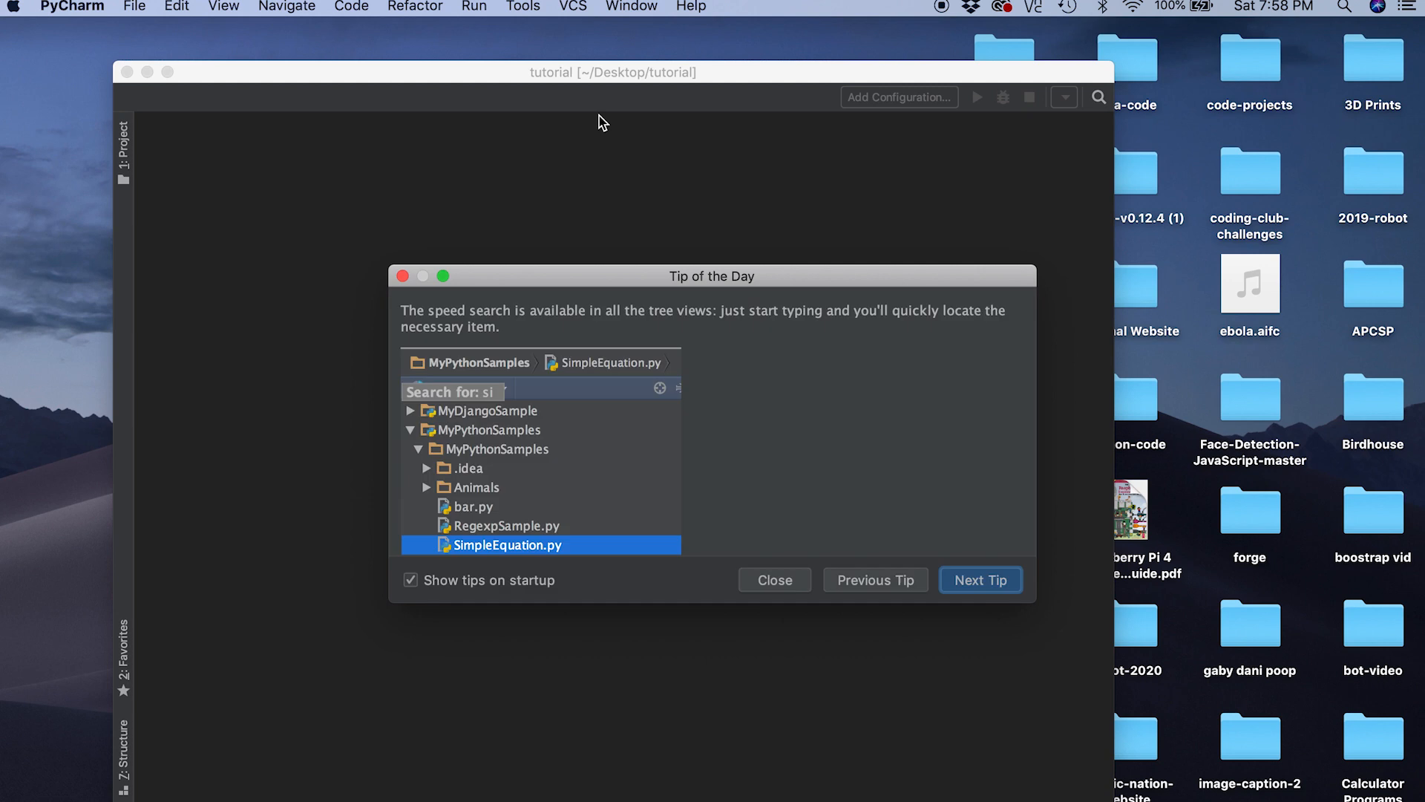
- Dismiss the tip, open test-bot.py, and add a new Python run configuration
left_click(775, 580)
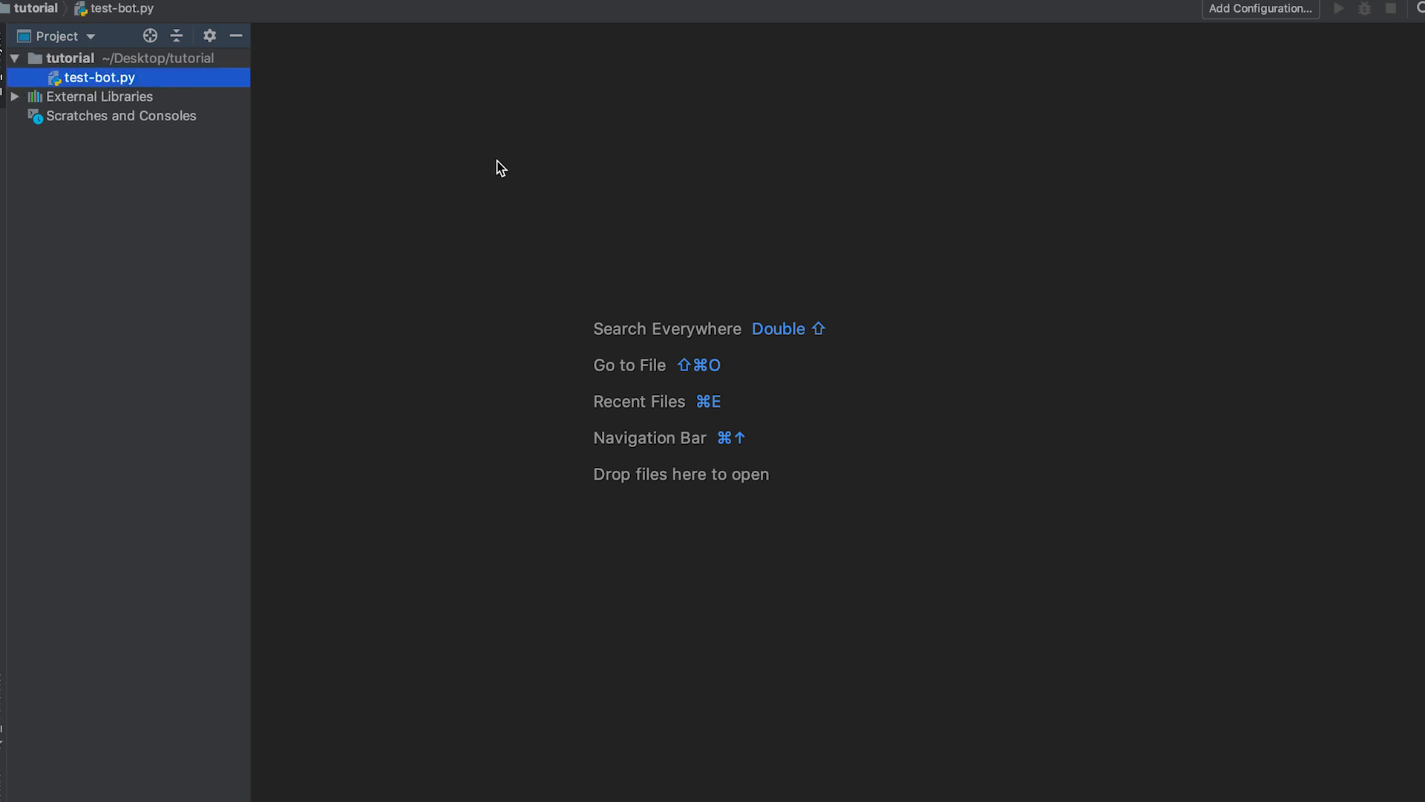
double_click(97, 76)
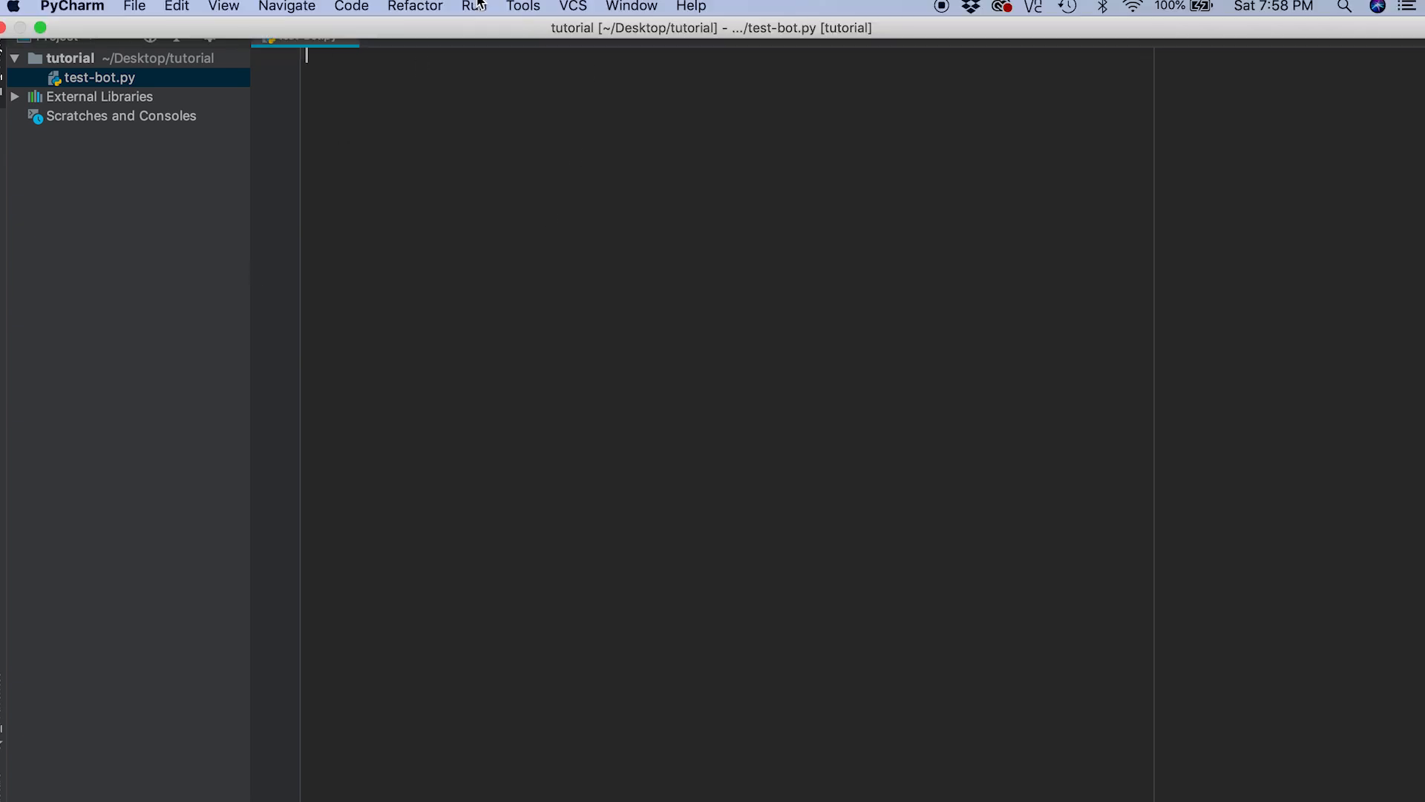
left_click(474, 6)
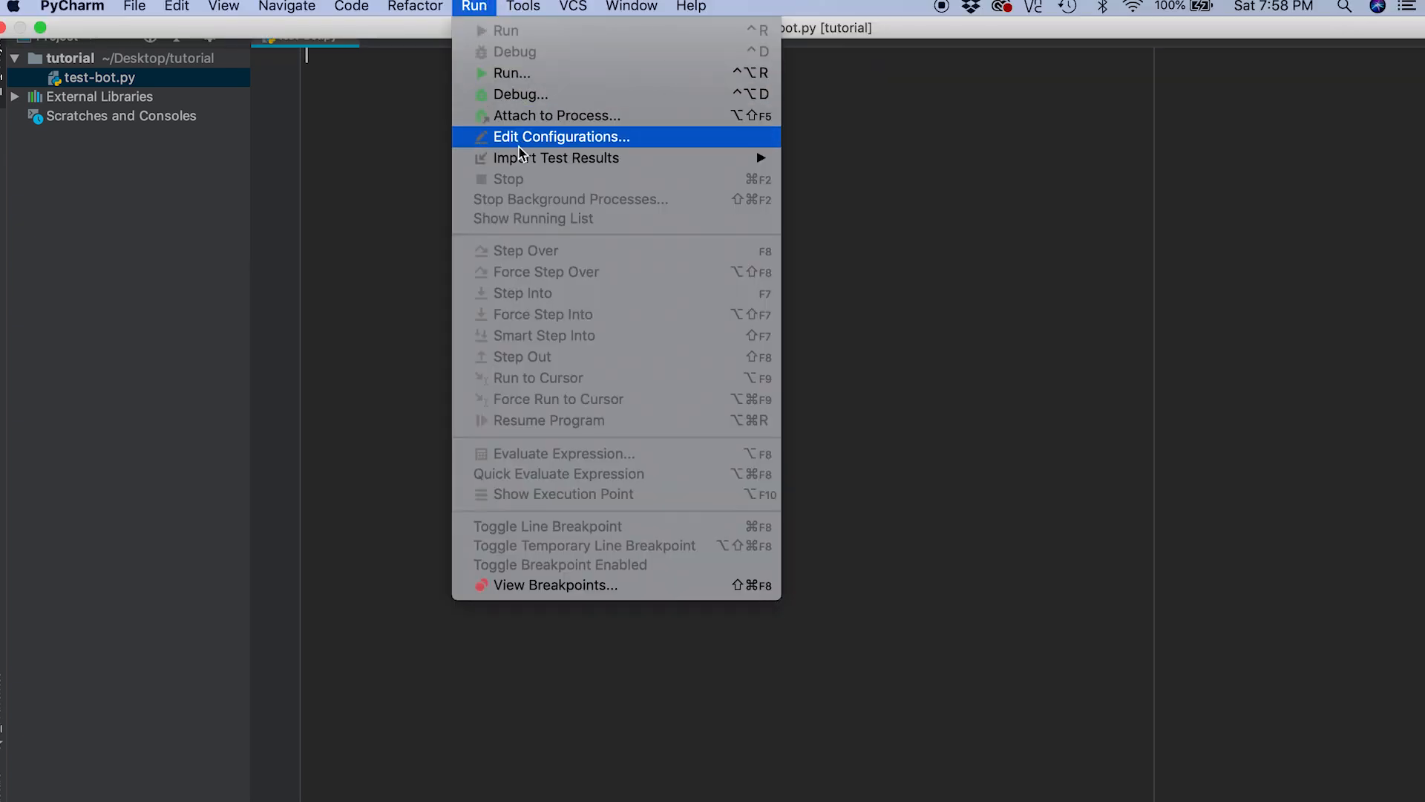
left_click(560, 137)
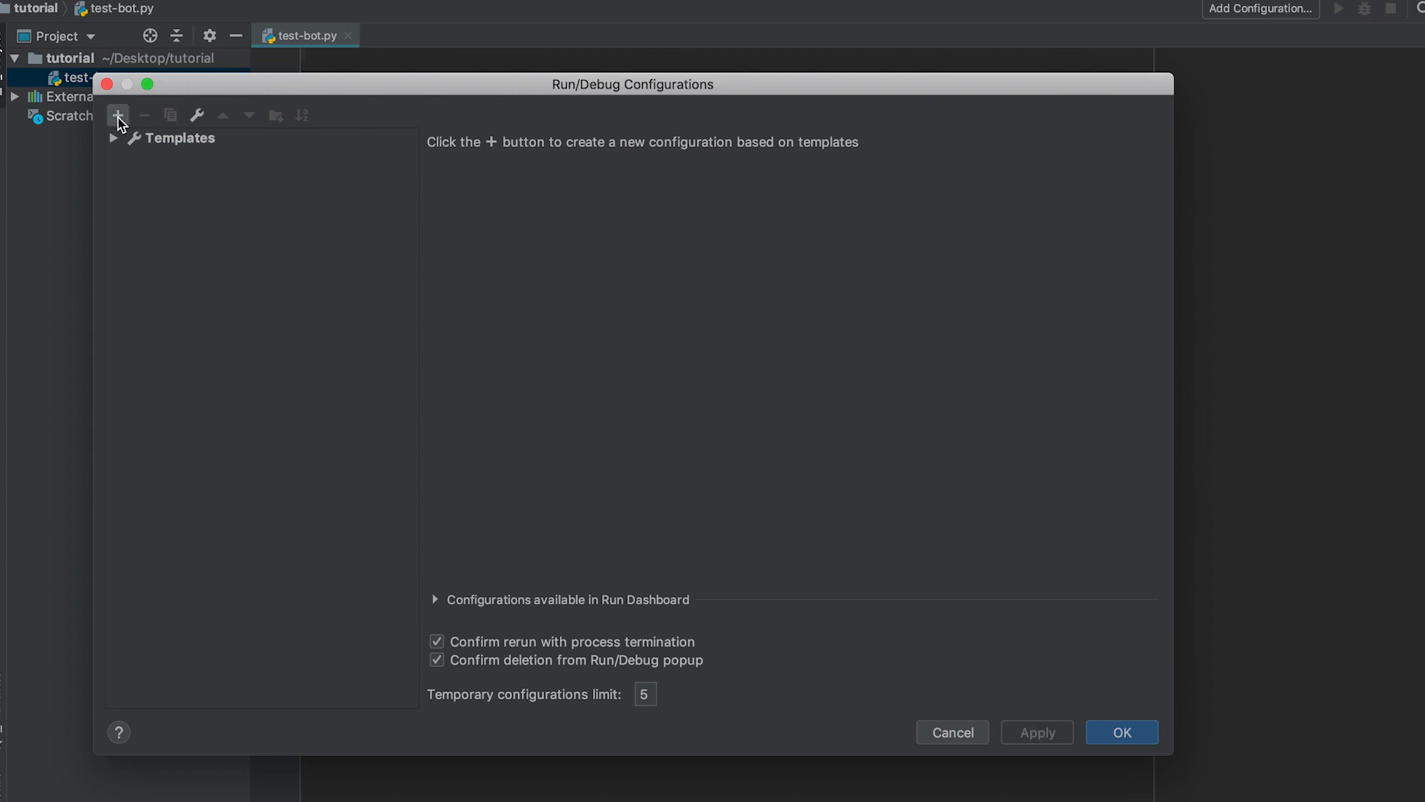
left_click(117, 115)
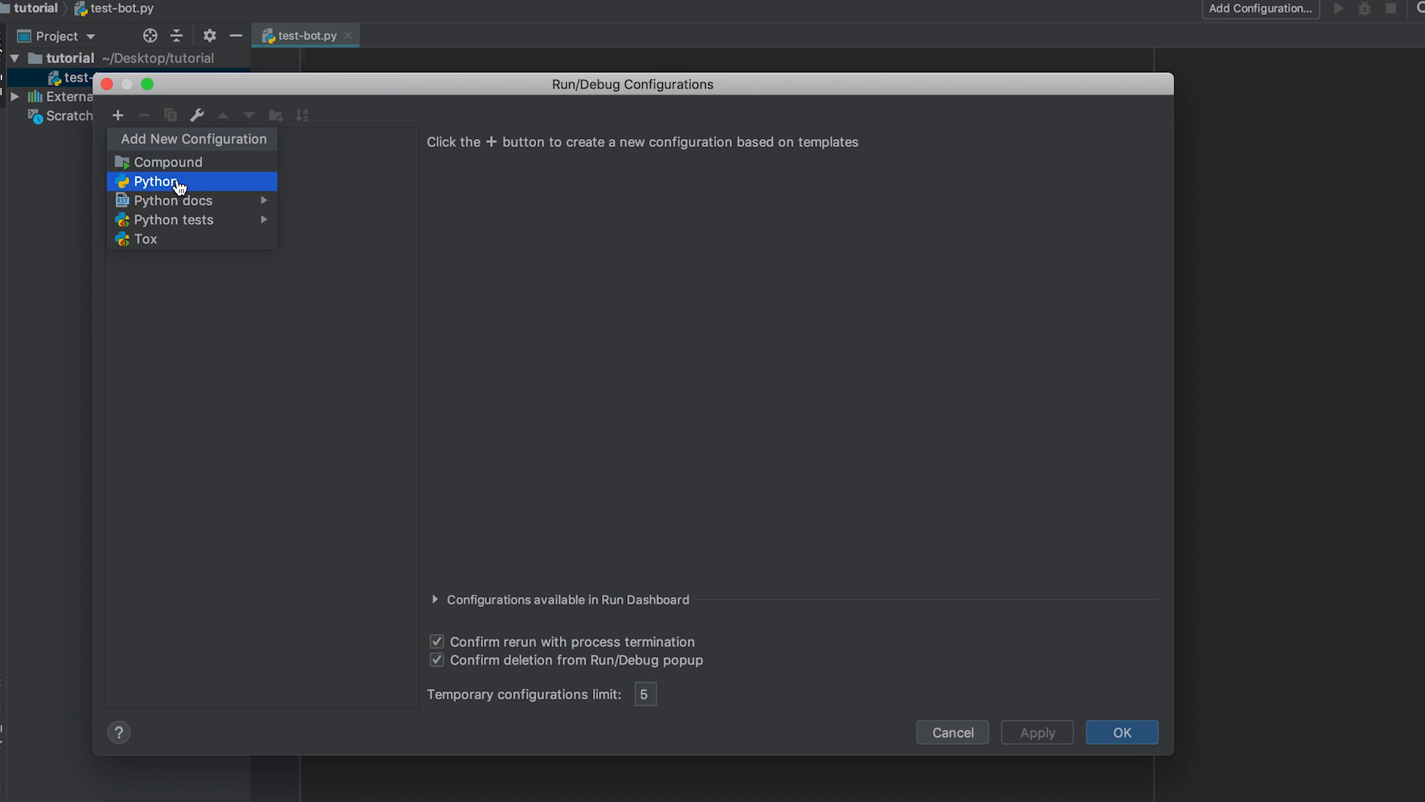
left_click(155, 181)
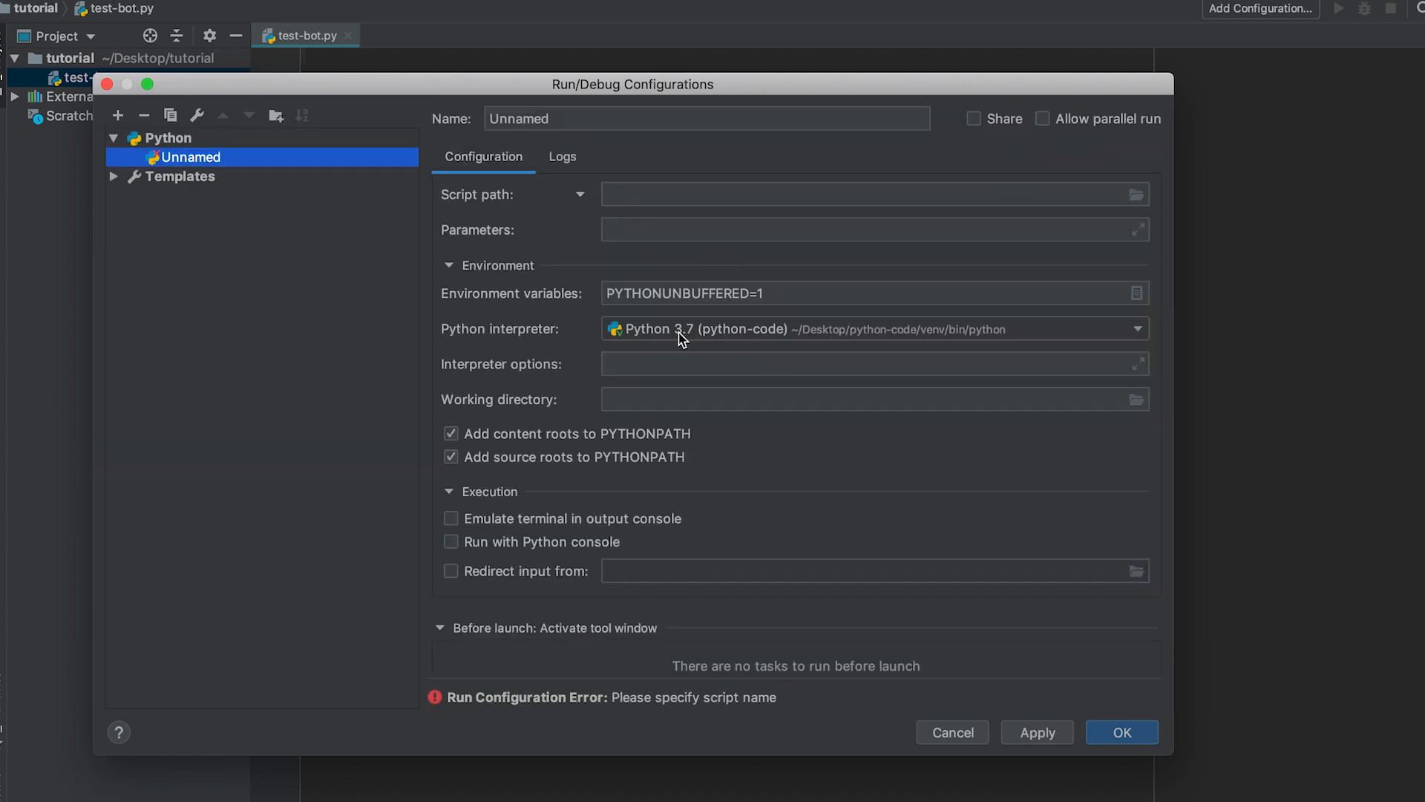
- Choose the Python 3.6 interpreter and set Script path to /Users/faziofamily/Desktop/tutorial/test-bot.py
left_click(1137, 329)
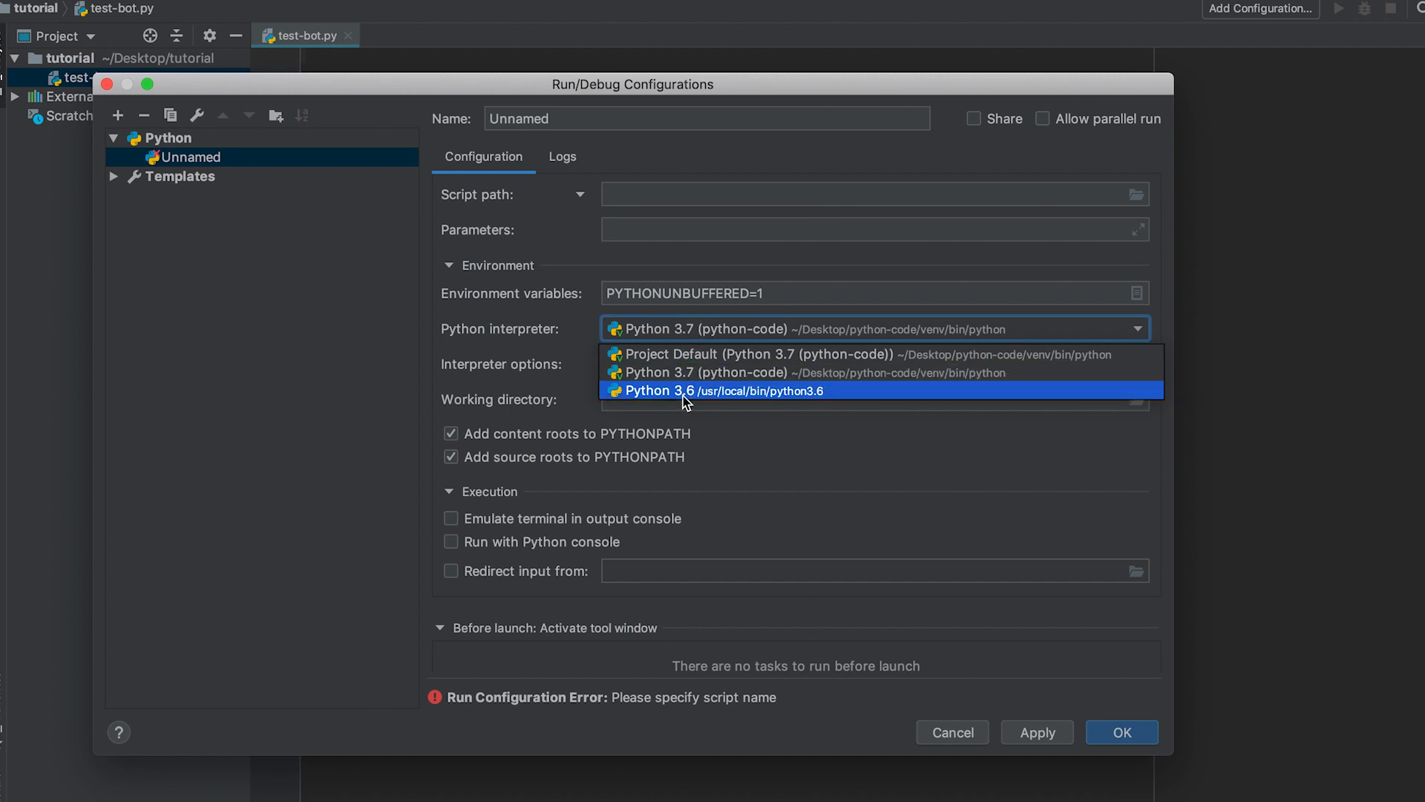
left_click(685, 390)
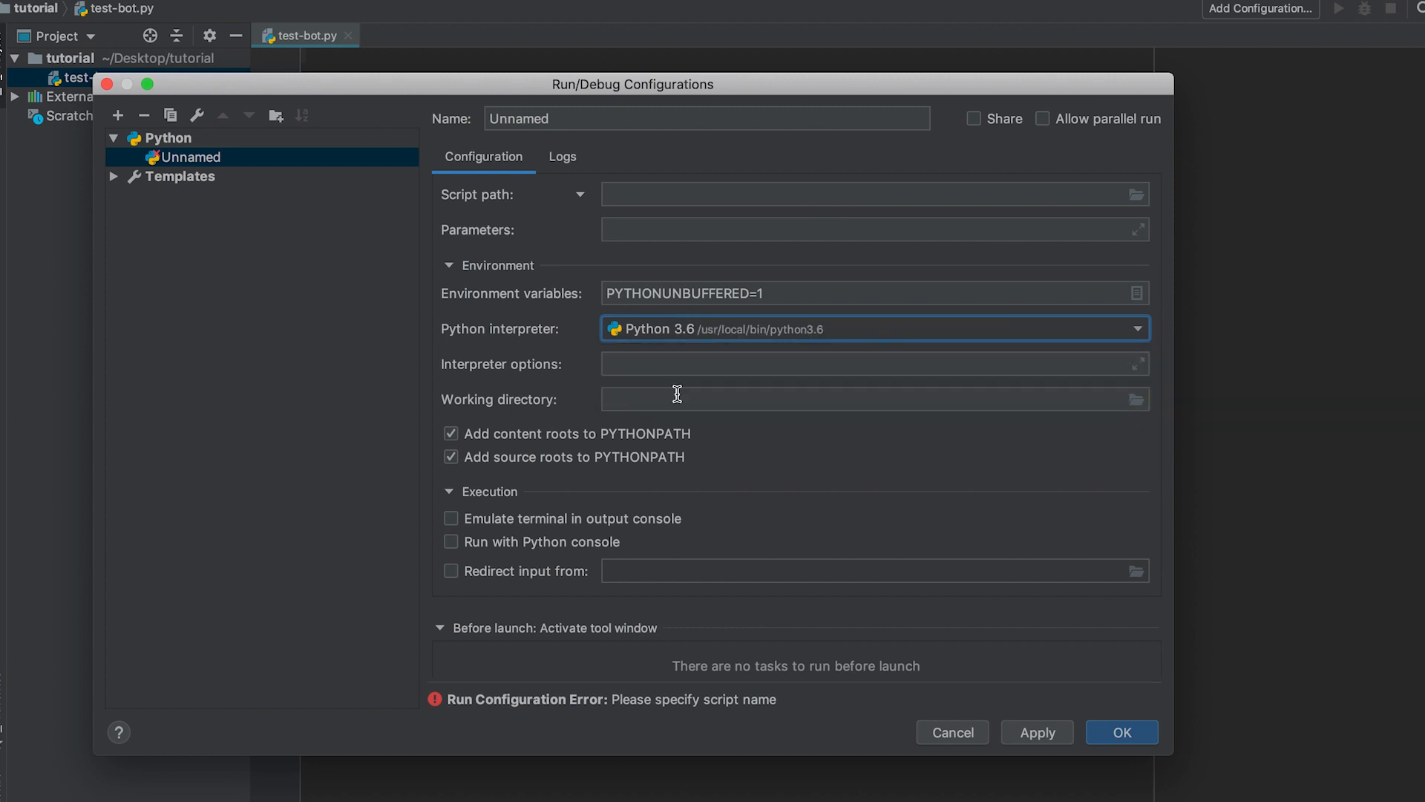
mouse_move(454, 386)
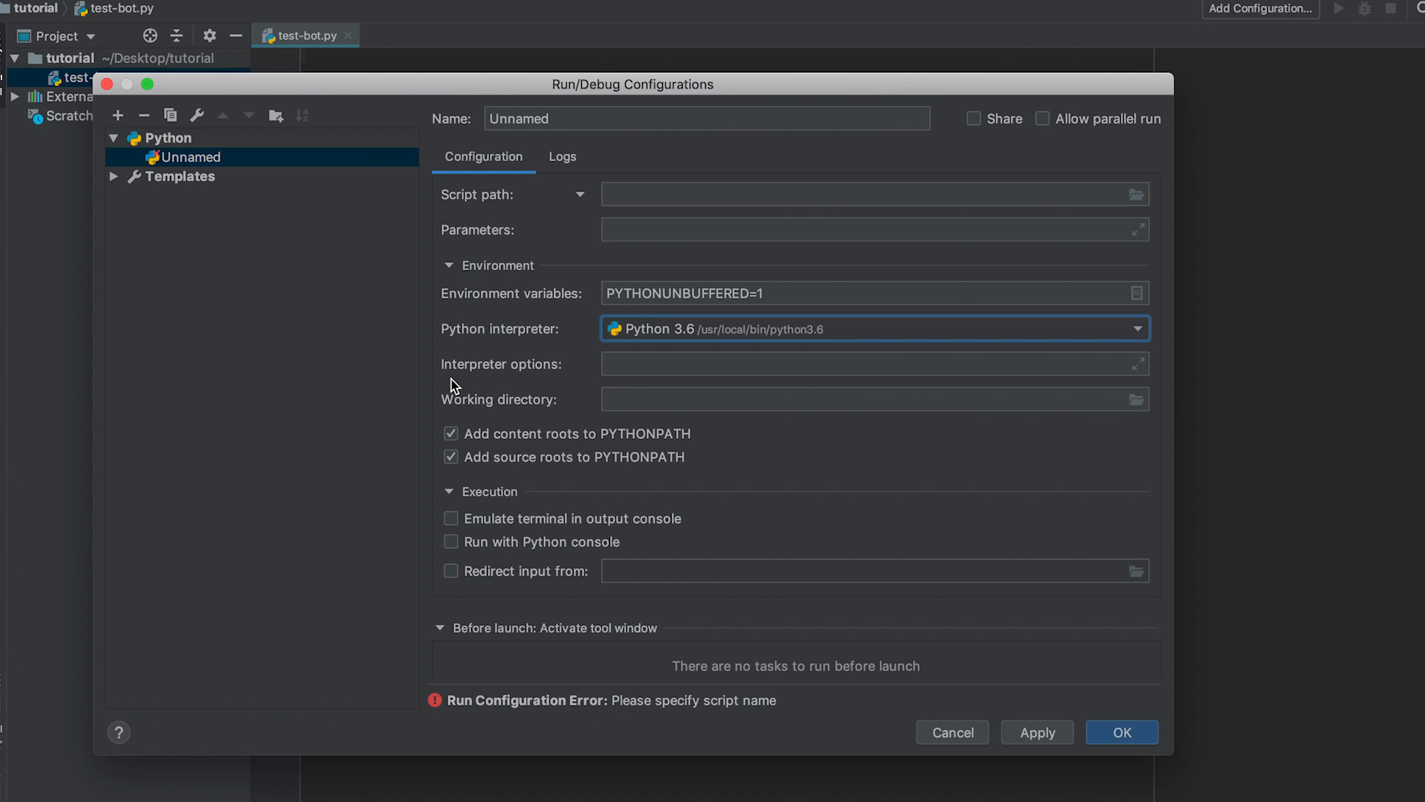
mouse_move(901, 594)
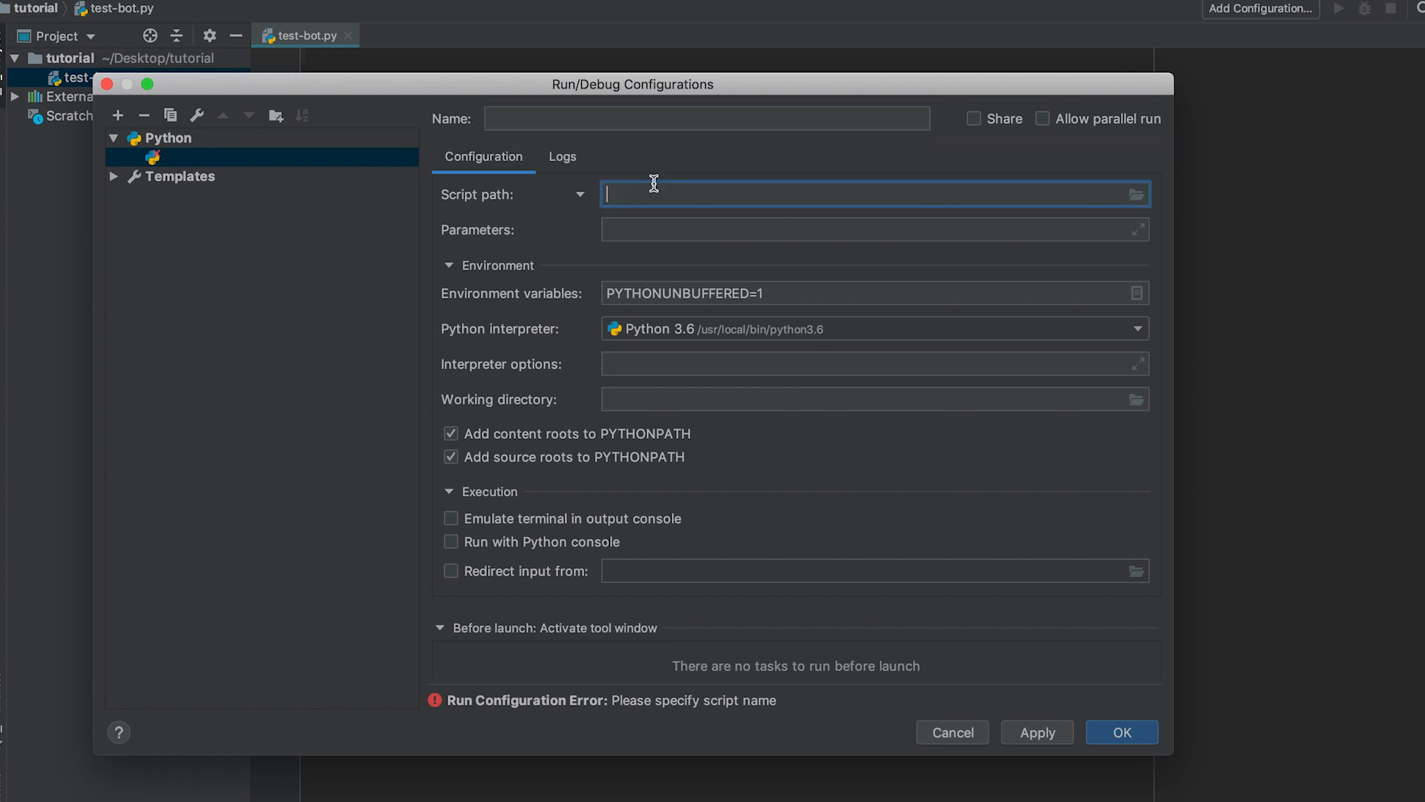
left_click(1133, 194)
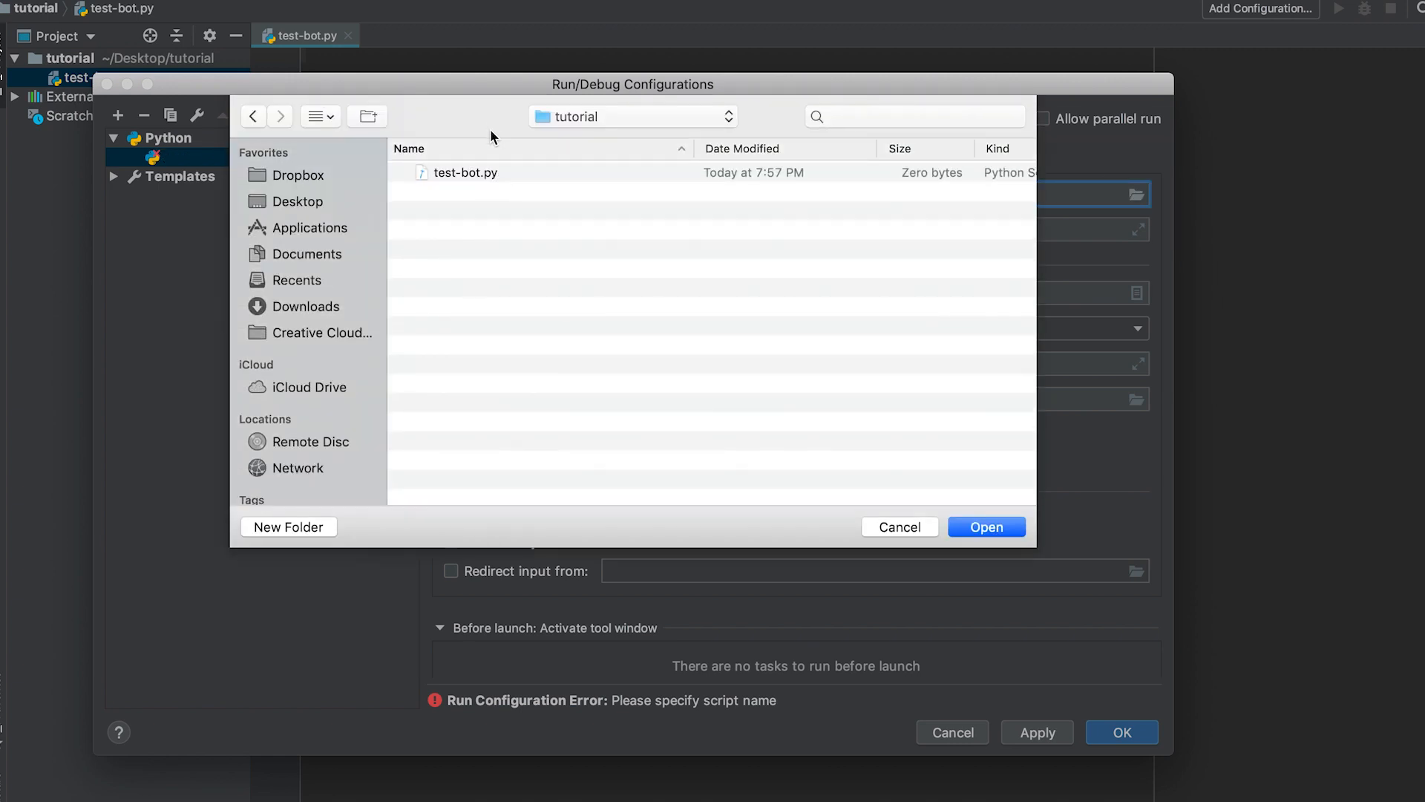
left_click(900, 526)
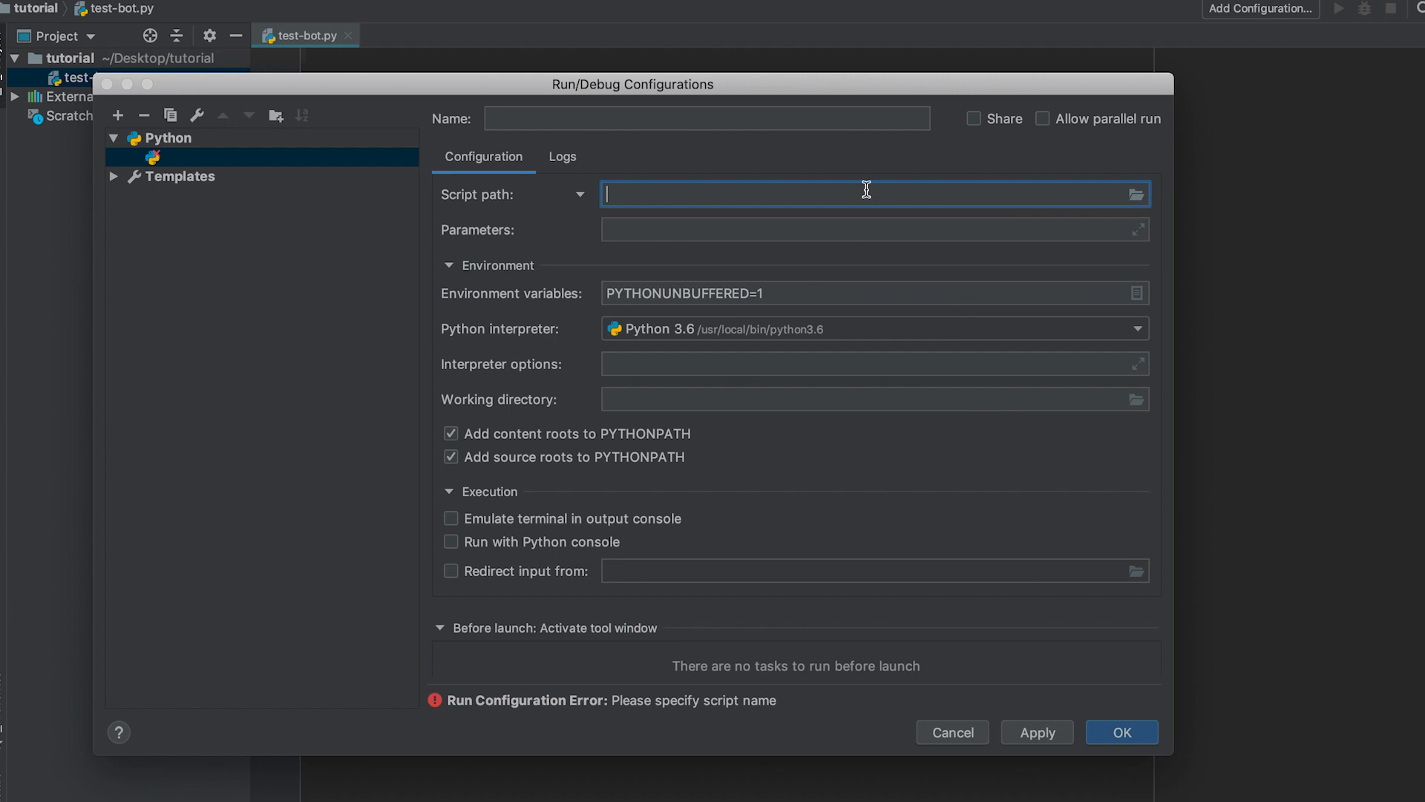
type("/Users/faziofamily/Desktop/tutorial/test-bot.py")
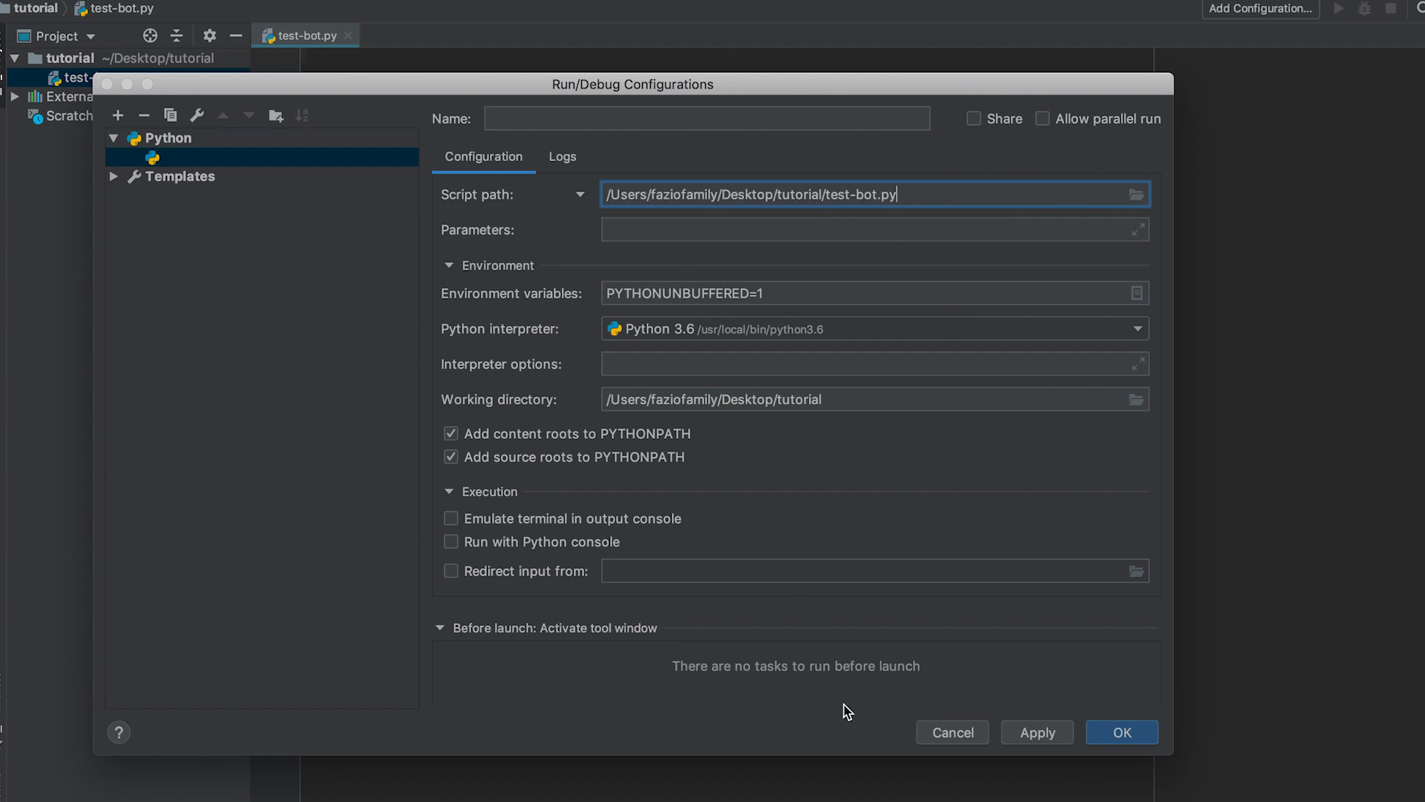
scroll("down", 3)
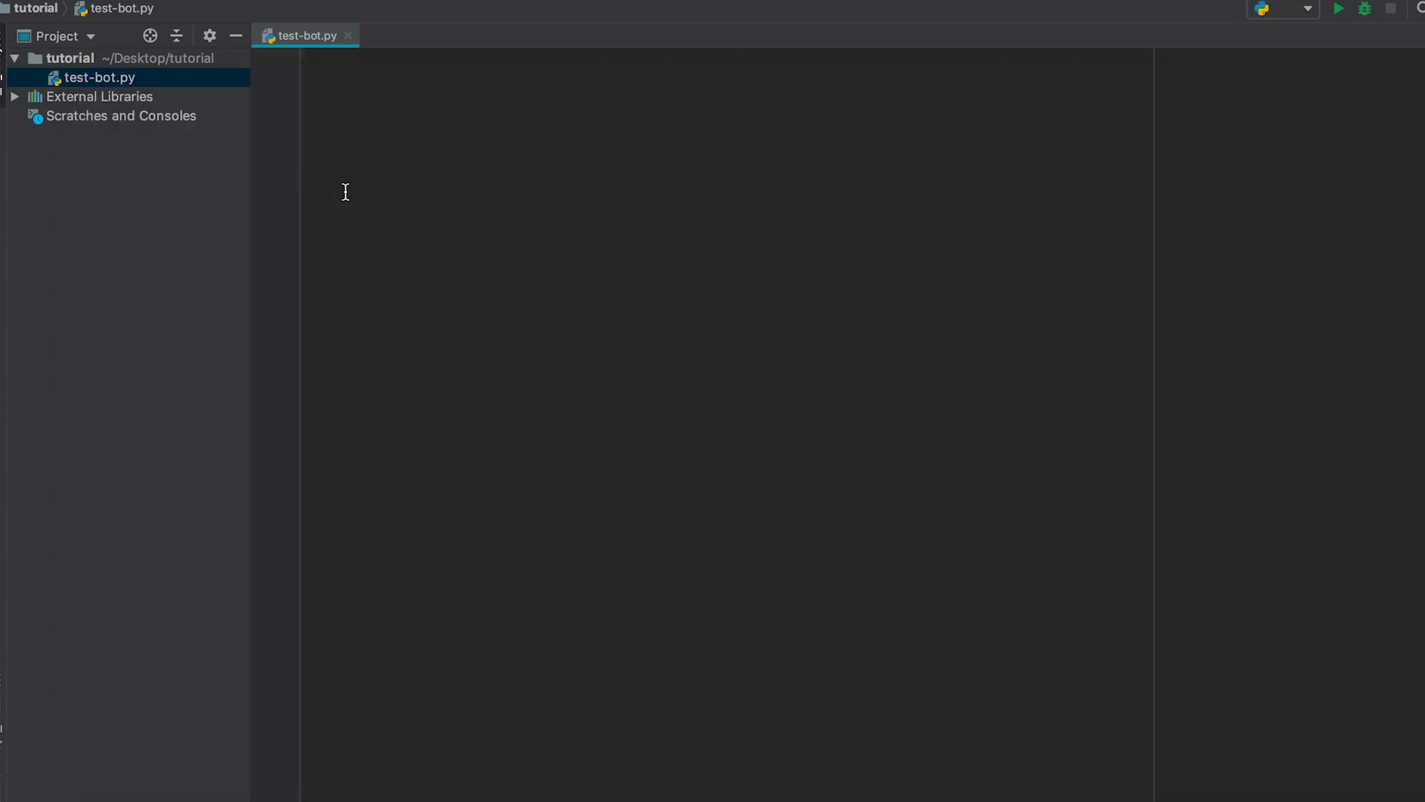
mouse_move(494, 237)
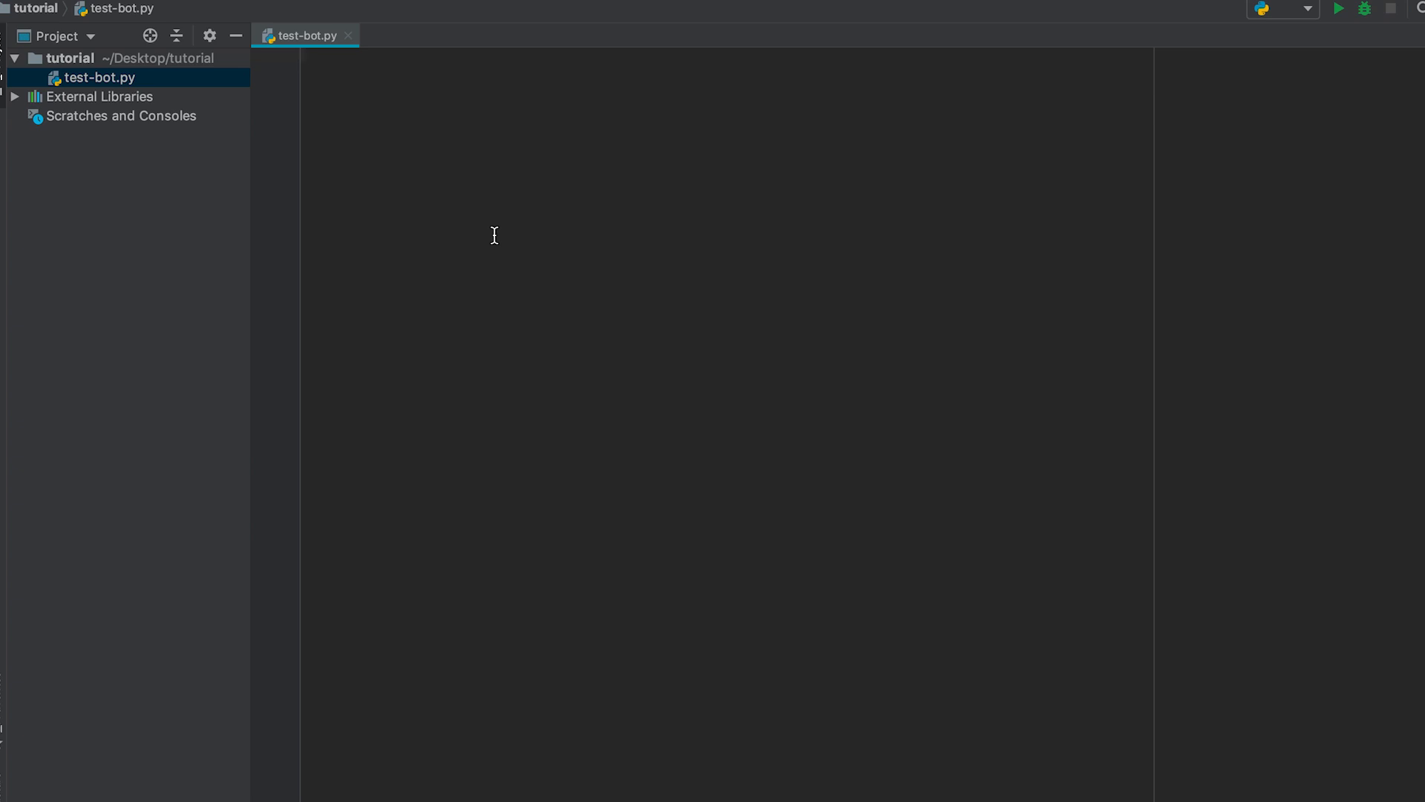
- Write import discord on line 1 of test-bot.py
type("import")
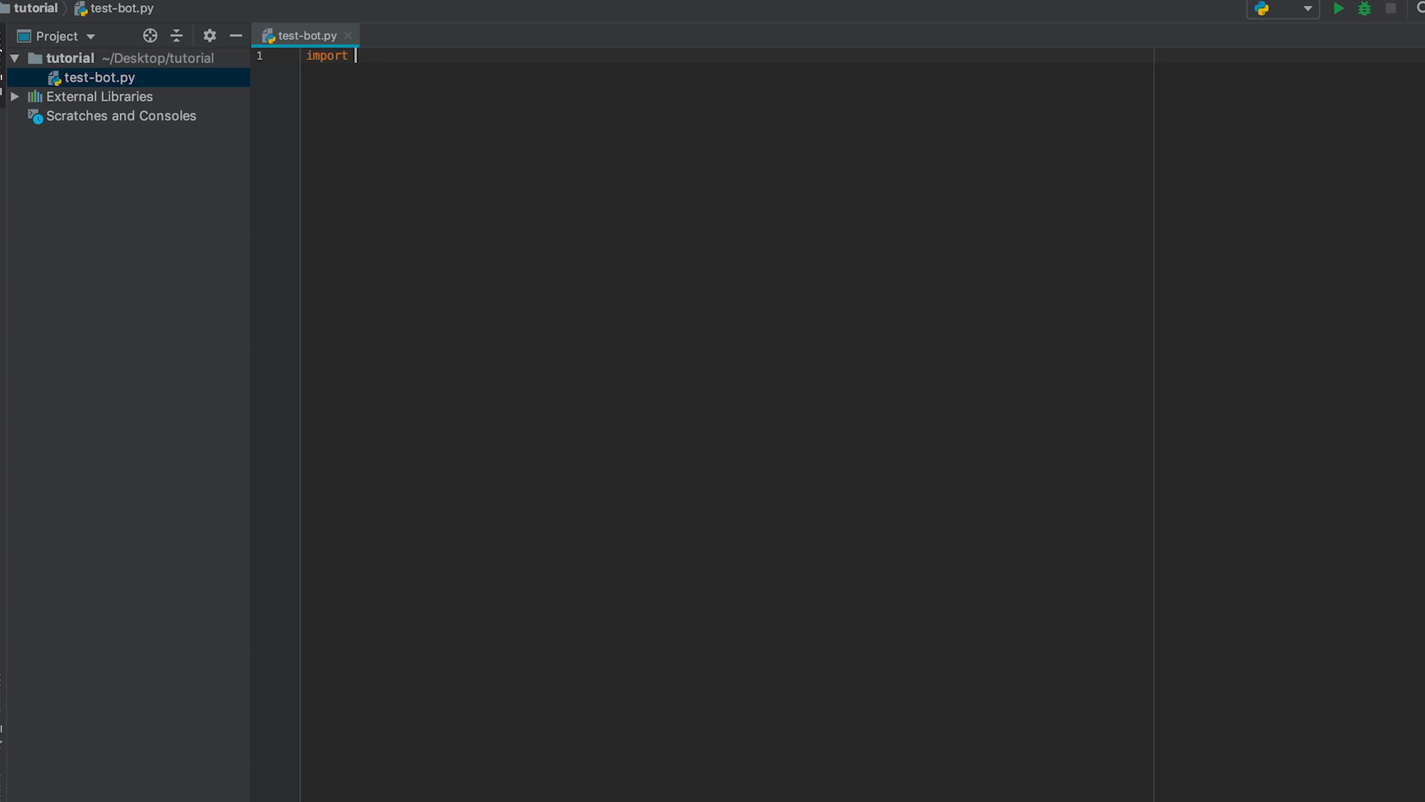
type("discord")
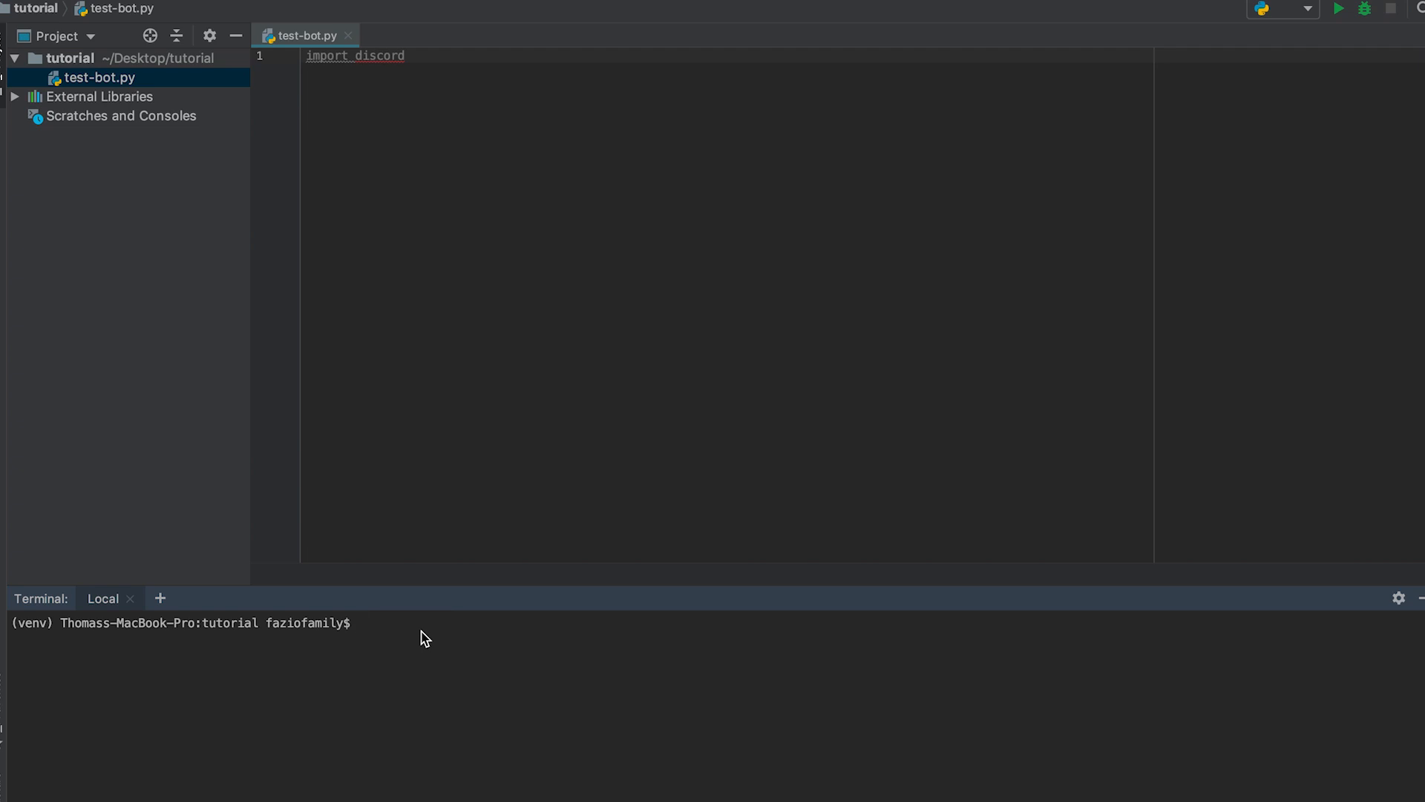
- Run python3 -m pip install -U discord.py[voice] in PyCharm's terminal and add blank lines after the import
type("python")
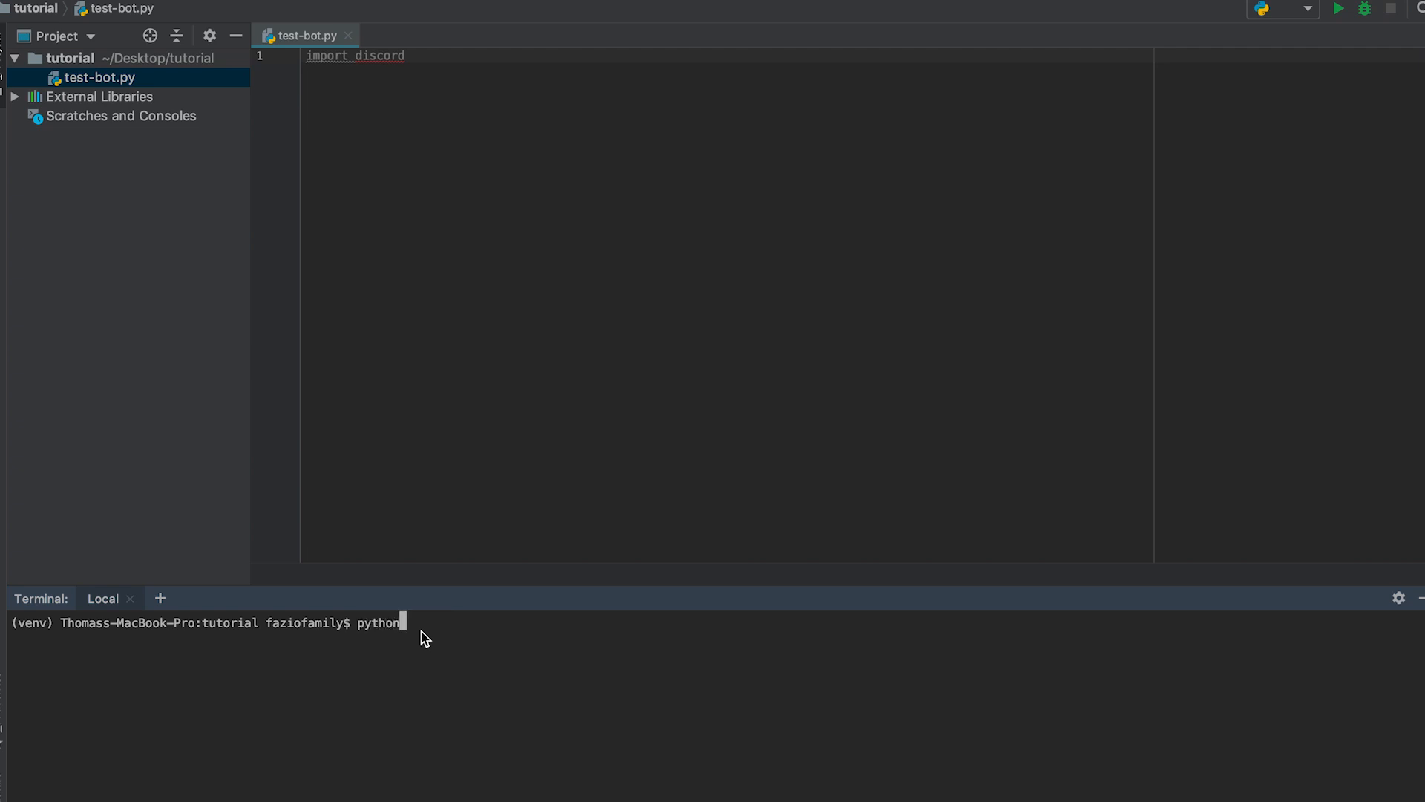
type("3")
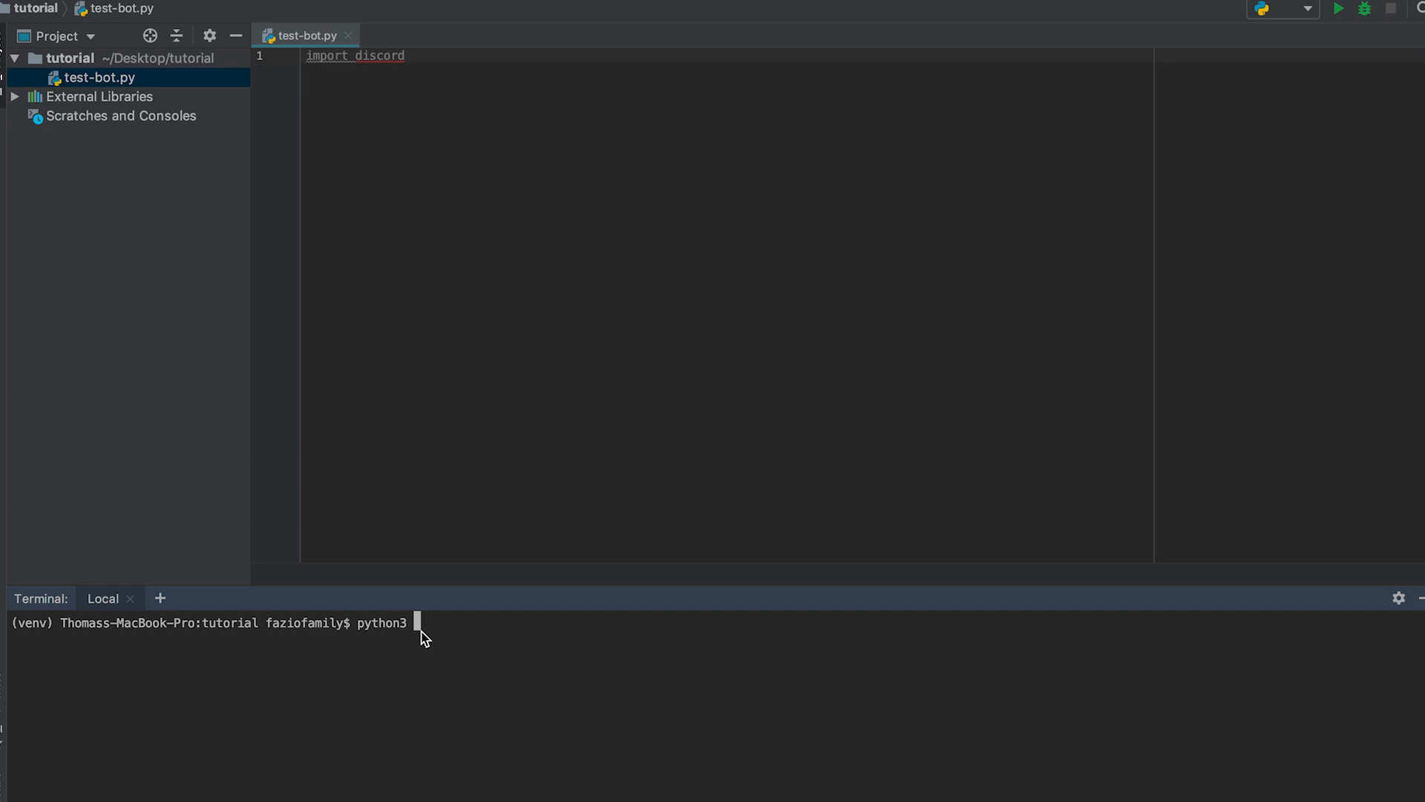
type("-m pip ins")
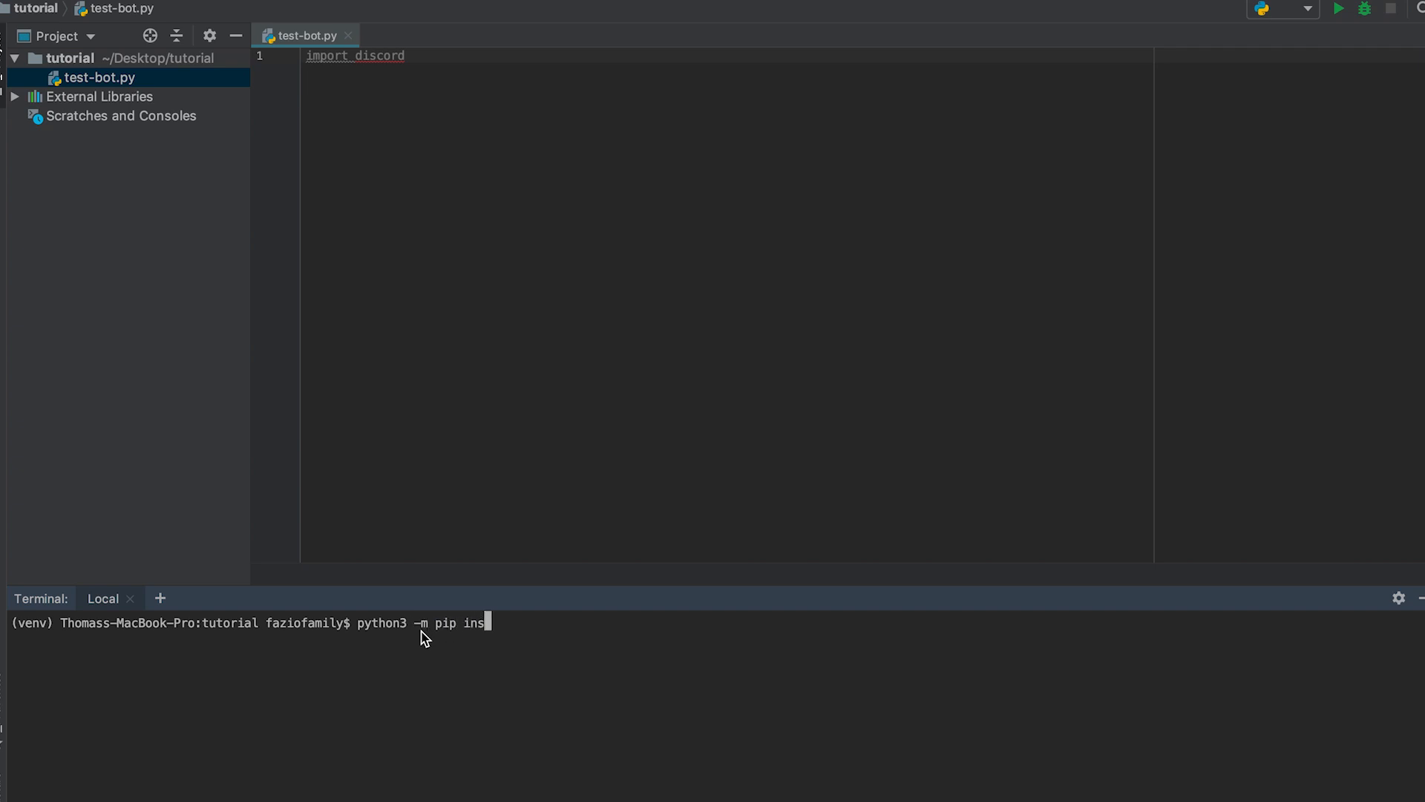
type("tall -U discord")
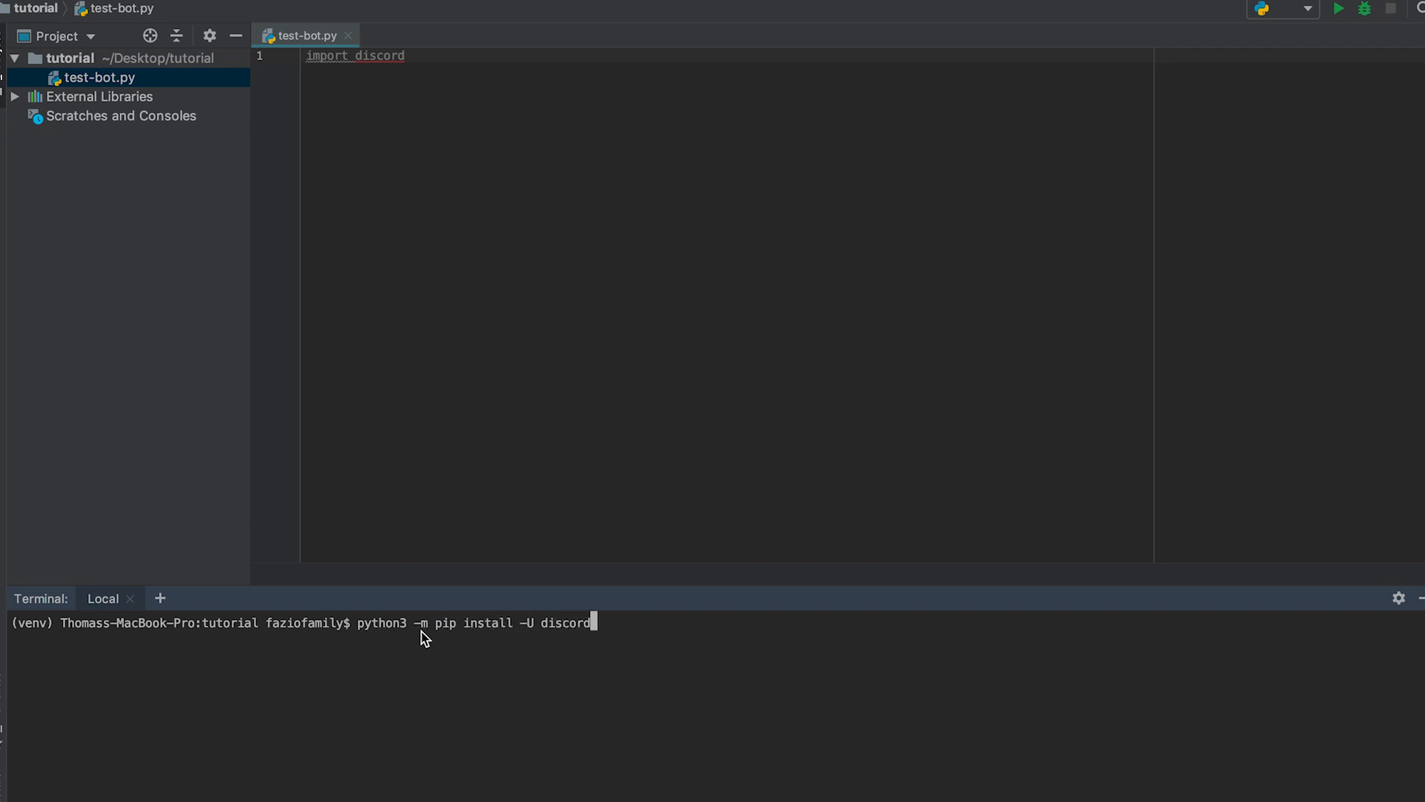
type(".p")
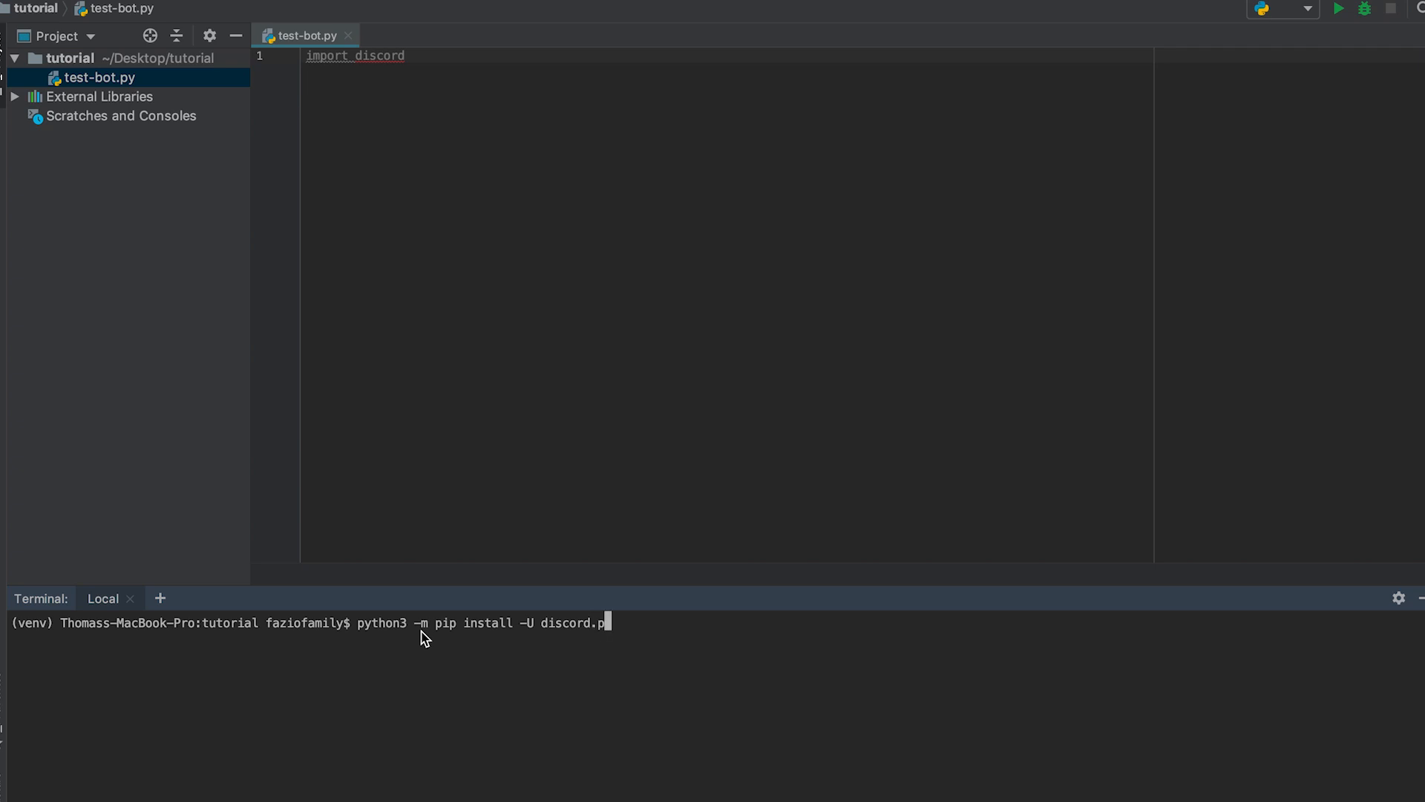
type("y[voice")
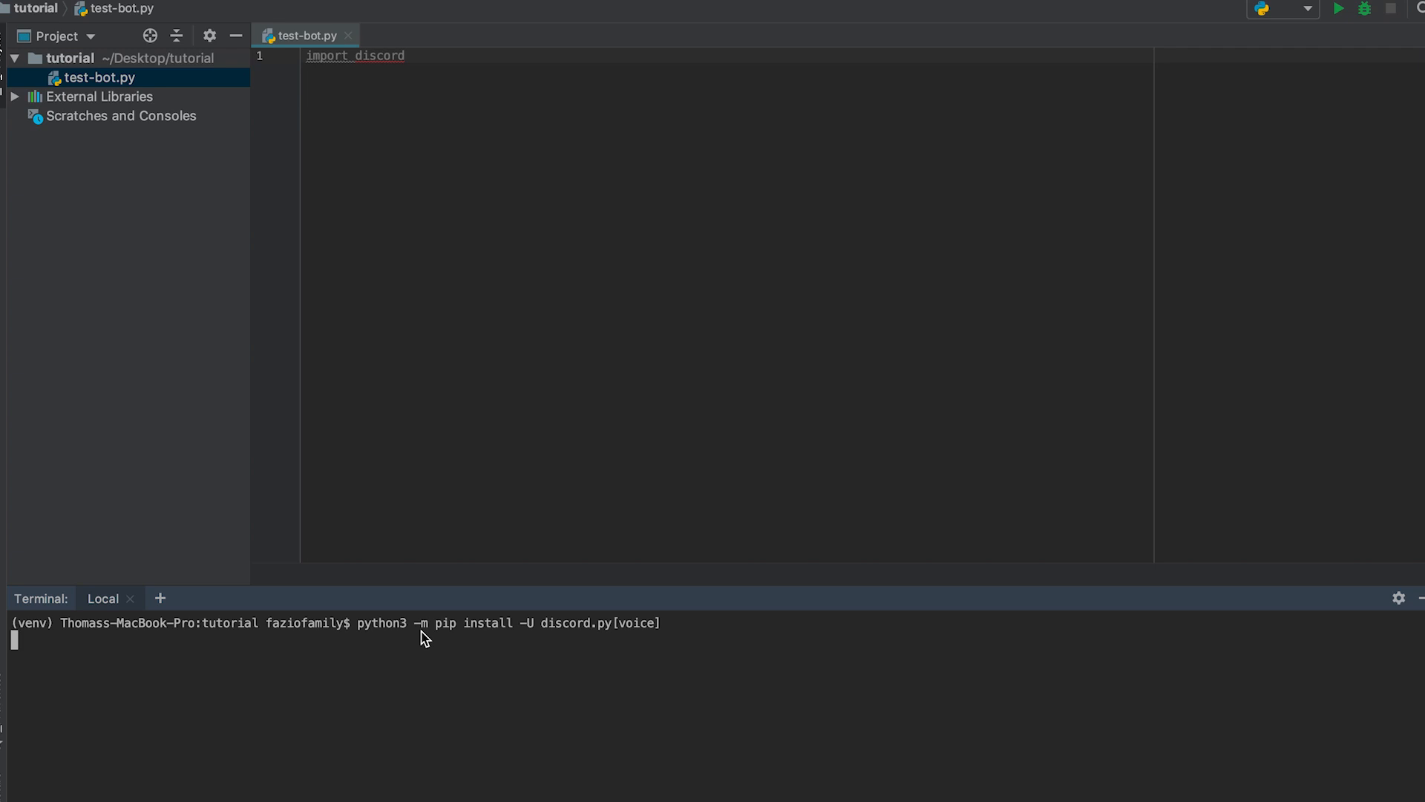
key("Enter")
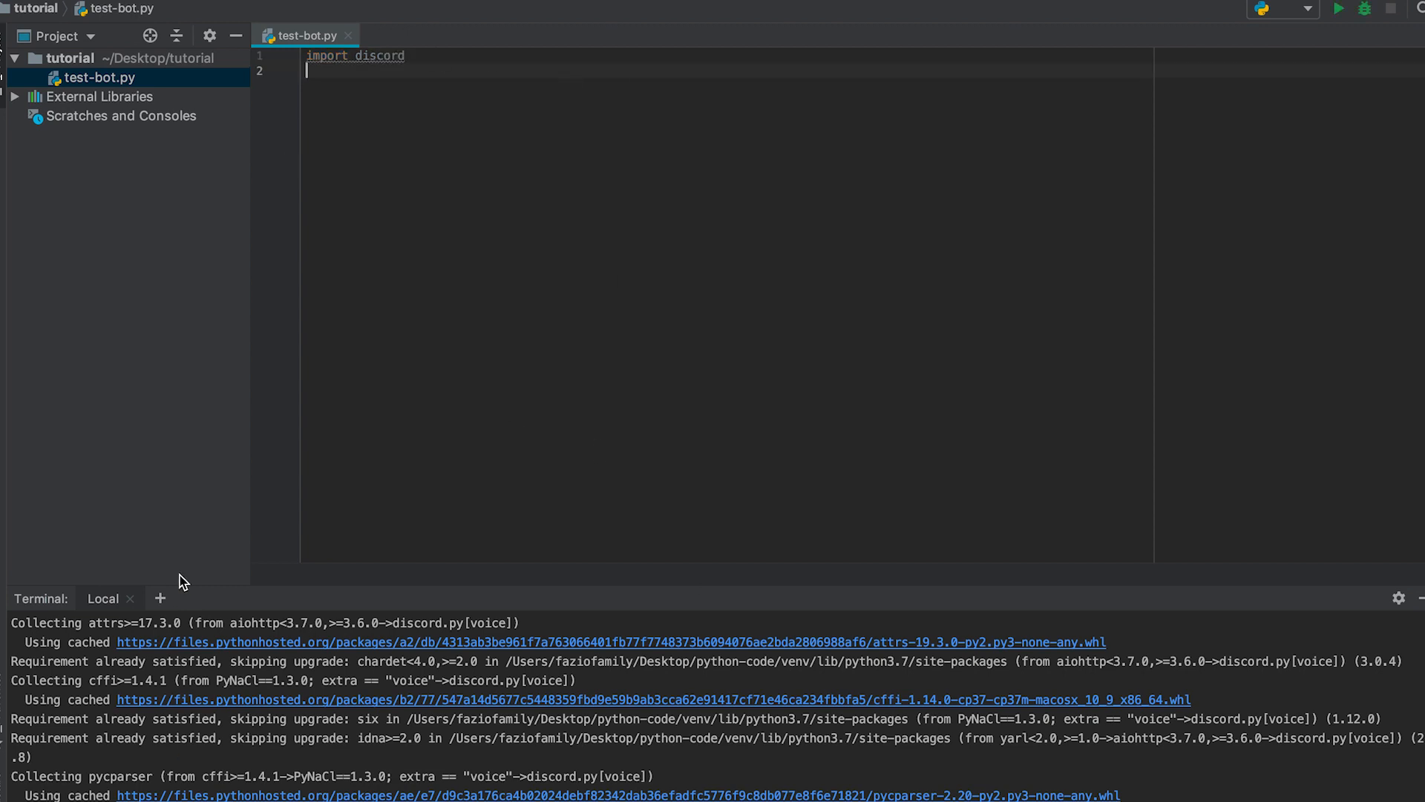
mouse_move(393, 746)
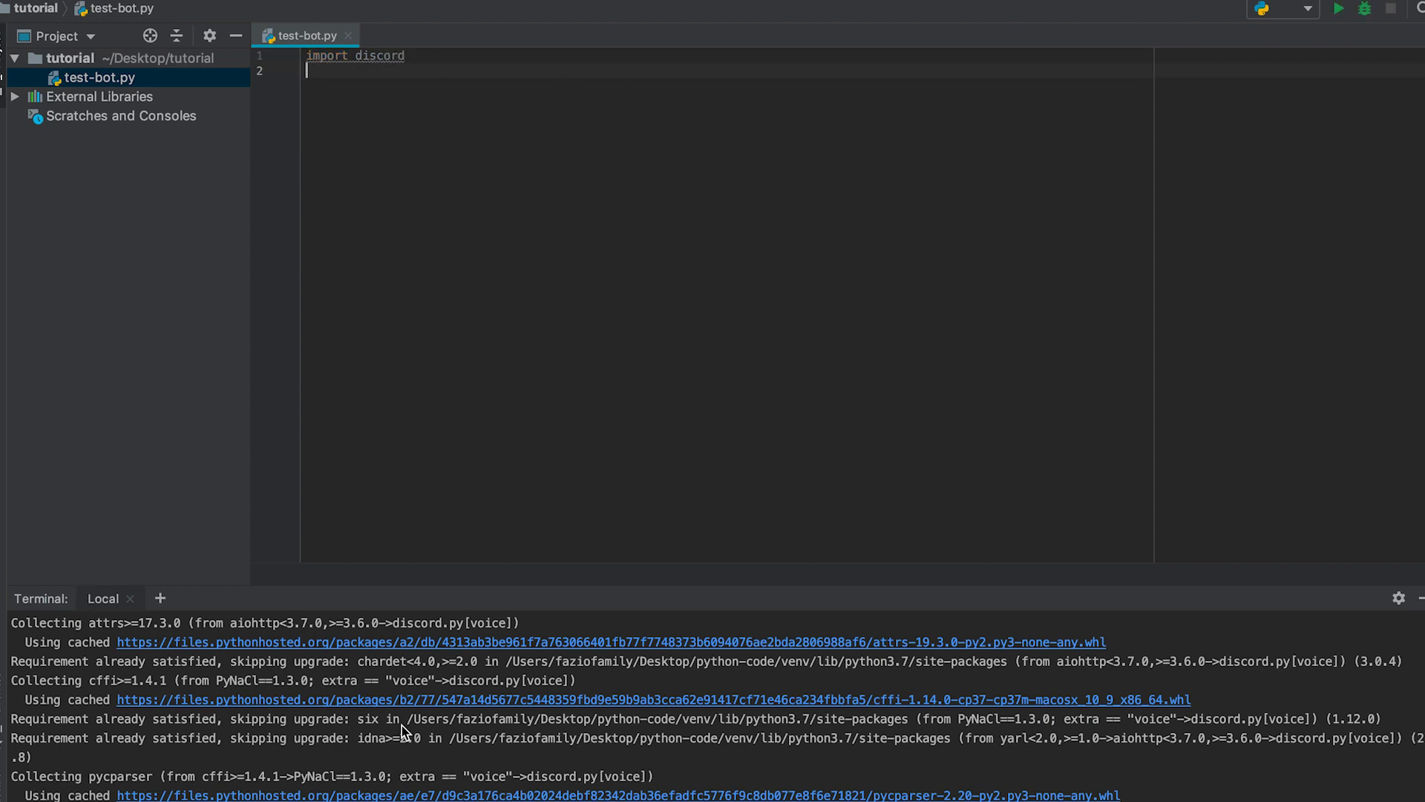
mouse_move(603, 721)
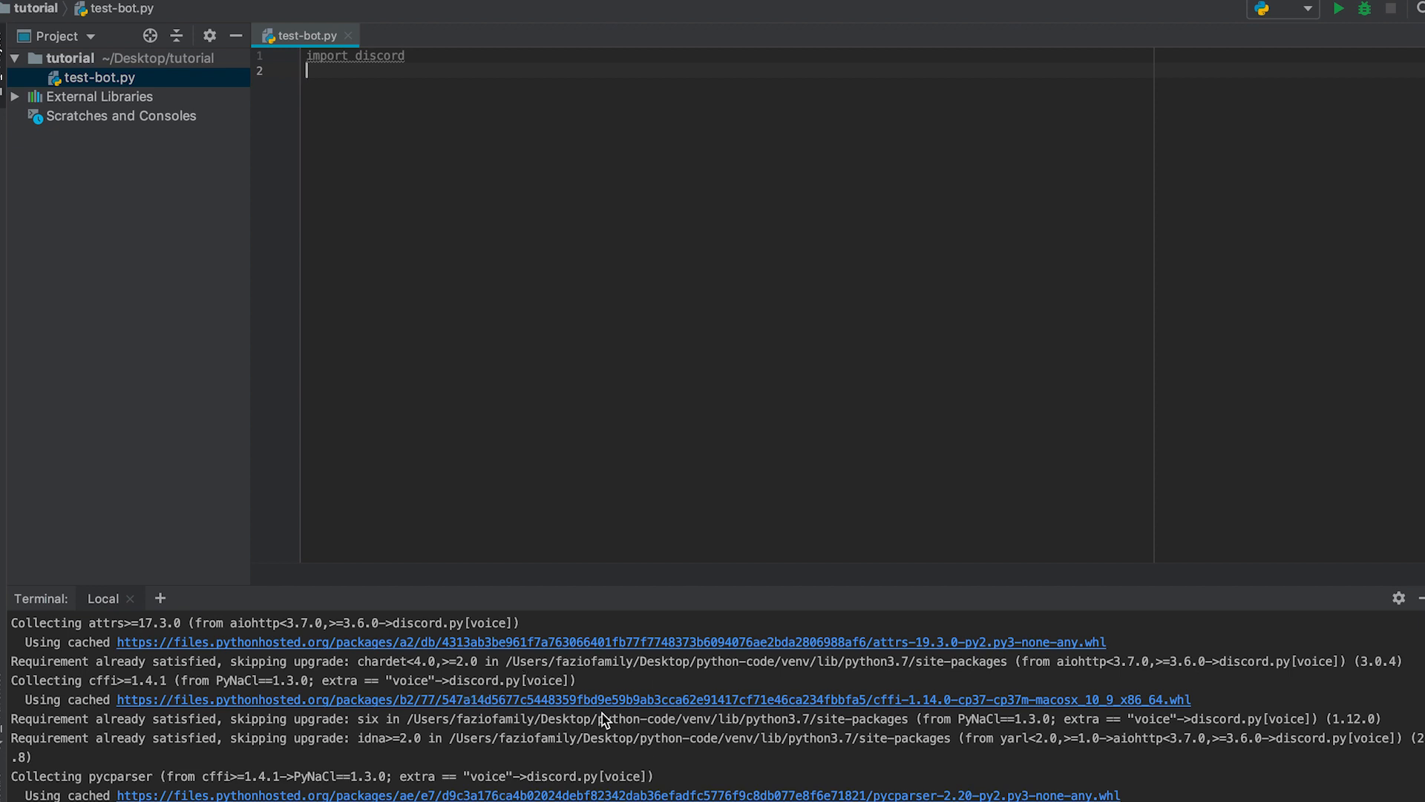
mouse_move(479, 329)
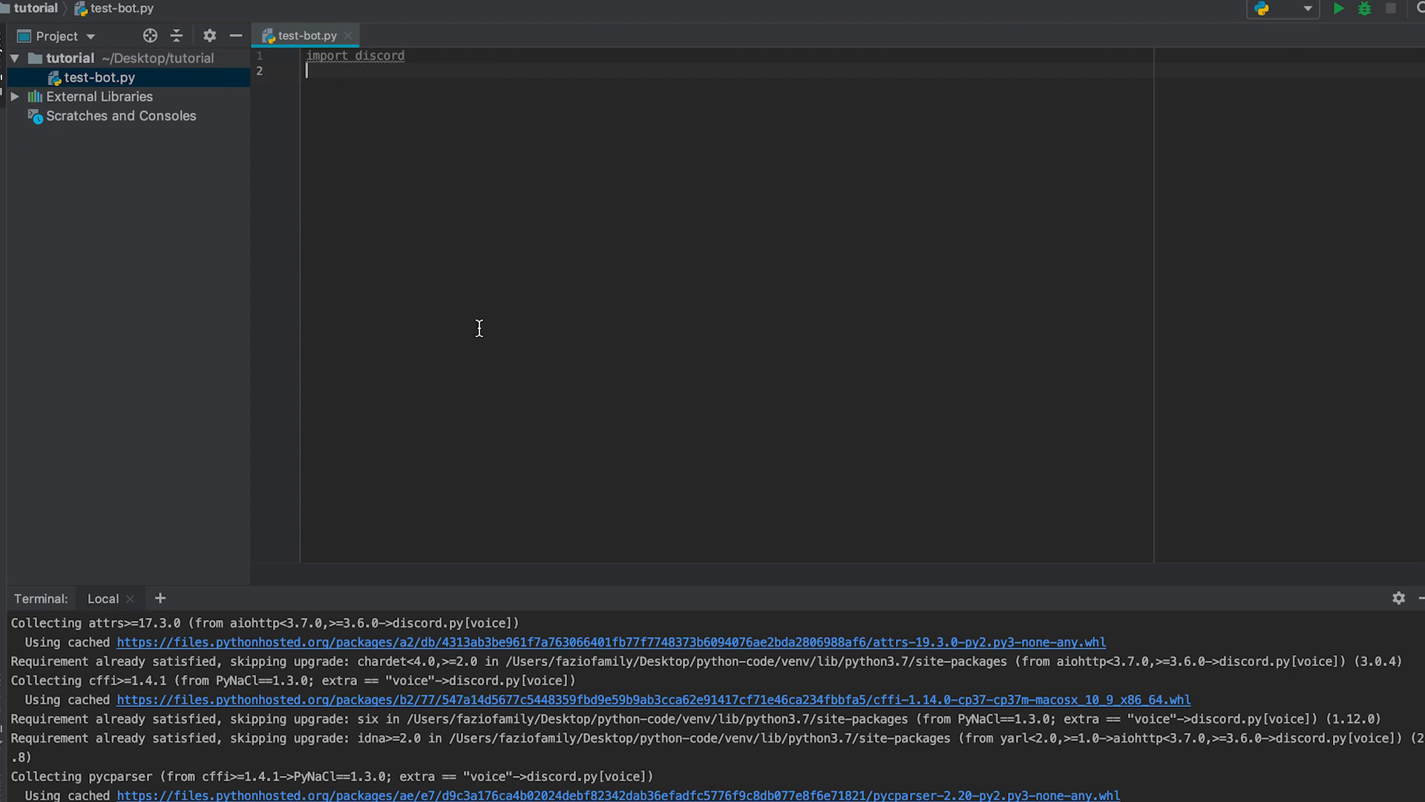
key("Enter")
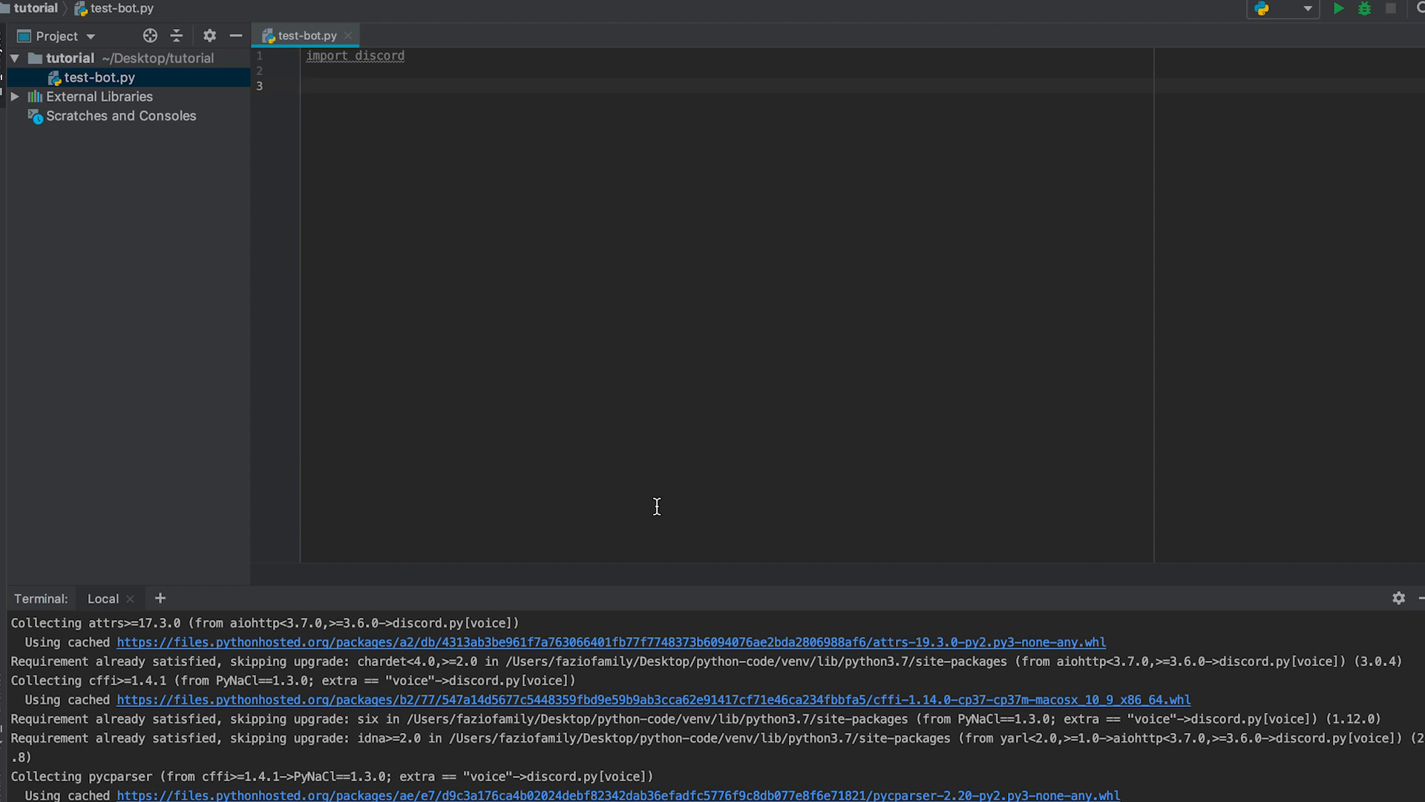
mouse_move(610, 777)
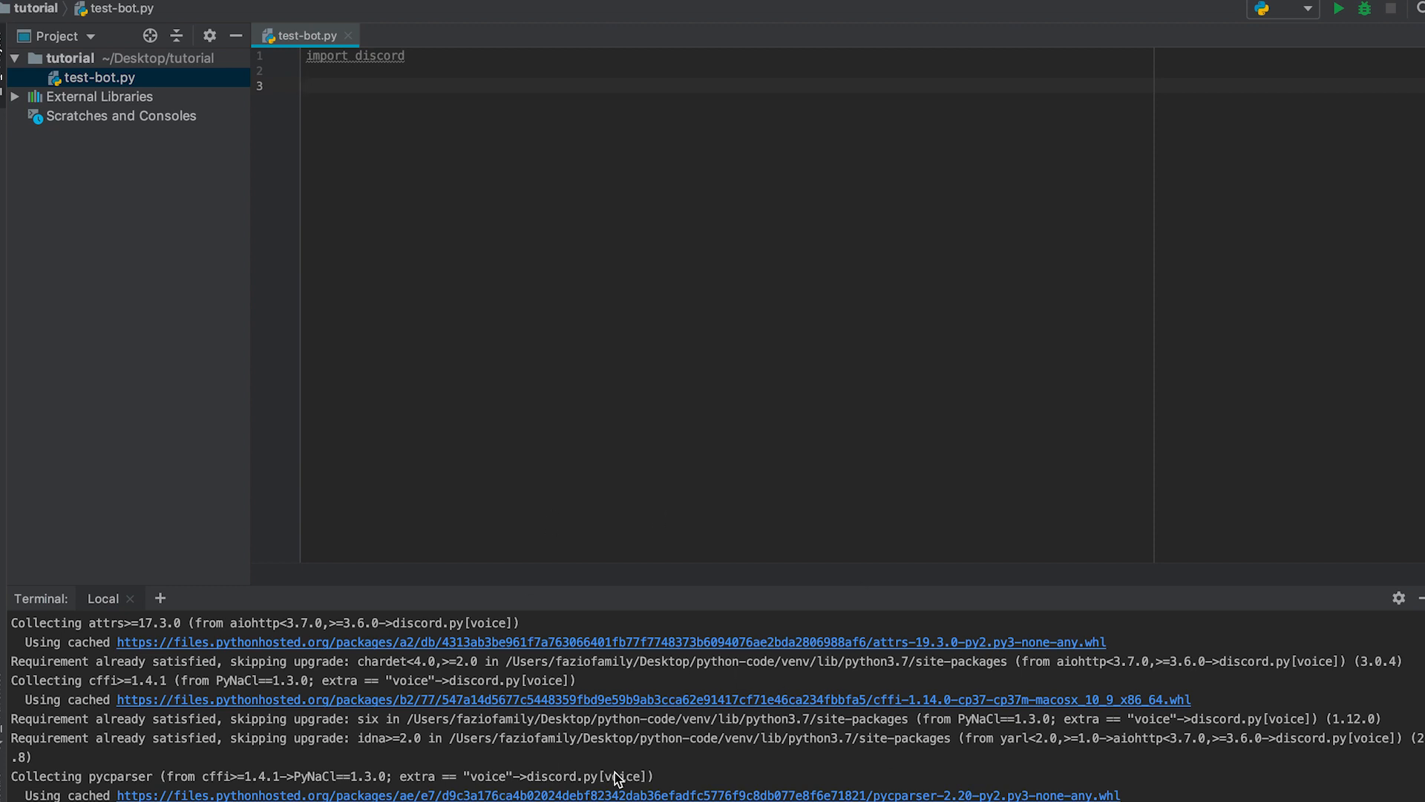
mouse_move(35, 599)
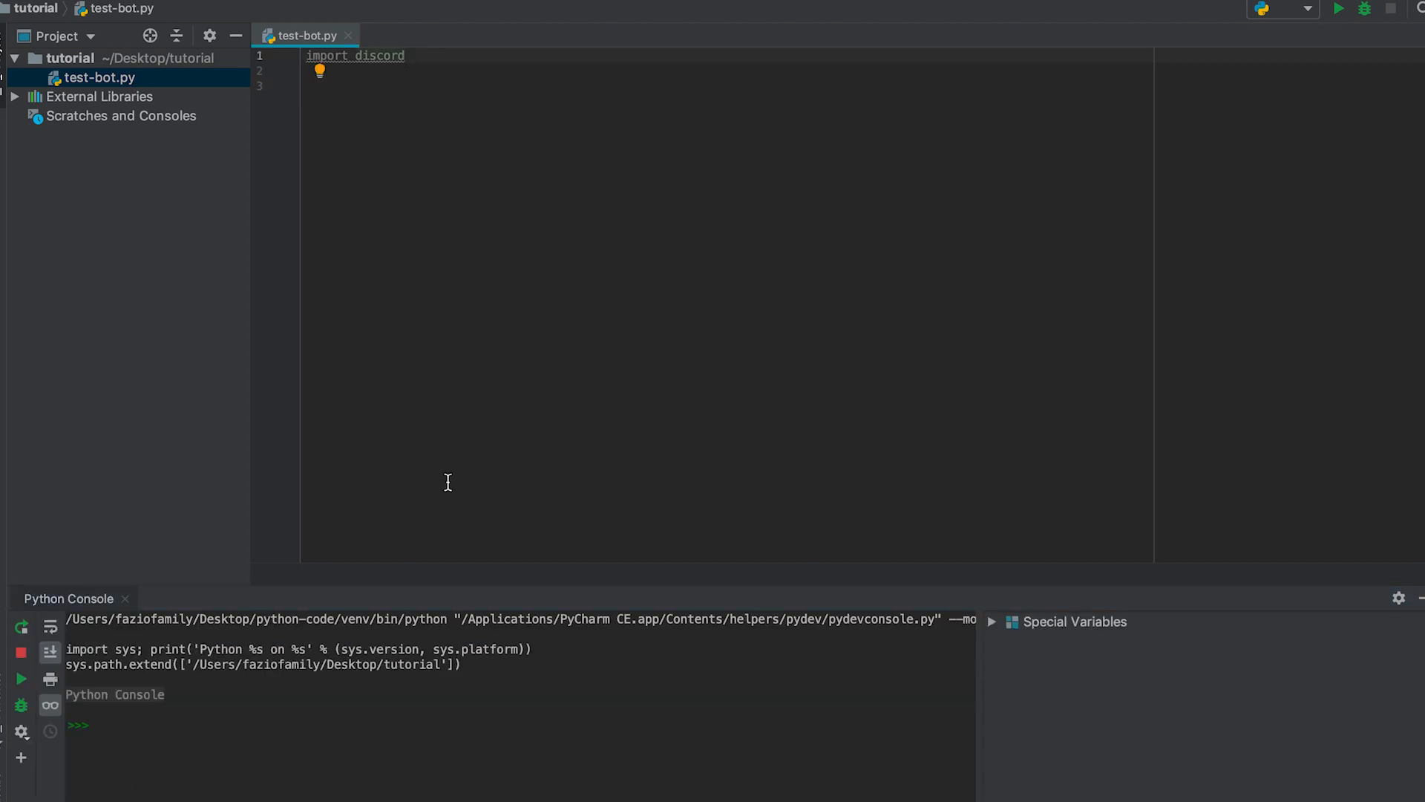
mouse_move(1103, 144)
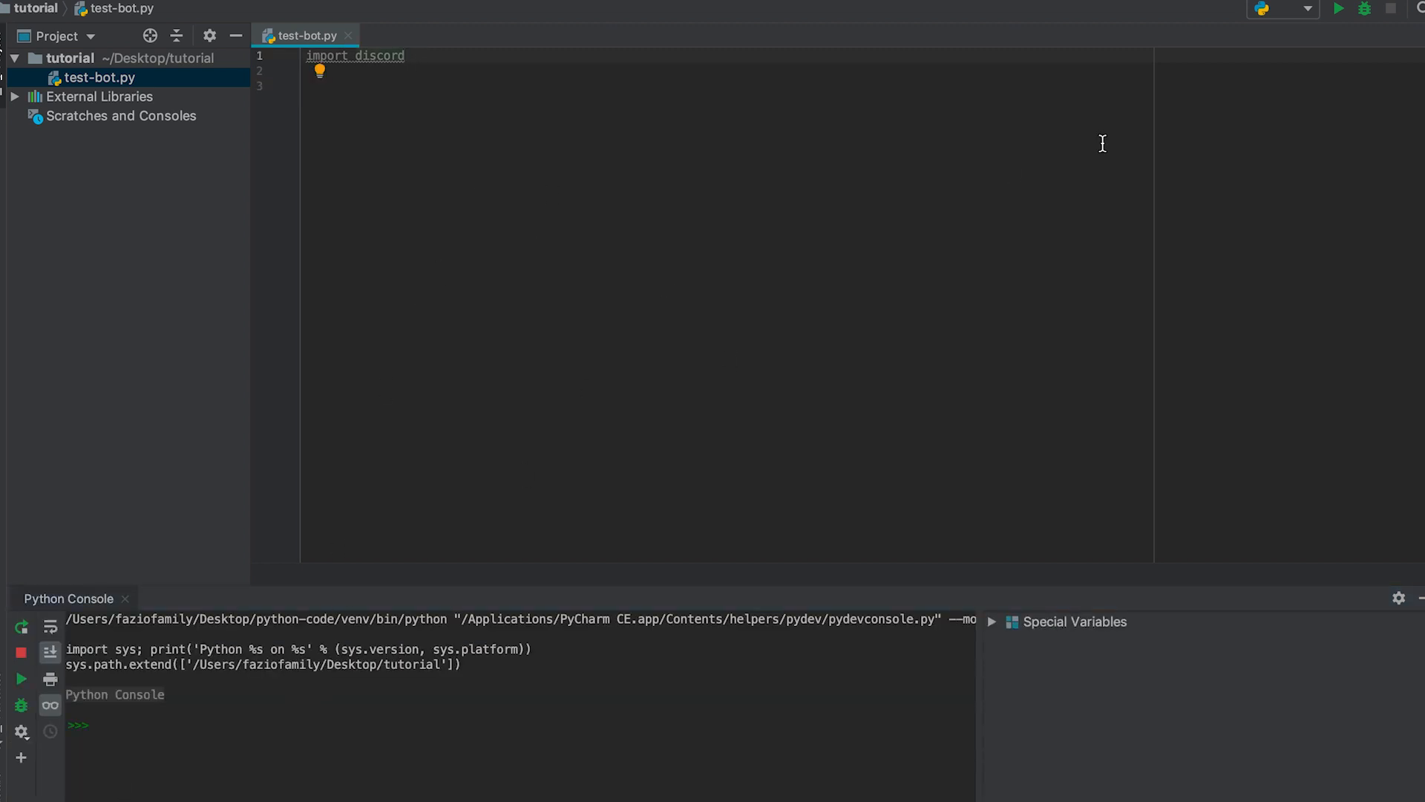
- Add client = discord.Client() and client.run('') with an empty token string
left_click(1342, 11)
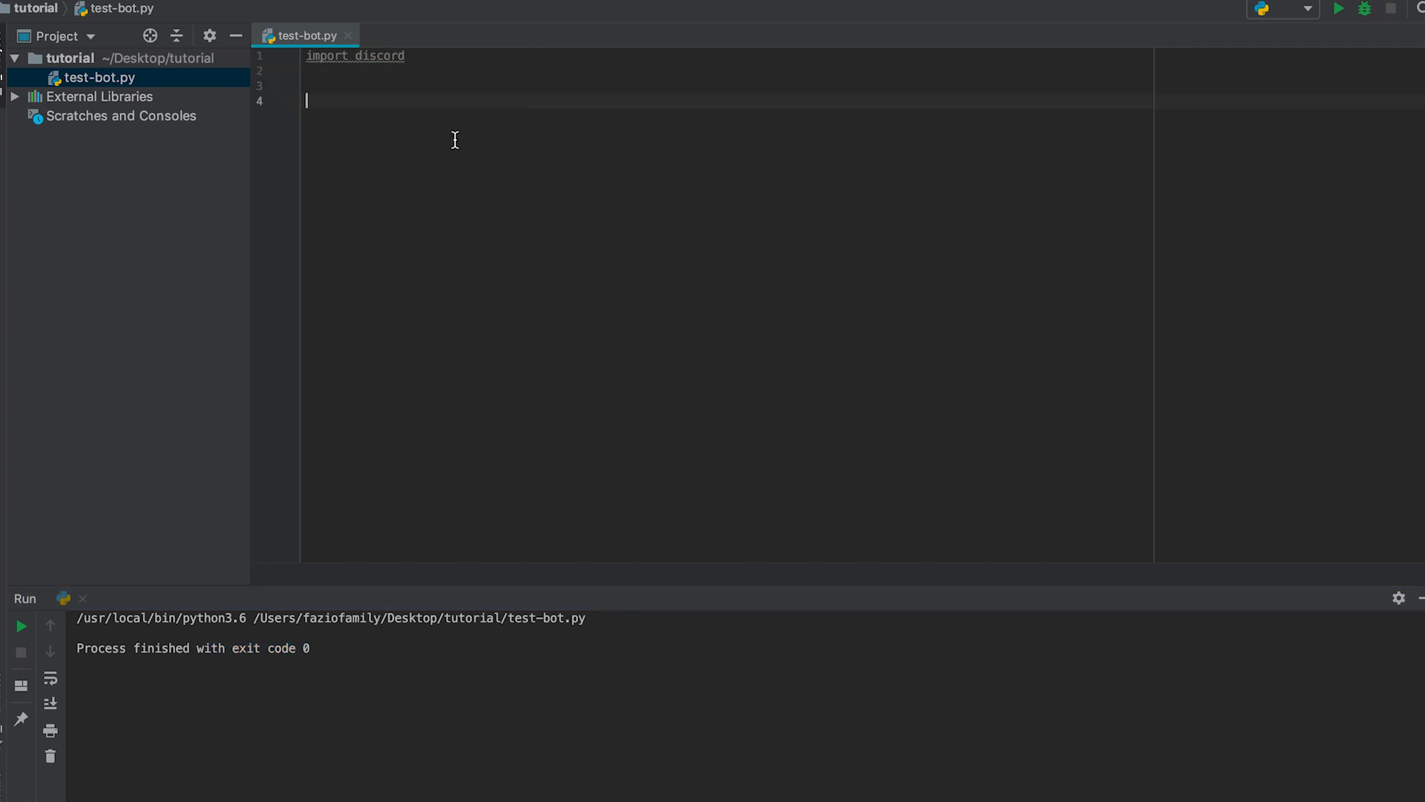
type("client =")
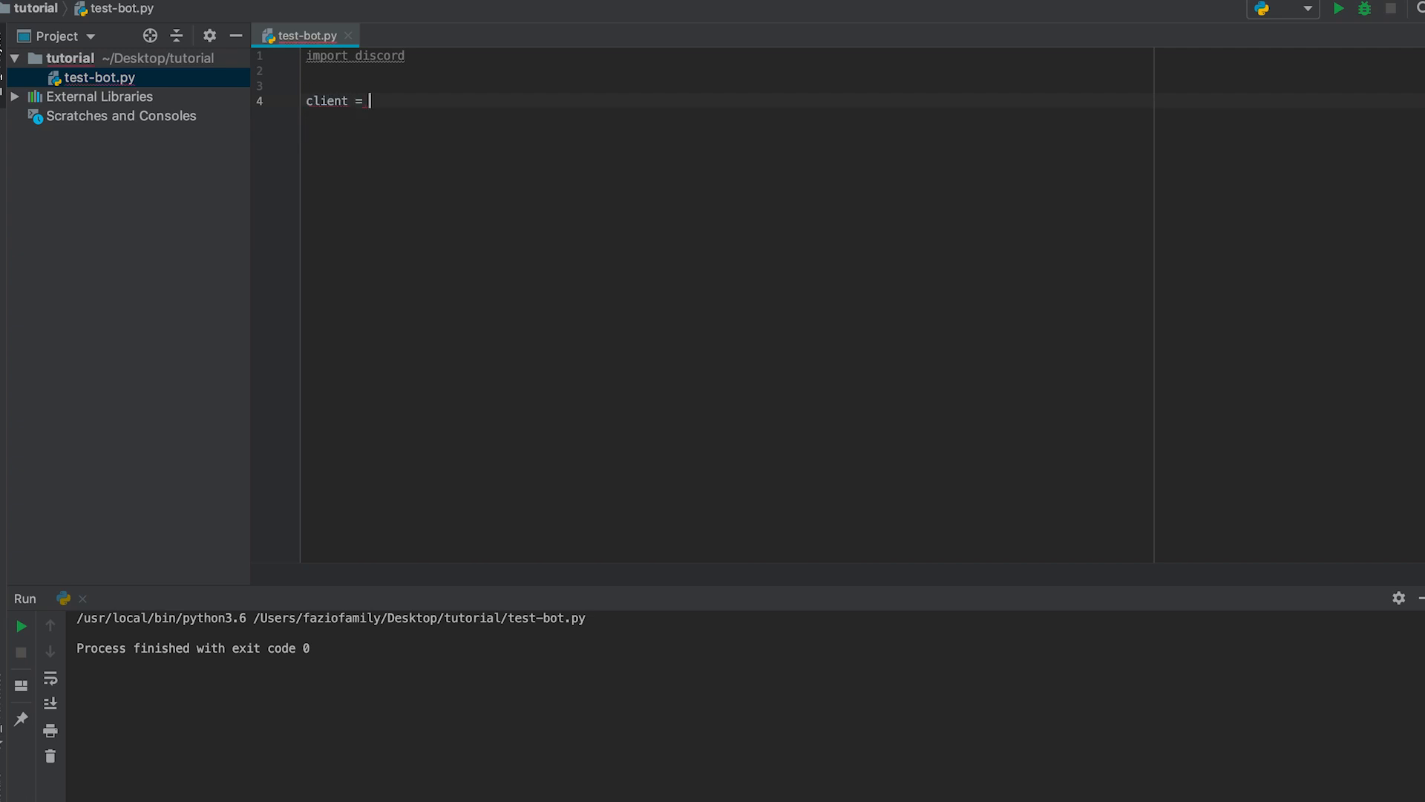
type("dis")
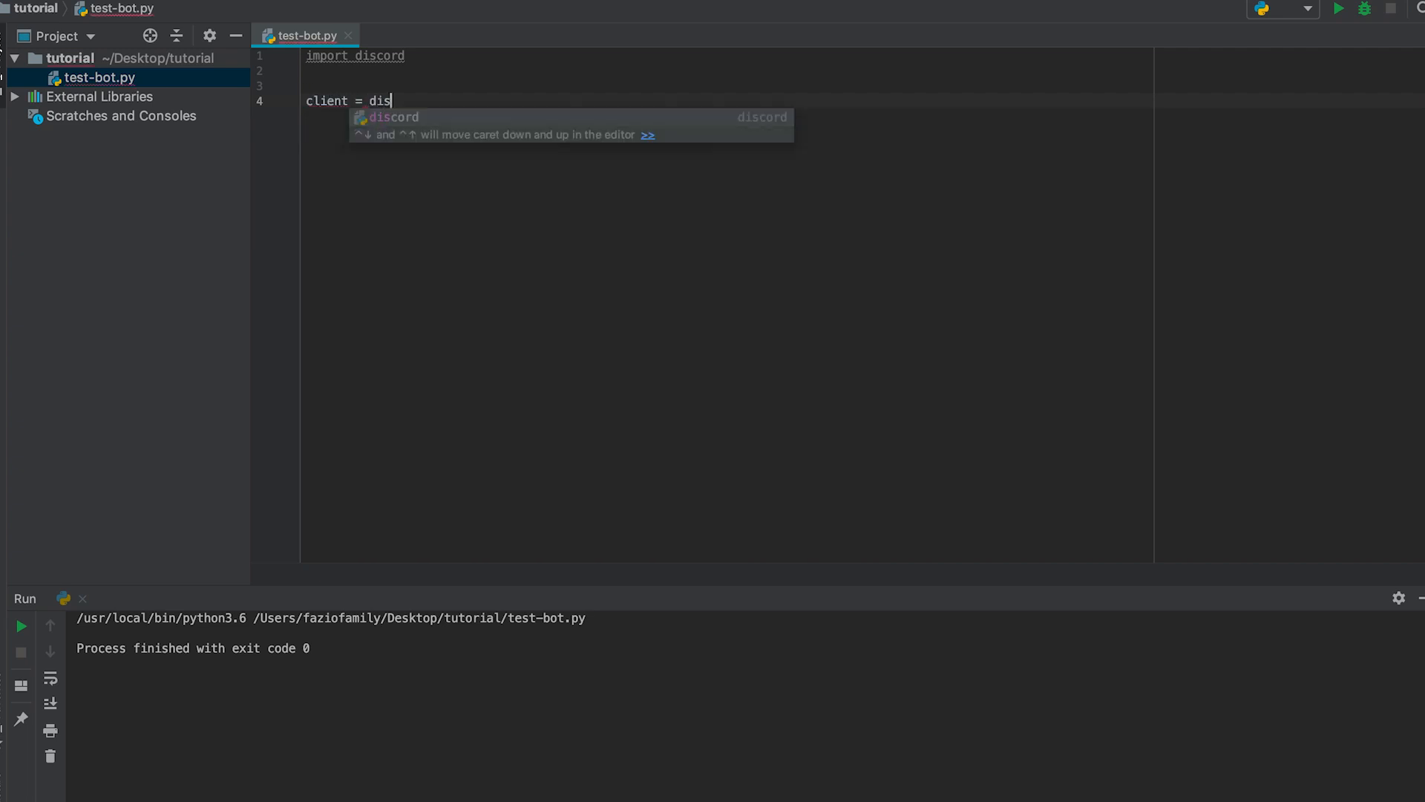
type("cord.Client(")
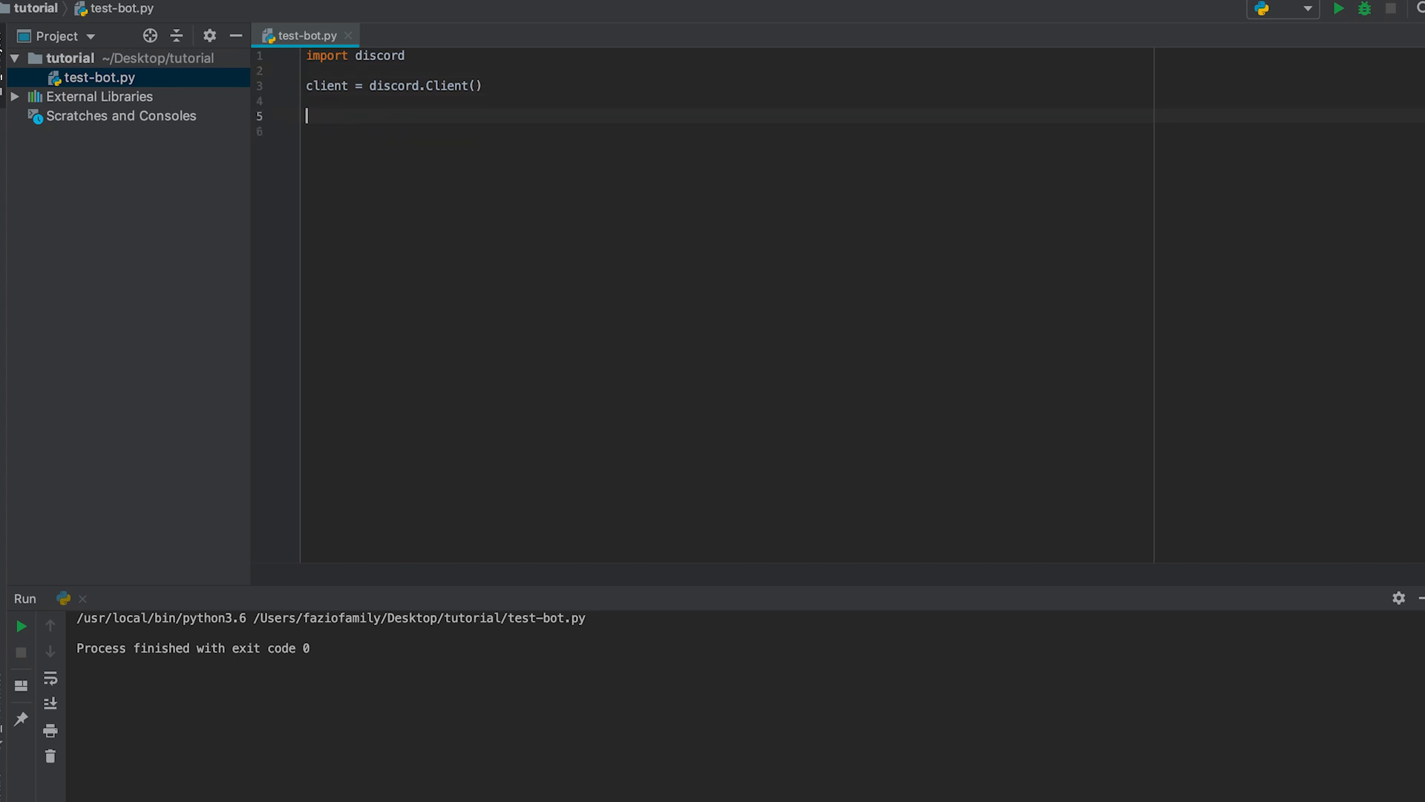
type("client.r")
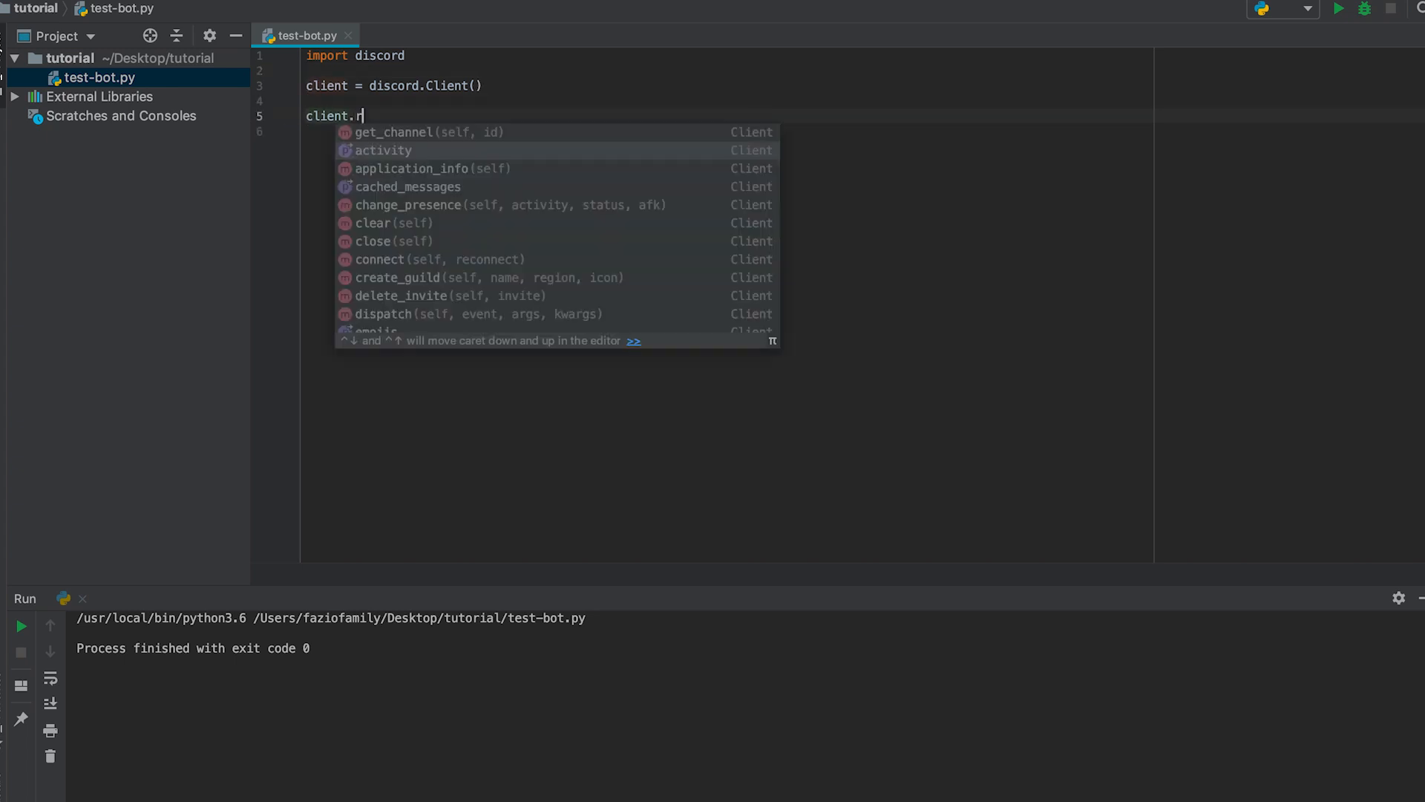
type("un")
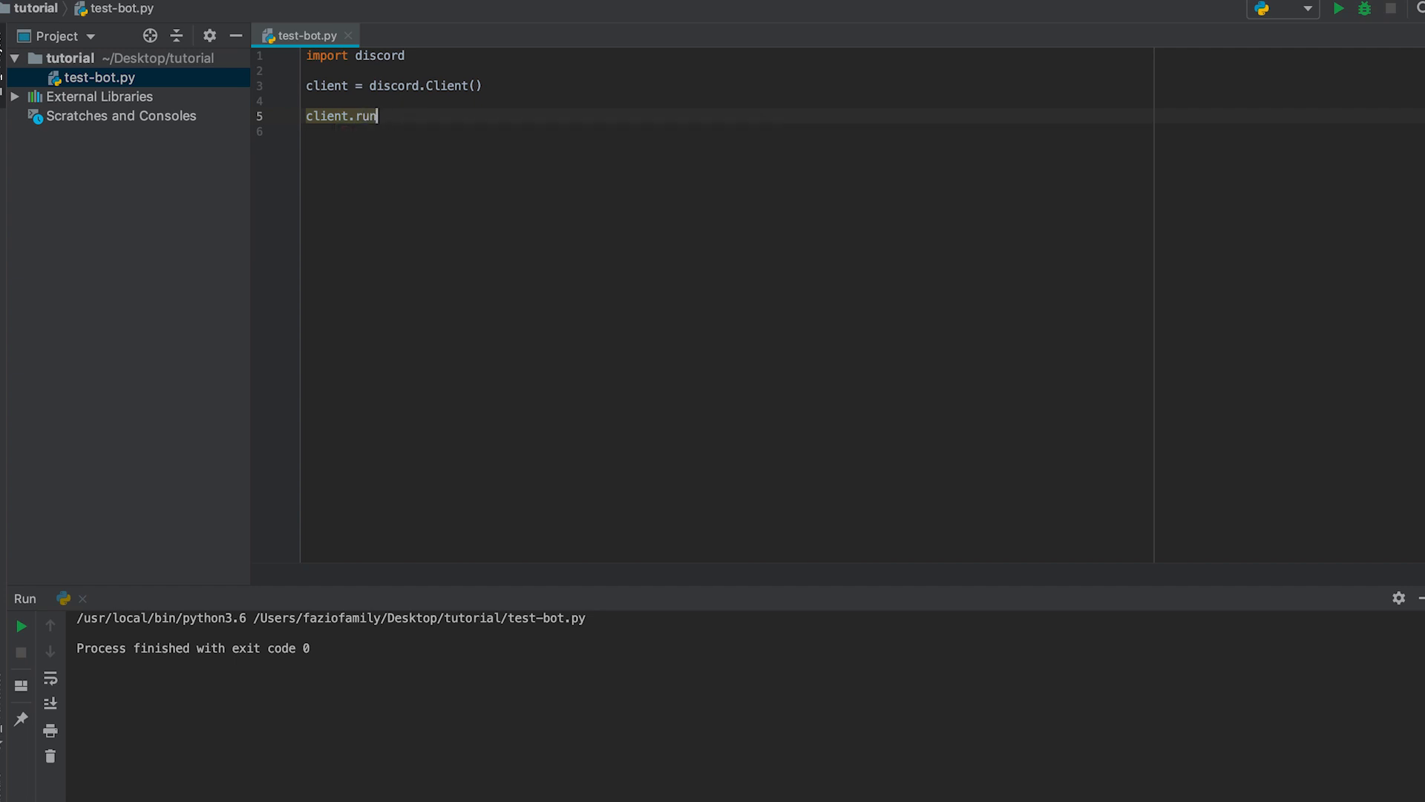
type("()")
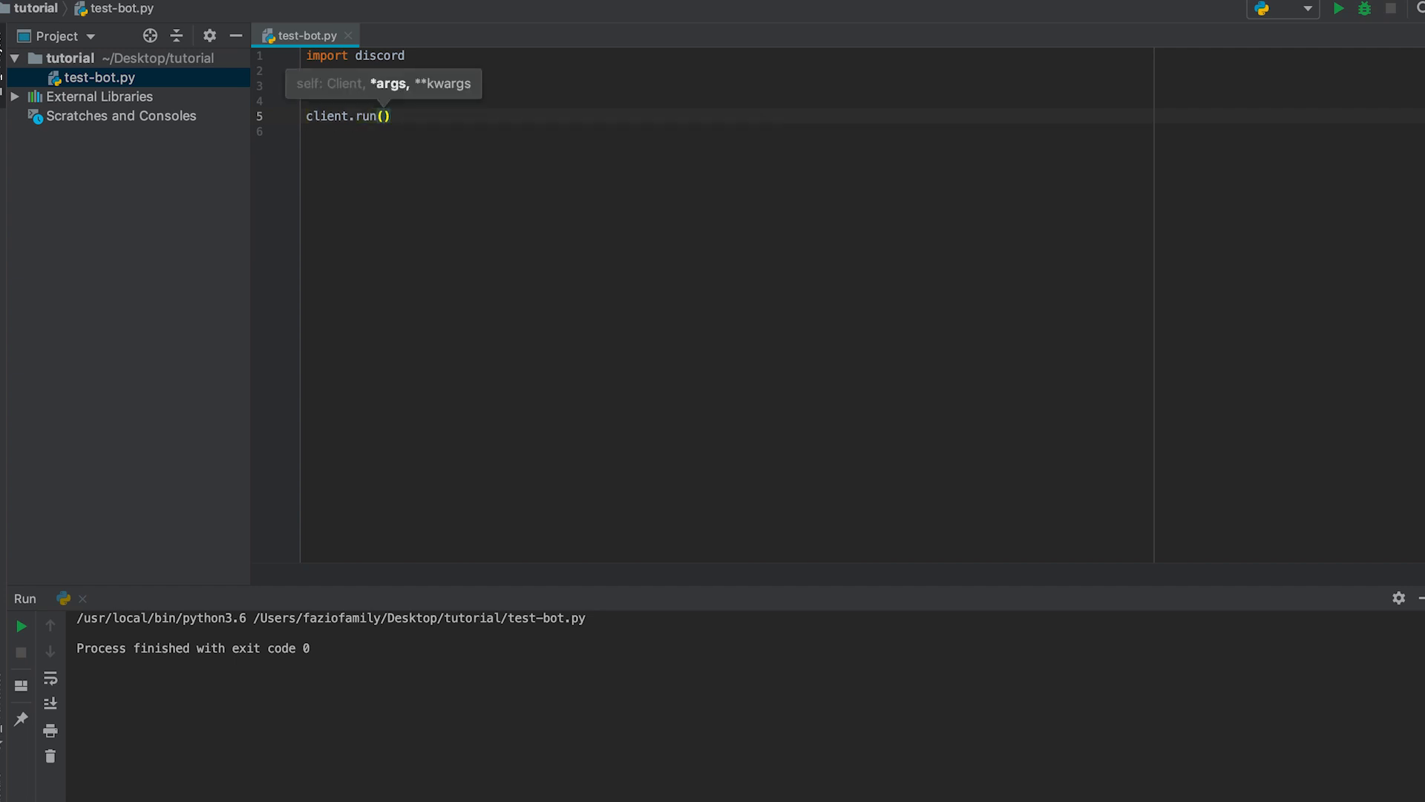
type("'")
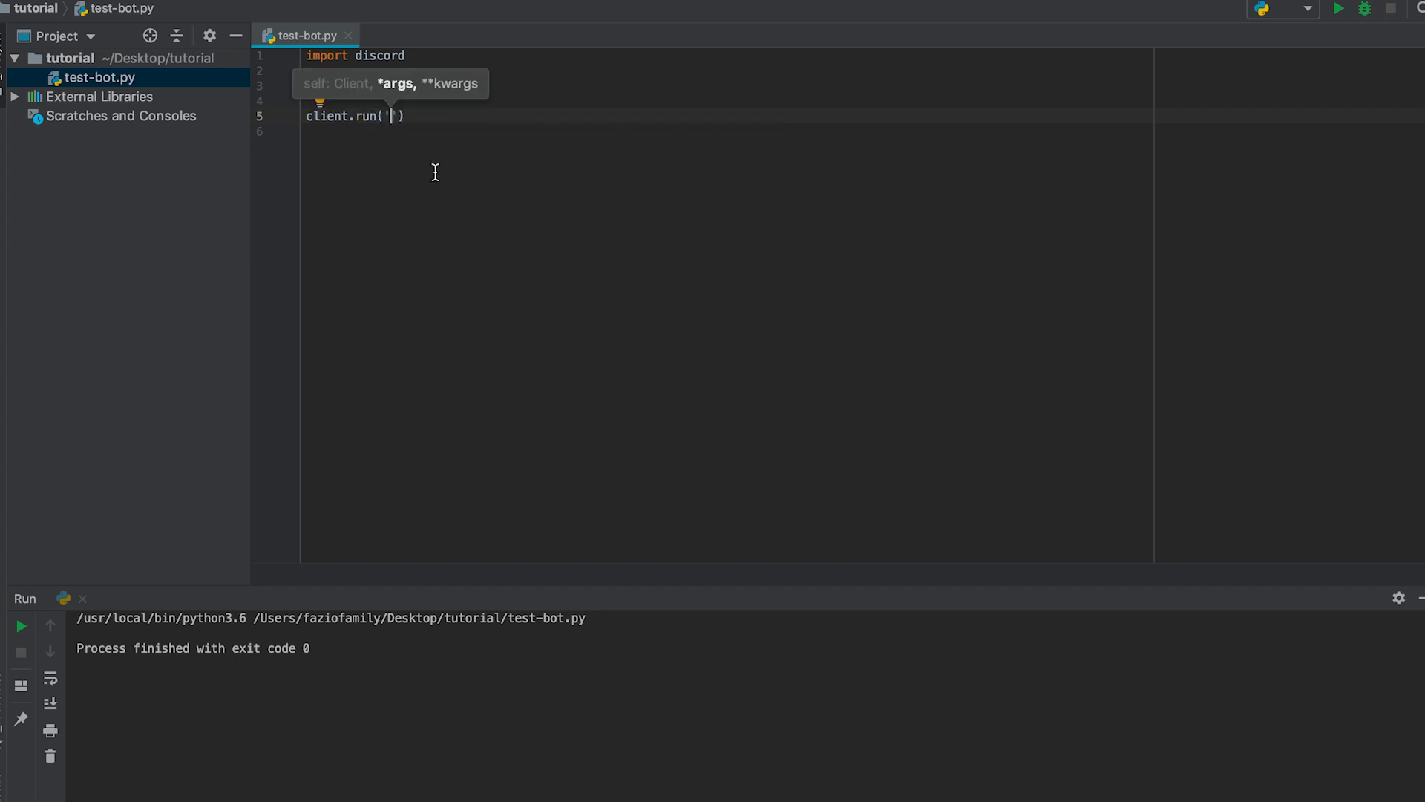
mouse_move(626, 110)
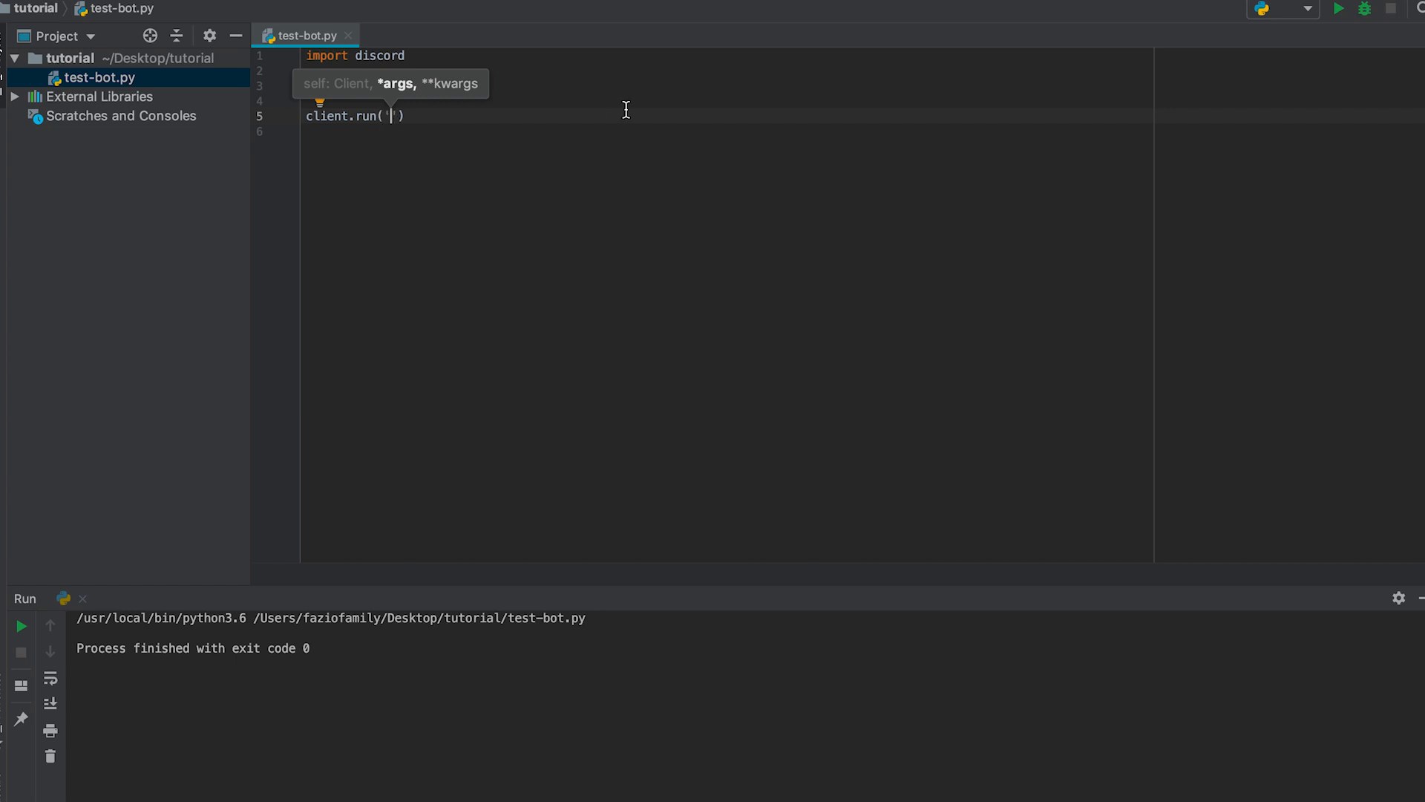
mouse_move(479, 174)
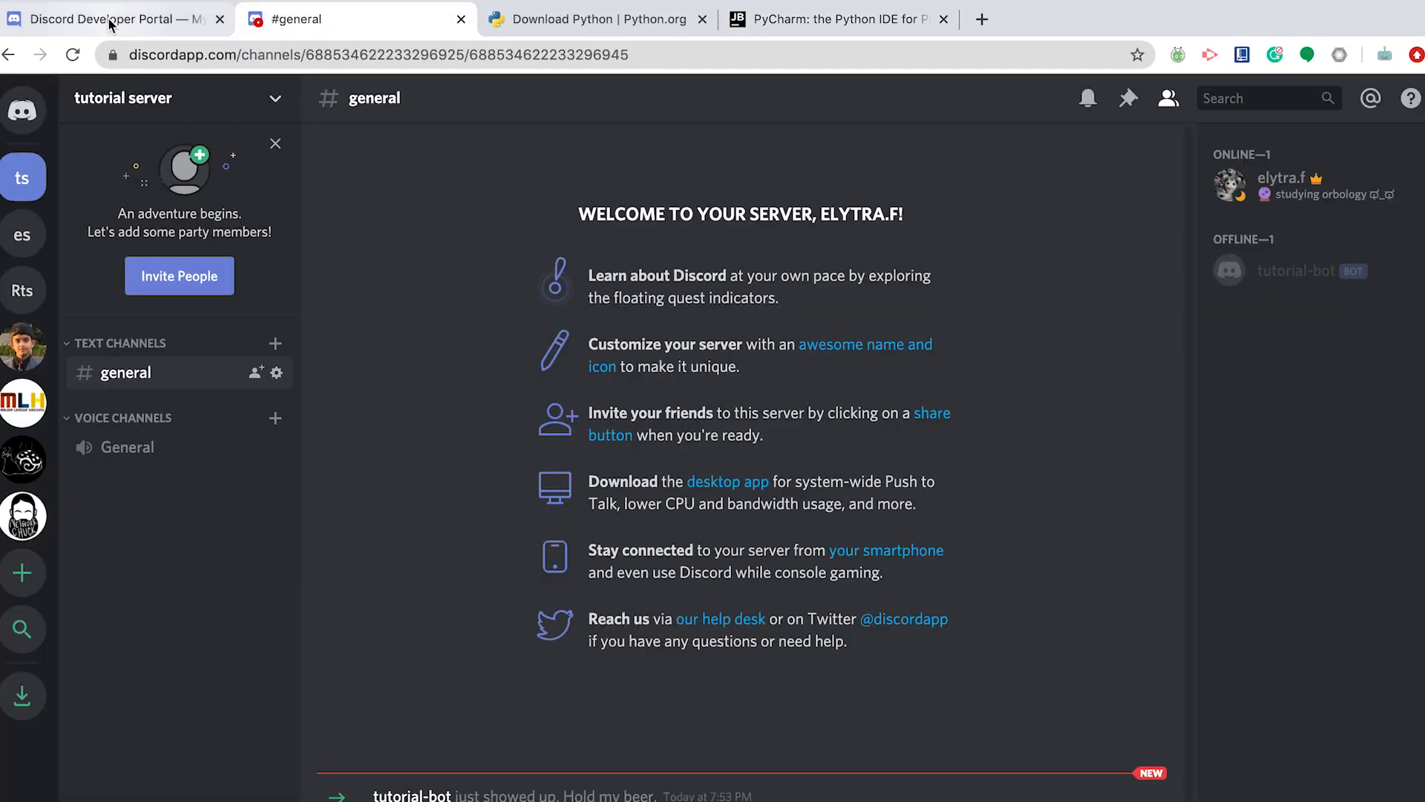
- Visit the tutorial-bot's Bot settings page in the Developer Portal for its token, then return to #general
left_click(111, 20)
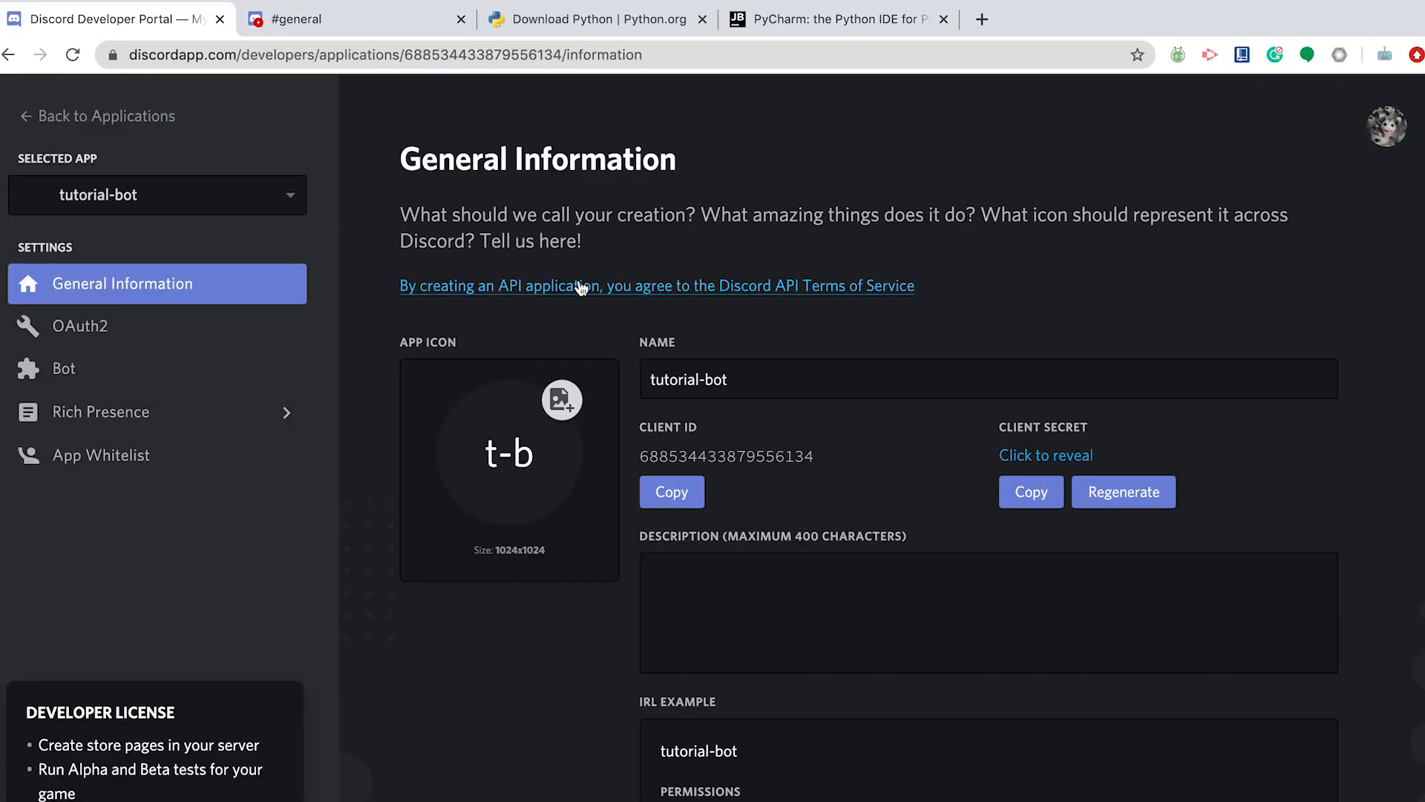
scroll("down", 3)
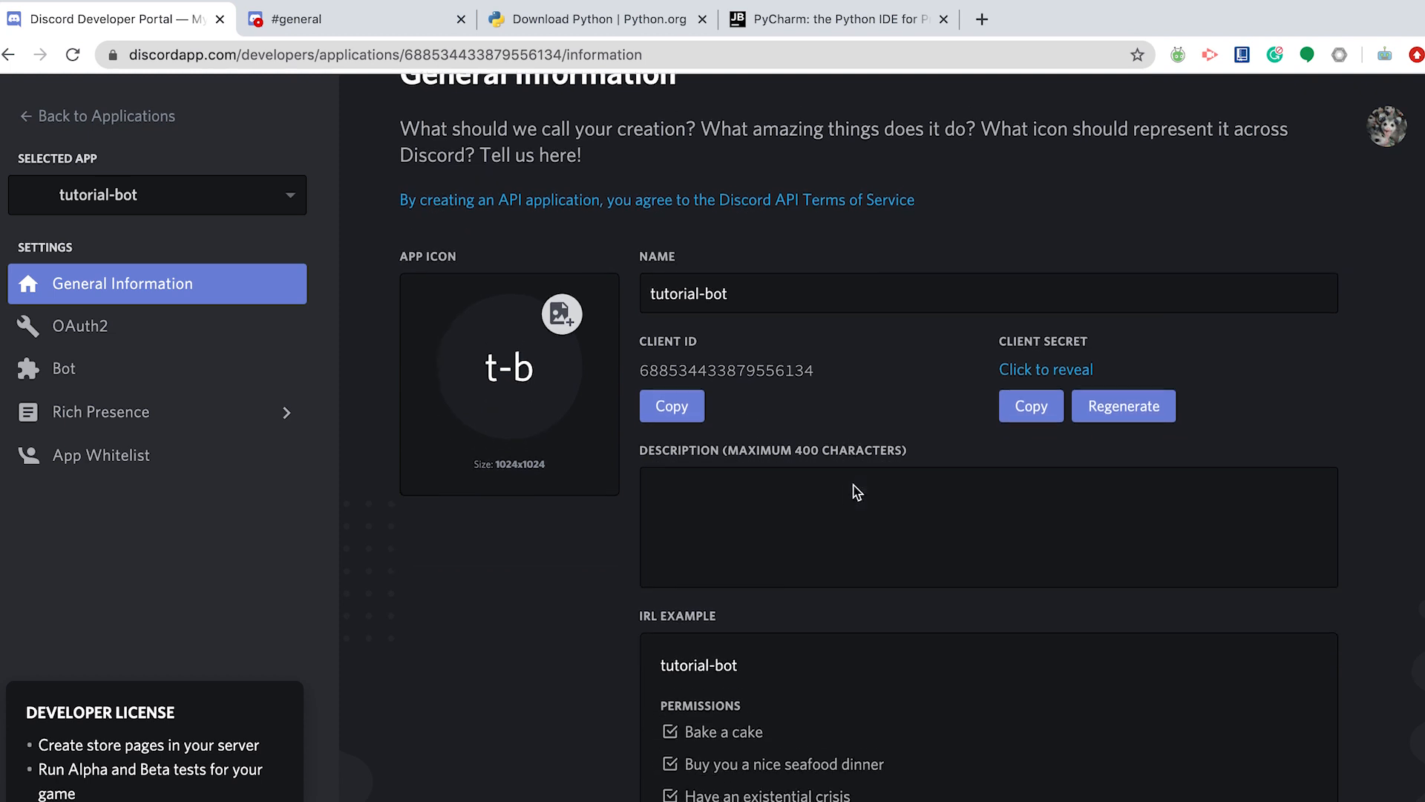
left_click(60, 368)
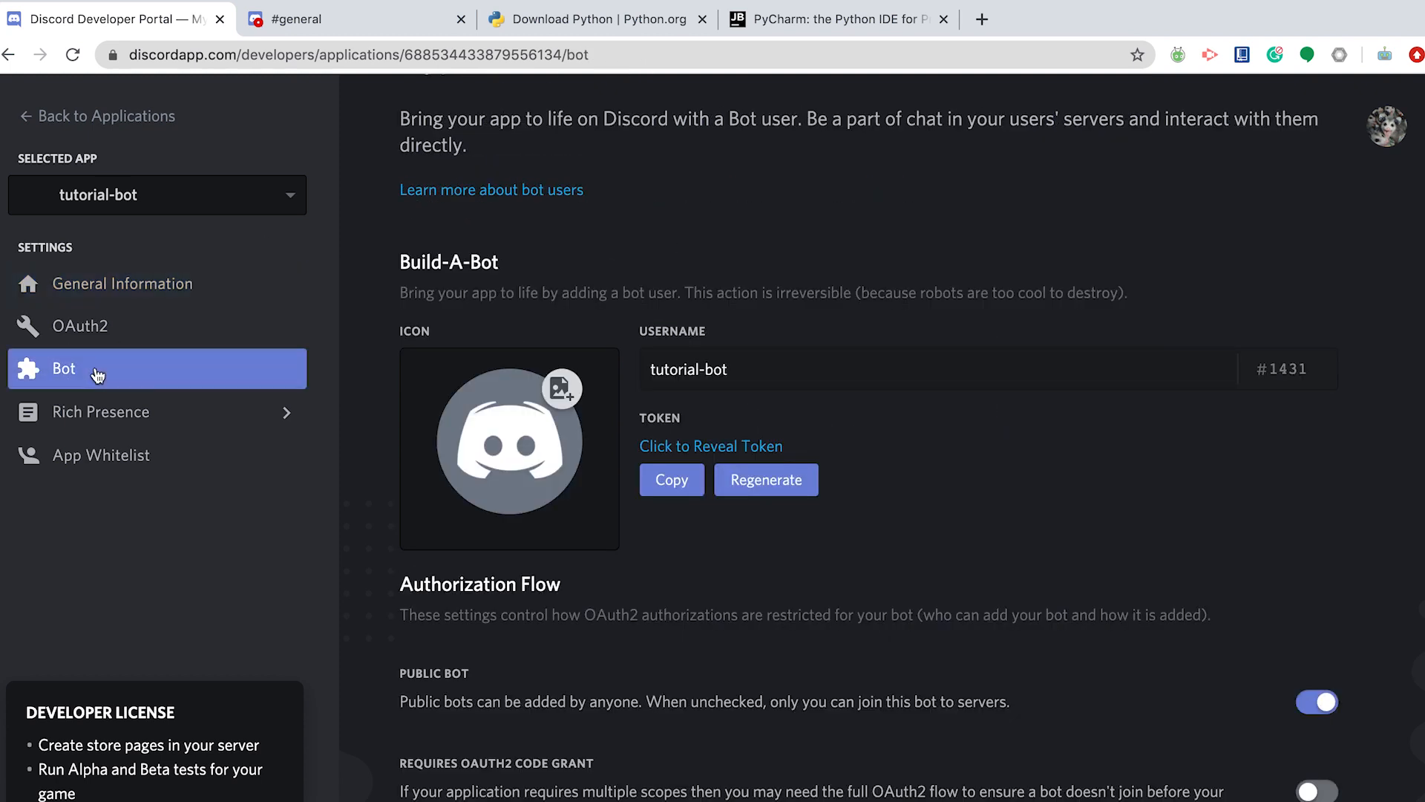
scroll("down", 3)
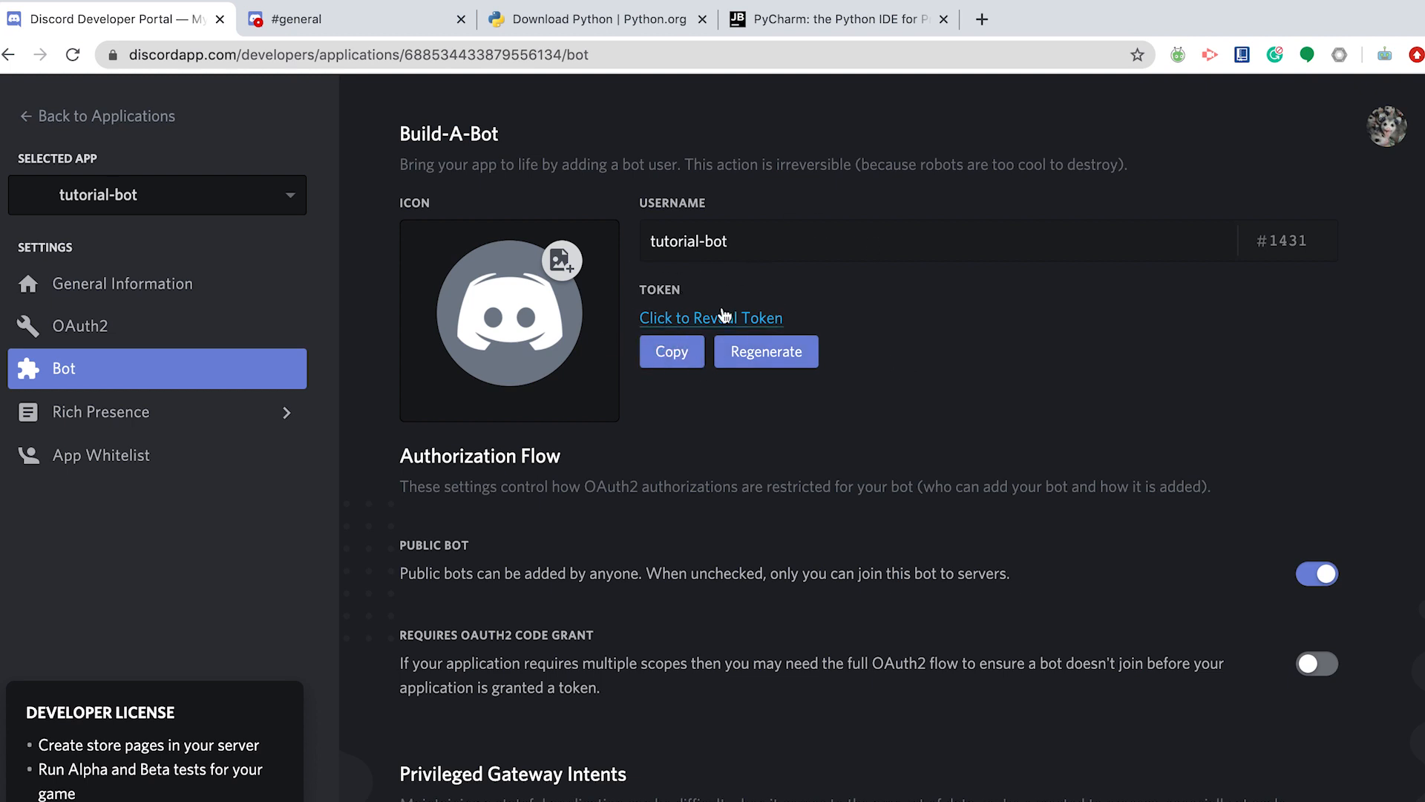
mouse_move(657, 279)
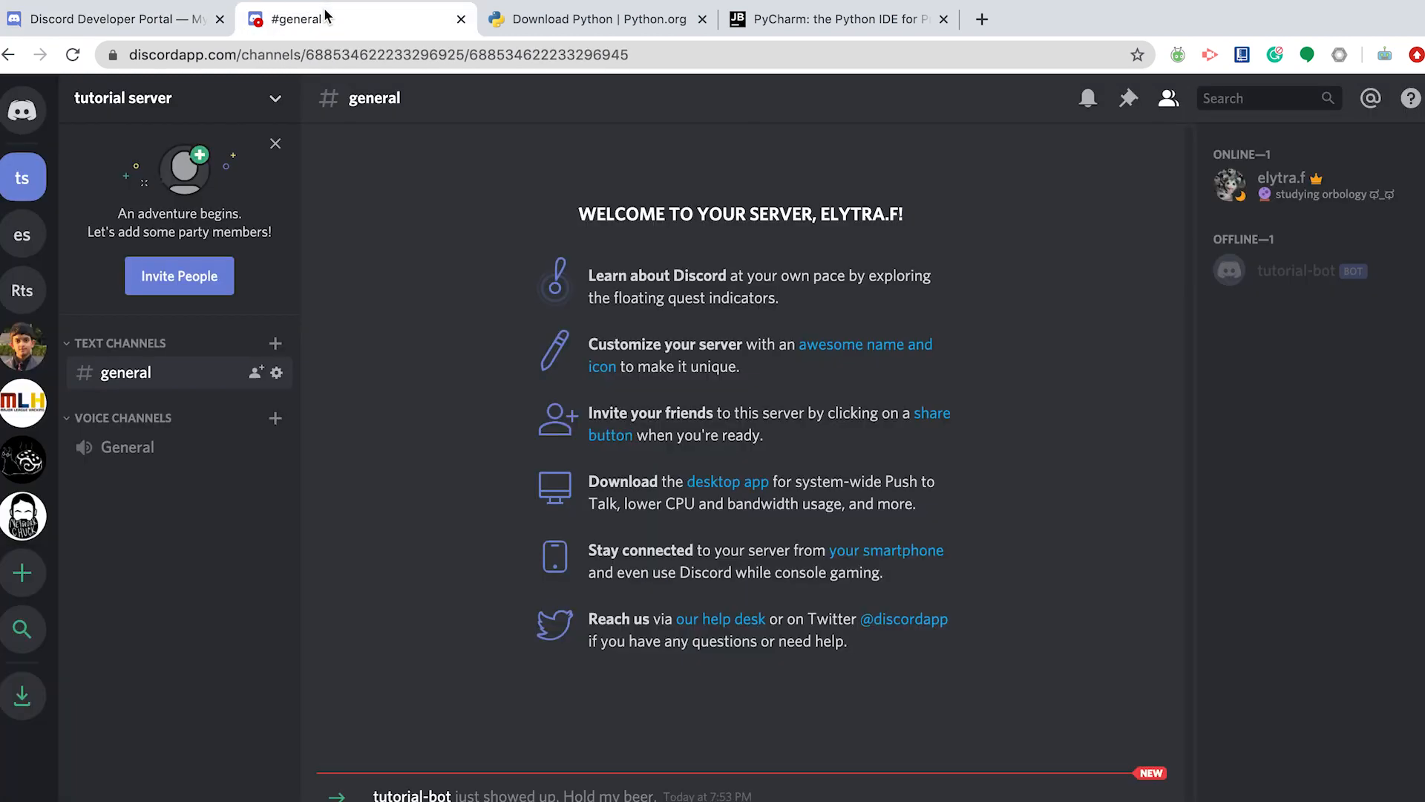
left_click(112, 19)
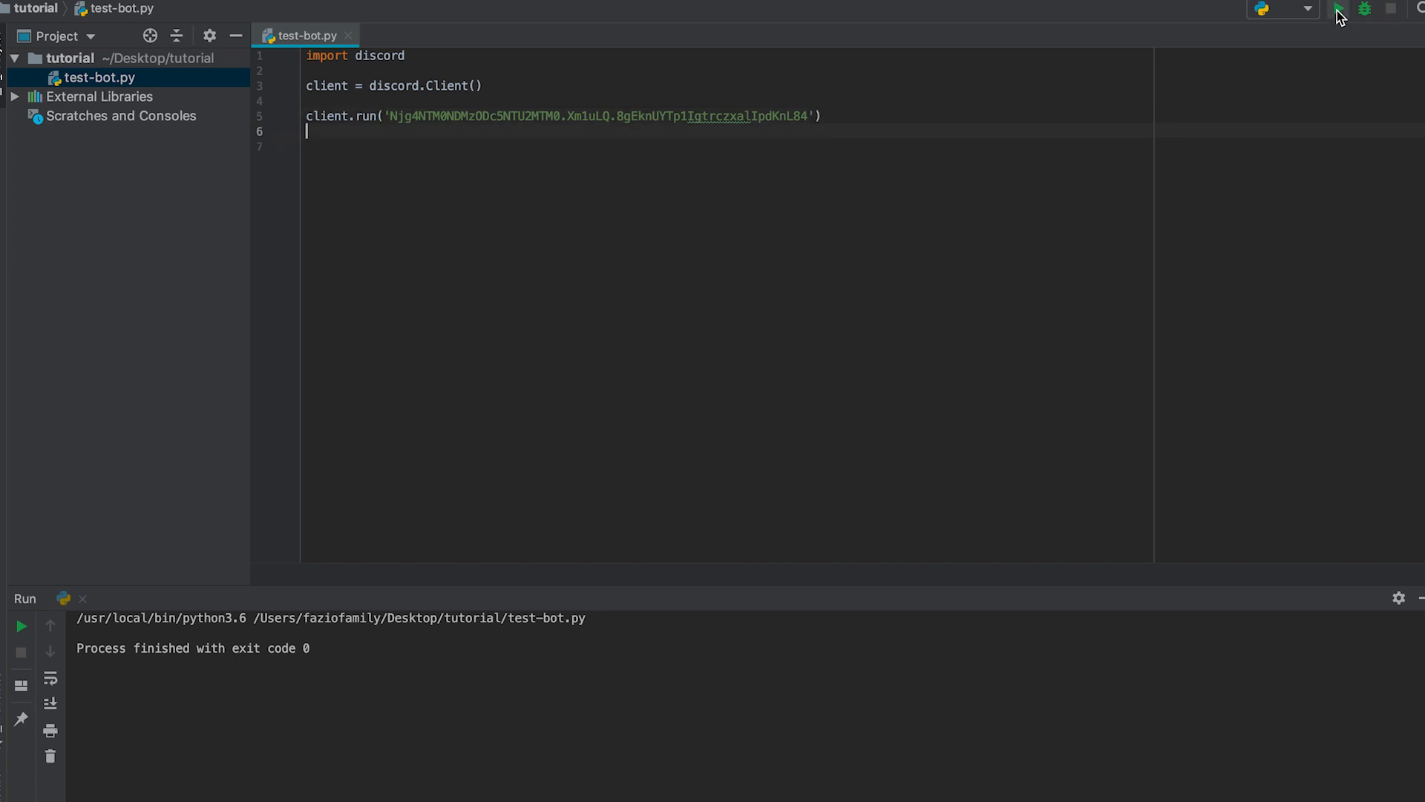
- Run test-bot.py so the bot comes online with its token
left_click(1340, 10)
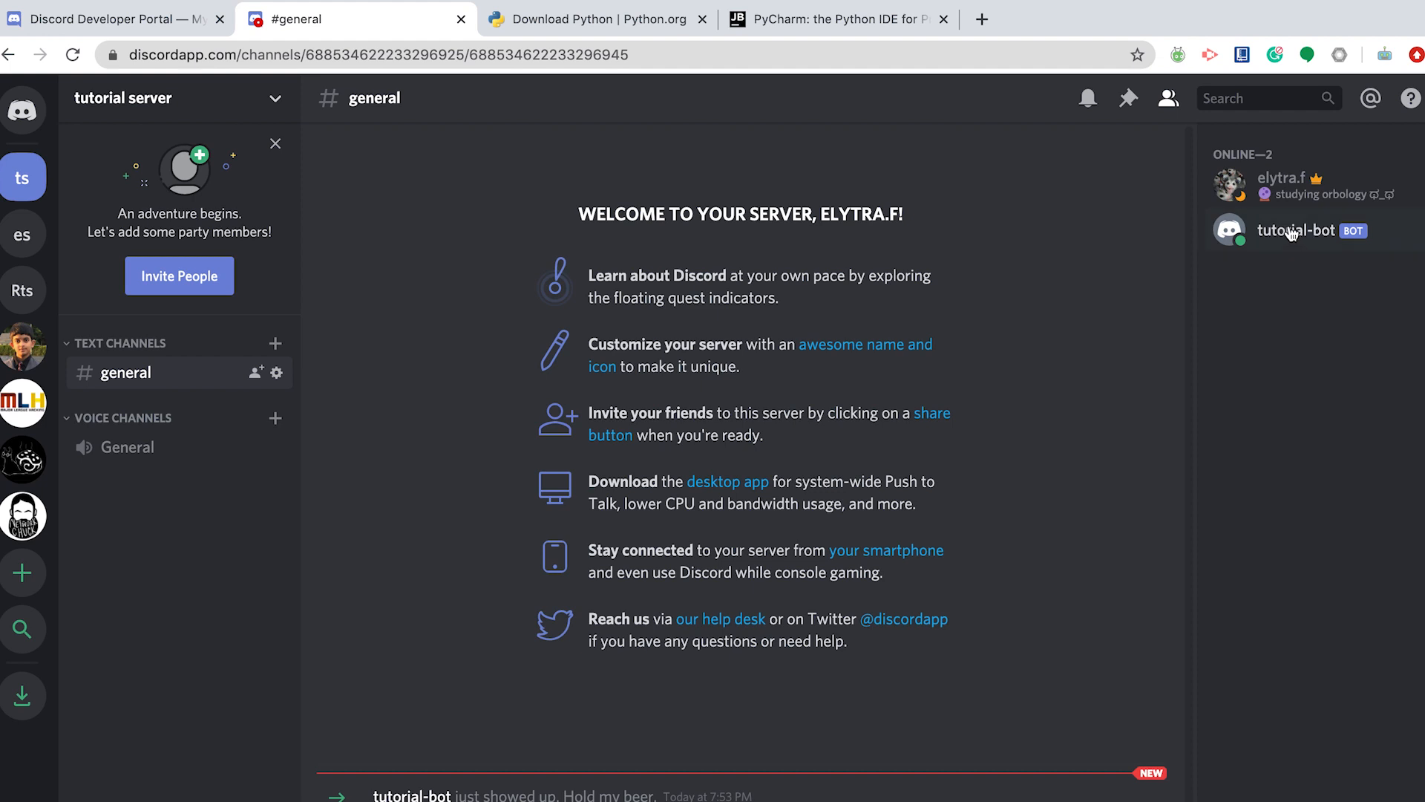
mouse_move(1241, 242)
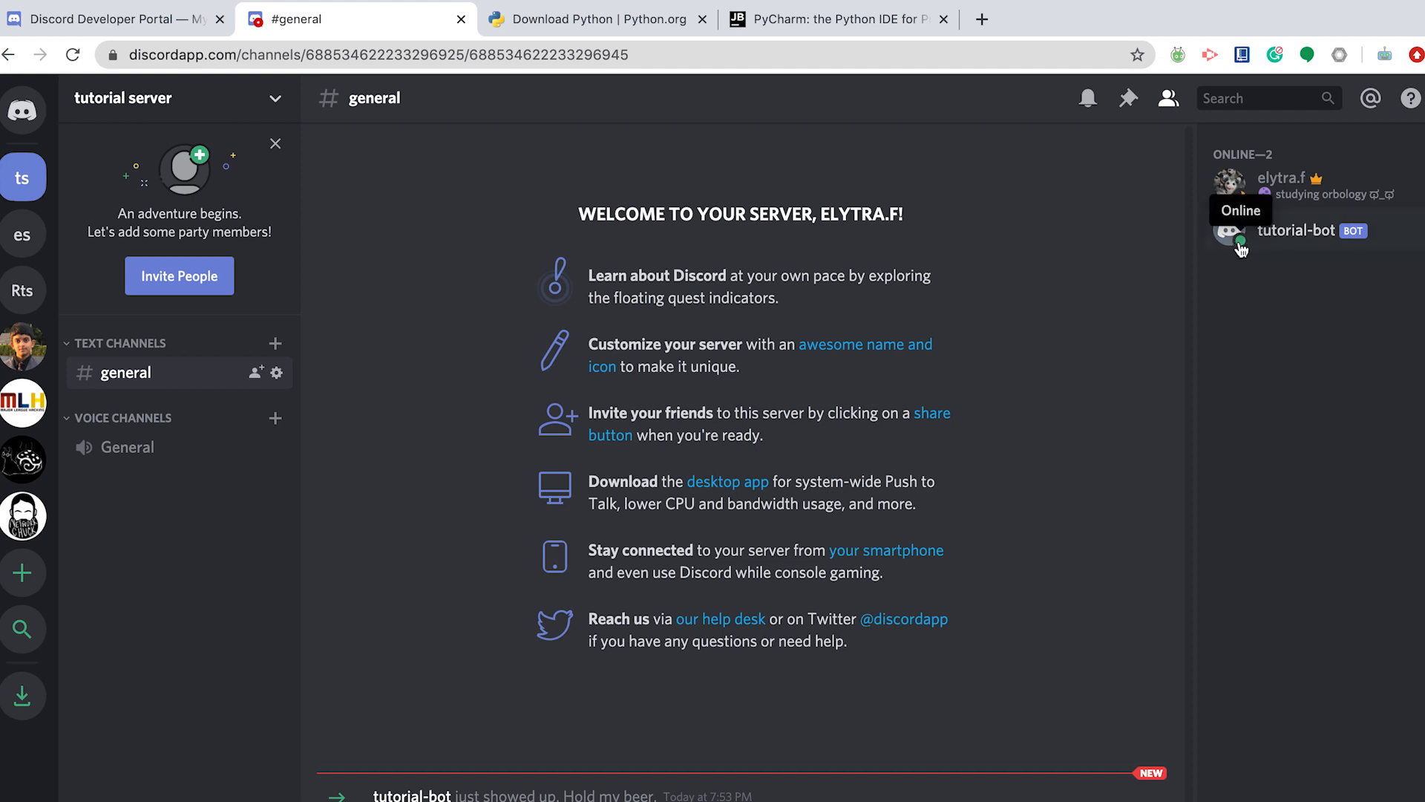
mouse_move(1257, 393)
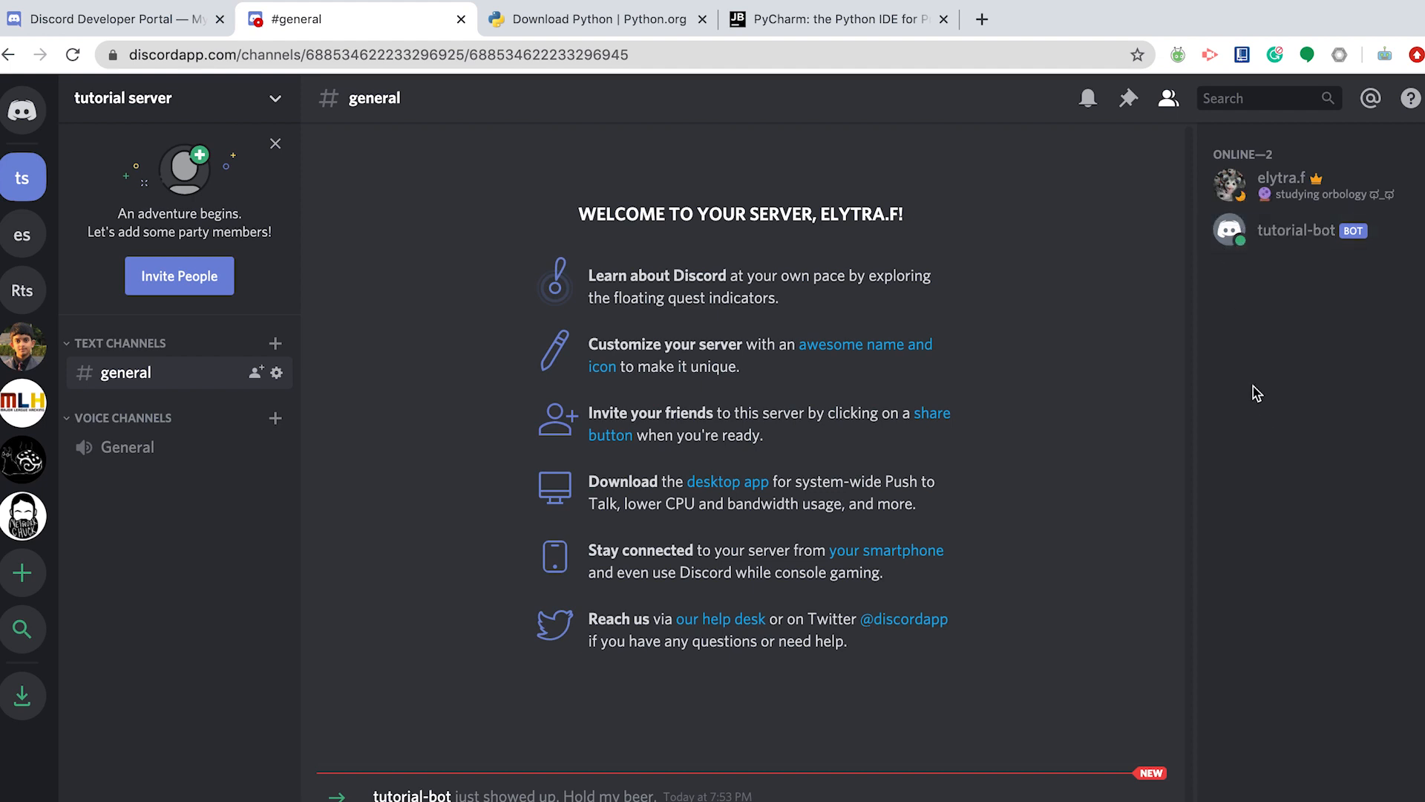
mouse_move(1304, 360)
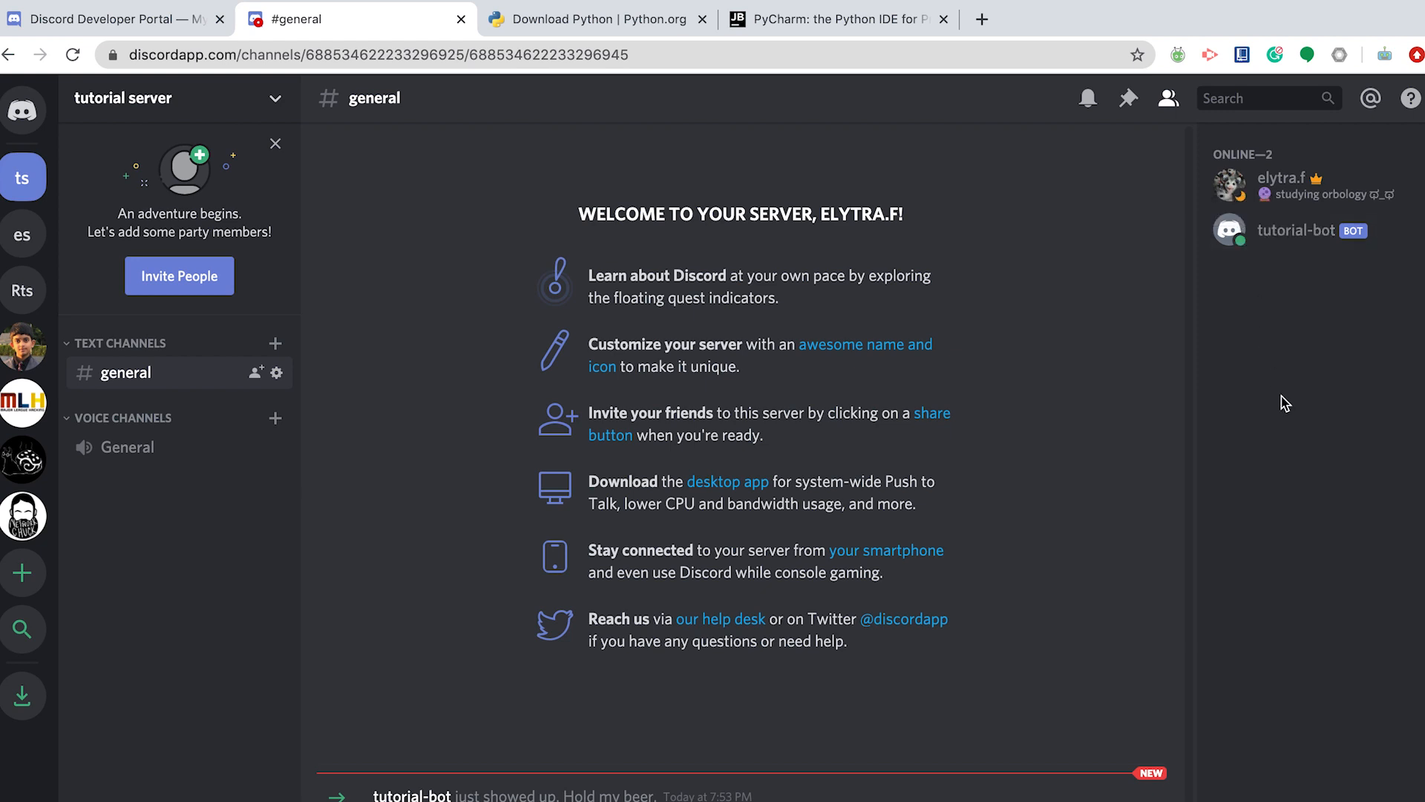
mouse_move(750, 374)
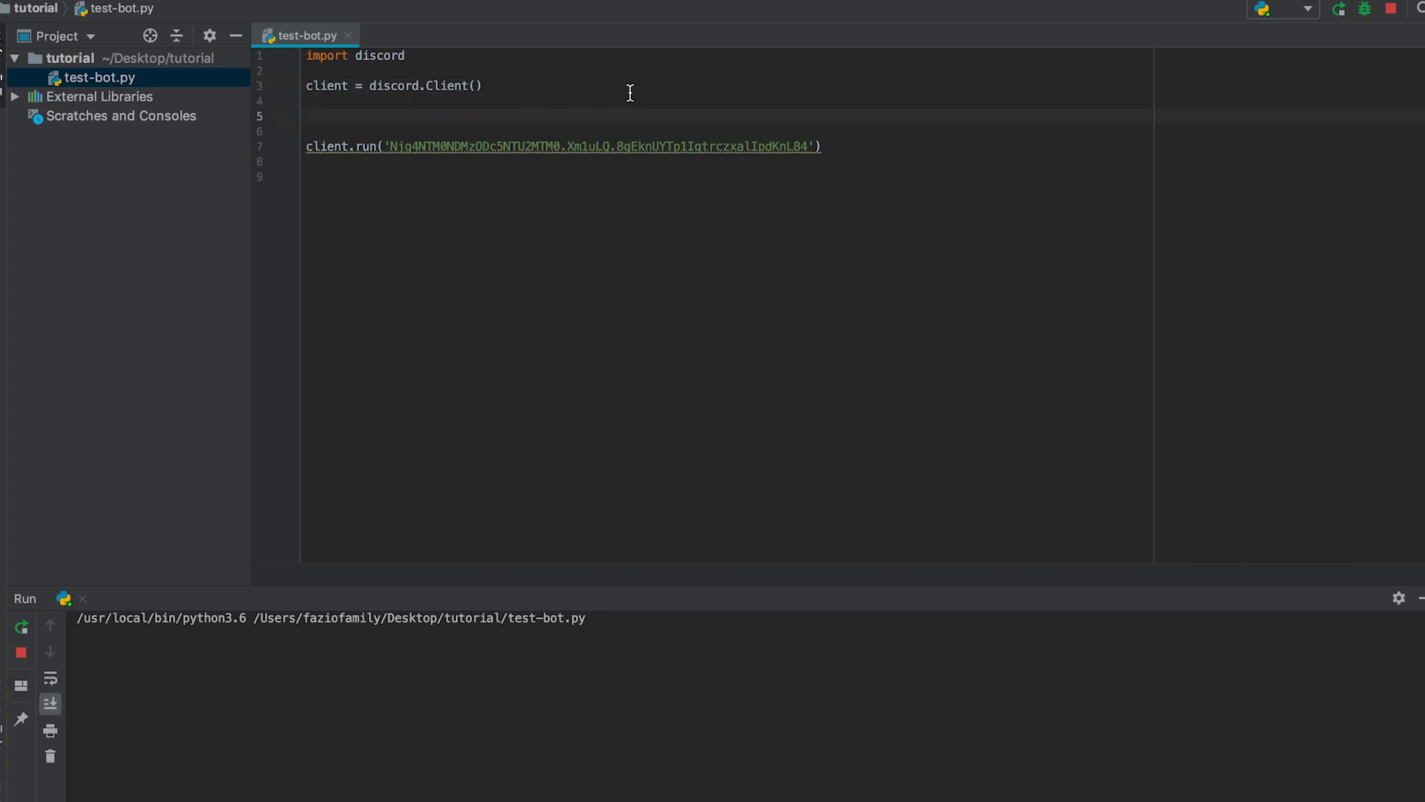
mouse_move(466, 126)
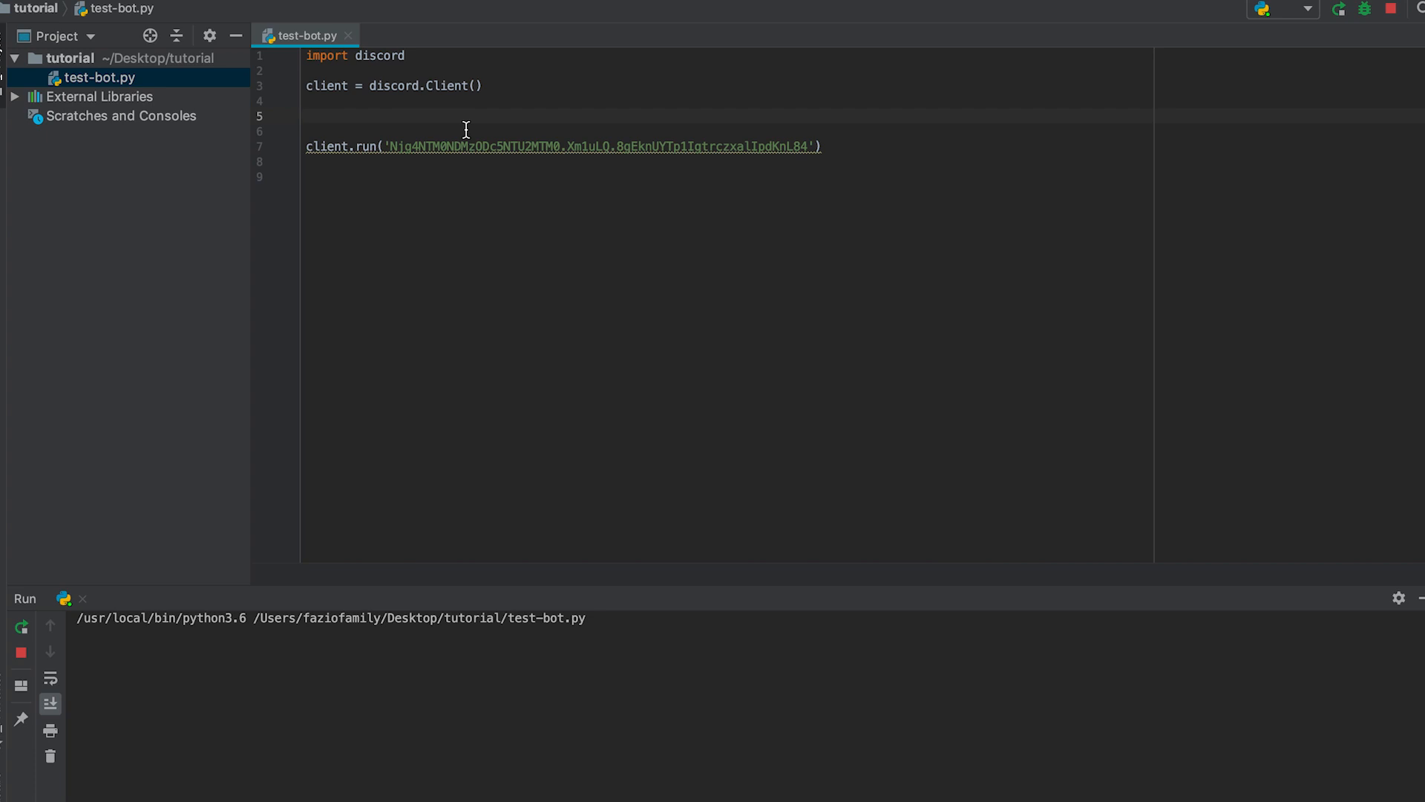
type("@client.")
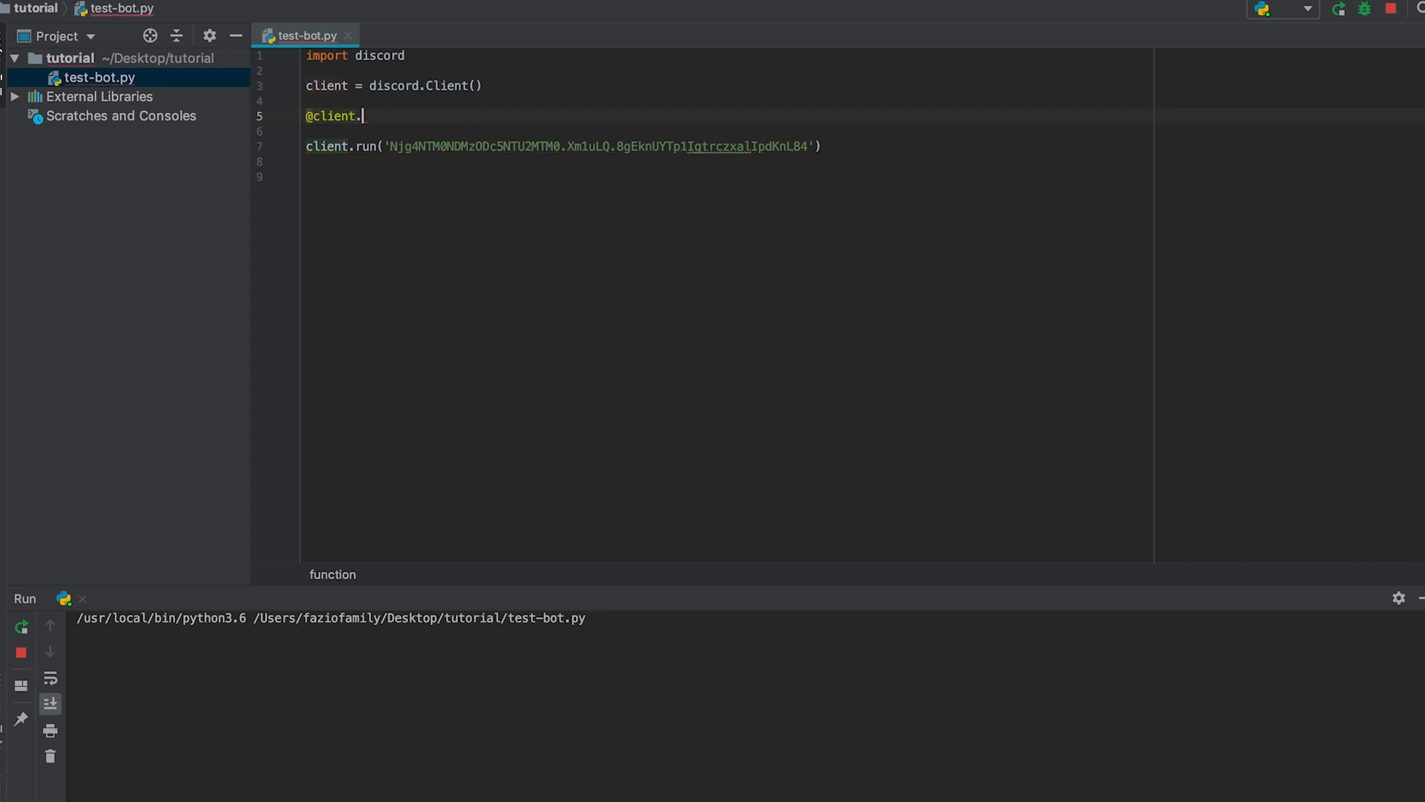
type("event()")
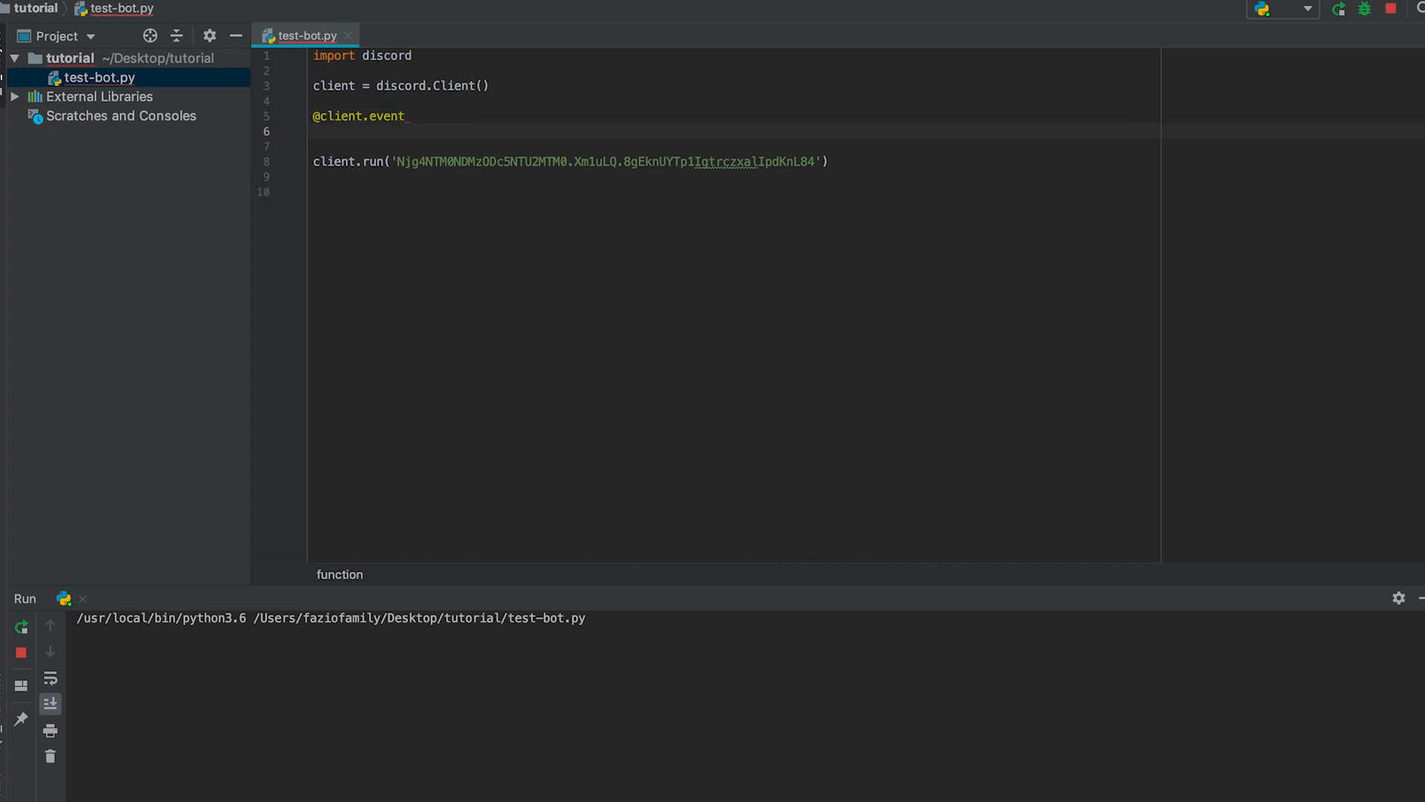
type("async def")
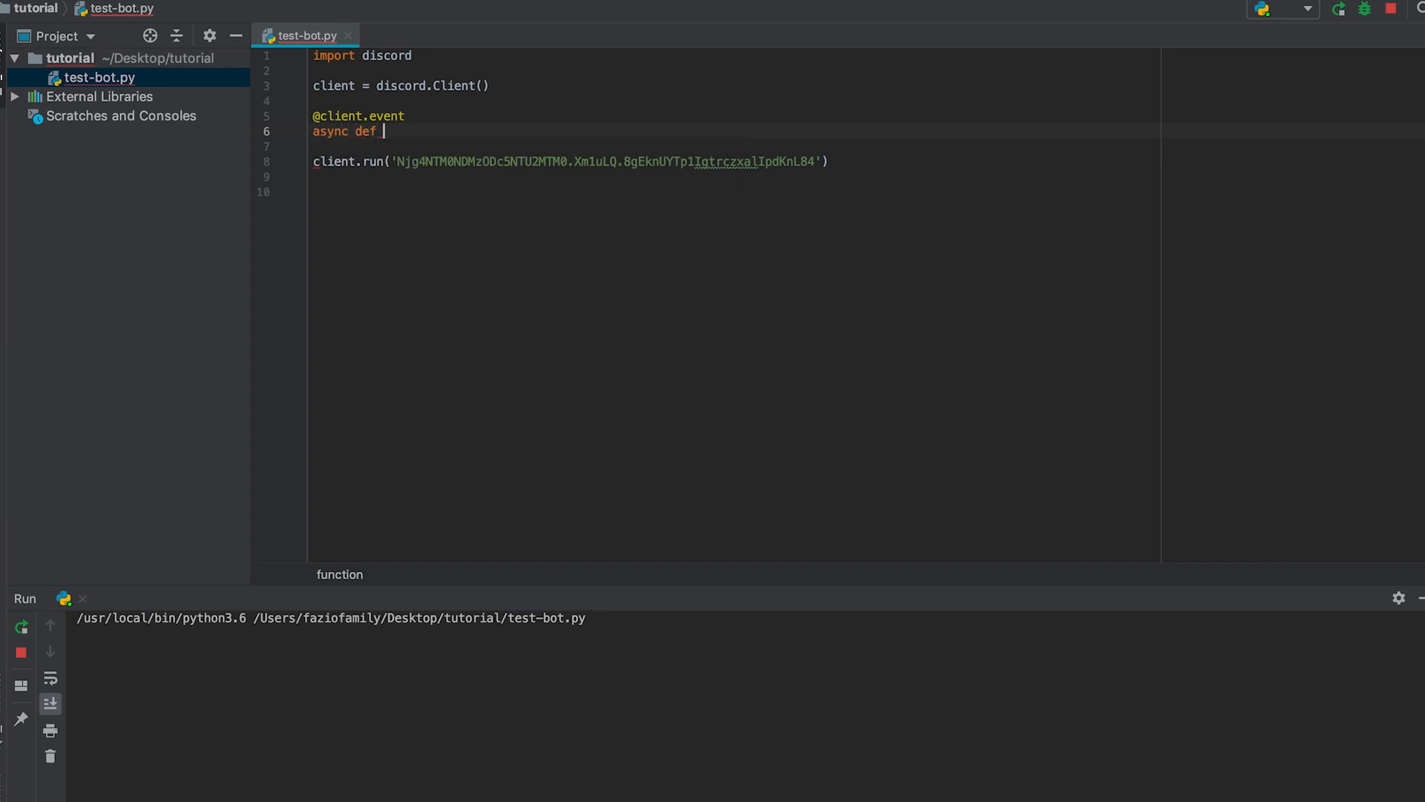
type("on")
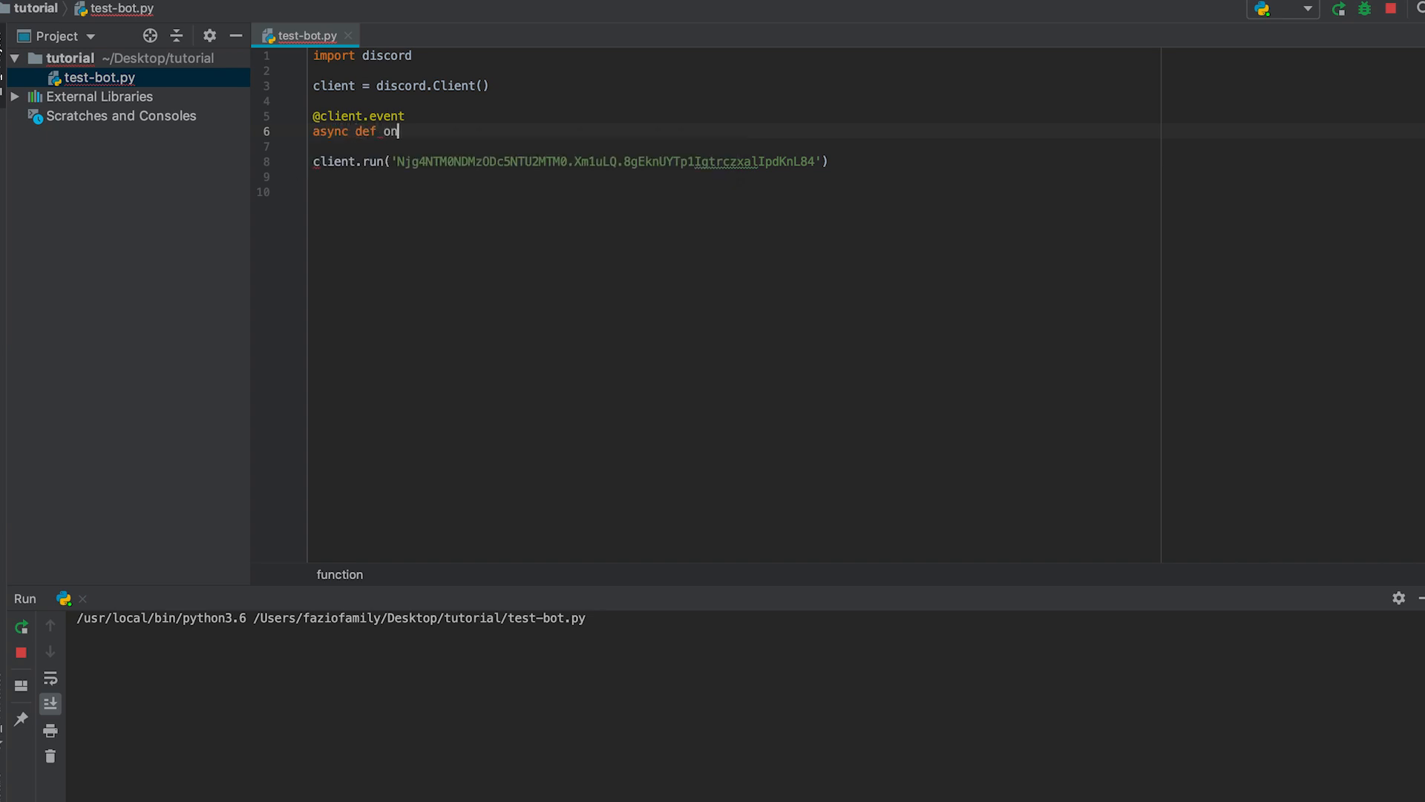
type("_message")
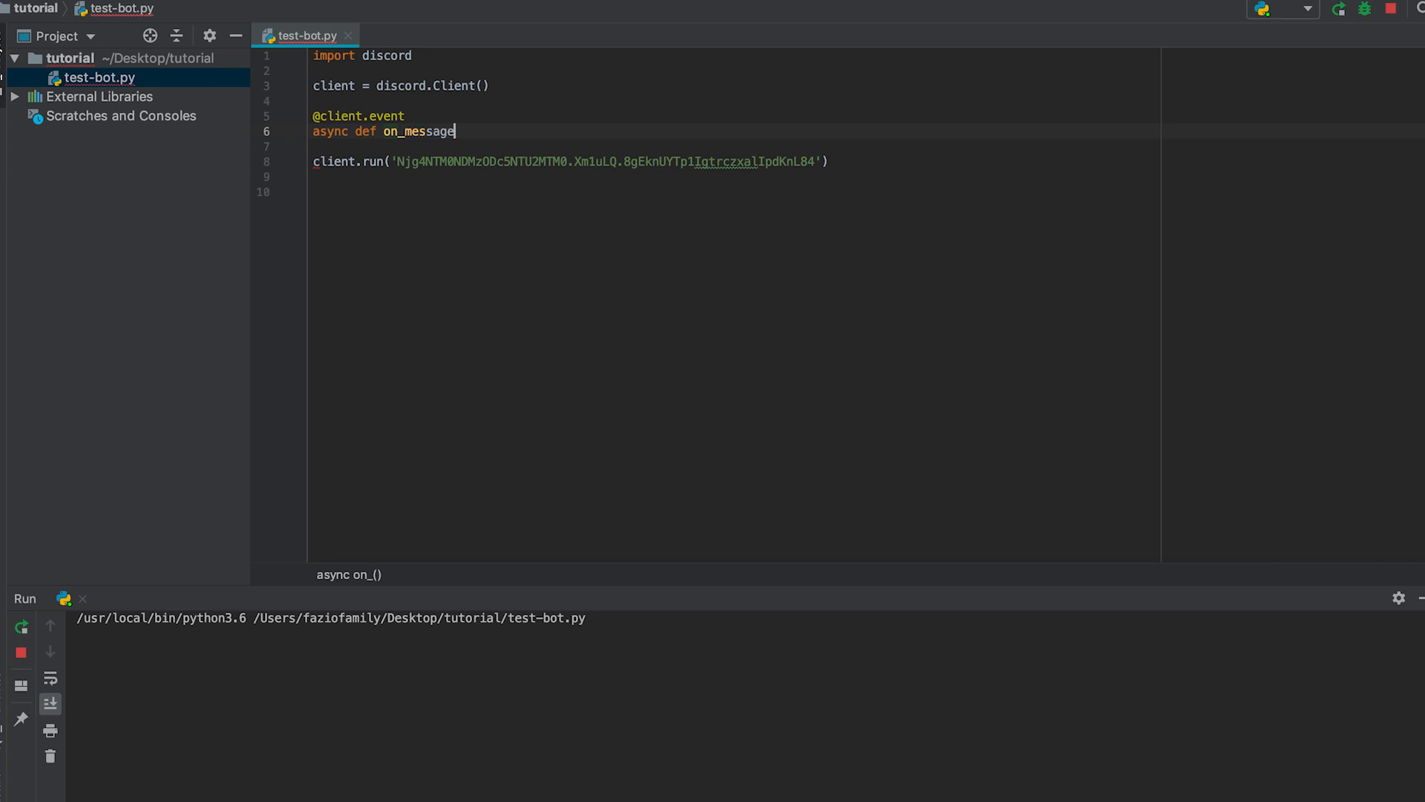
type("(message)")
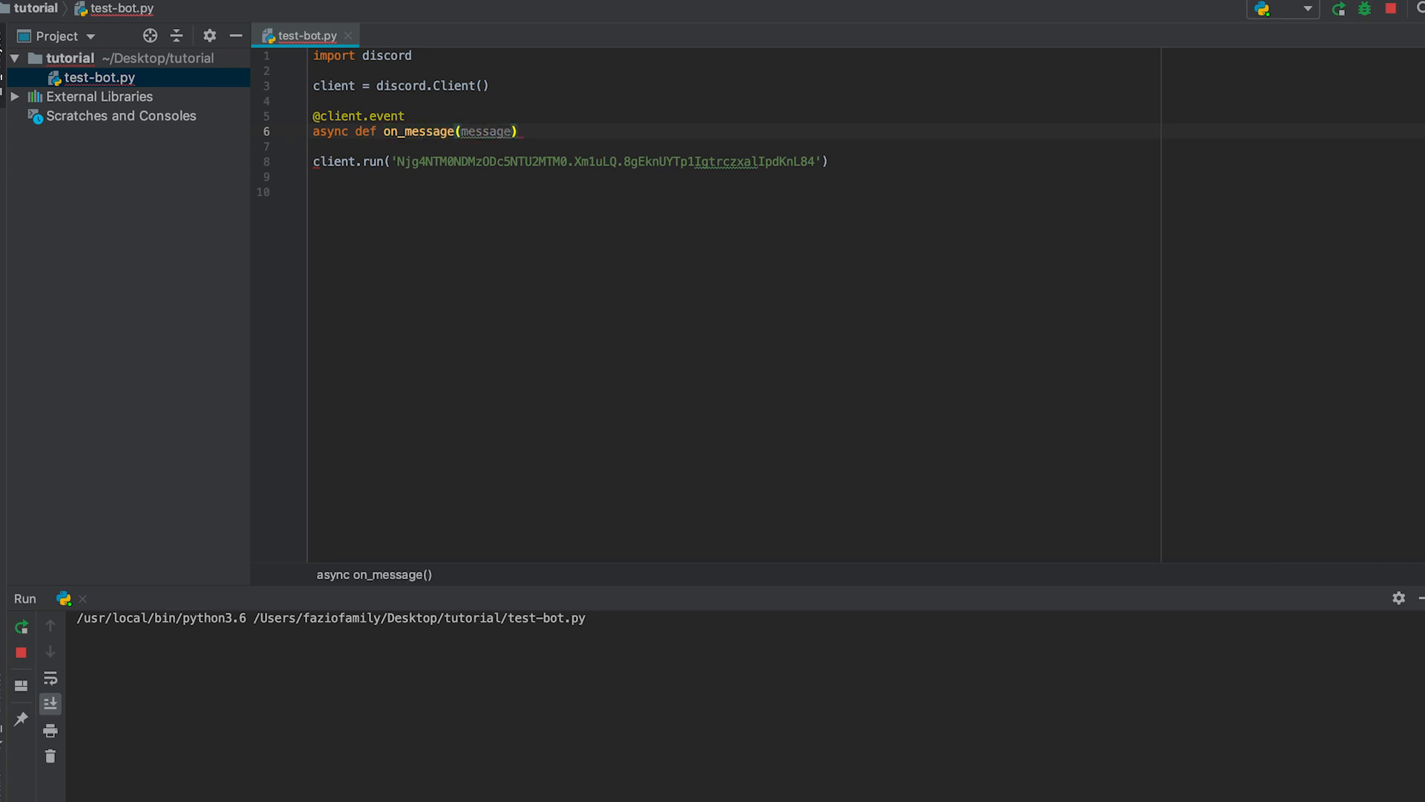
type(":")
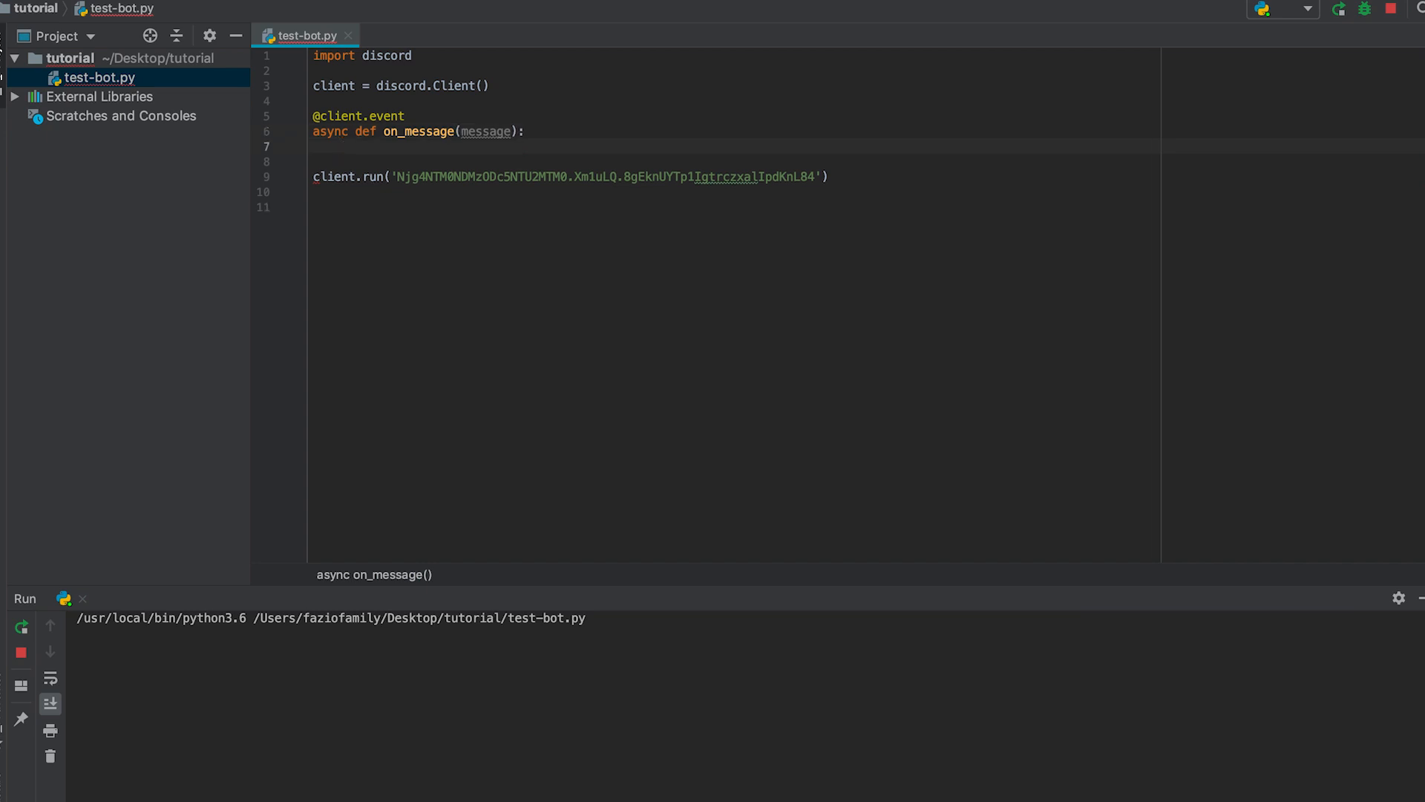
- Return early when message.author == client.user
type("if message")
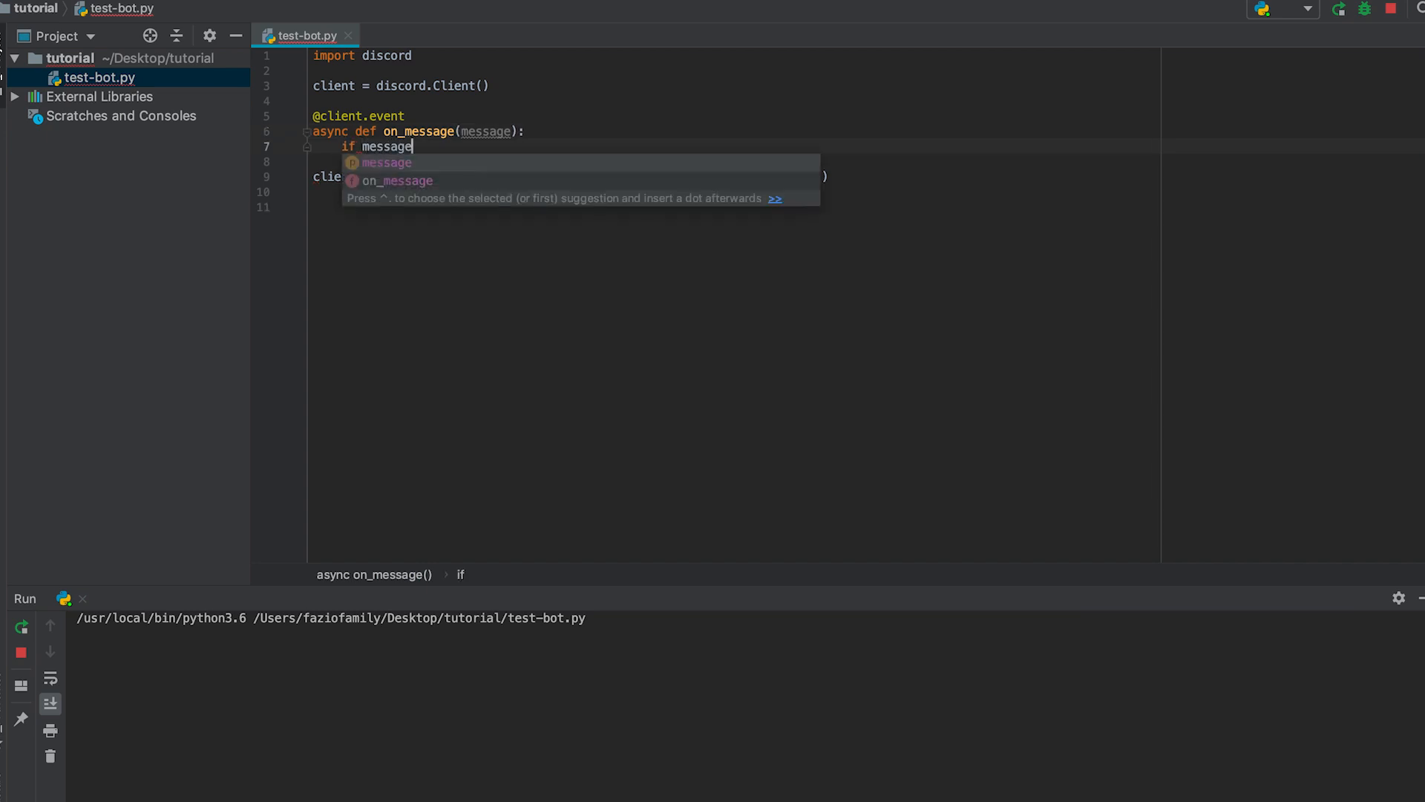
type(".au")
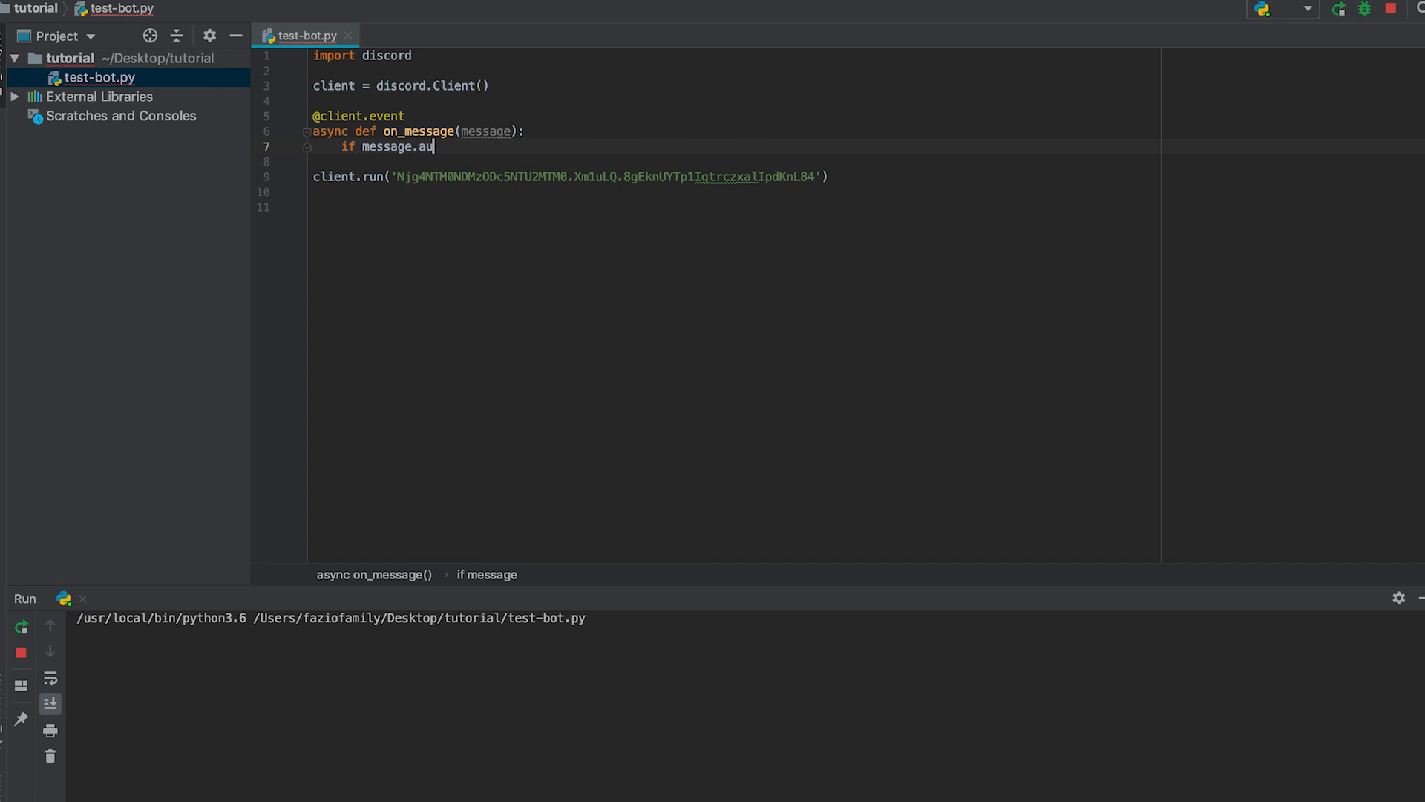
type("thor =")
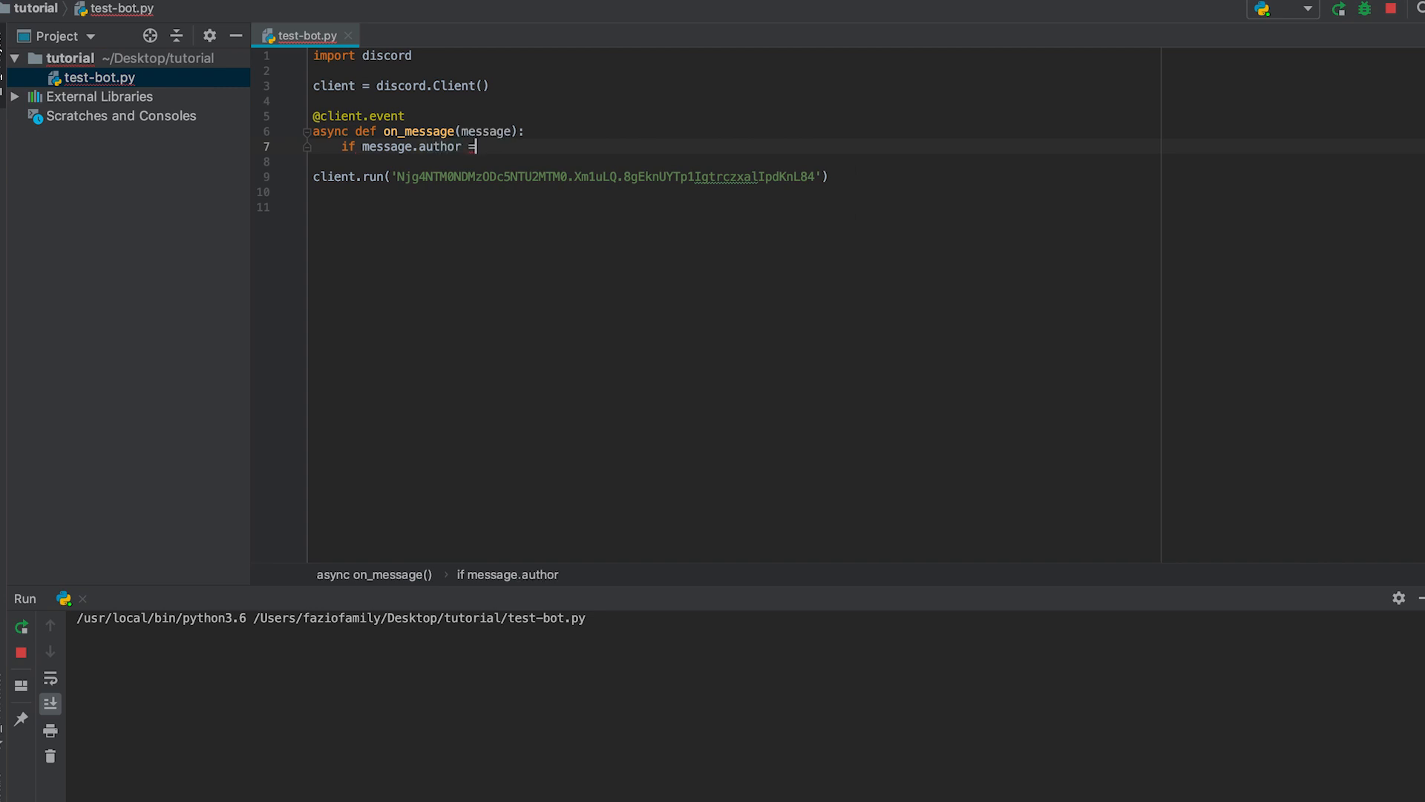
type("= client.user:")
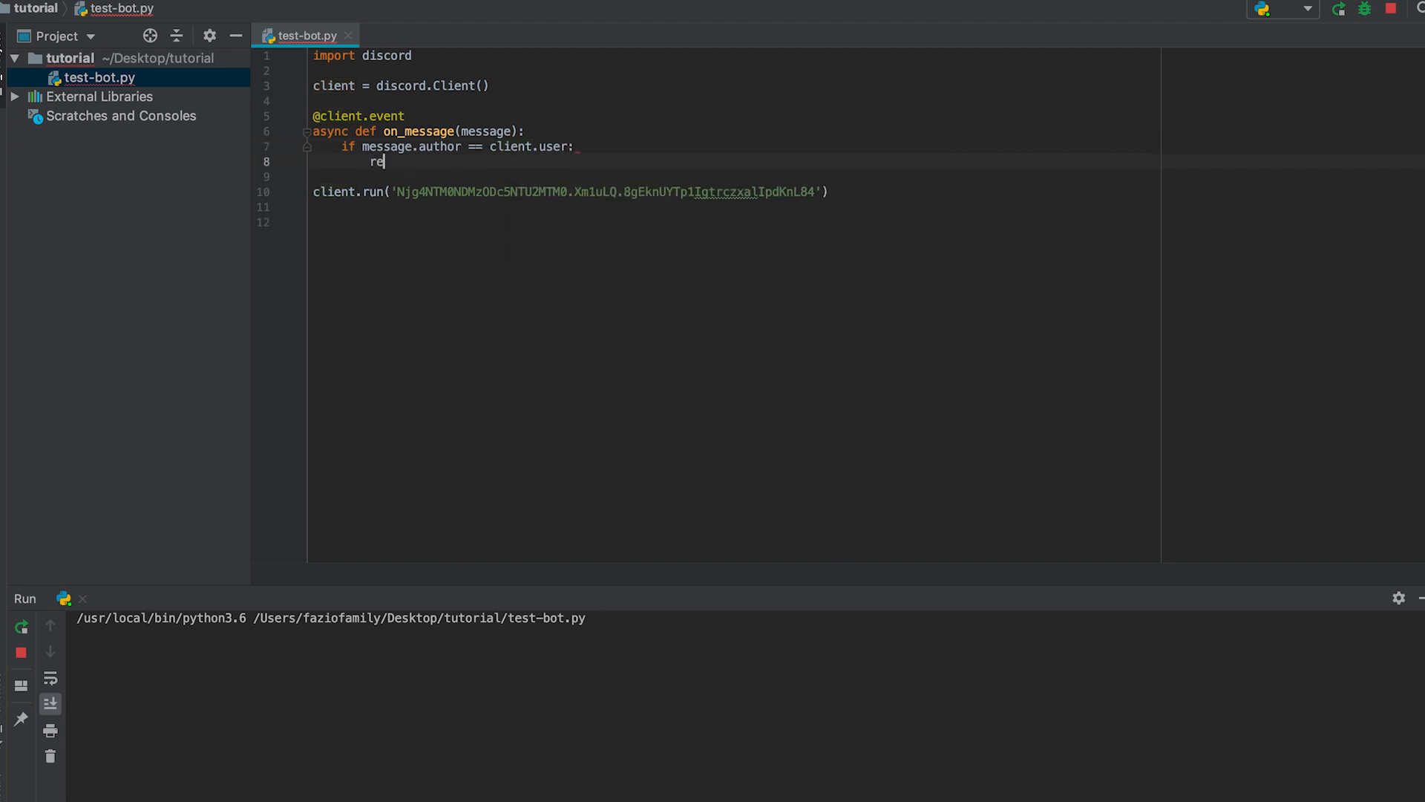
type("turn")
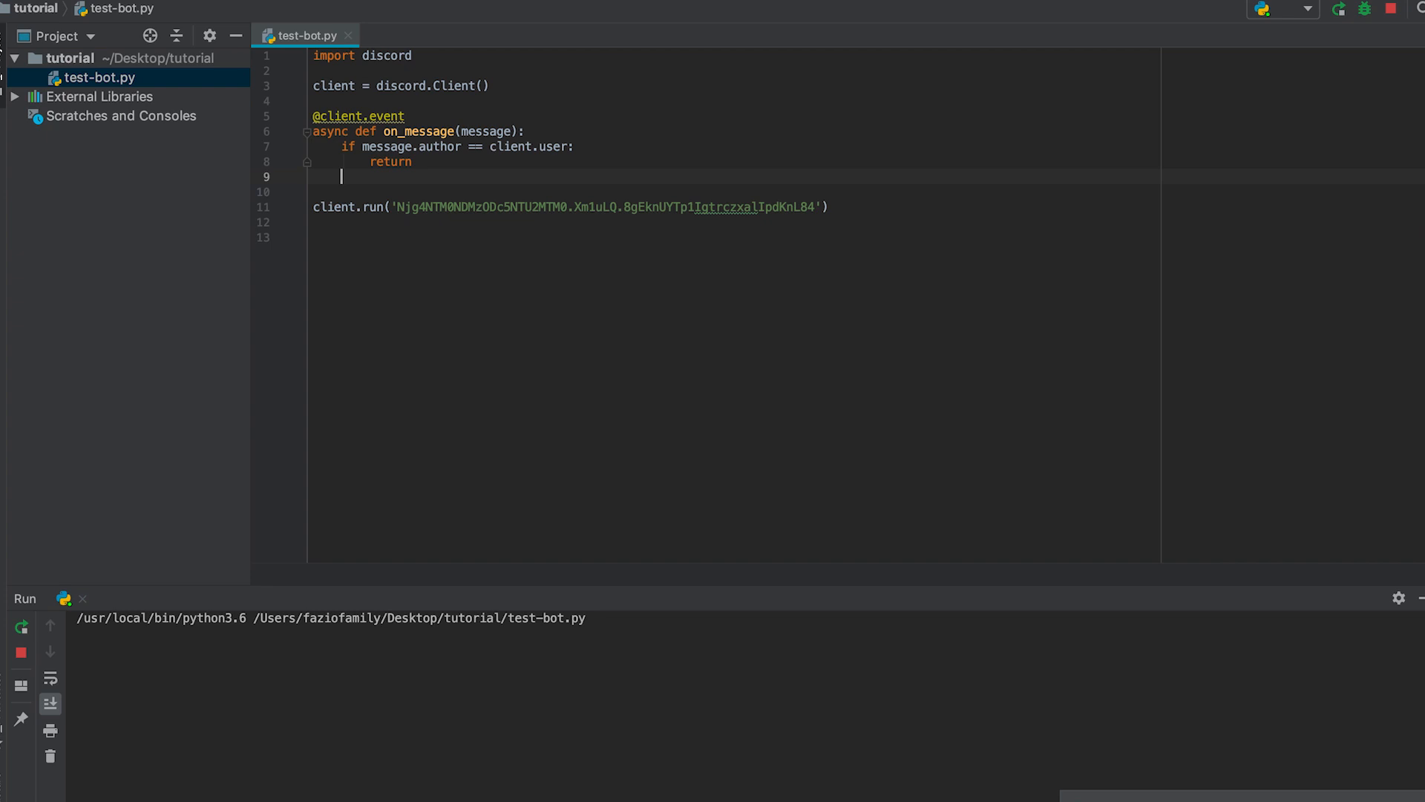
- Add a check for message.content.startswith("hello")
type("if")
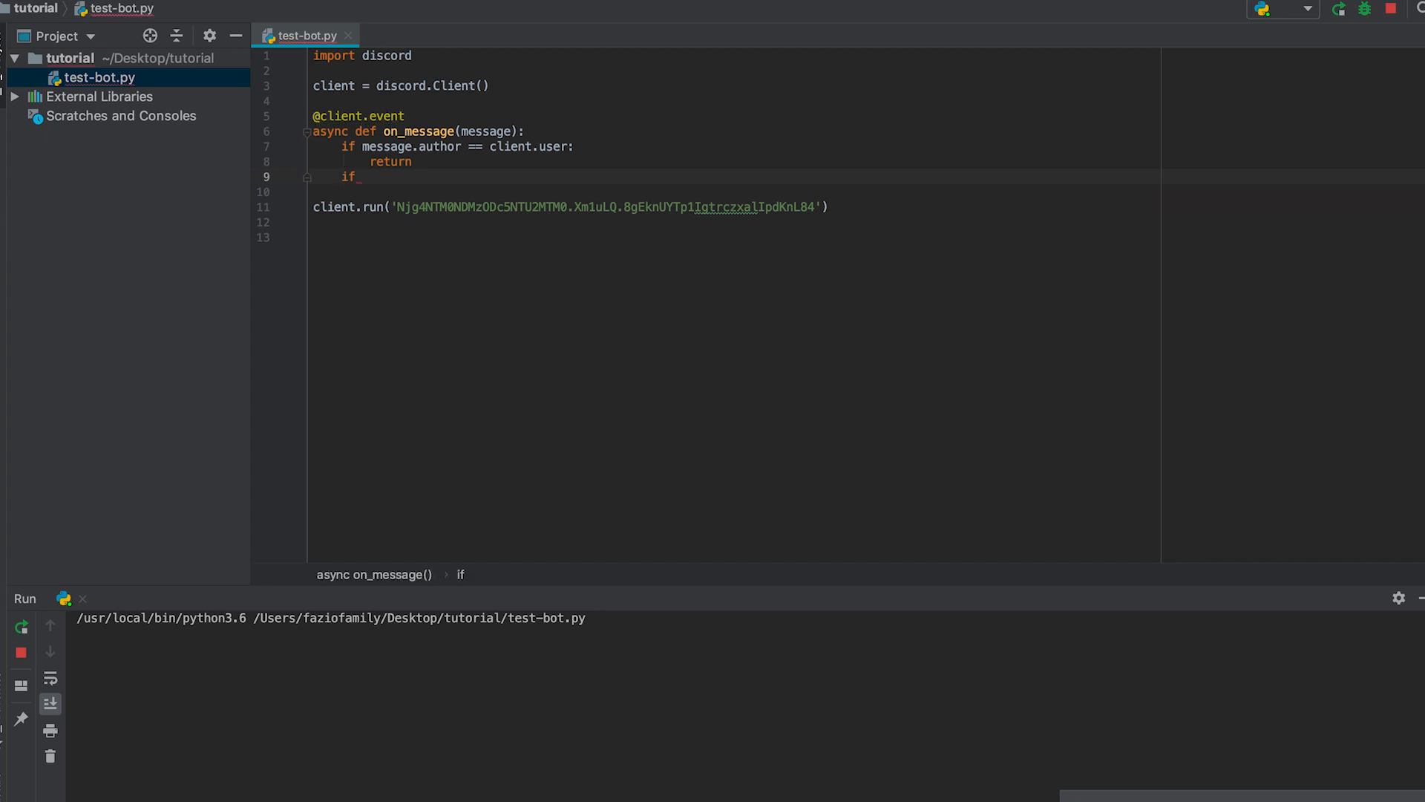
type("message")
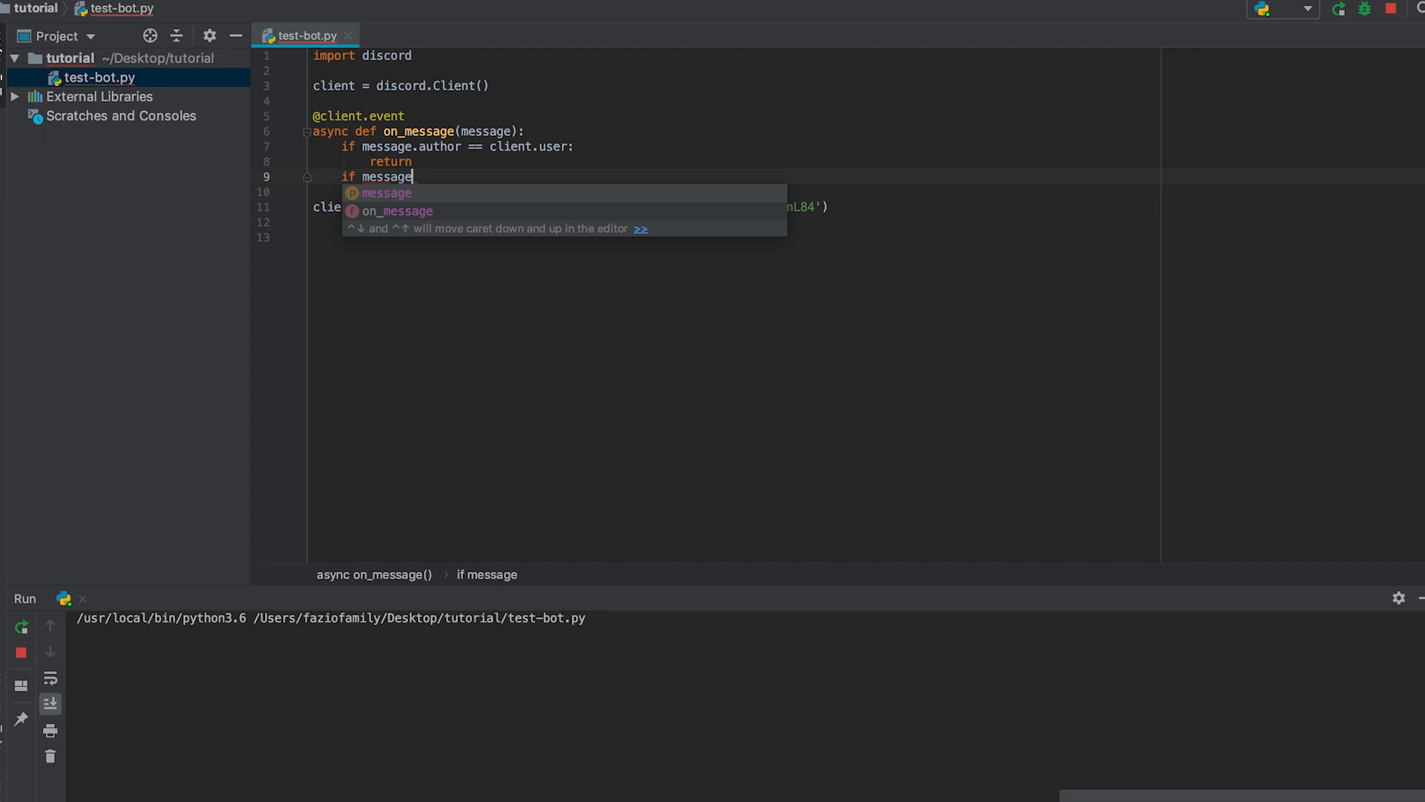
type(".content ==")
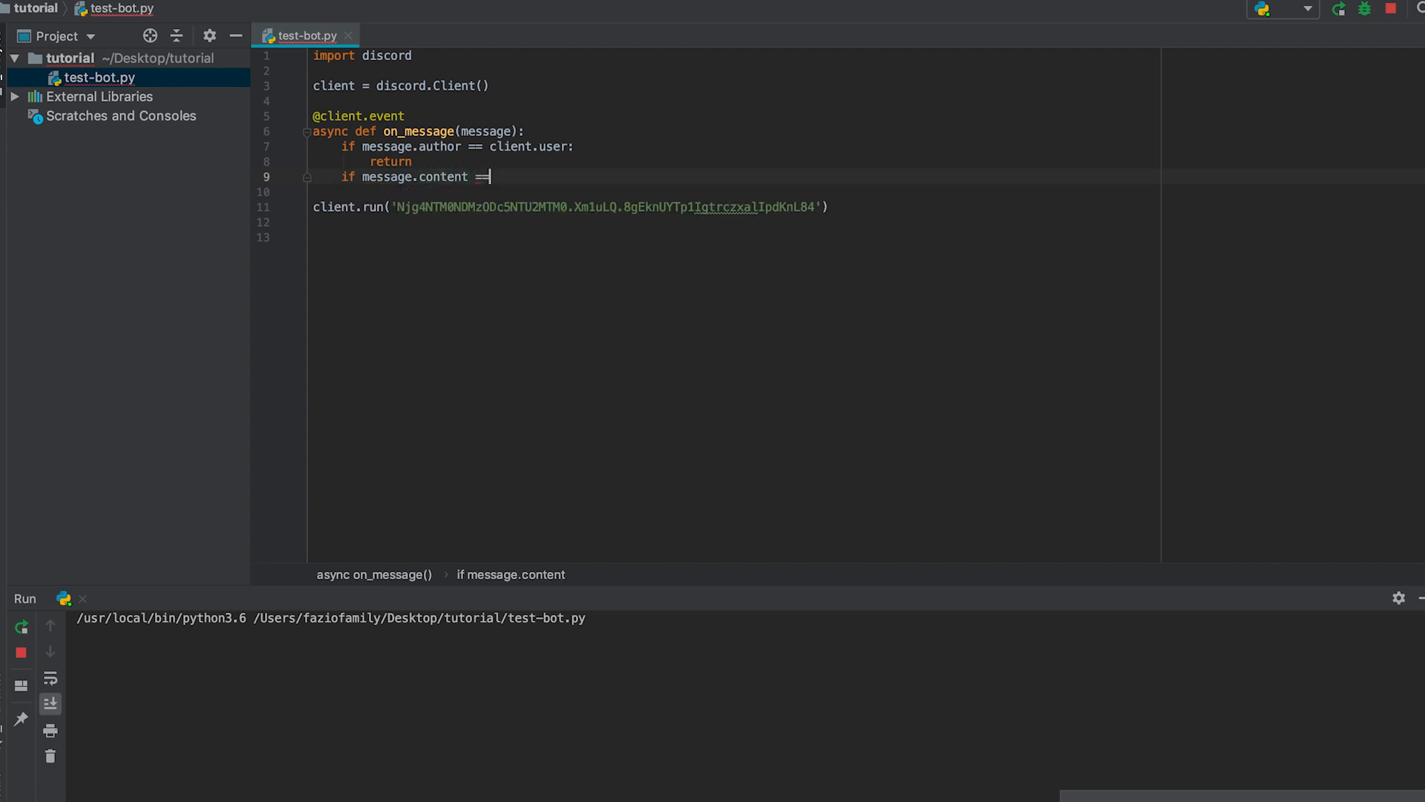
type("statr")
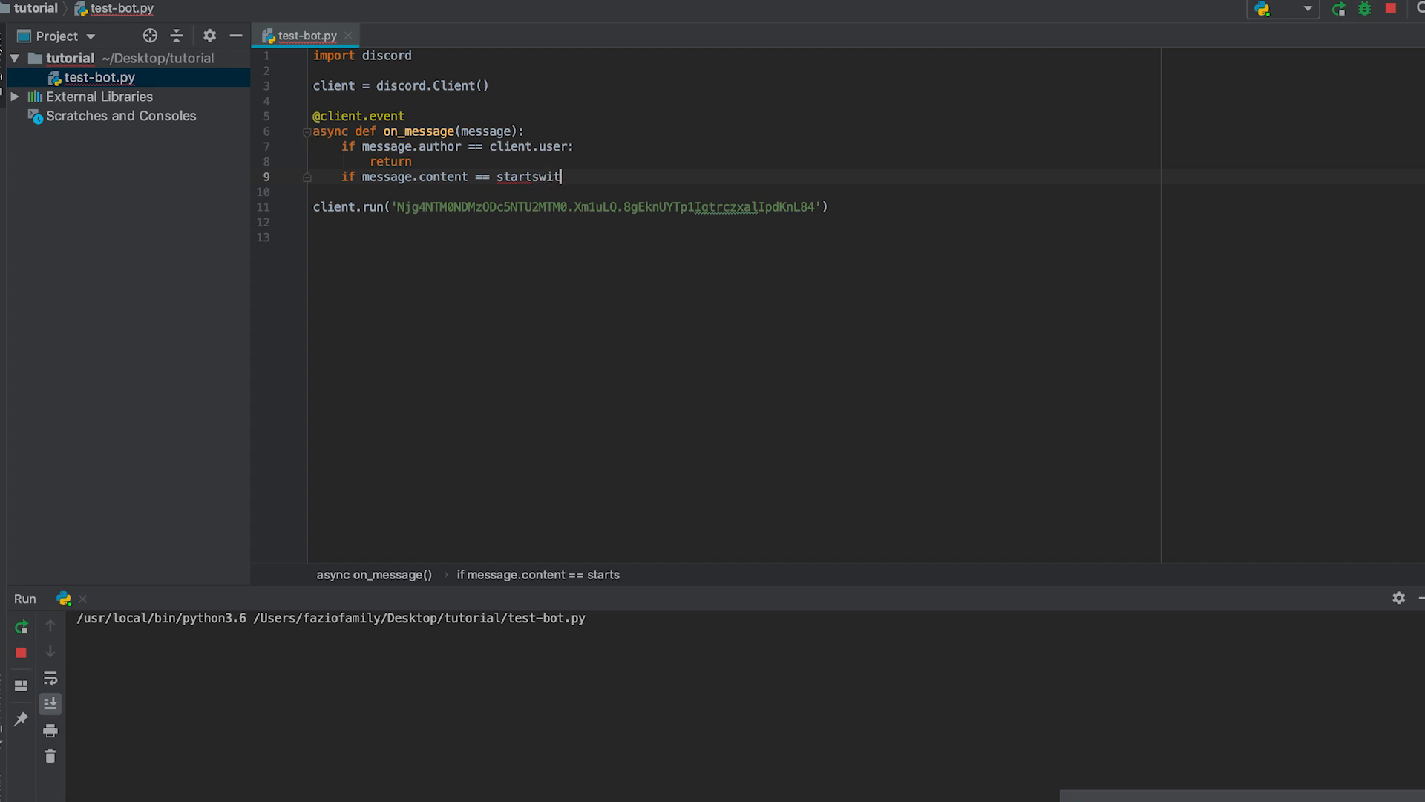
type("h()")
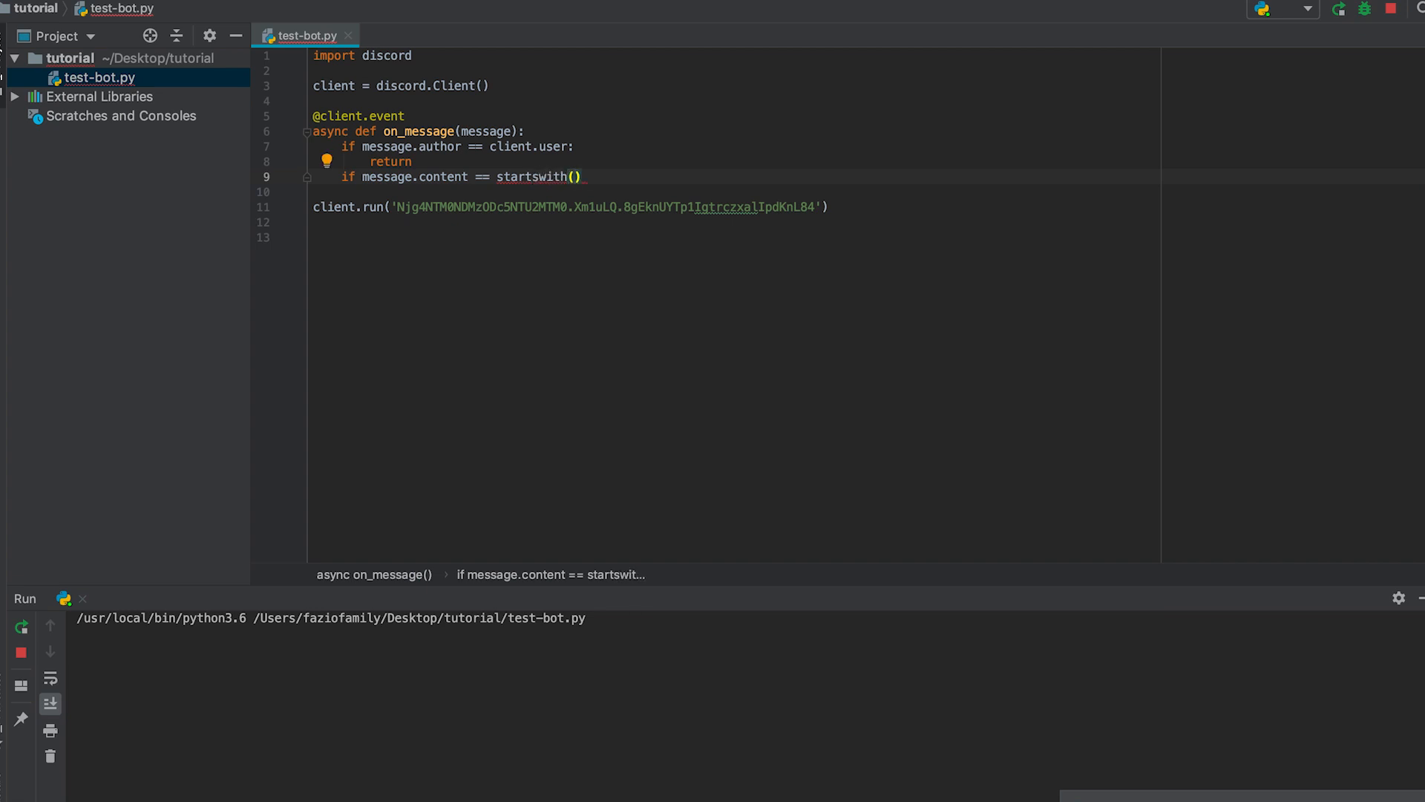
type("\"hell\"")
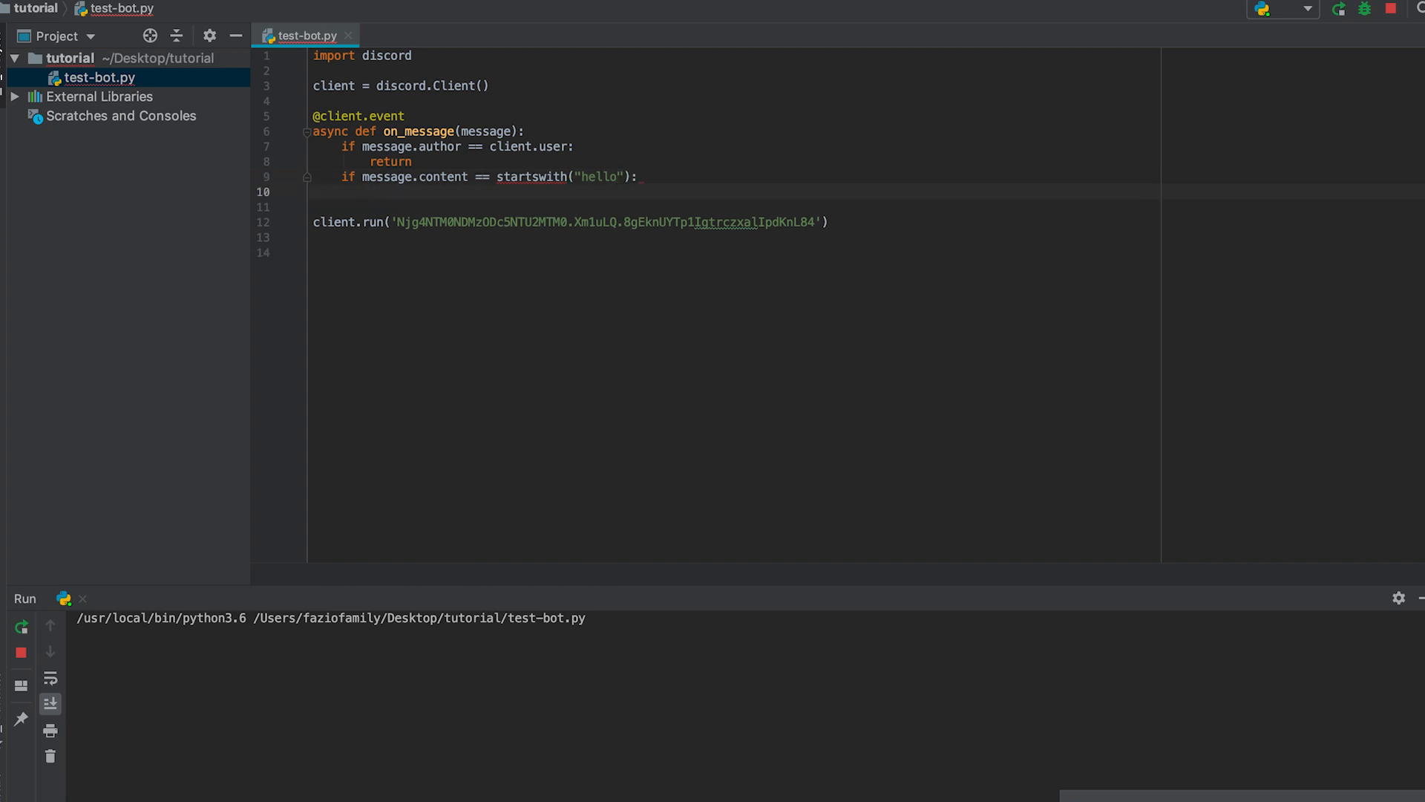
- Reply with await message.channel.send("Hello, I am a test bot.")
type("await")
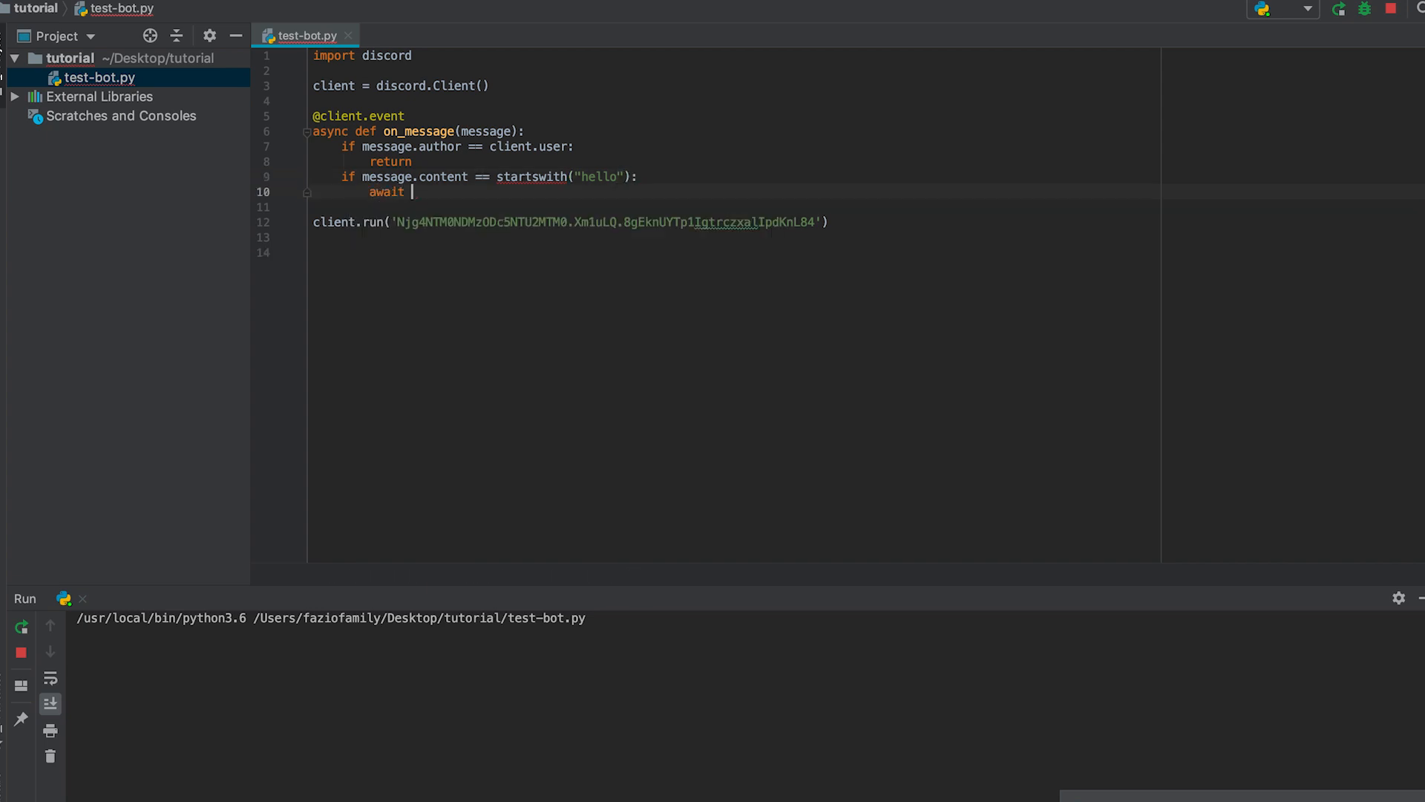
type("message.channel.send(")
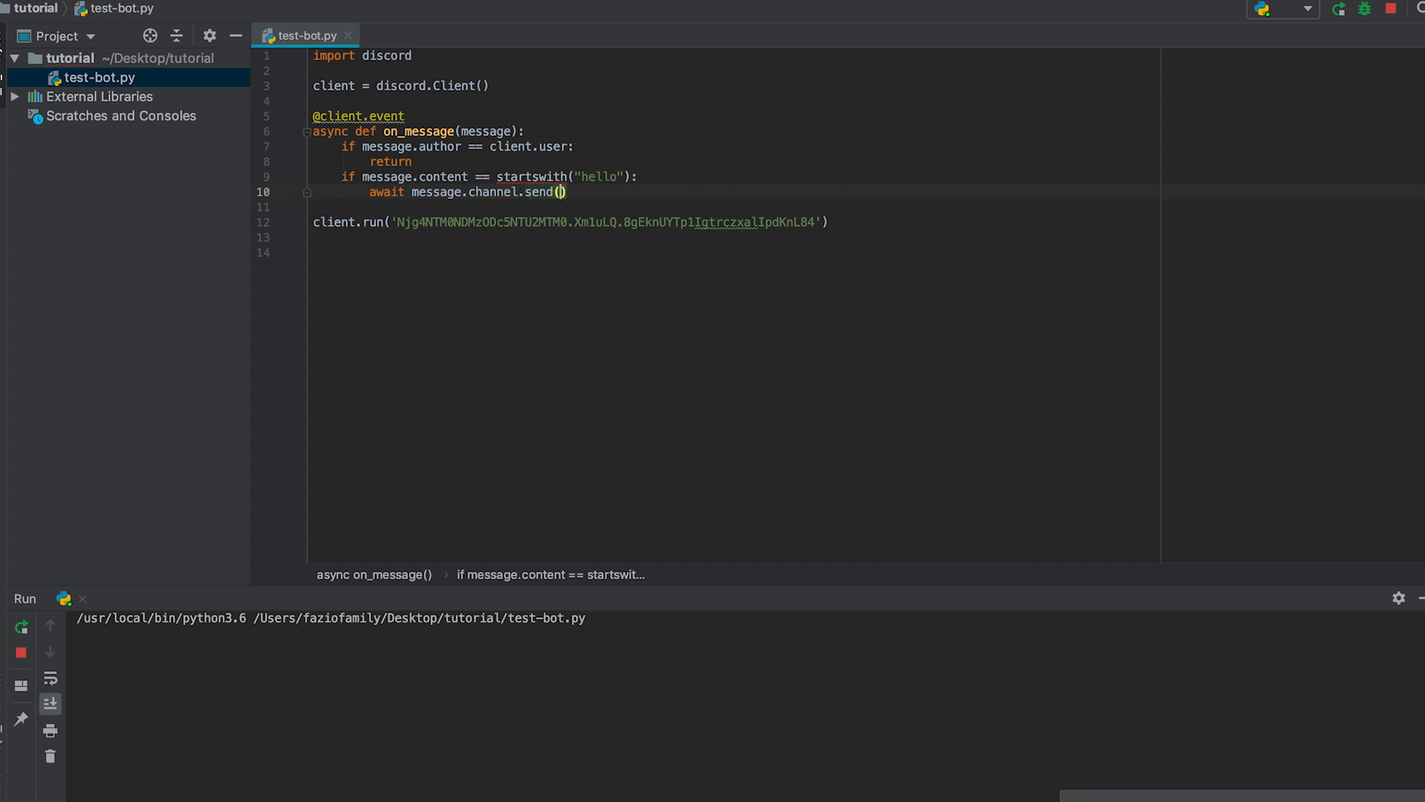
type("\"H\"")
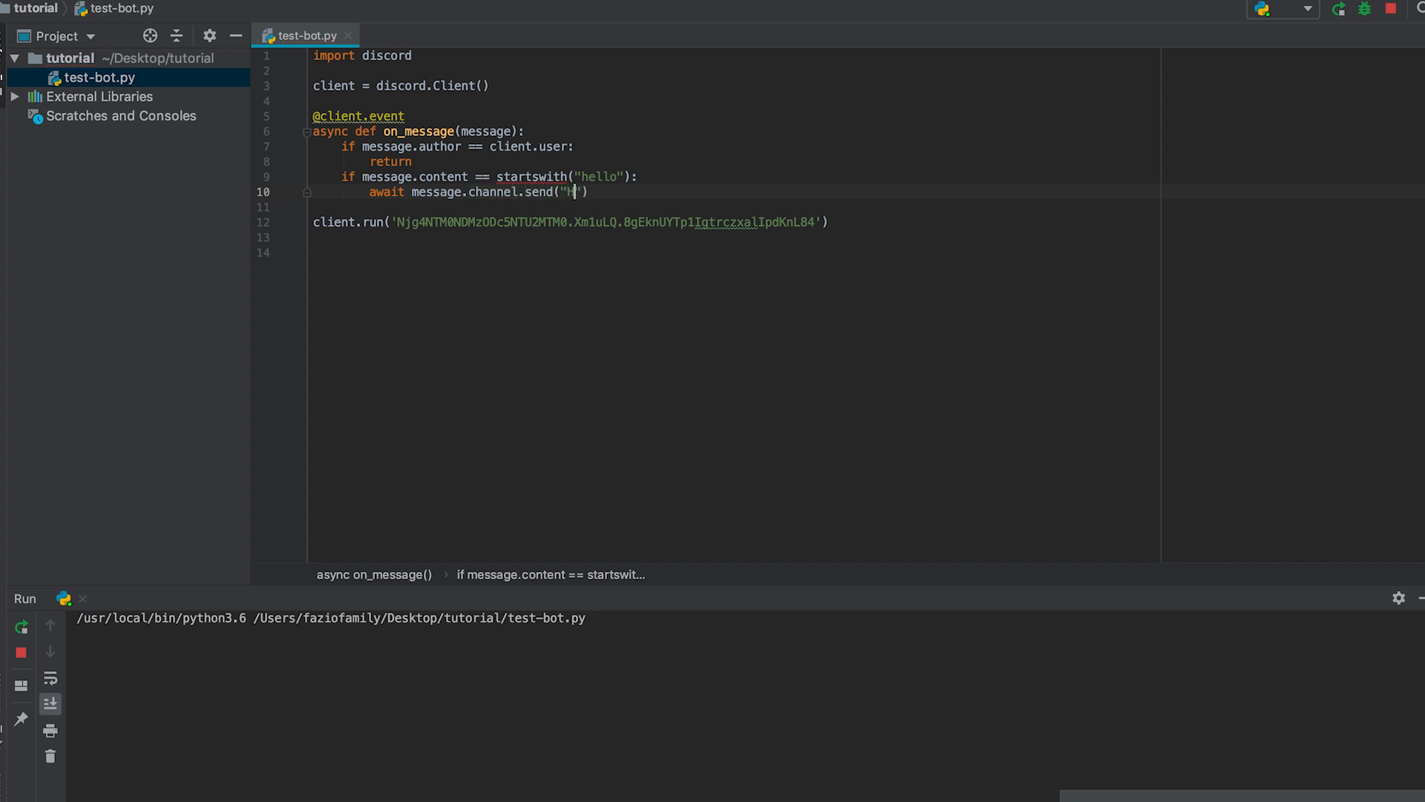
type("ello,")
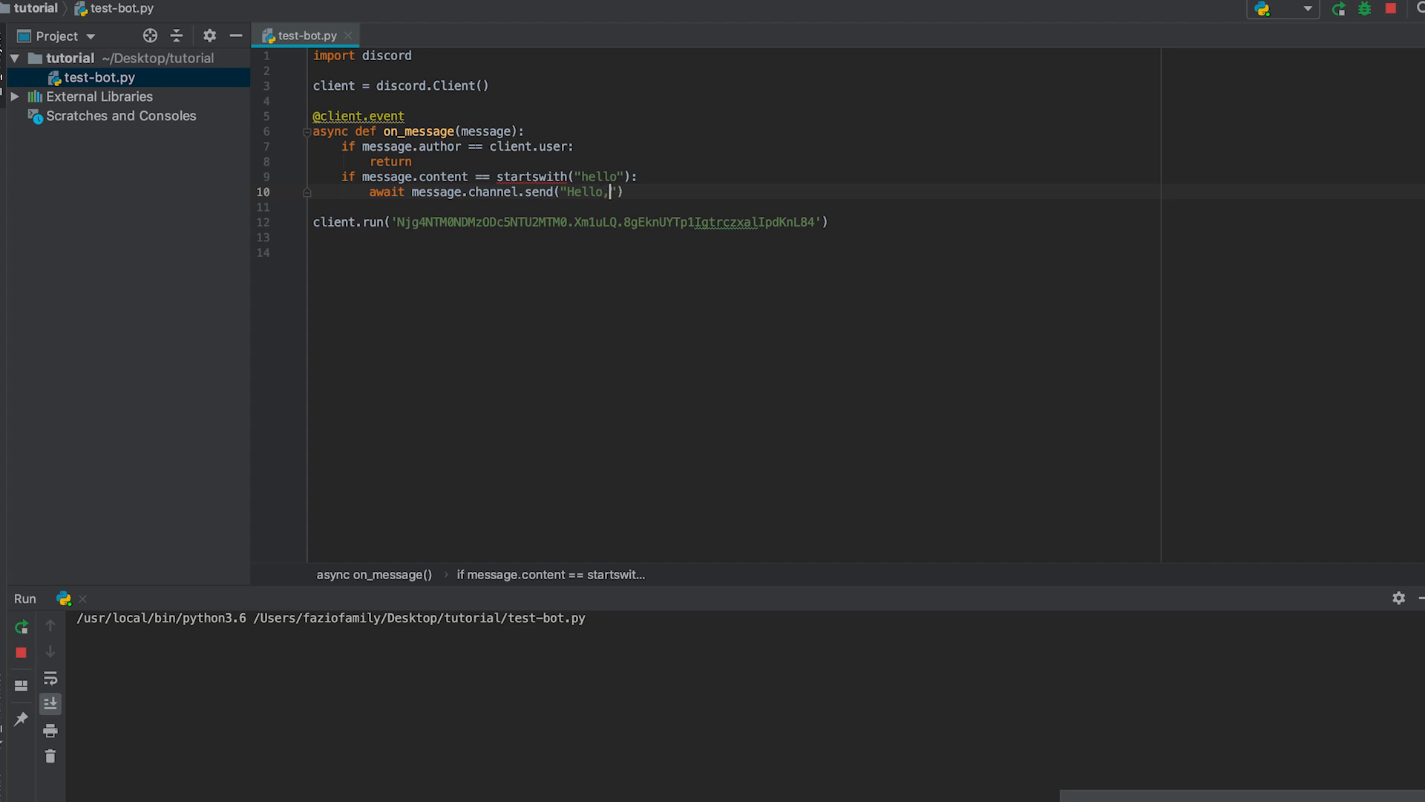
type("I am a test")
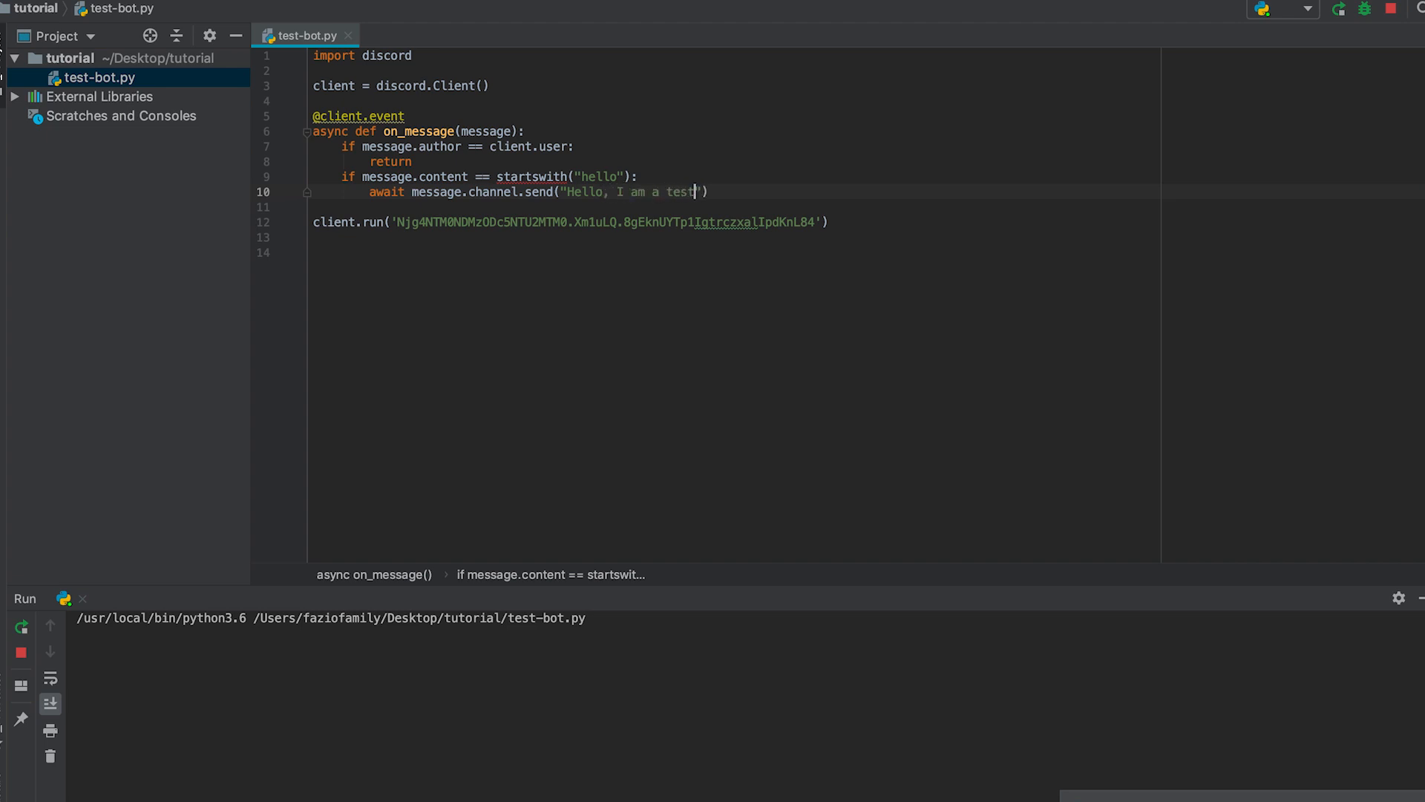
type("bot.")
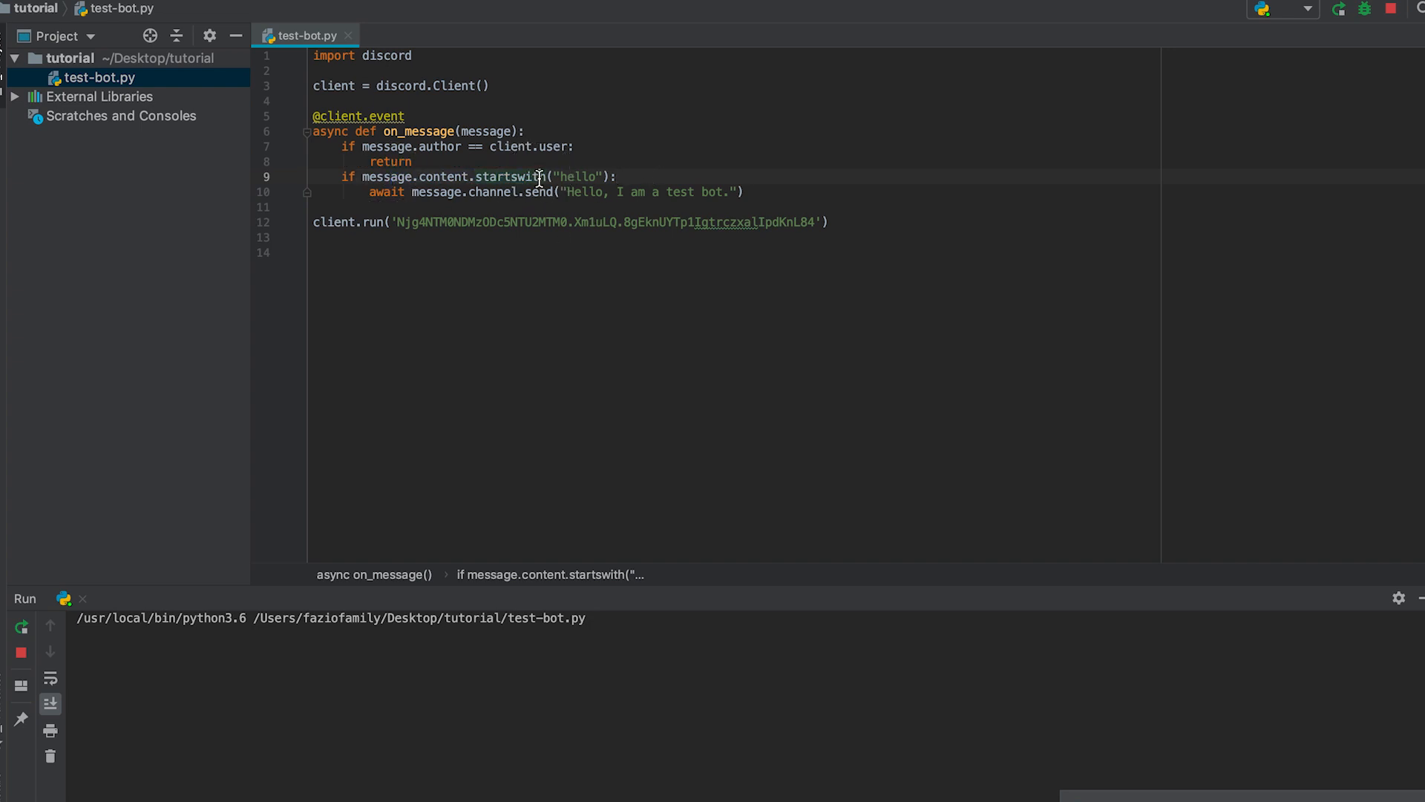
- Insert message.content.lower() as the first line of the on_message body
left_click(409, 161)
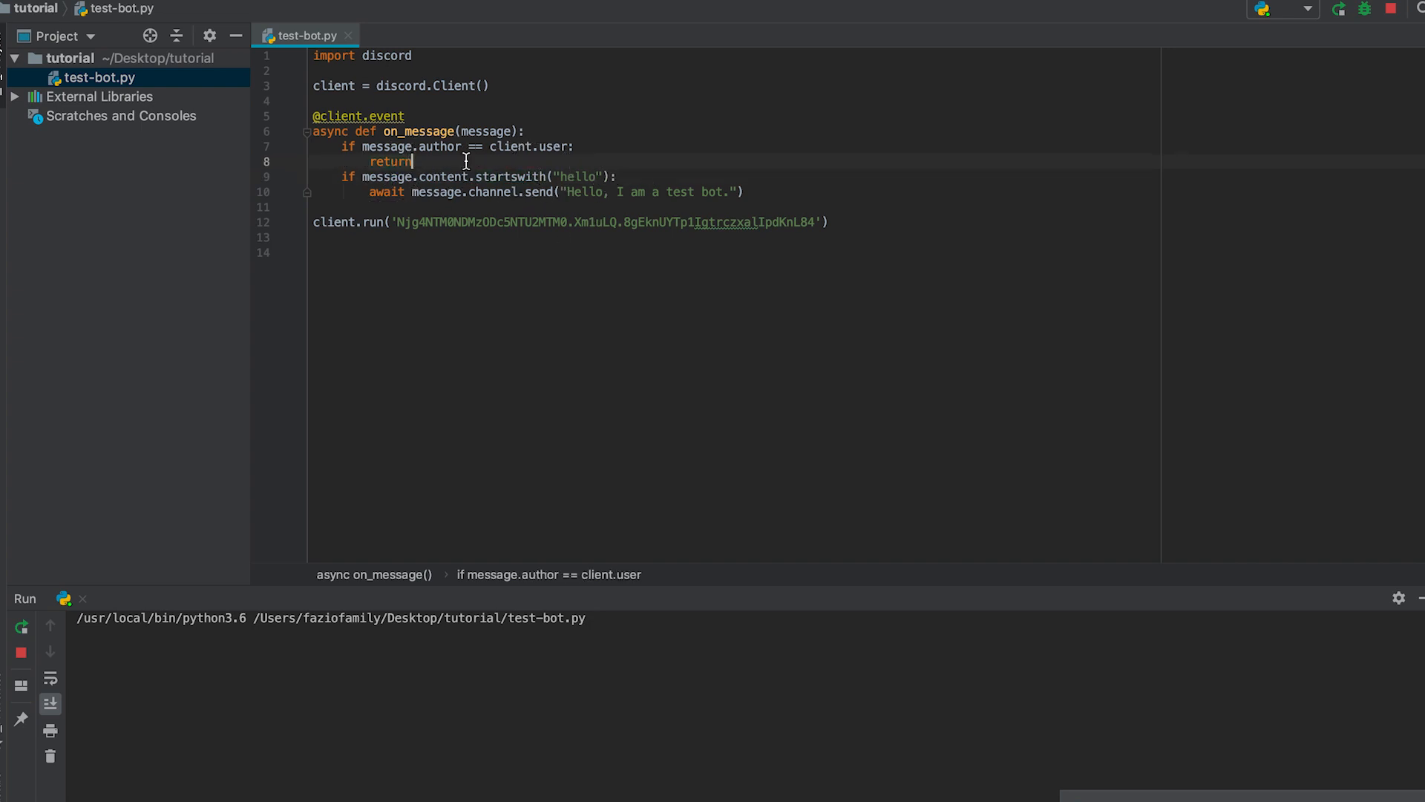
key("Enter")
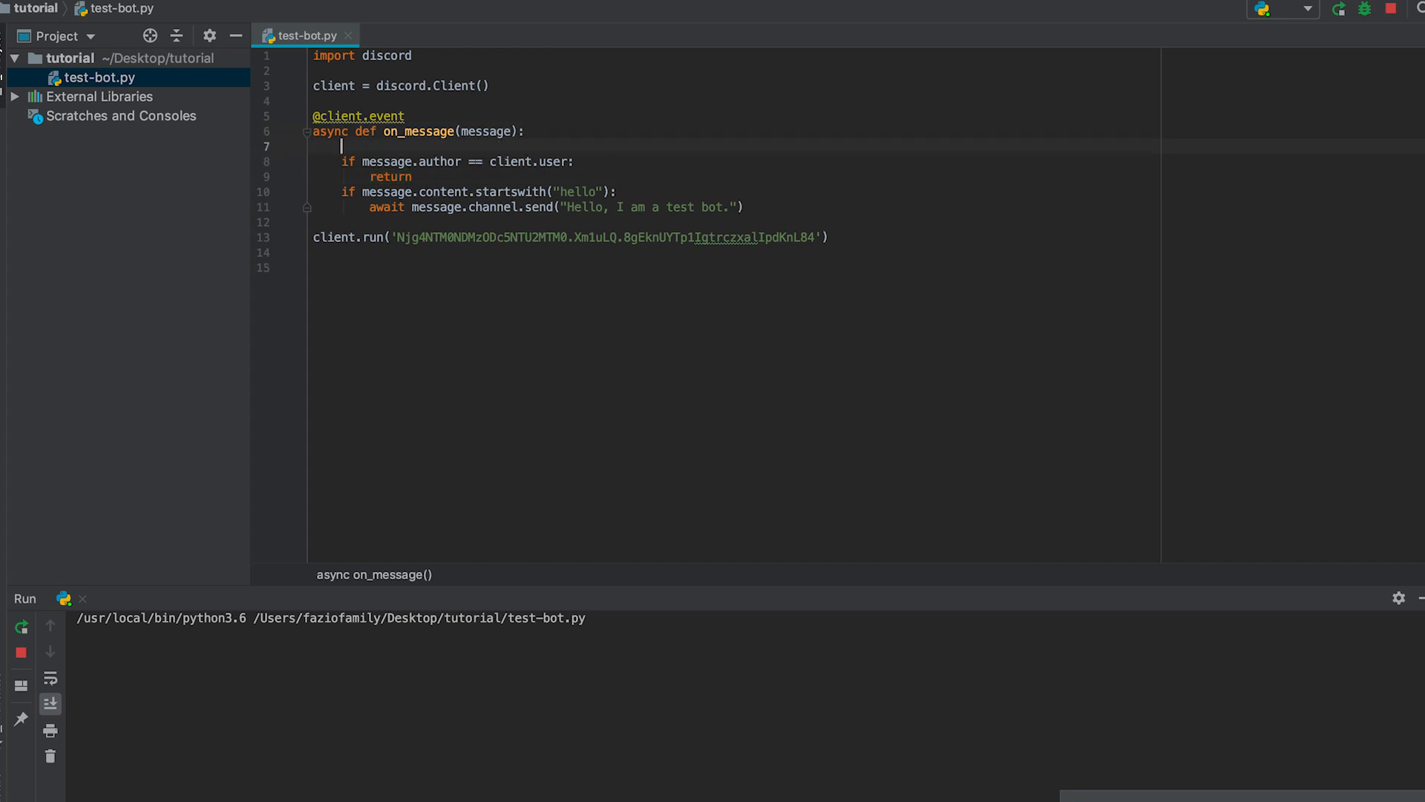
type("message.content")
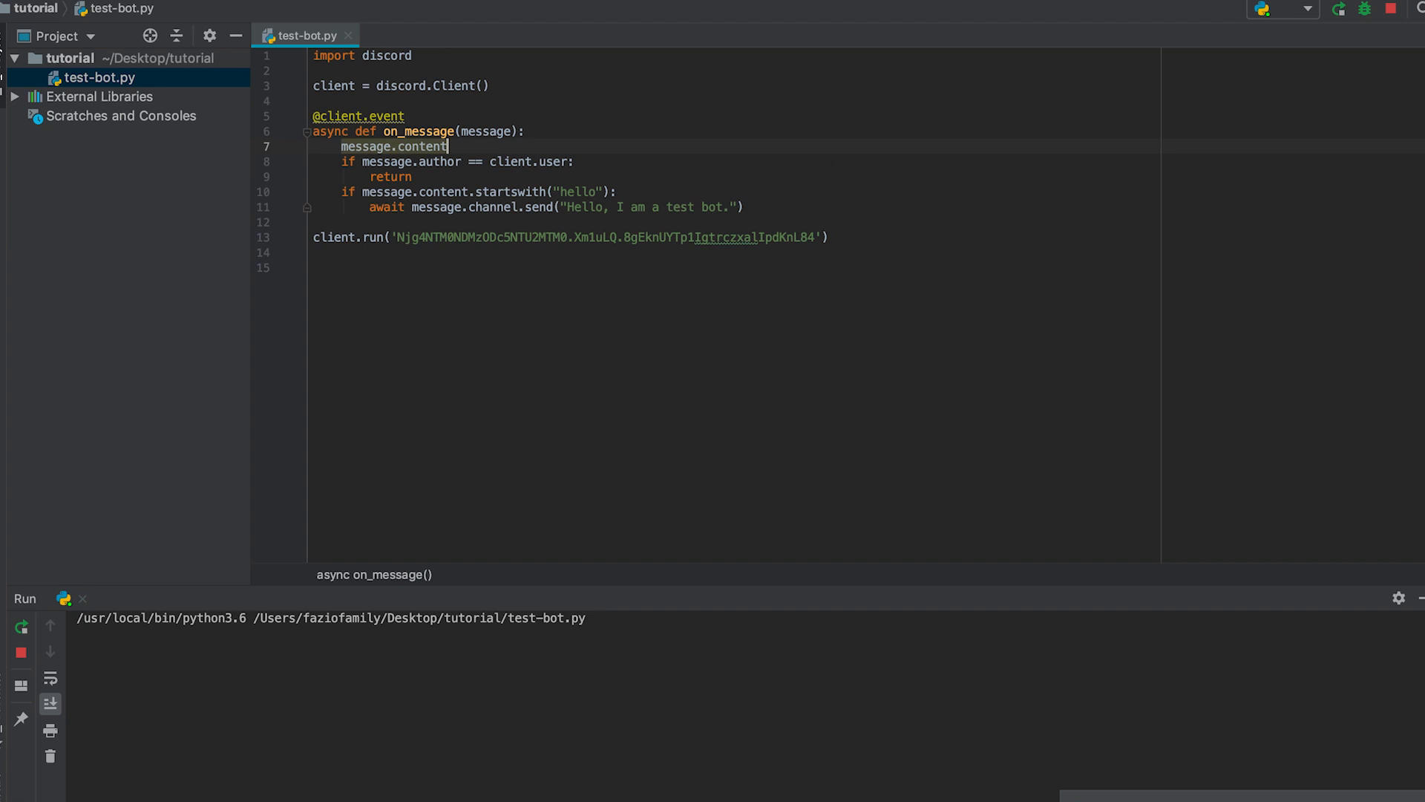
type(".lower")
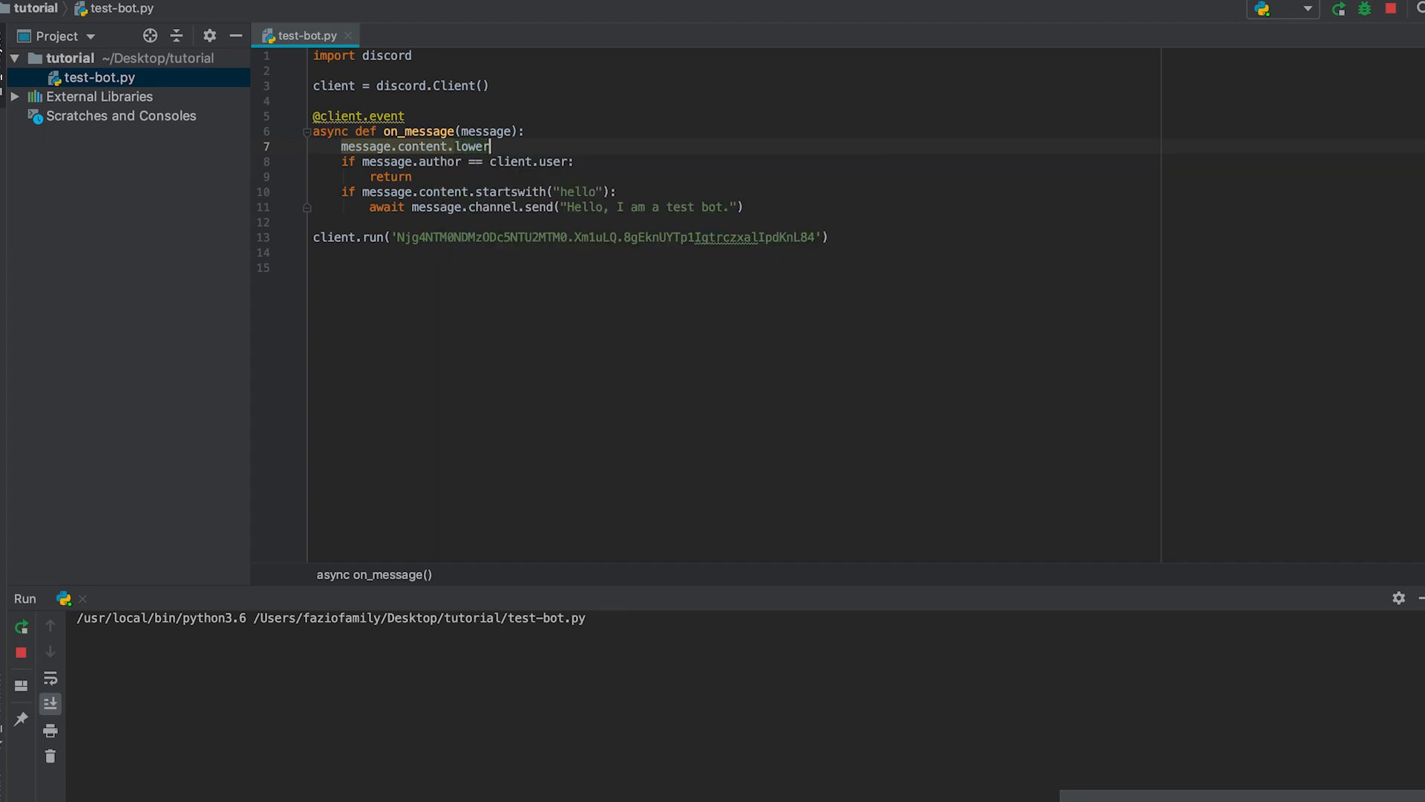
type("()")
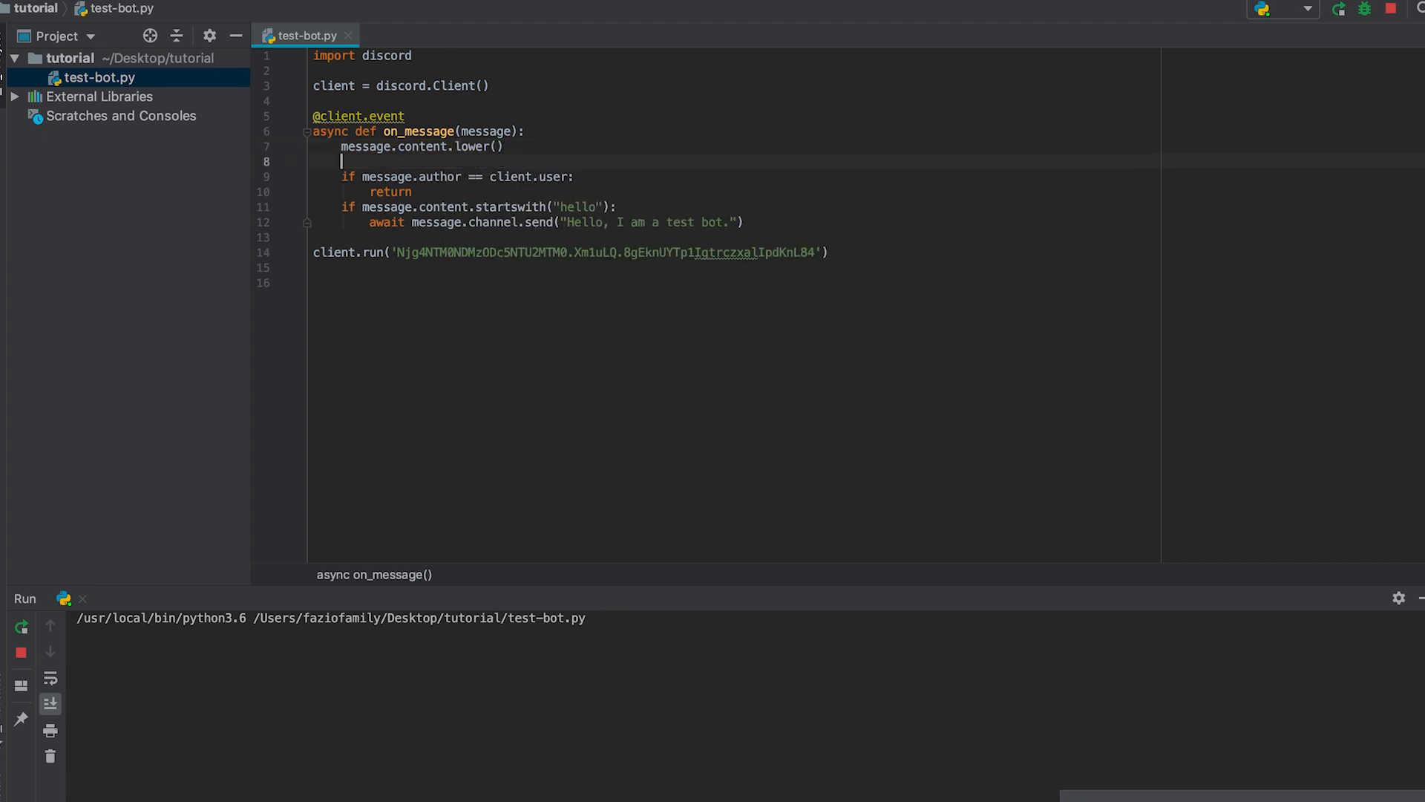
key("Backspace")
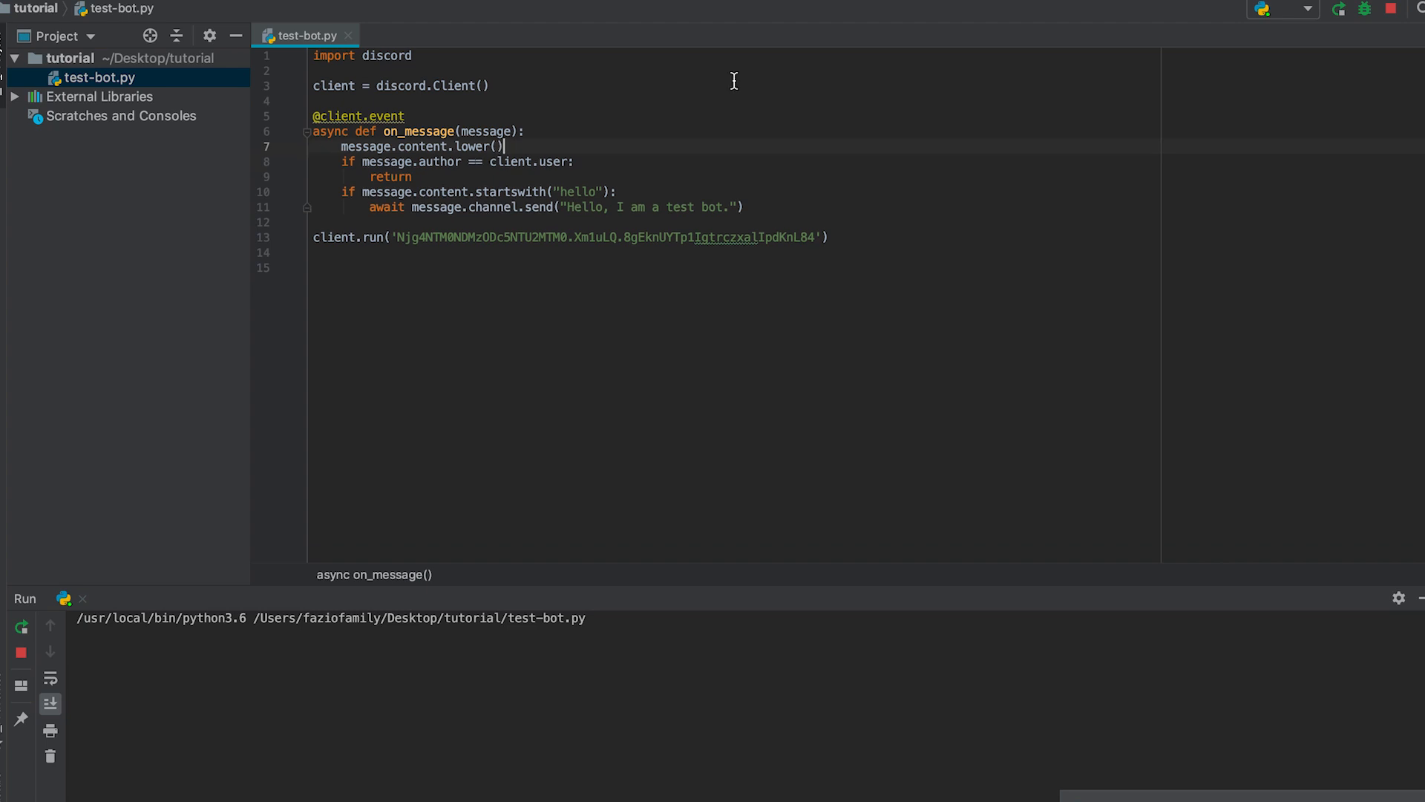
mouse_move(722, 257)
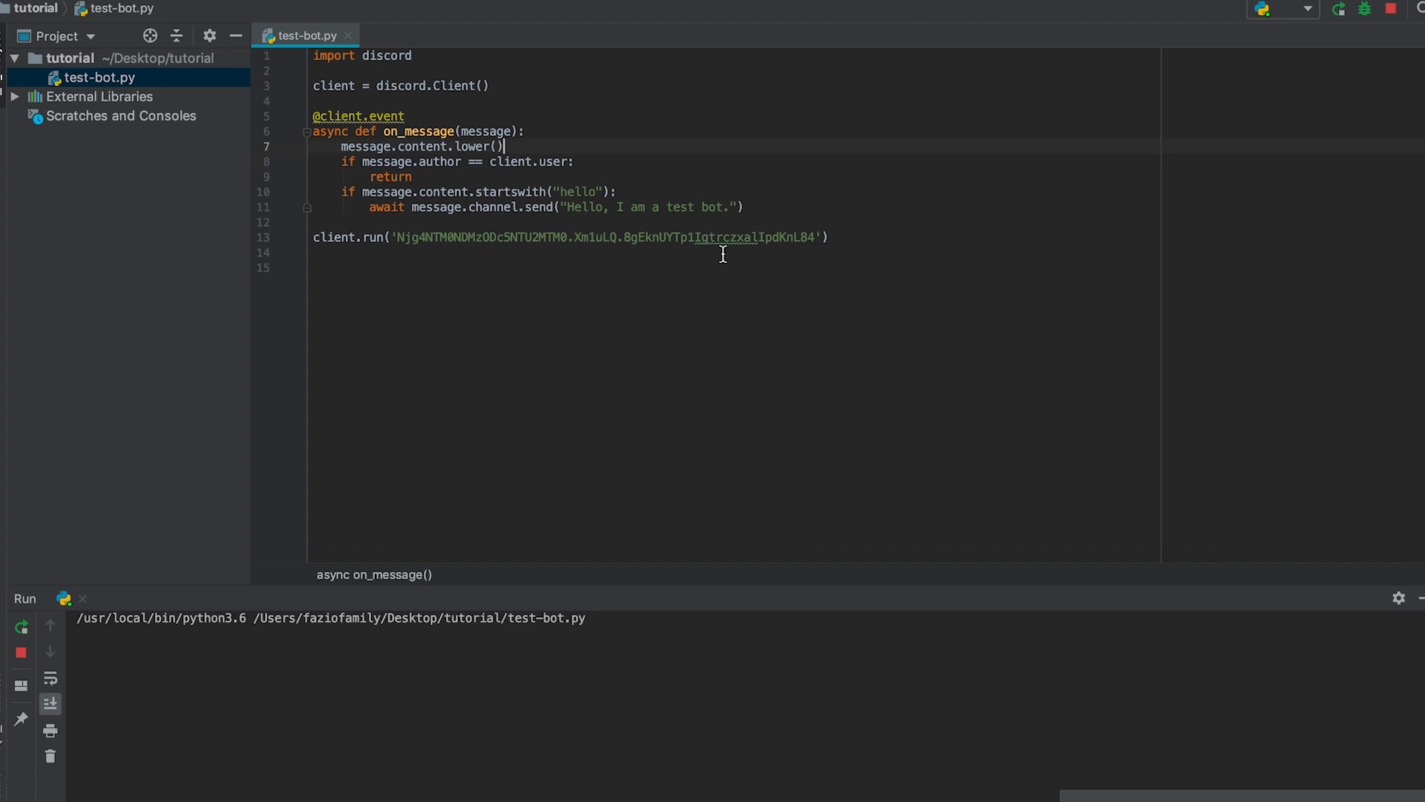
mouse_move(995, 173)
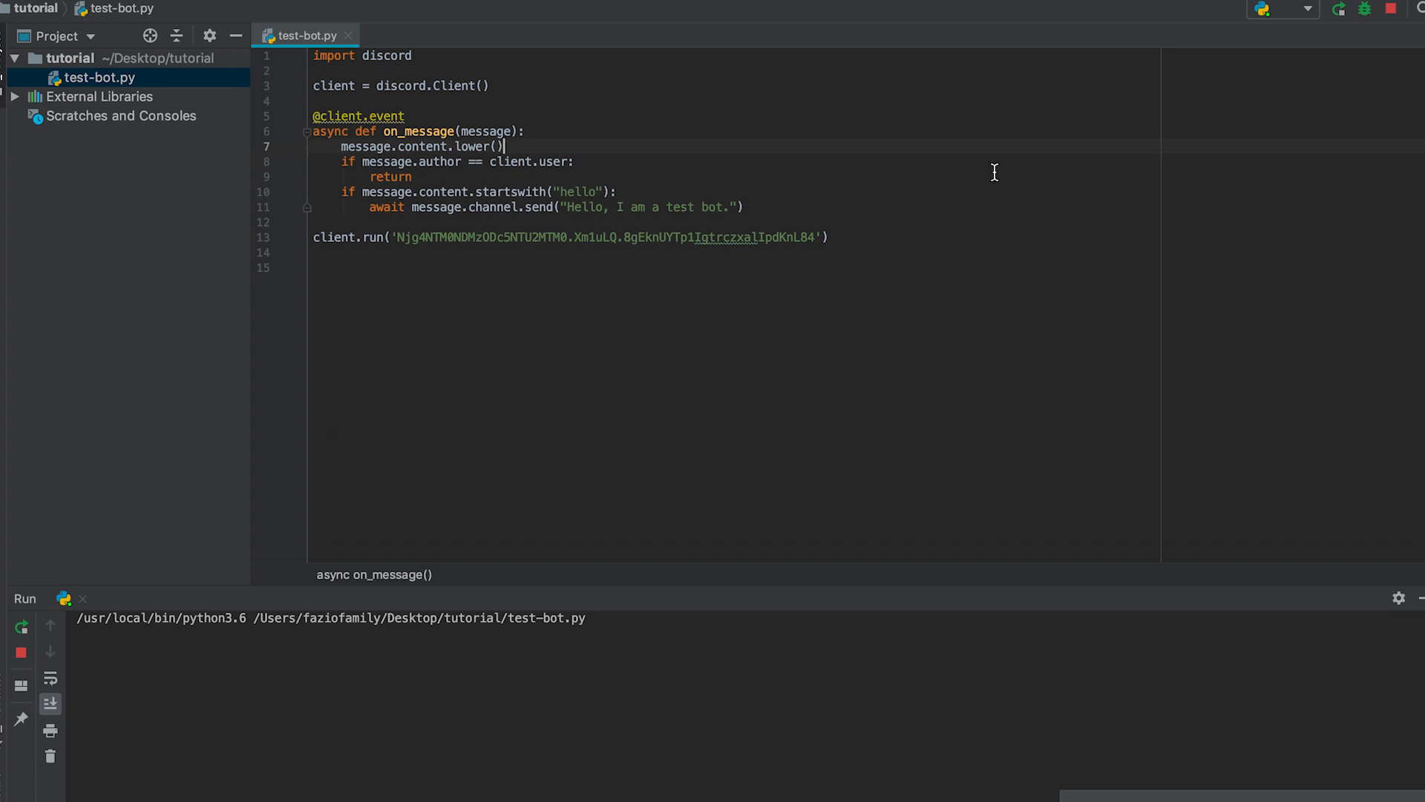
mouse_move(1340, 16)
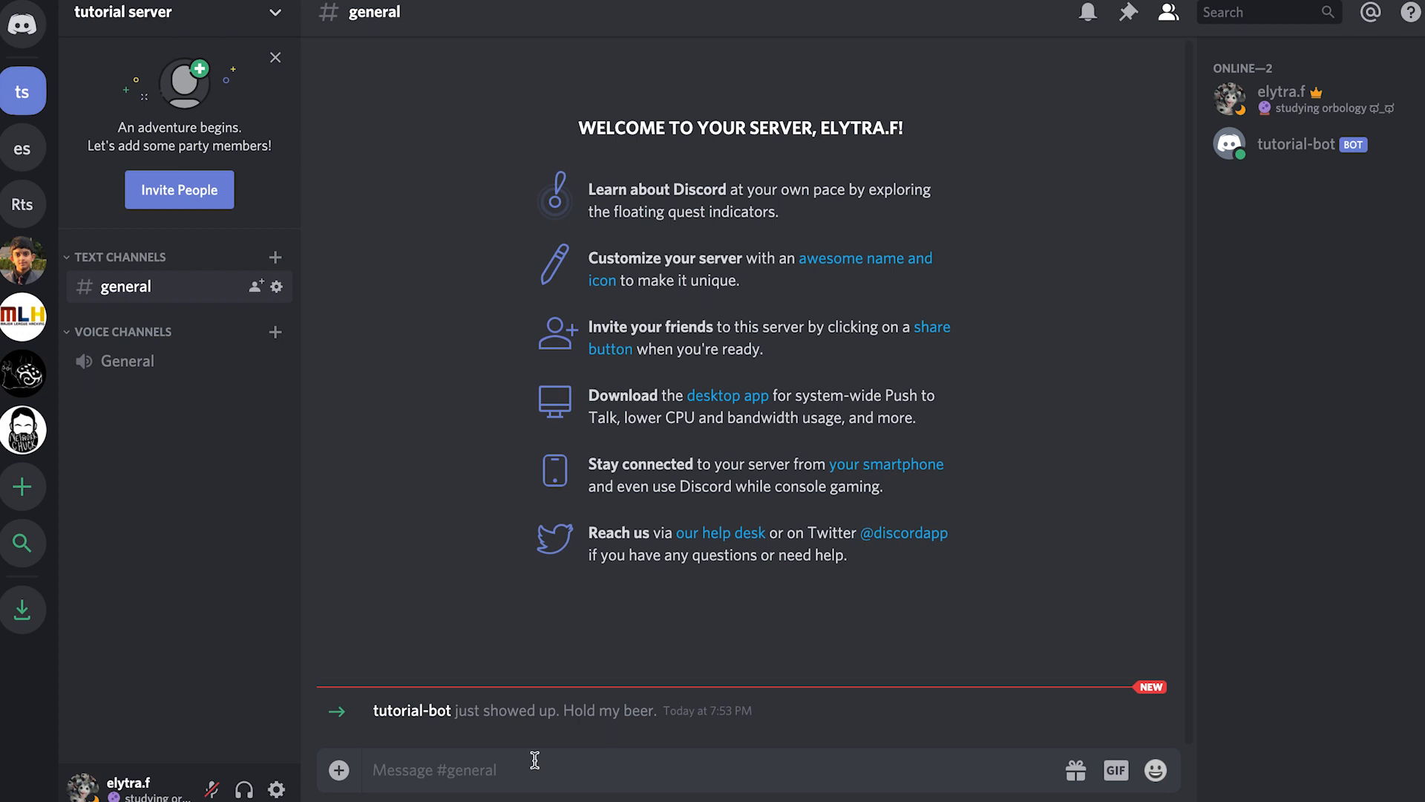
- Send hello in #general to see the bot reply "Hello, I am a test bot."
type("hello")
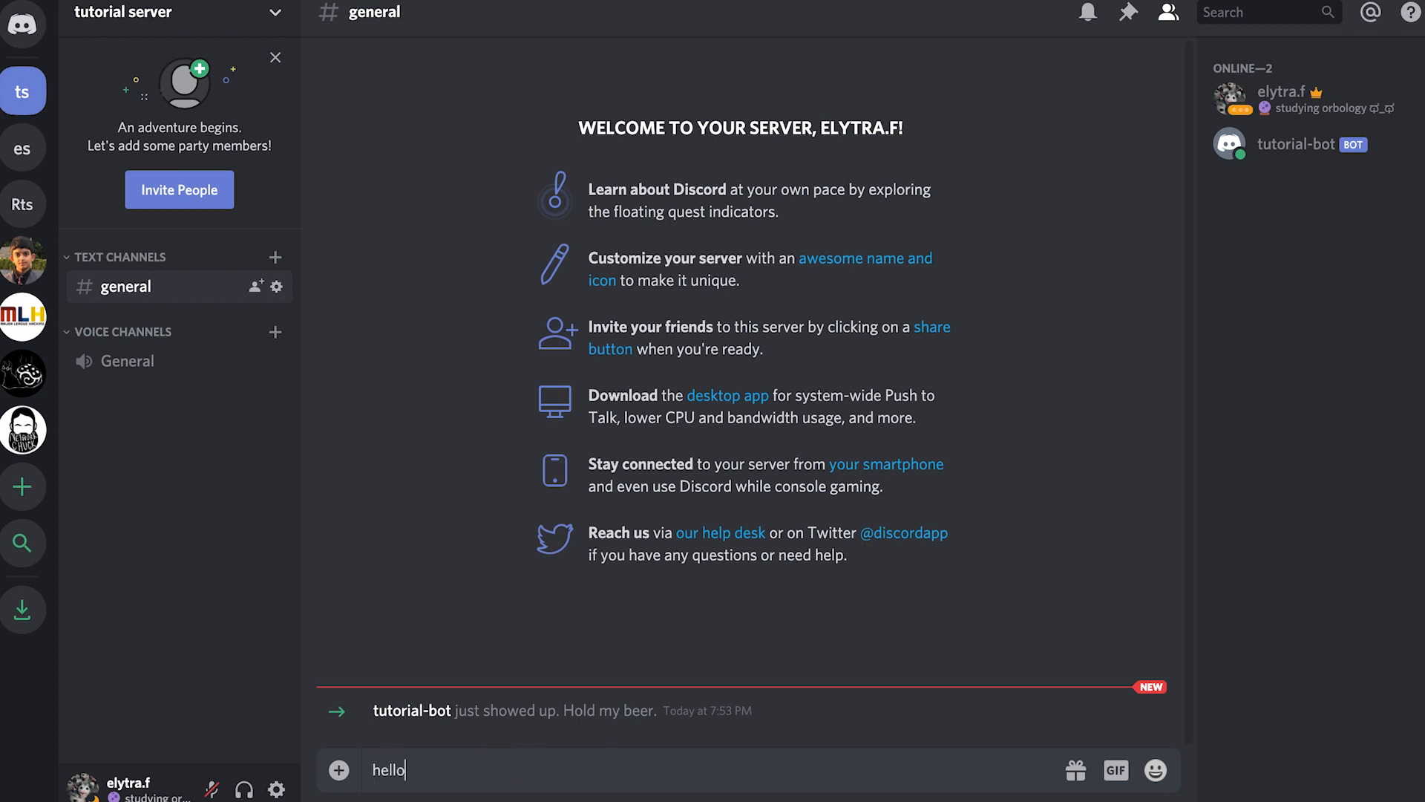
key("Enter")
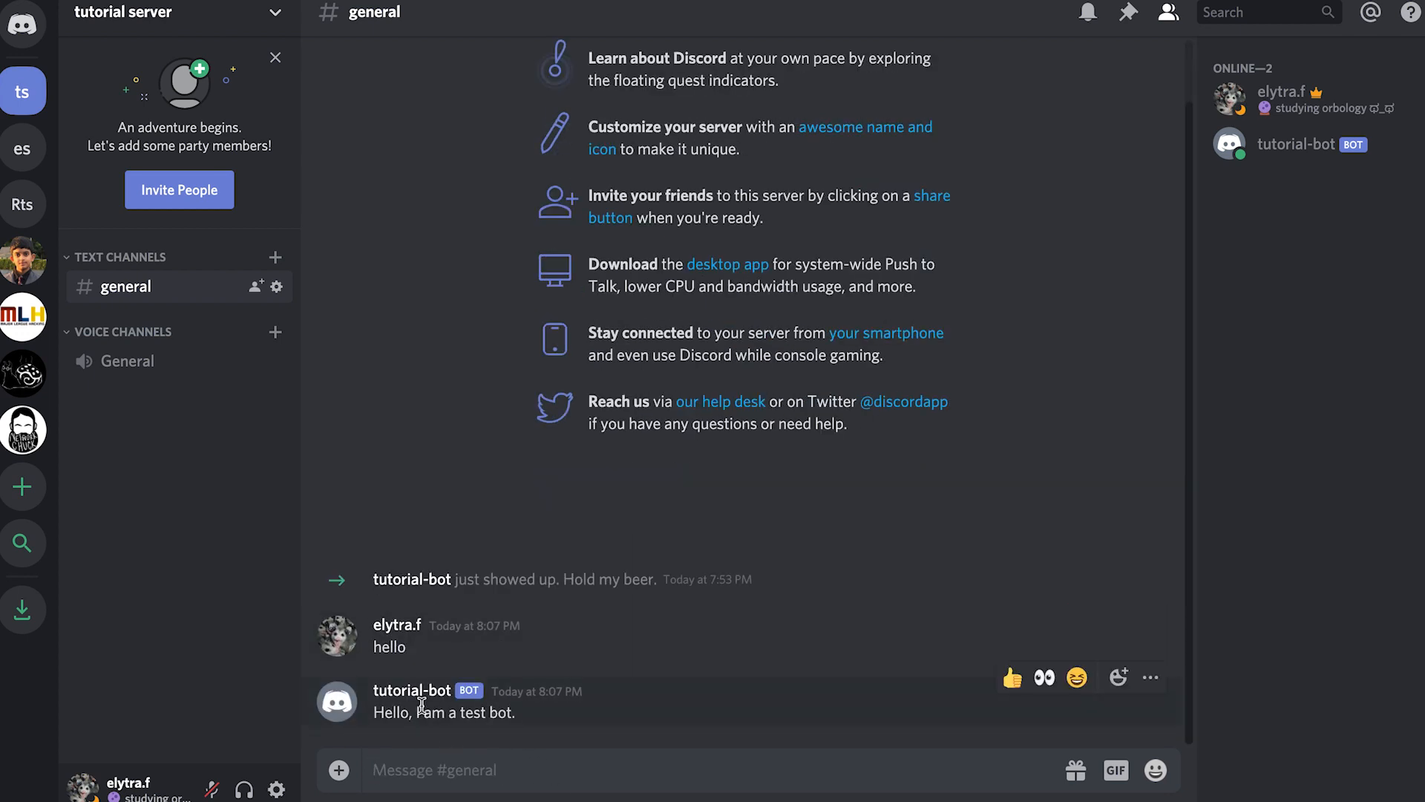
mouse_move(625, 493)
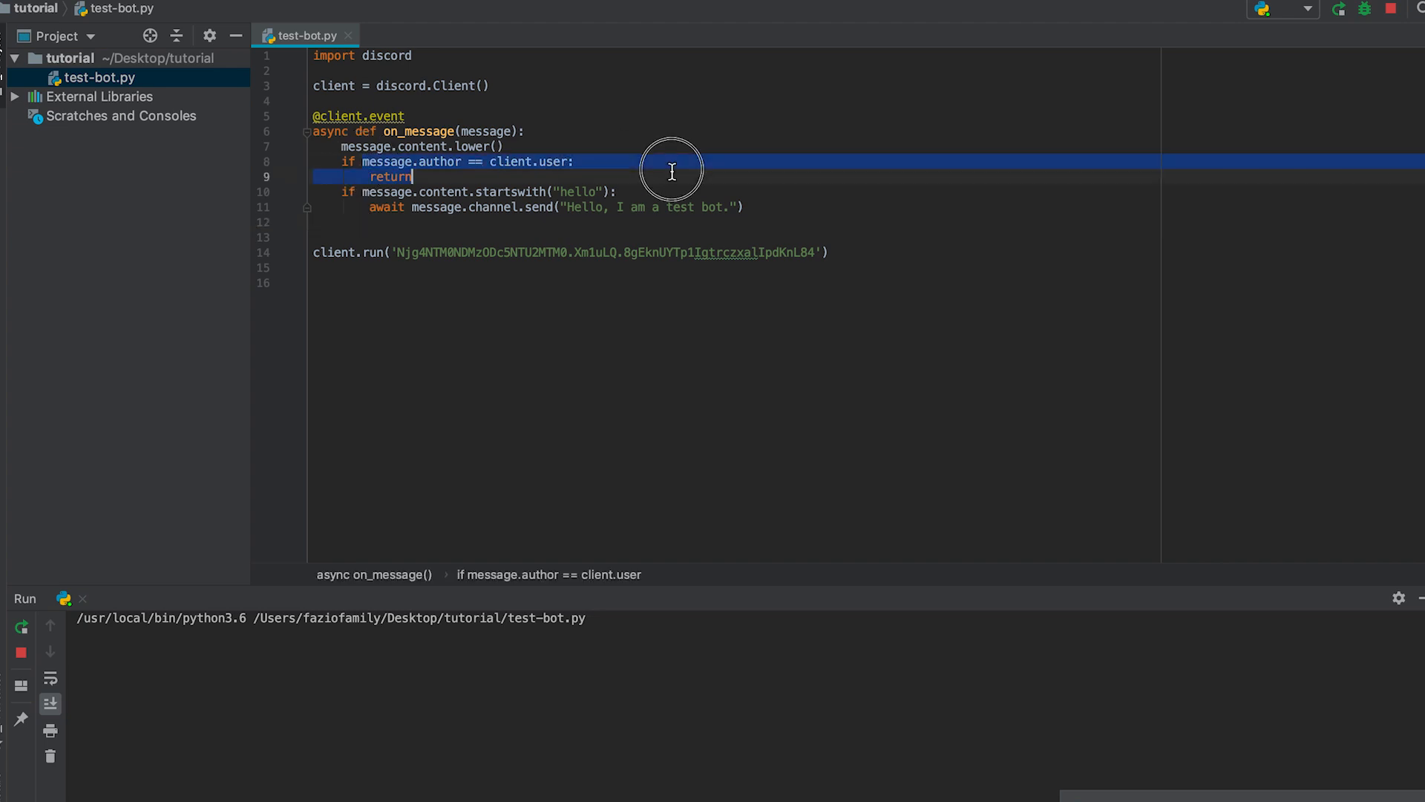
- Position the cursor in the handler to start a new if statement below the reply
left_click(573, 161)
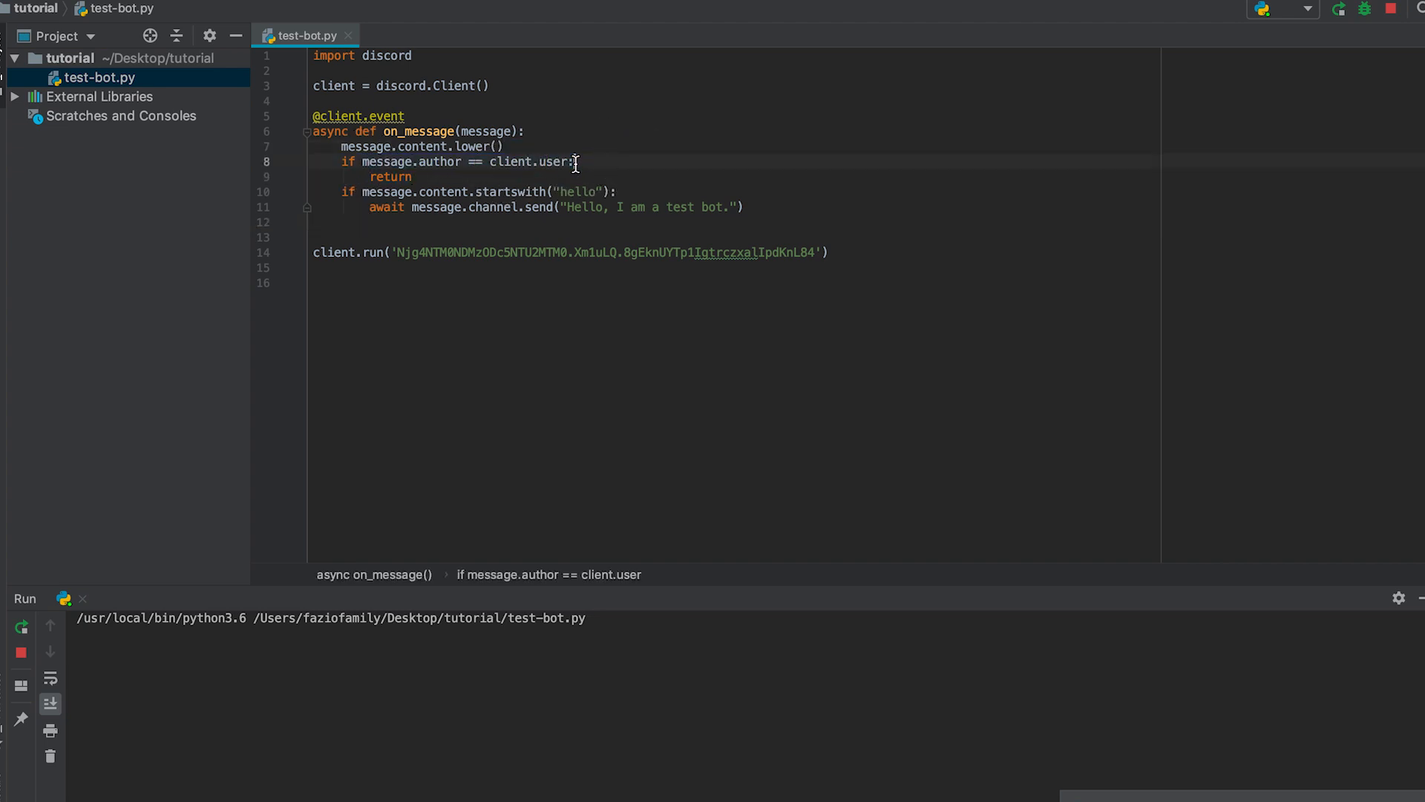
mouse_move(779, 201)
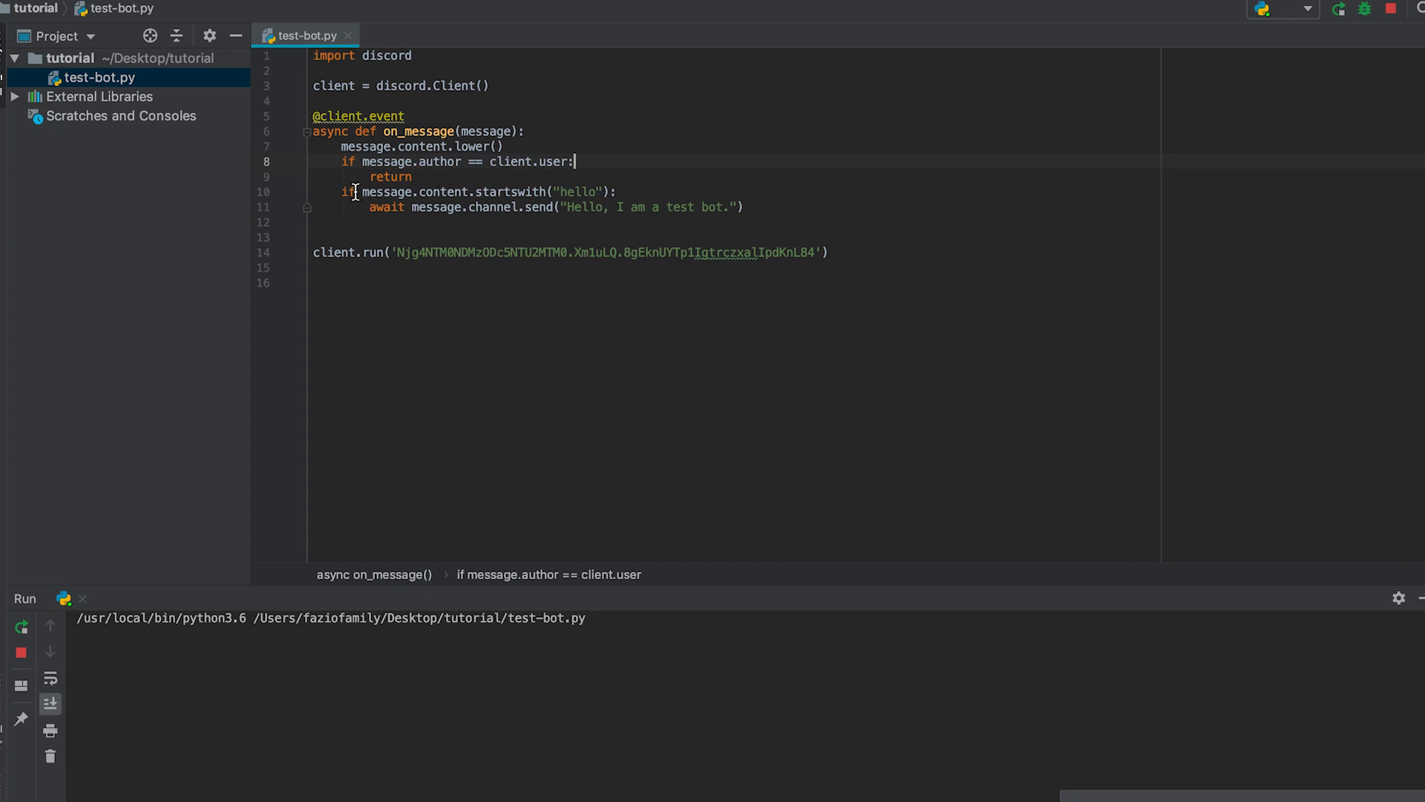
left_click(522, 196)
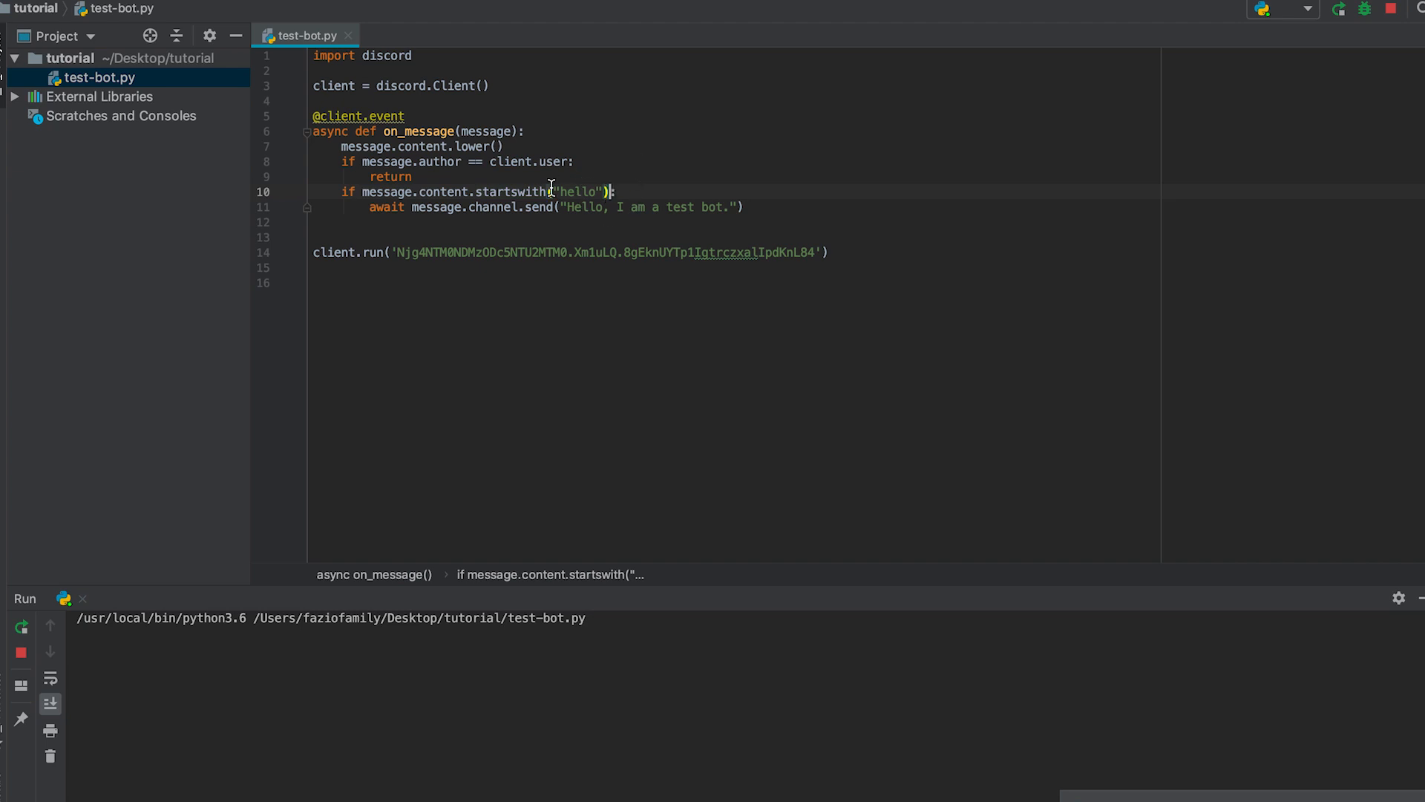
mouse_move(642, 207)
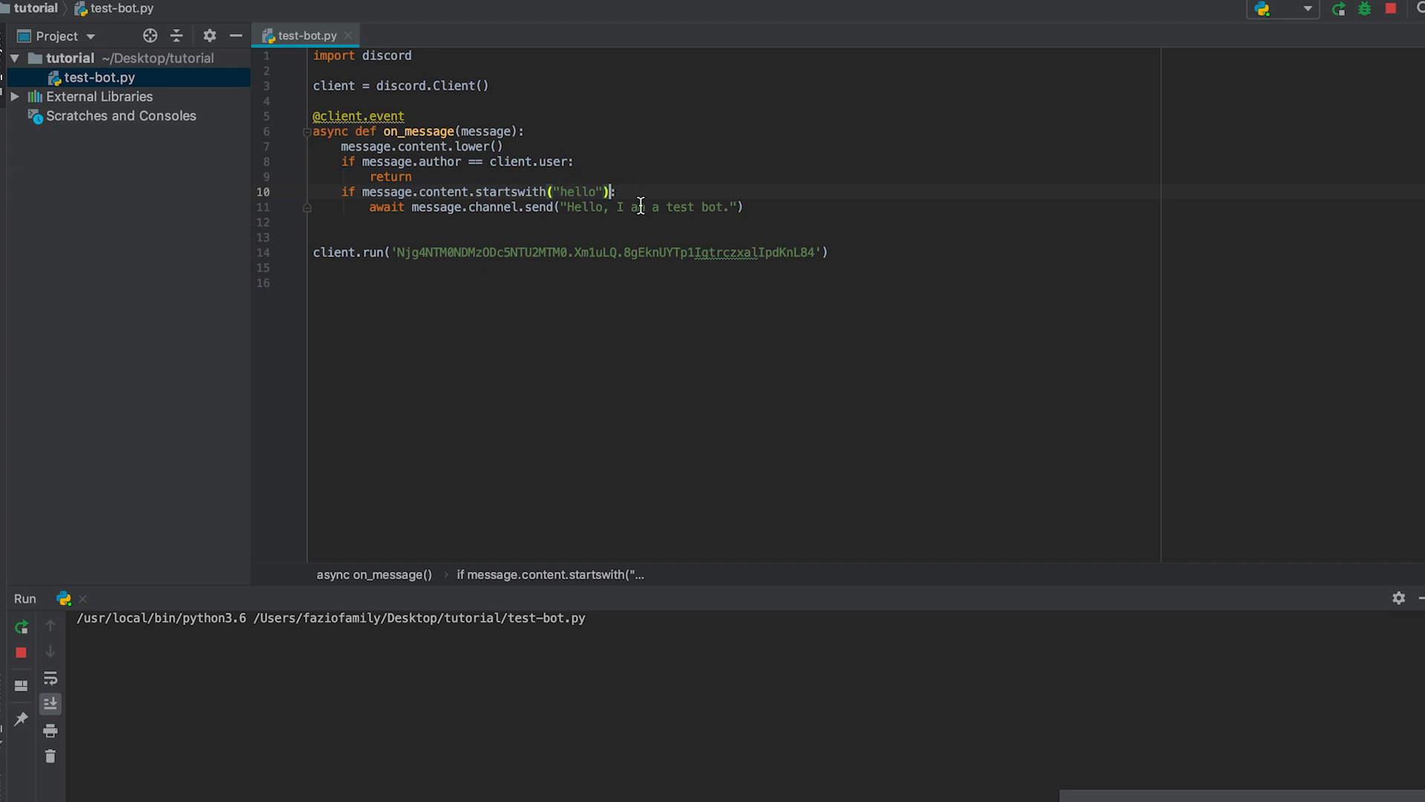
mouse_move(827, 221)
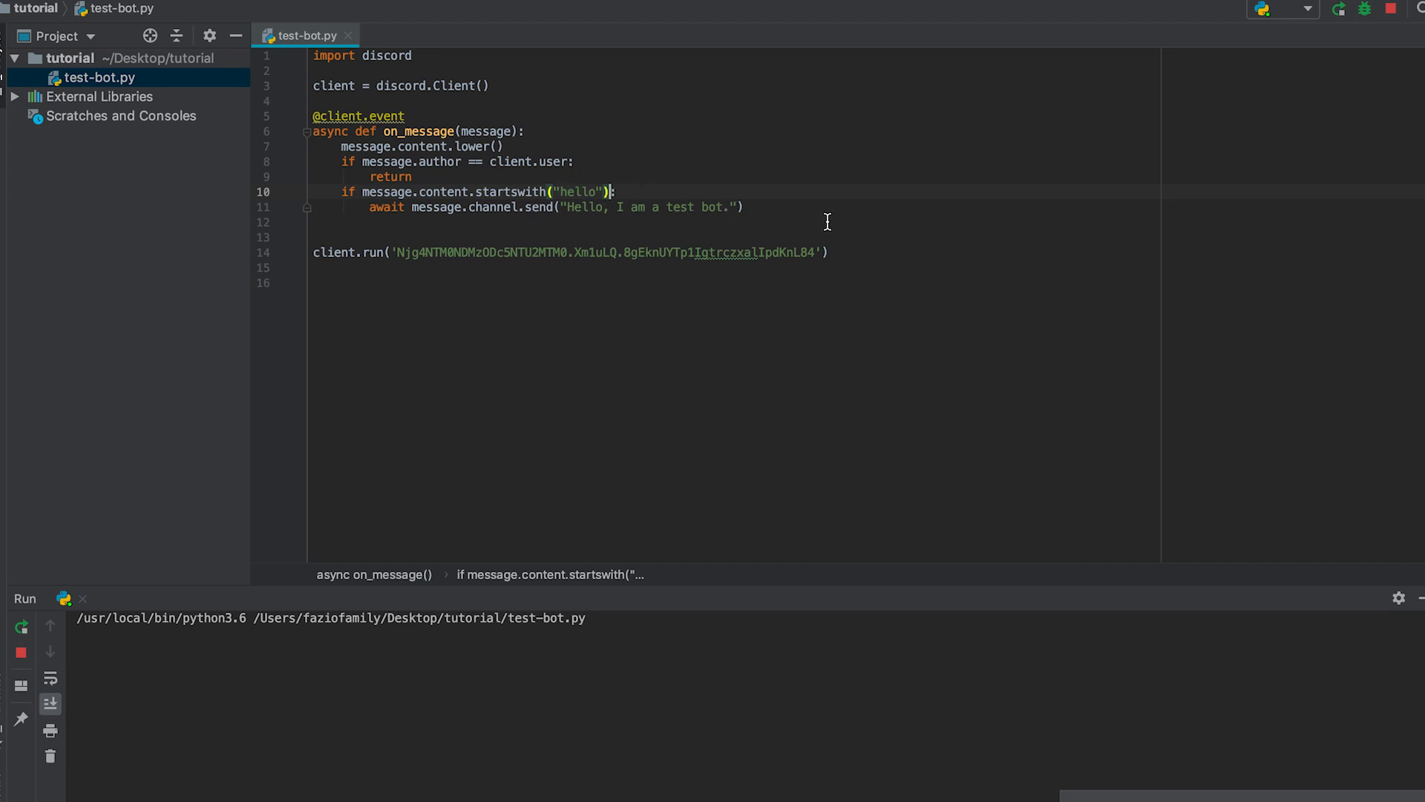
mouse_move(781, 201)
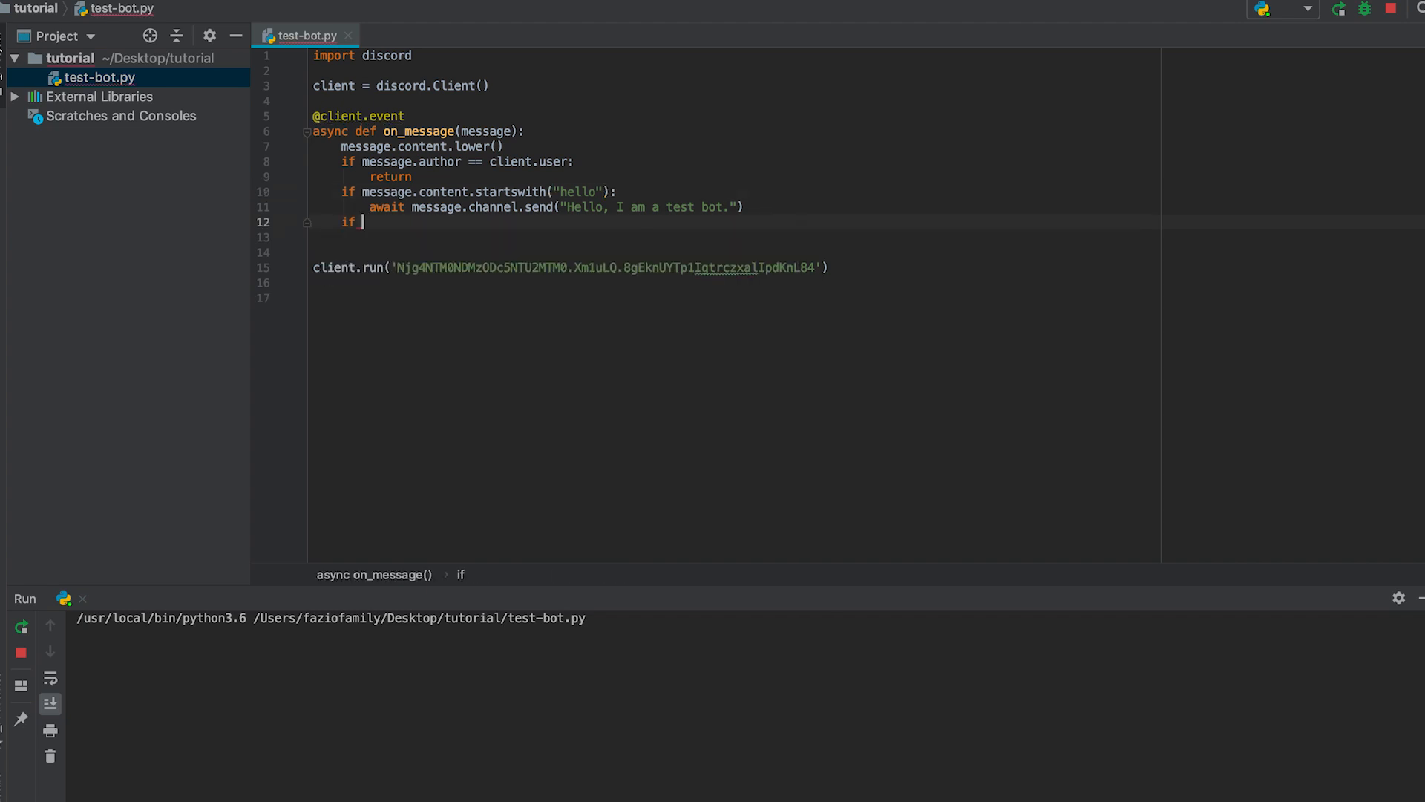
- Write a check comparing message.author to the specific username ending #3331
type("message.author")
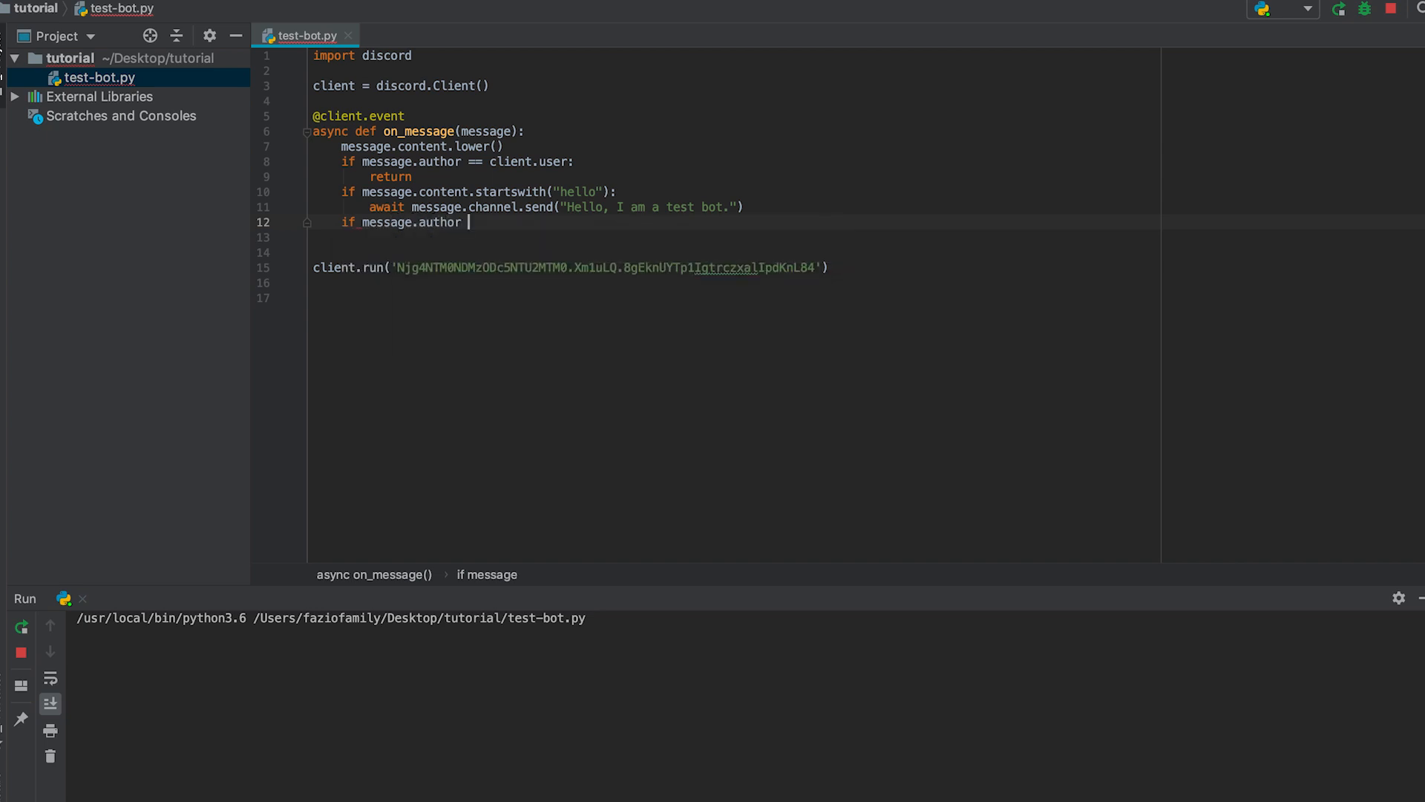
type("==")
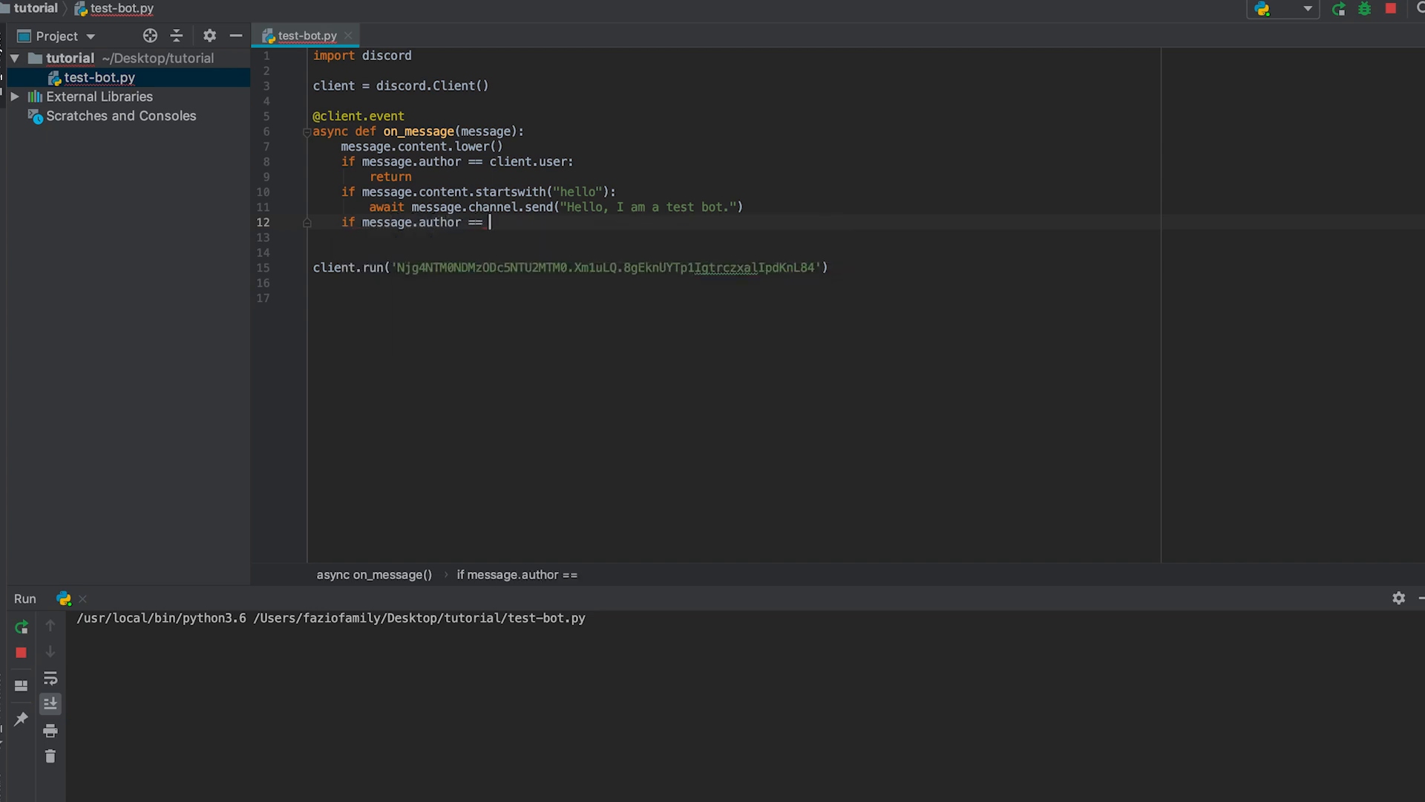
type("\"el\"")
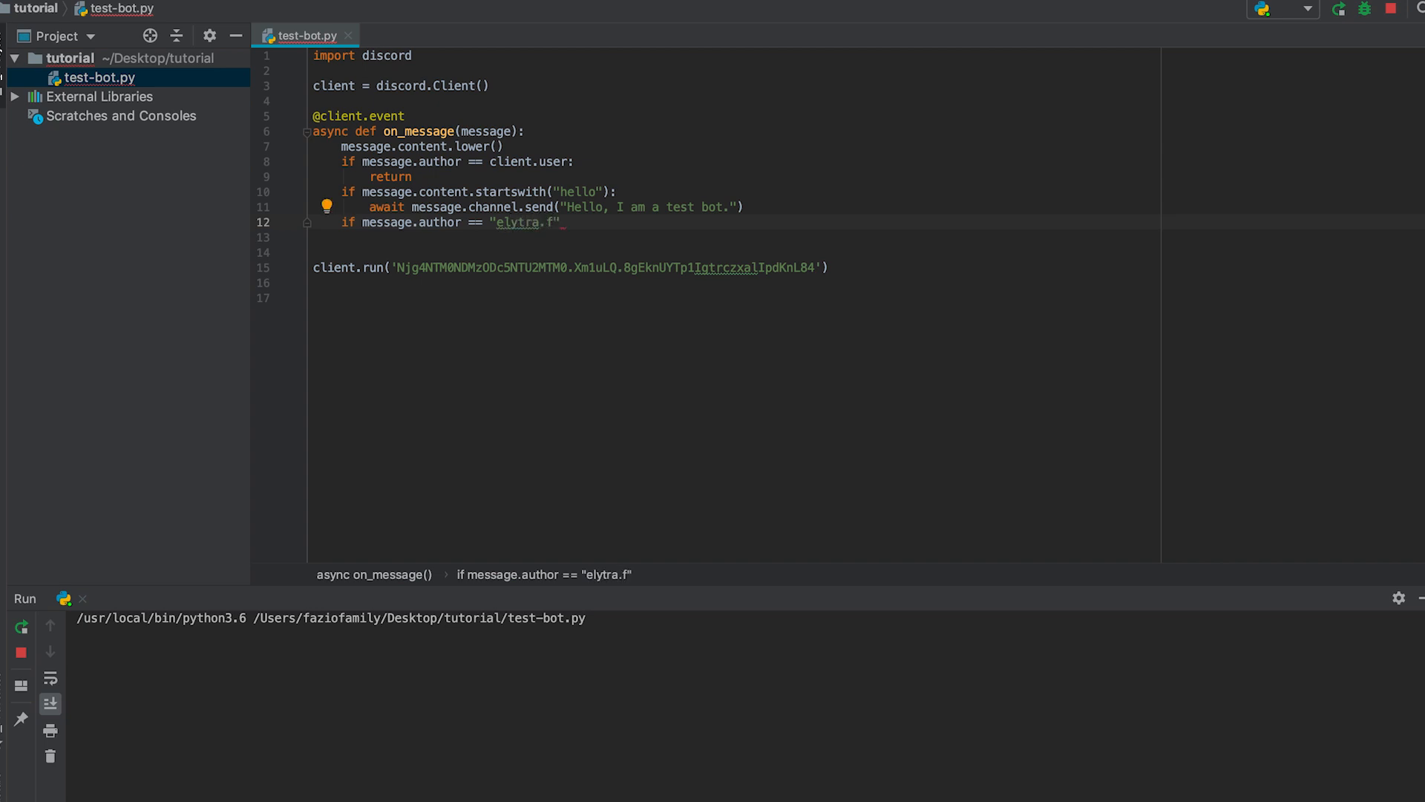
type("#3331")
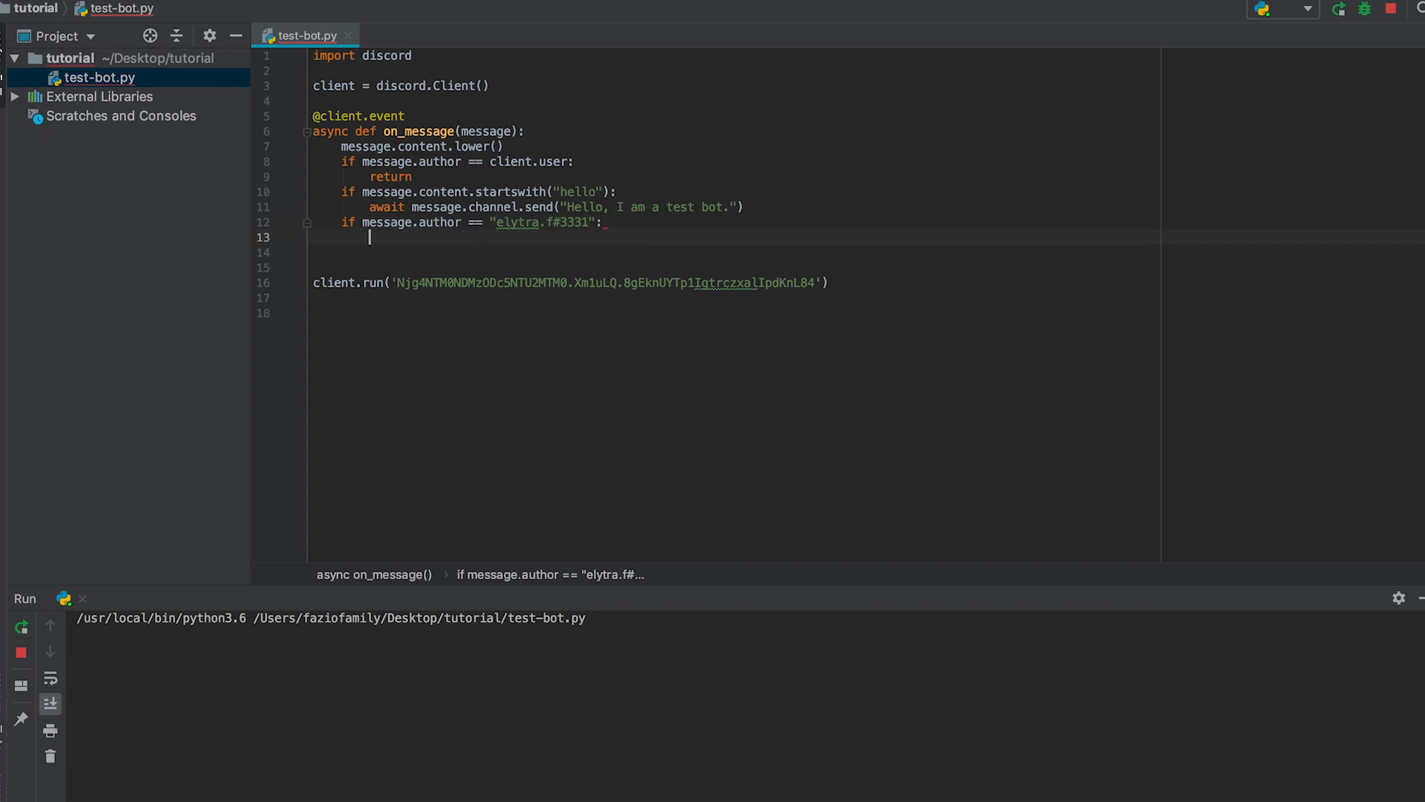
- Send "Hello" + message.author + "!" under that author check
type("aw")
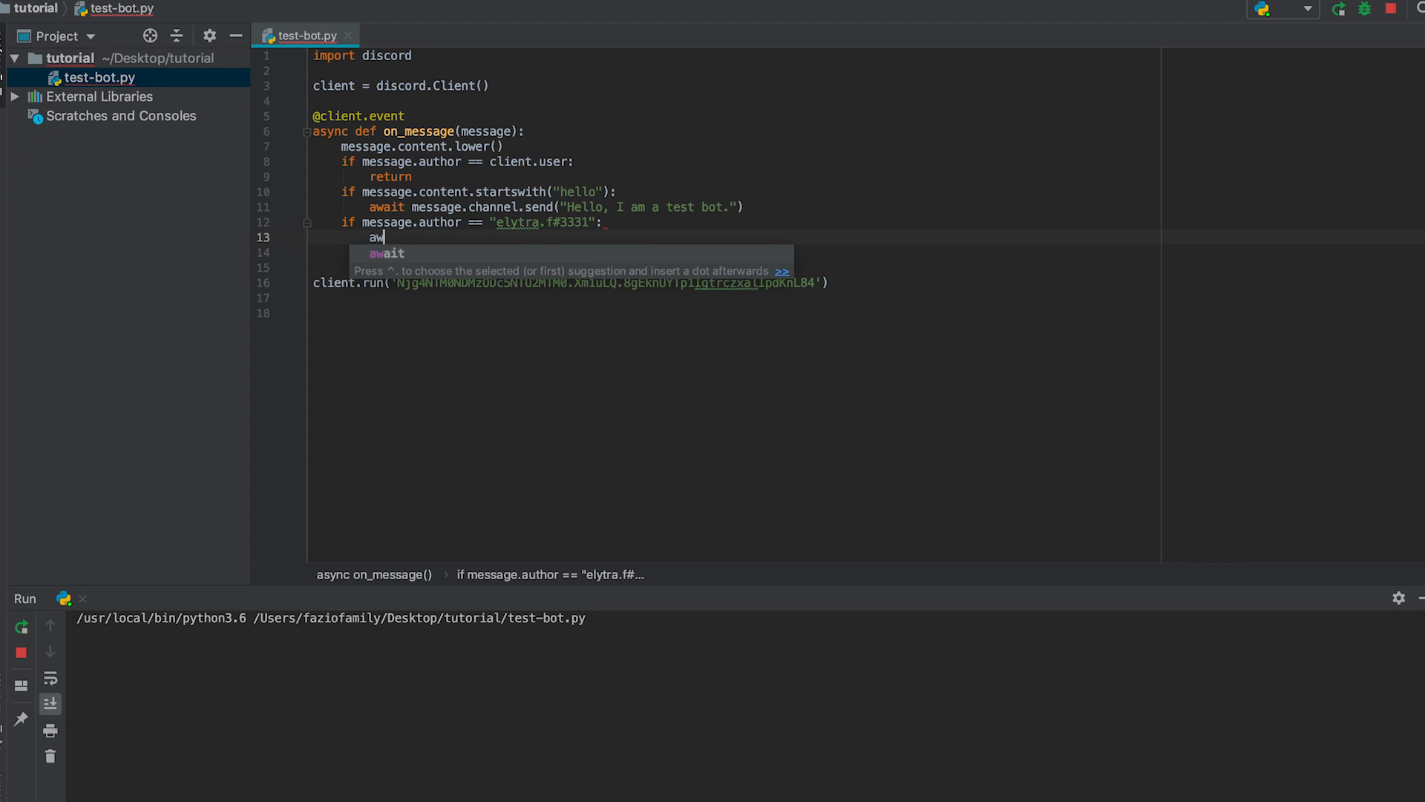
type("ait mesa")
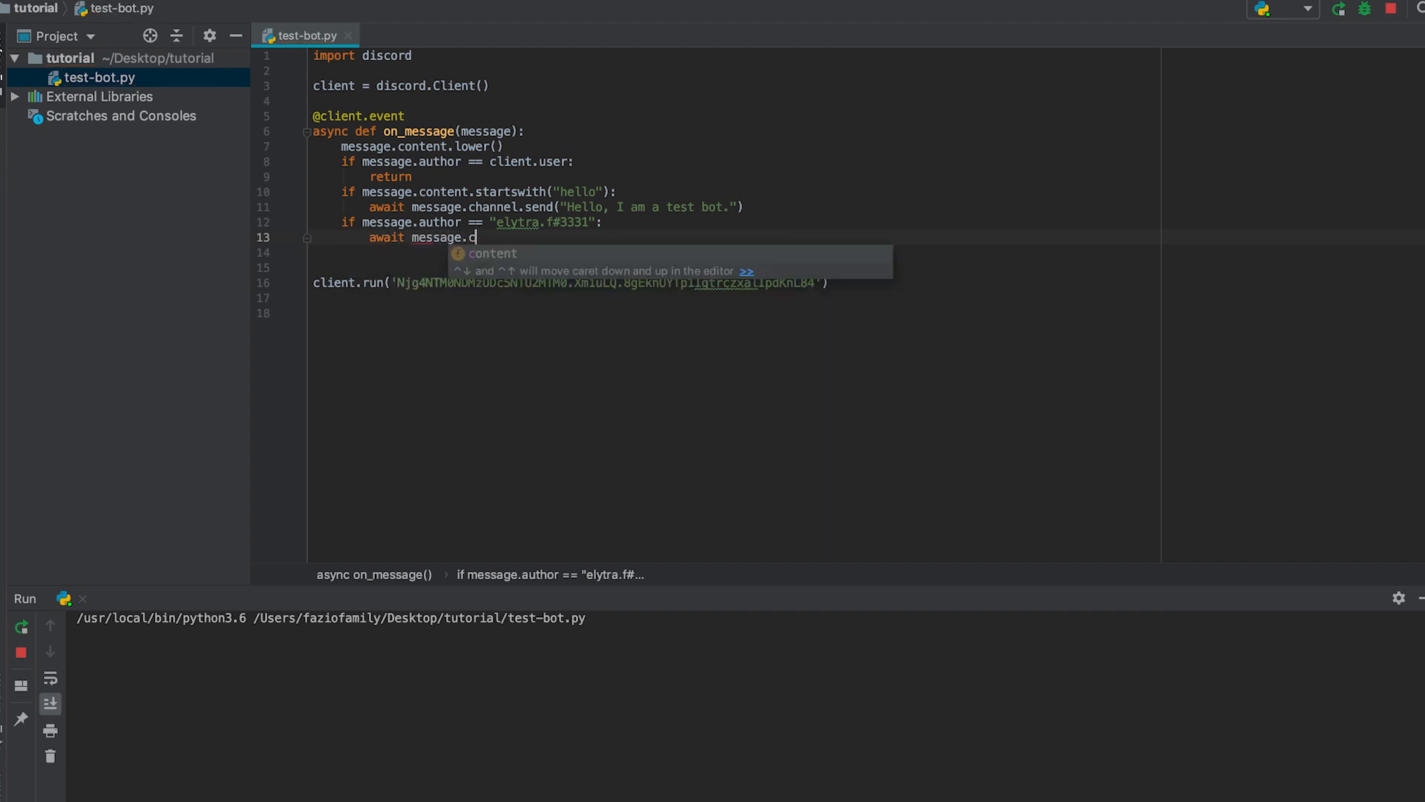
type("hannel")
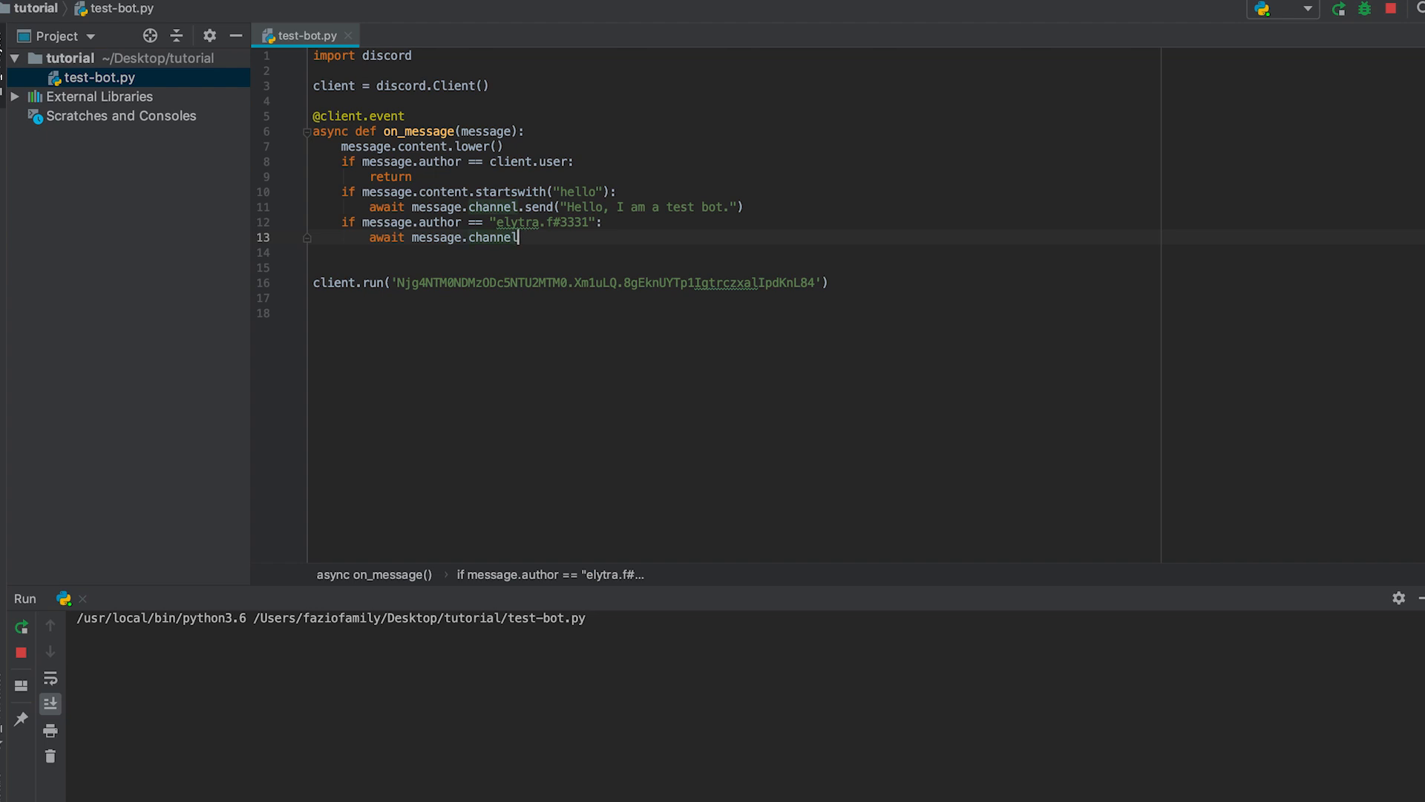
type(".send()")
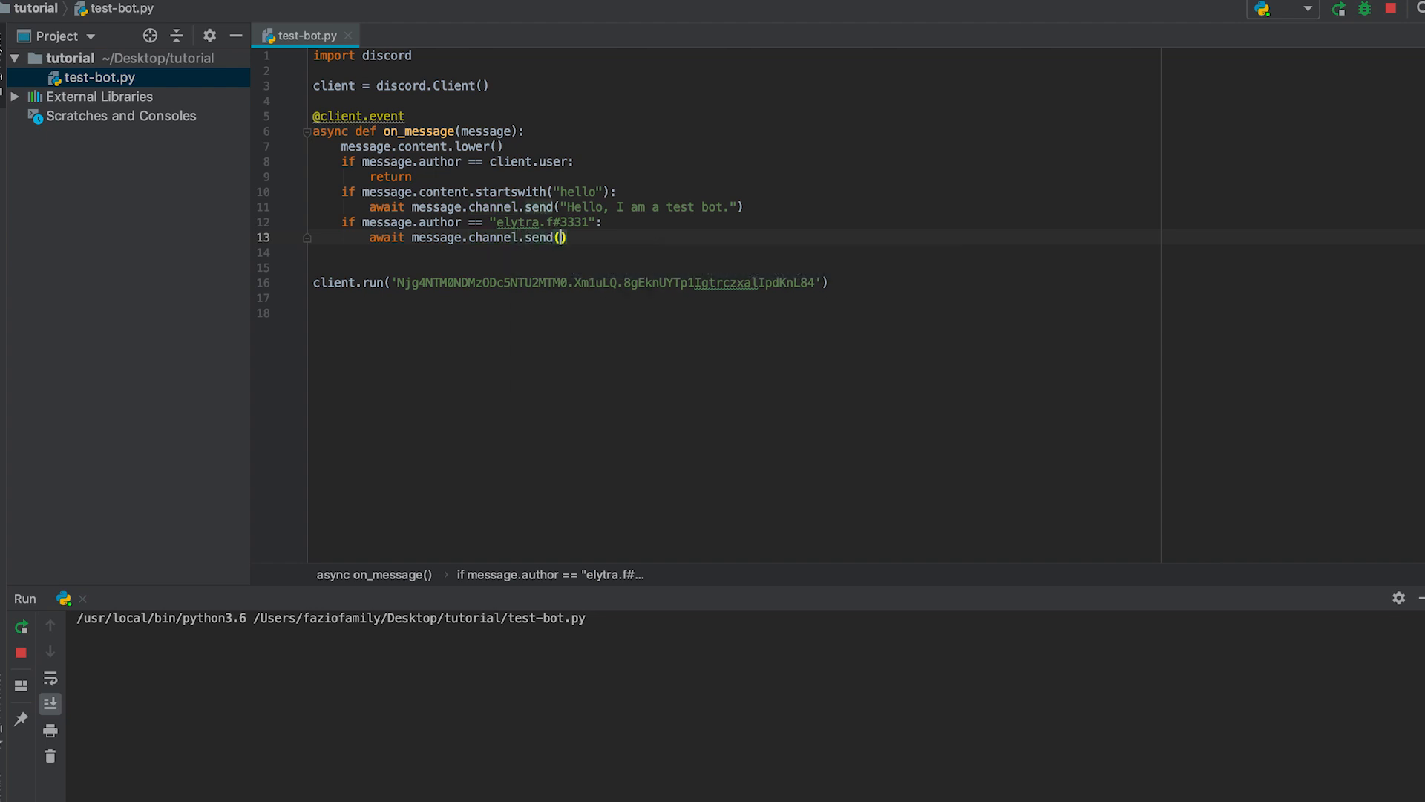
type("\"hell")
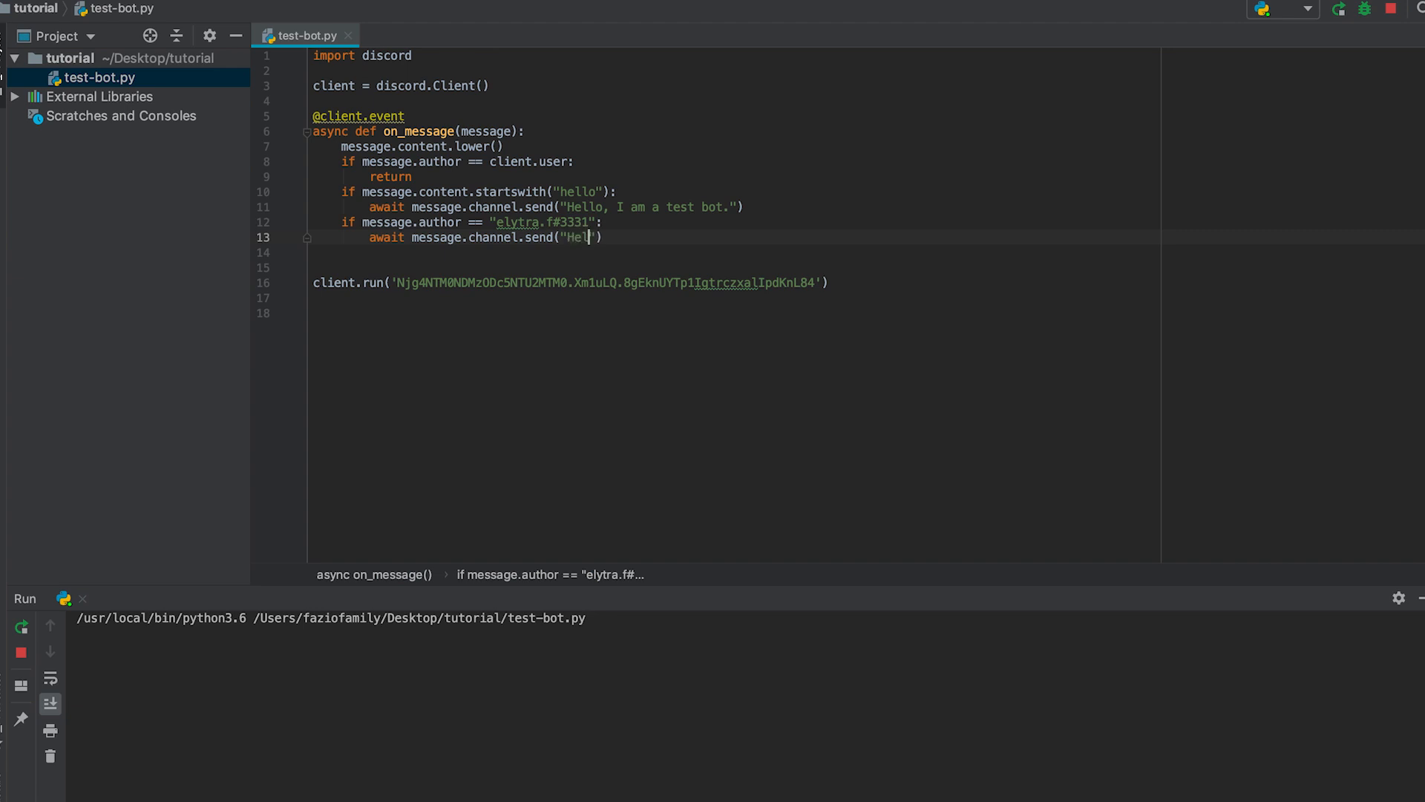
type("lo")
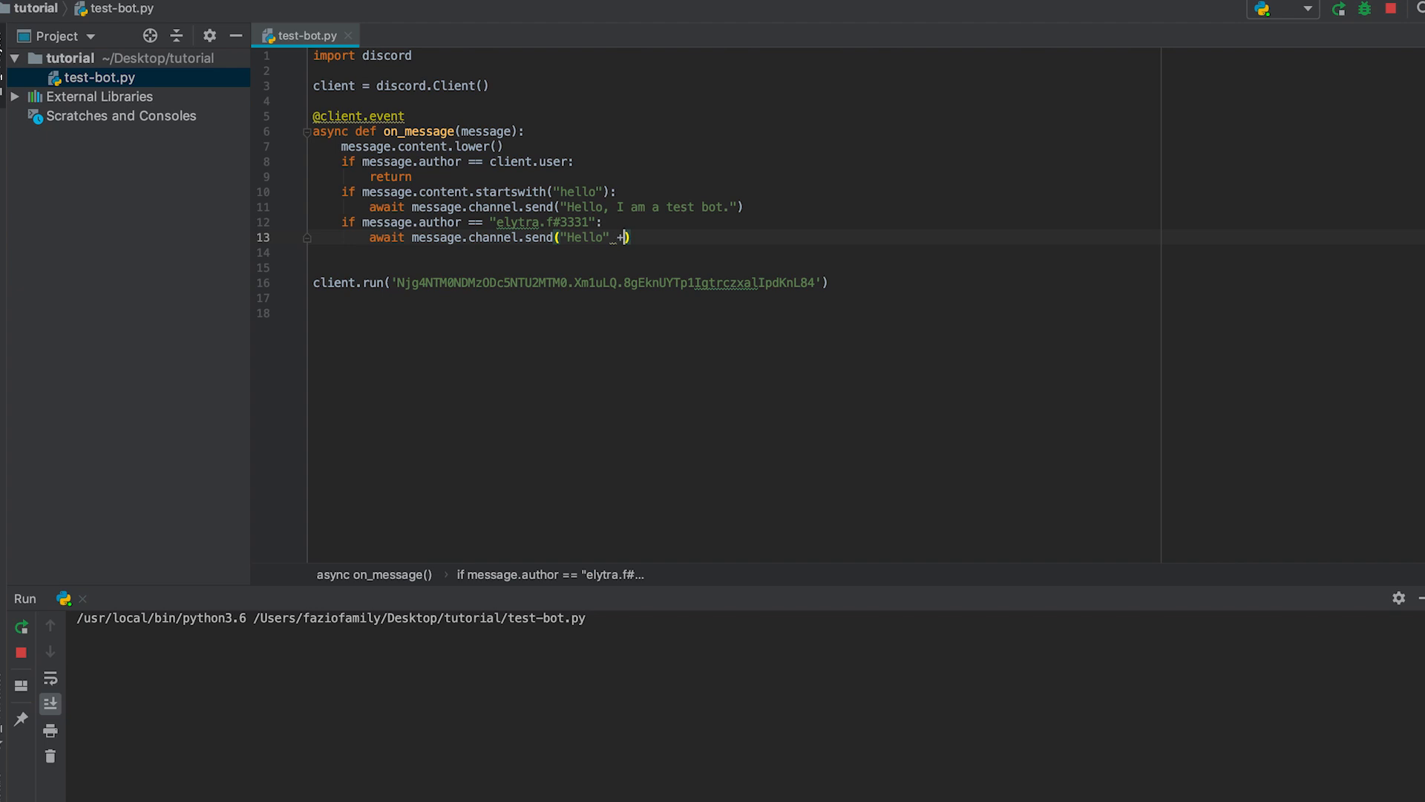
type("+ message.auth")
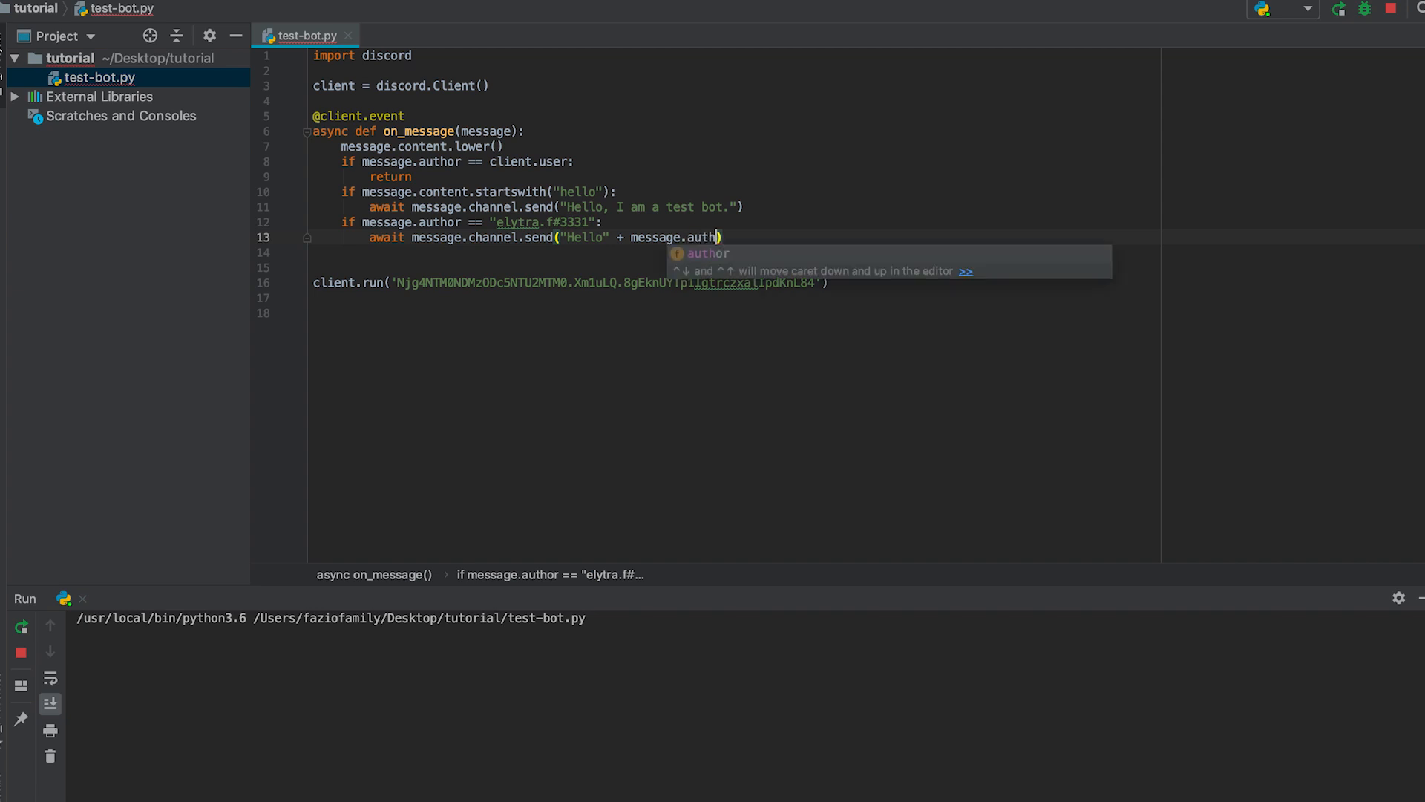
key("Tab")
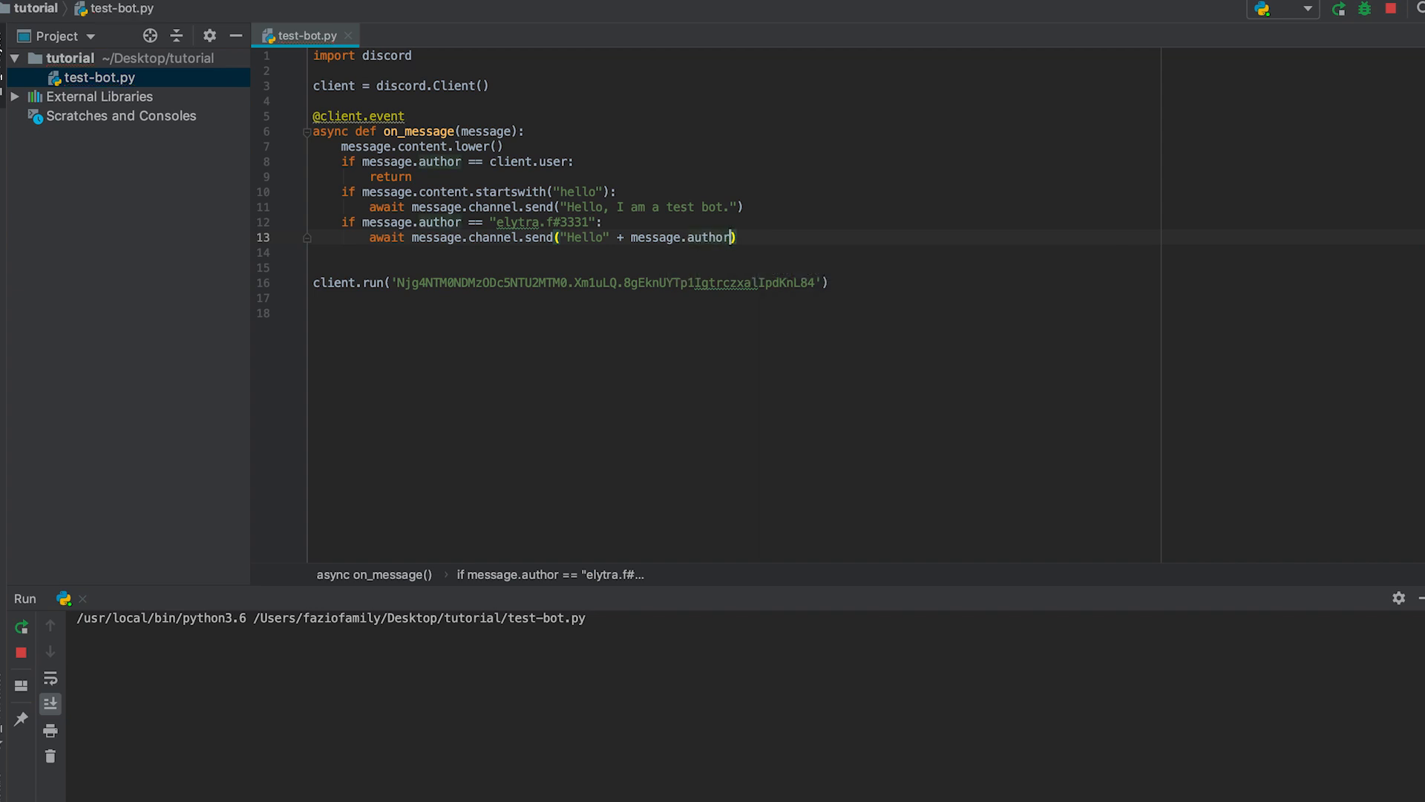
type("+")
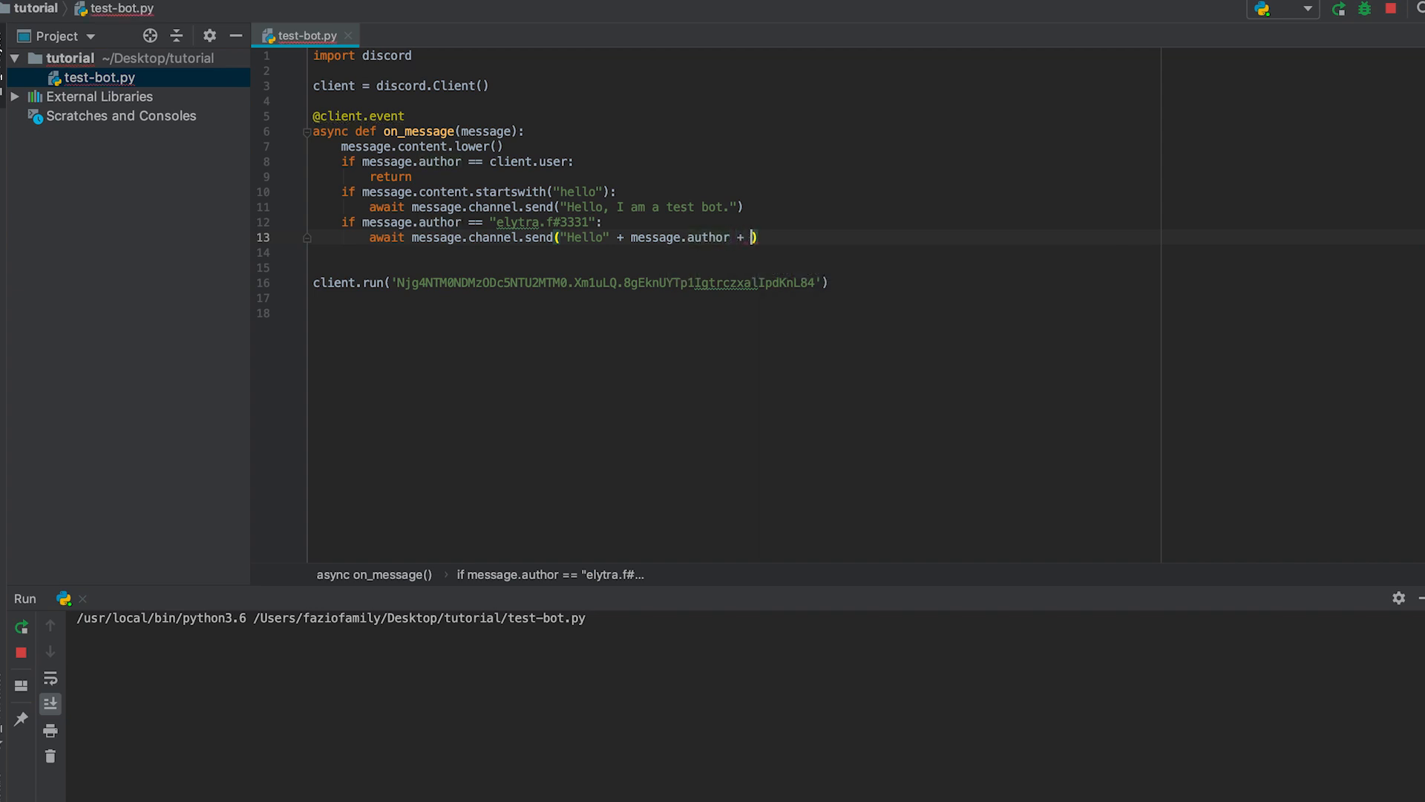
type("\"")
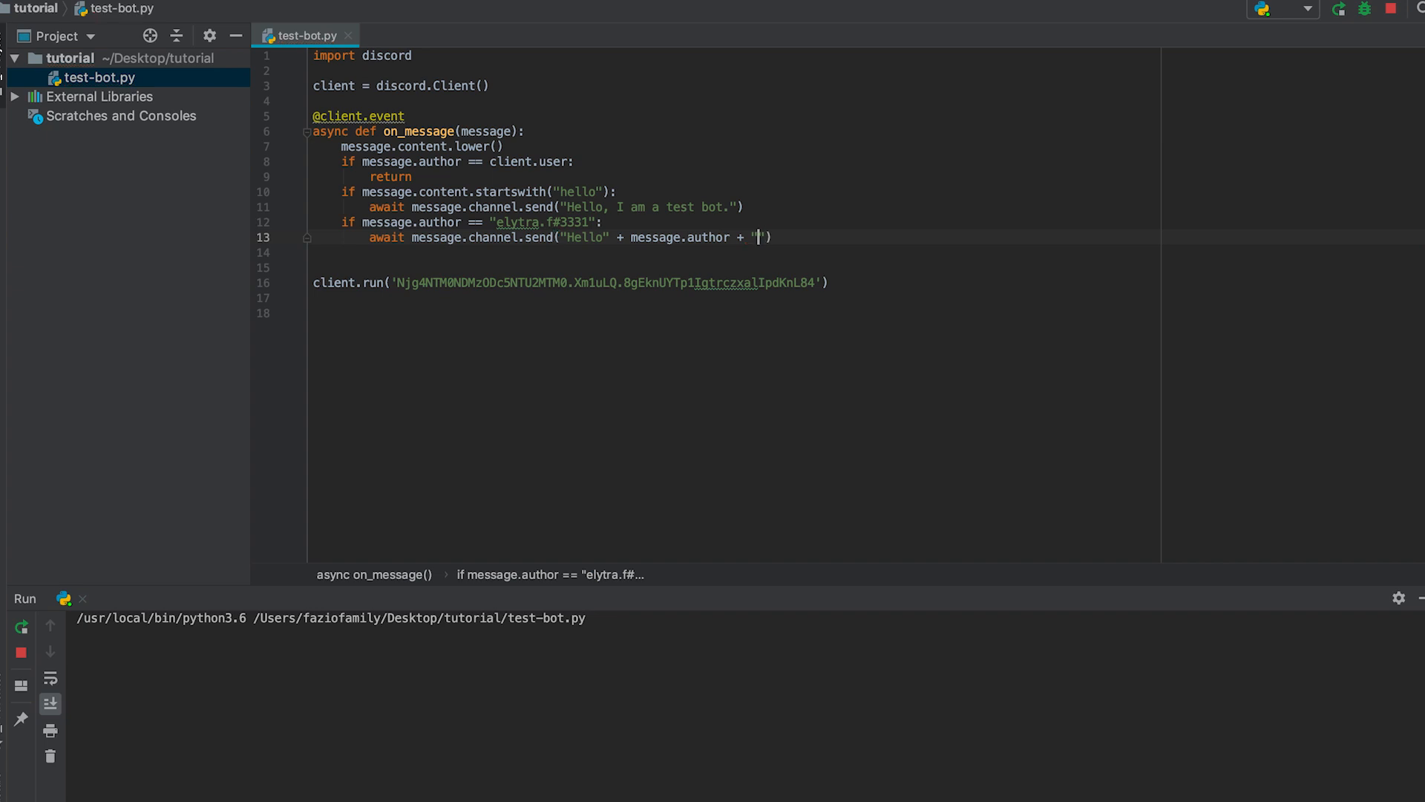
type("!")
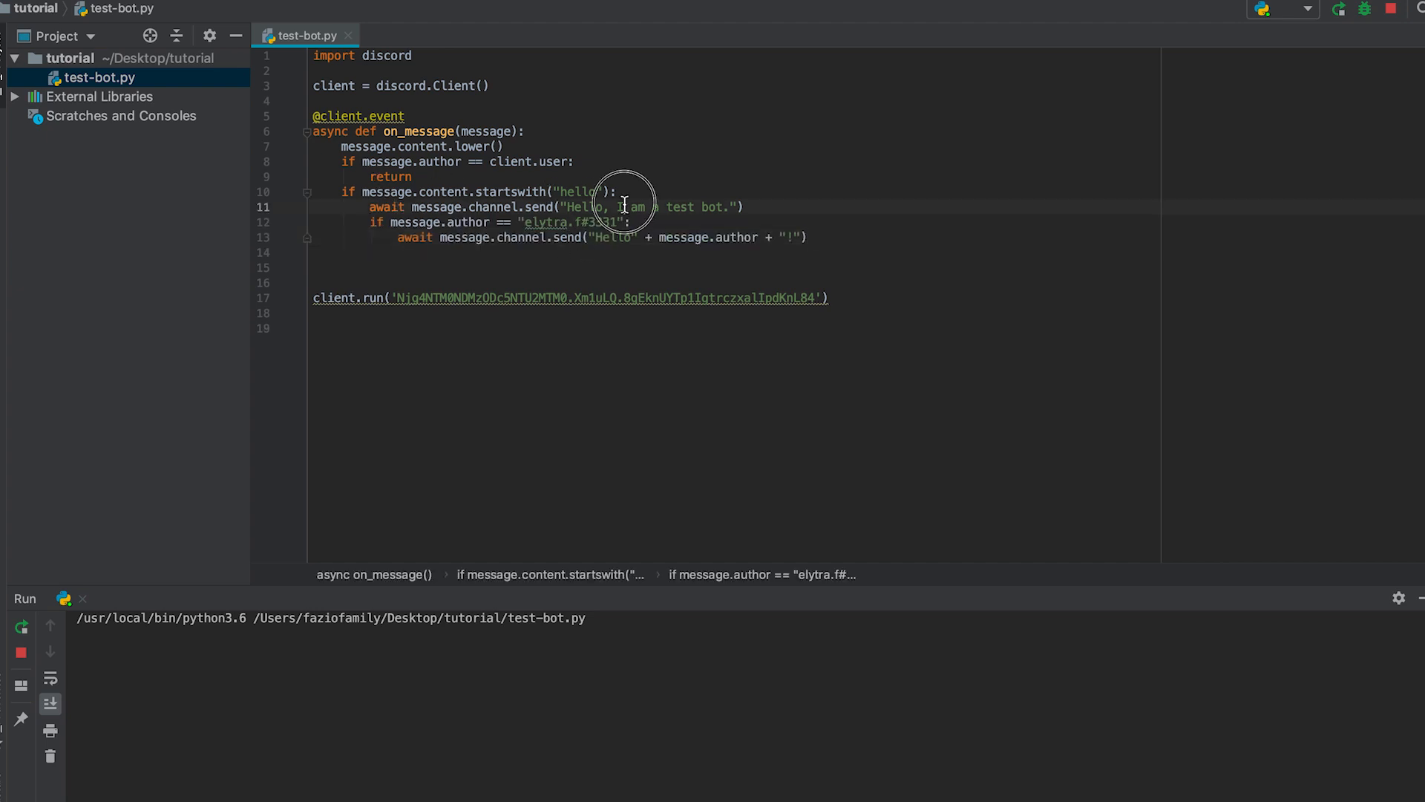
- Assign message.content = message.content.lower(), add a space after "Hello", and rerun the bot
left_click(680, 206)
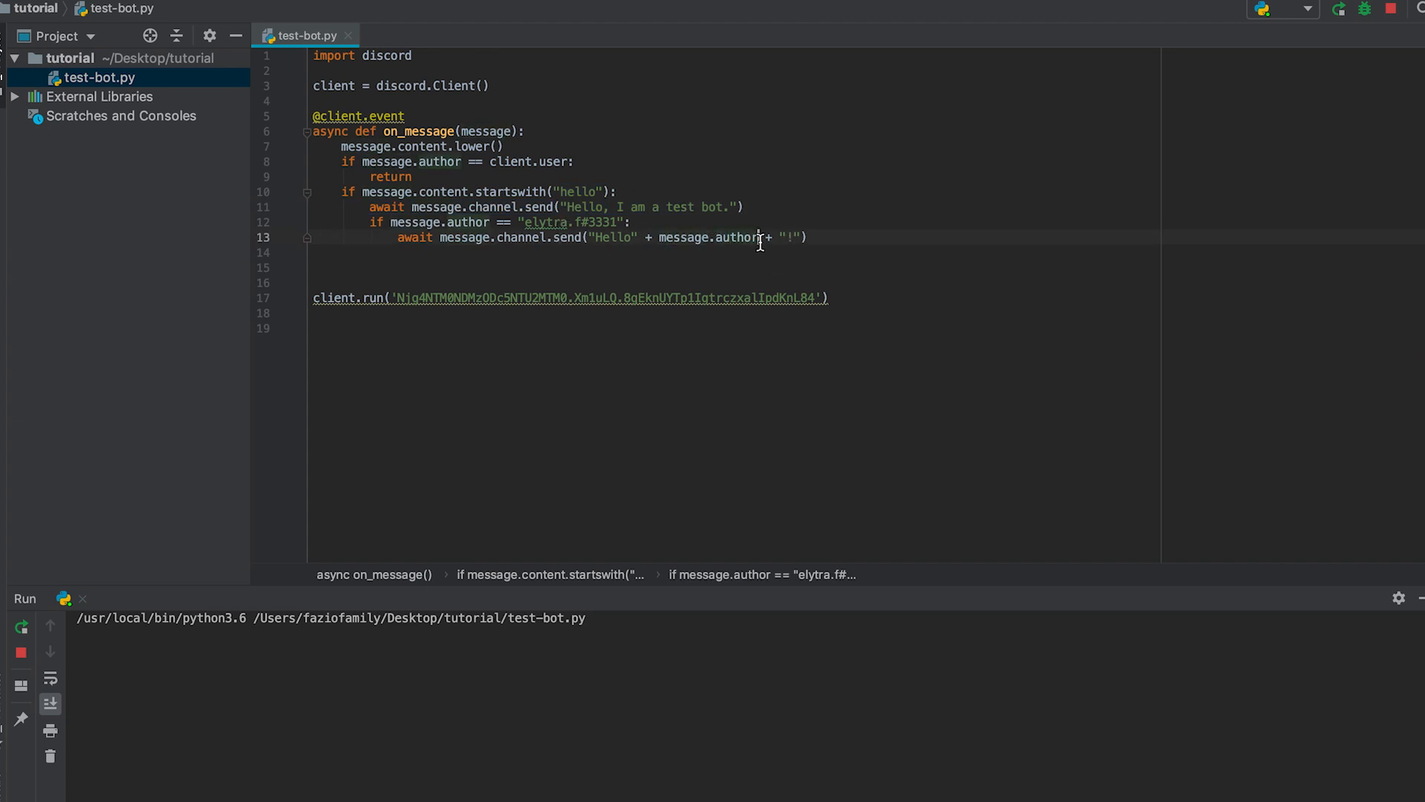
type("message.content =")
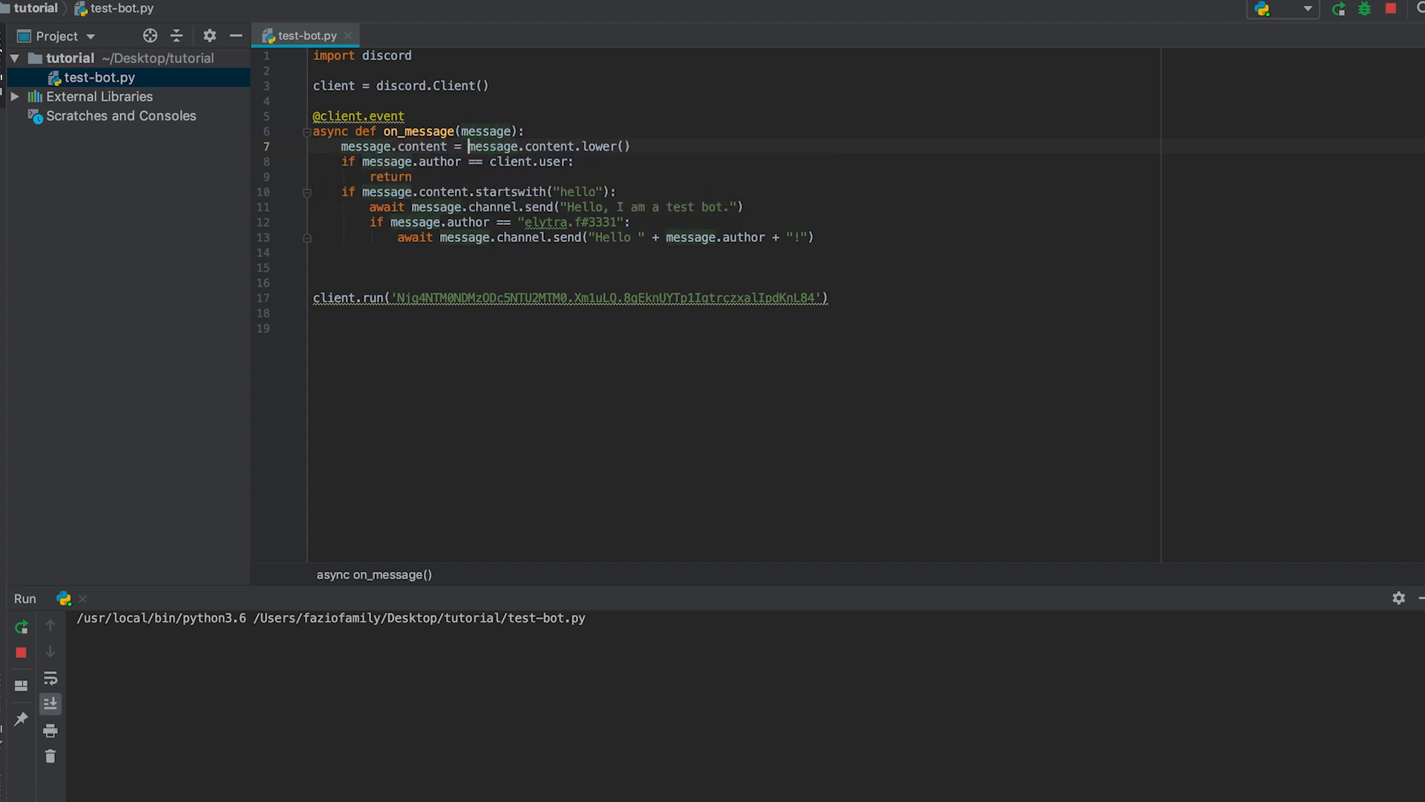
left_click(1343, 9)
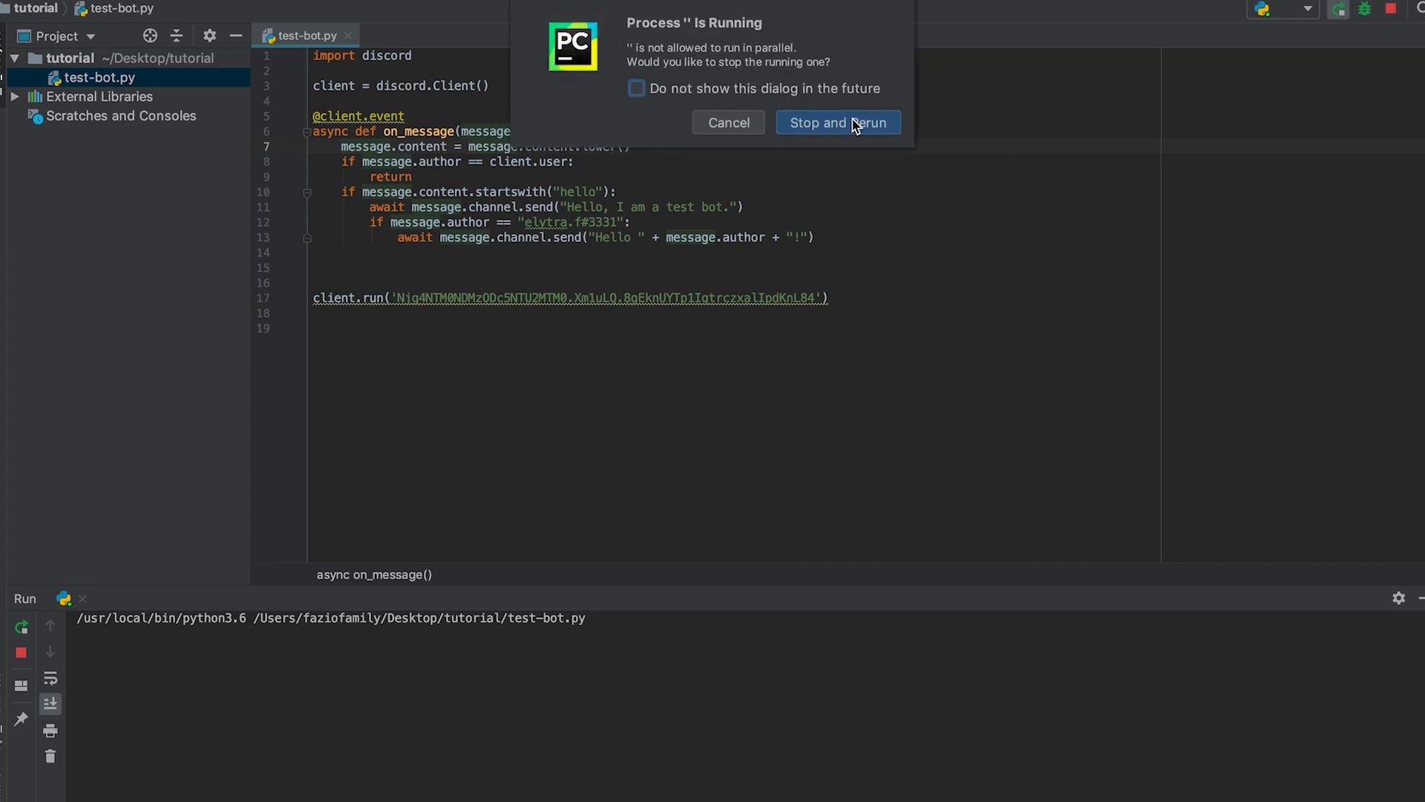
- Confirm stopping and rerunning the bot, then post a mixed-case heLLo in #general
left_click(839, 122)
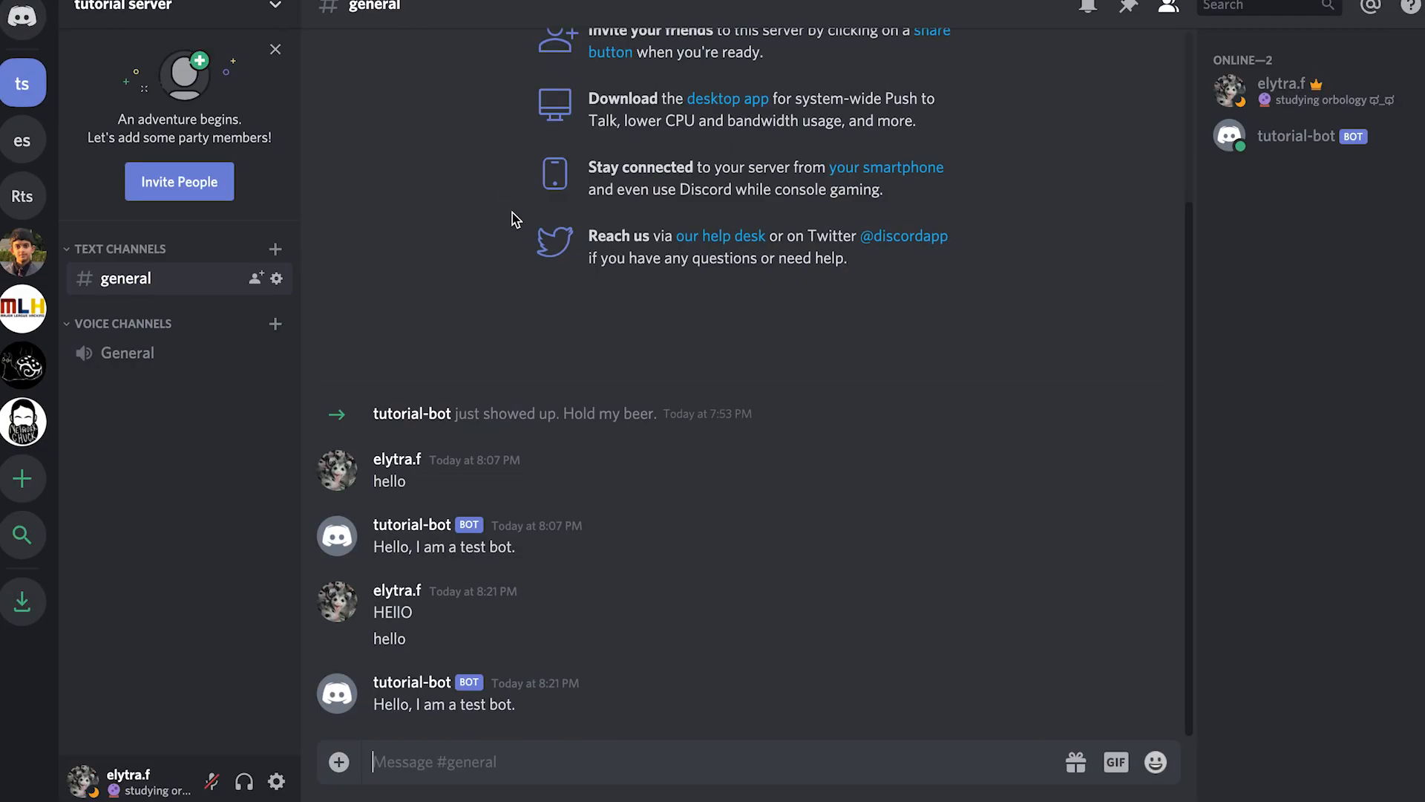
type("he")
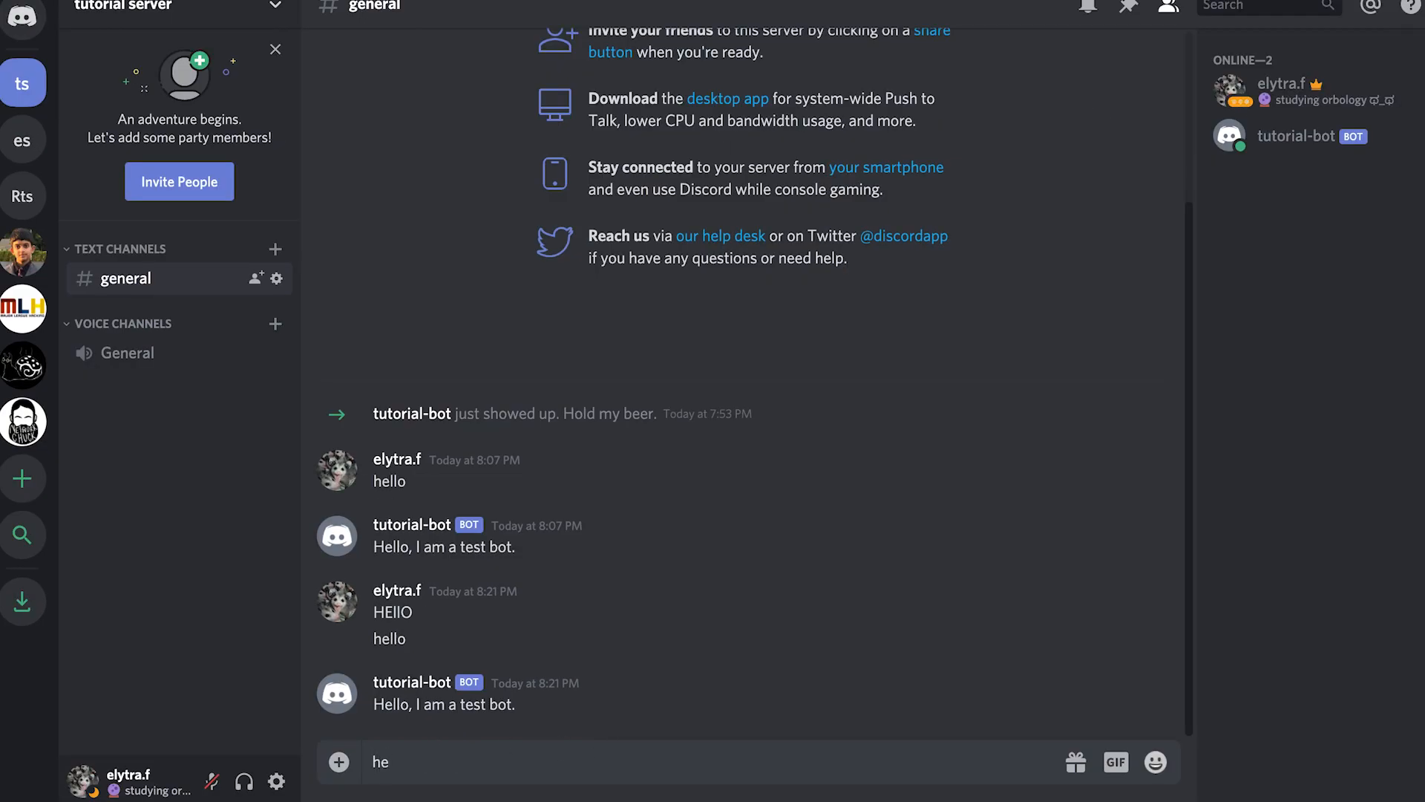
key("Enter")
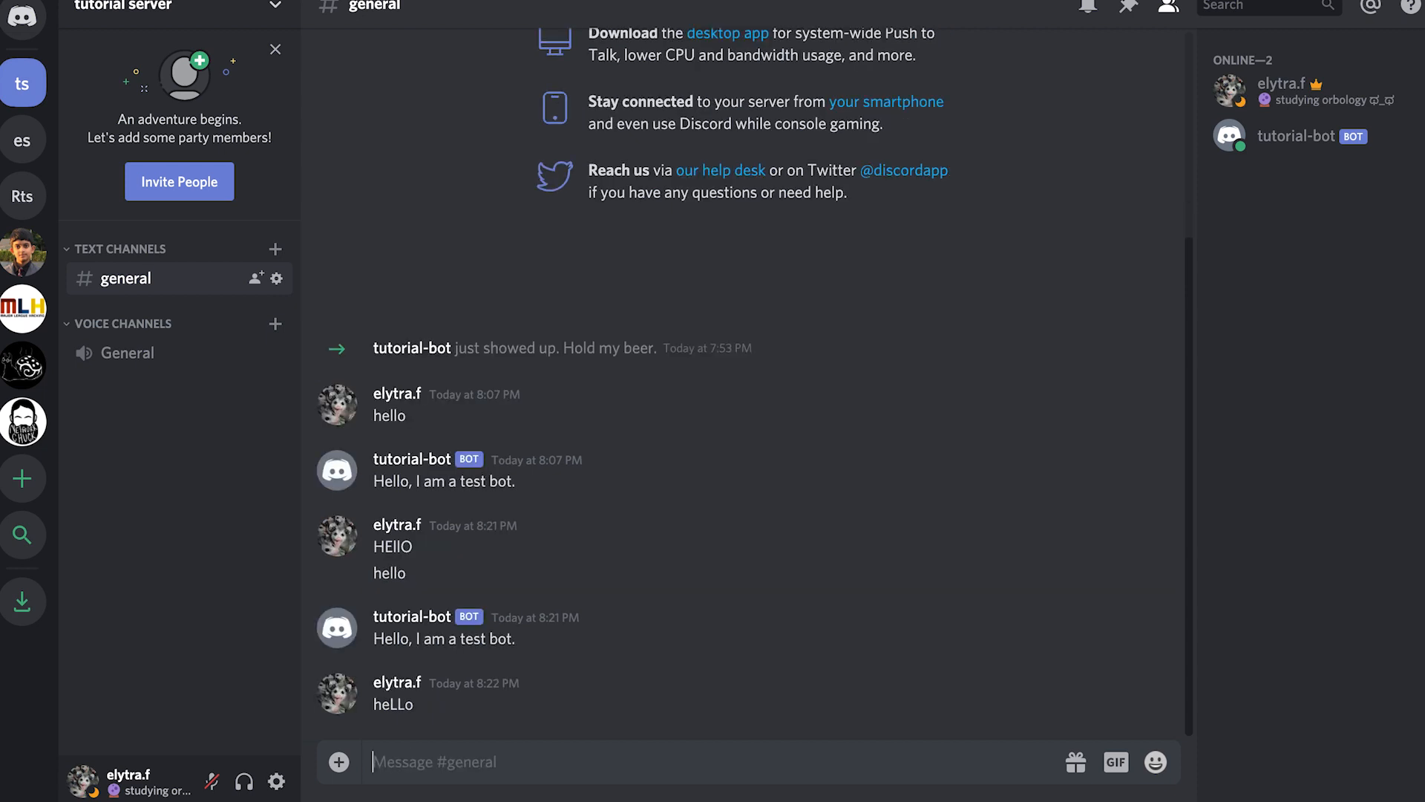
type("heLLo")
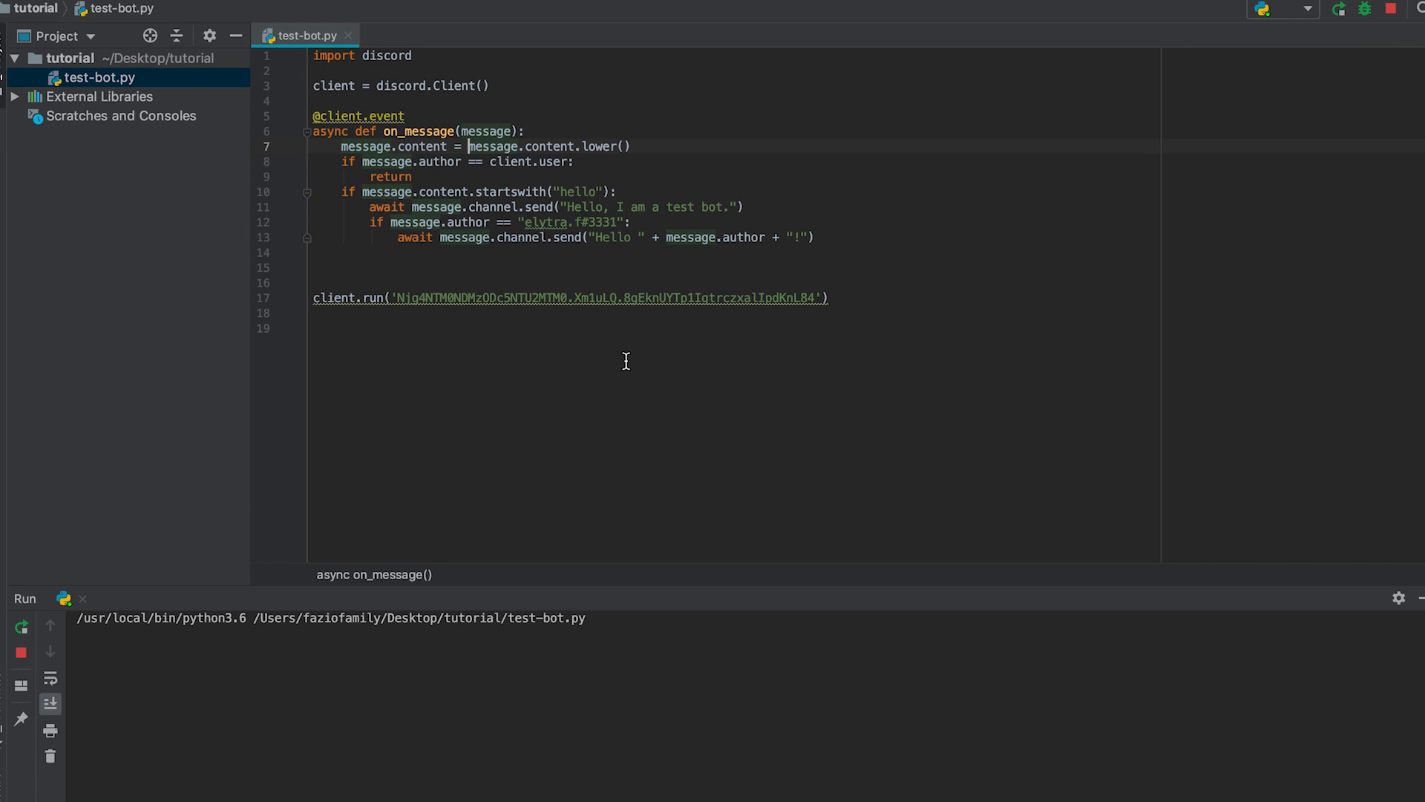
mouse_move(760, 213)
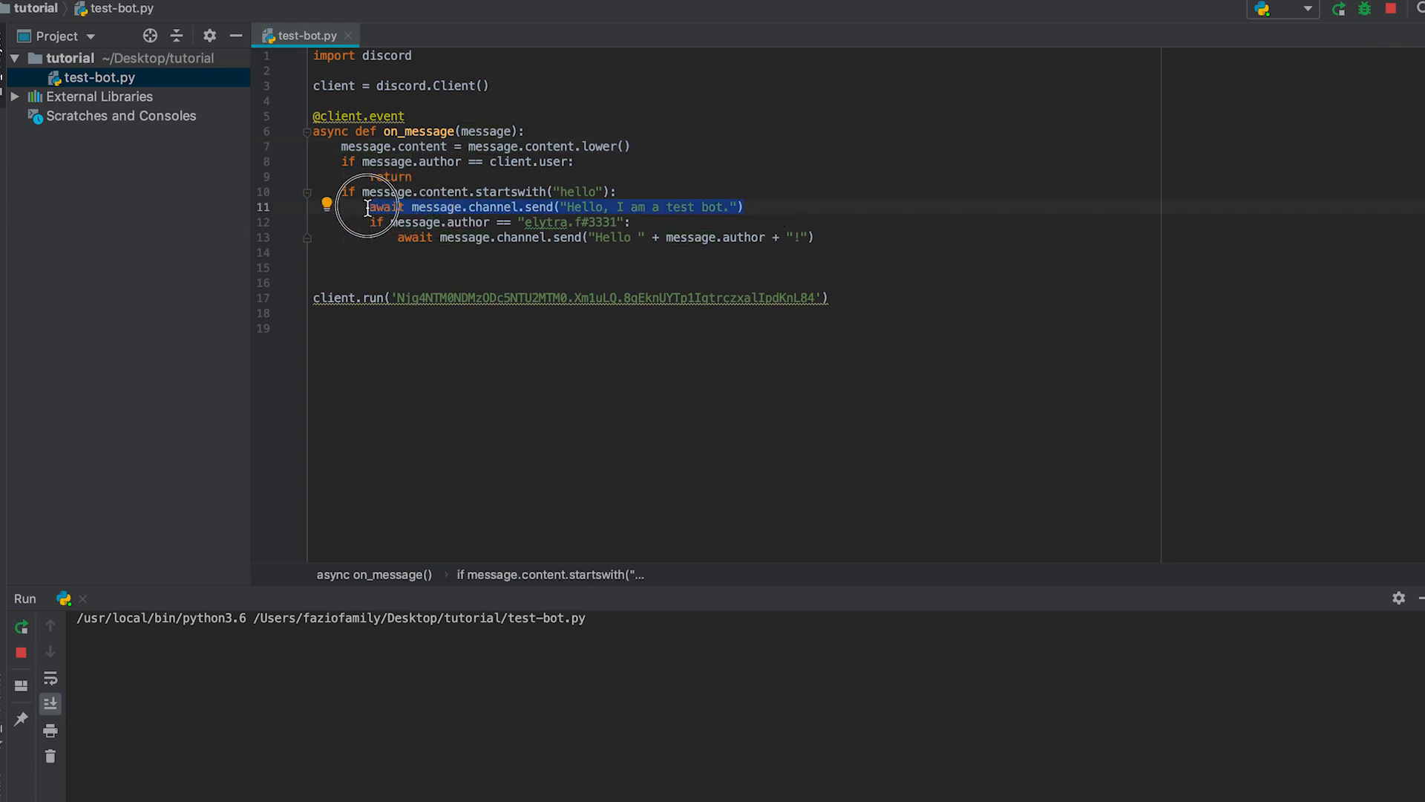
- Replace the fixed send with an else branch replying 'Hello, I am a test bot.' and wrap message.author in str()
key("Delete")
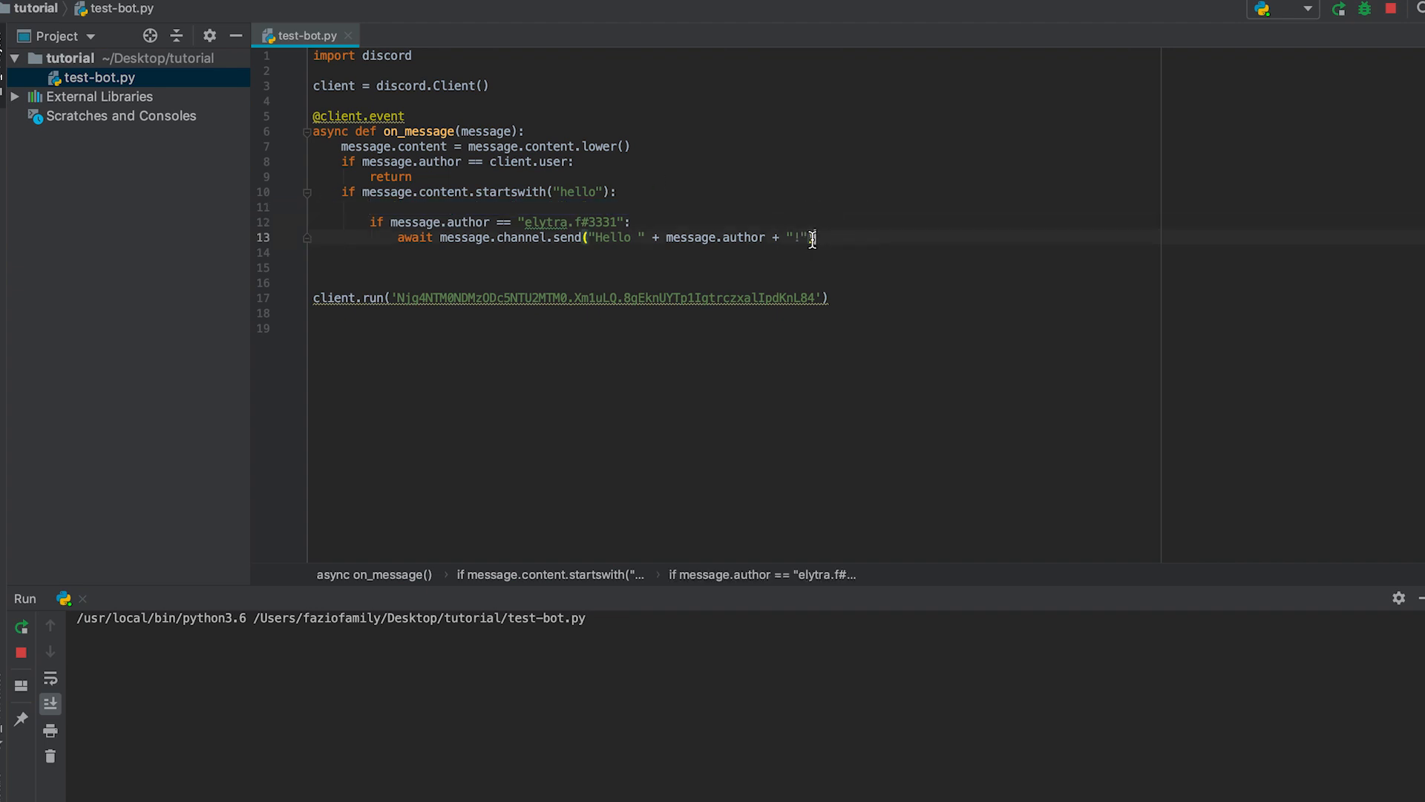
type("else:")
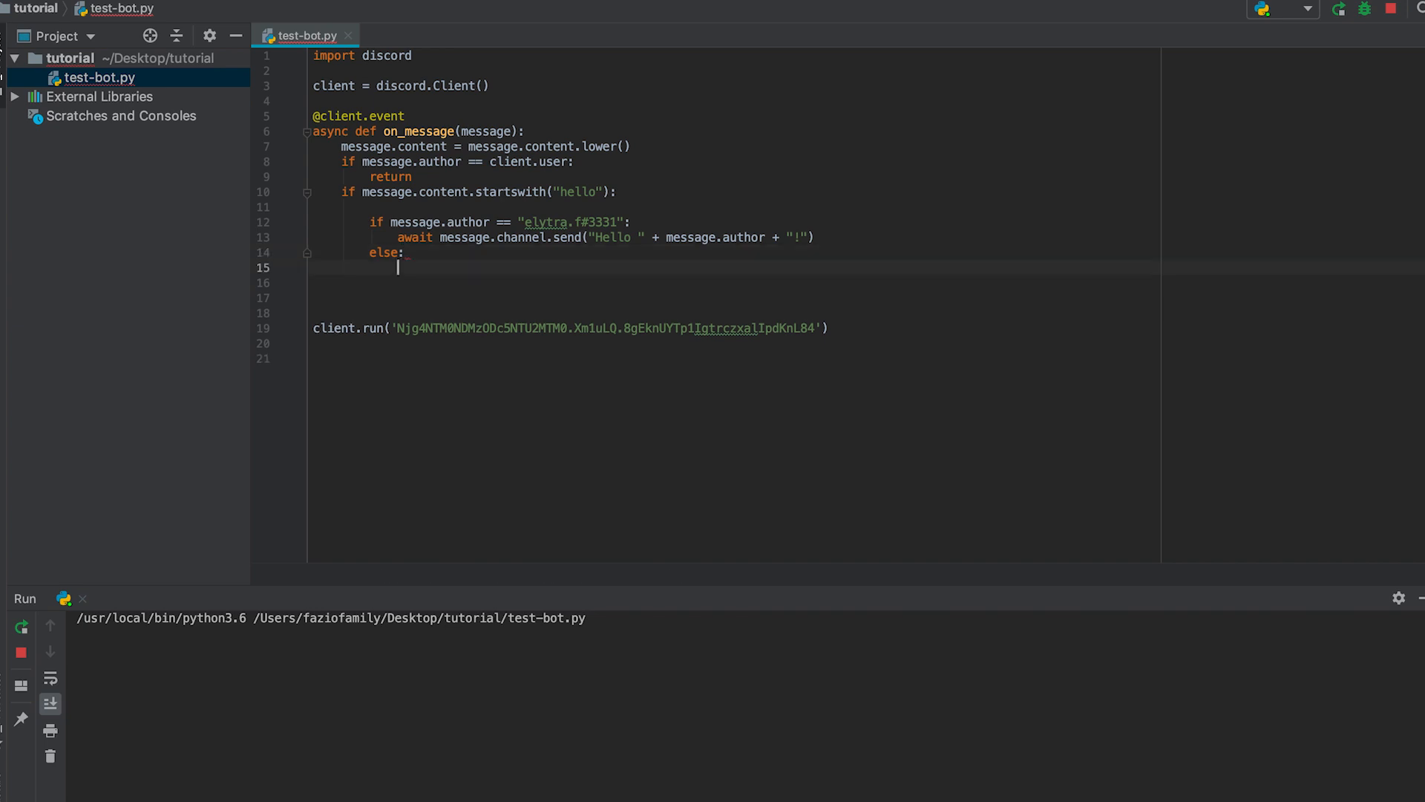
type("await message.channel.send(\"Hello, I am a test bot.\")")
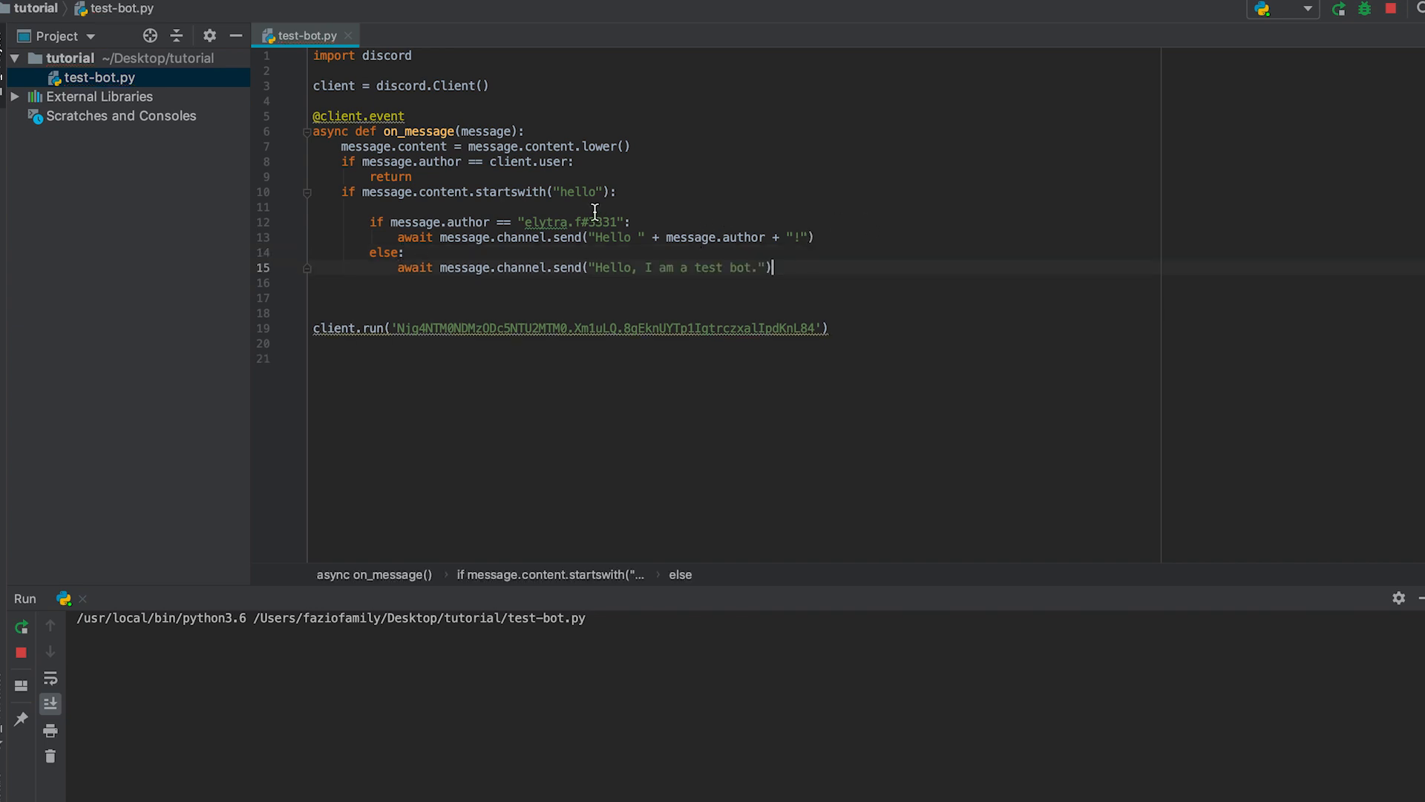
mouse_move(1339, 10)
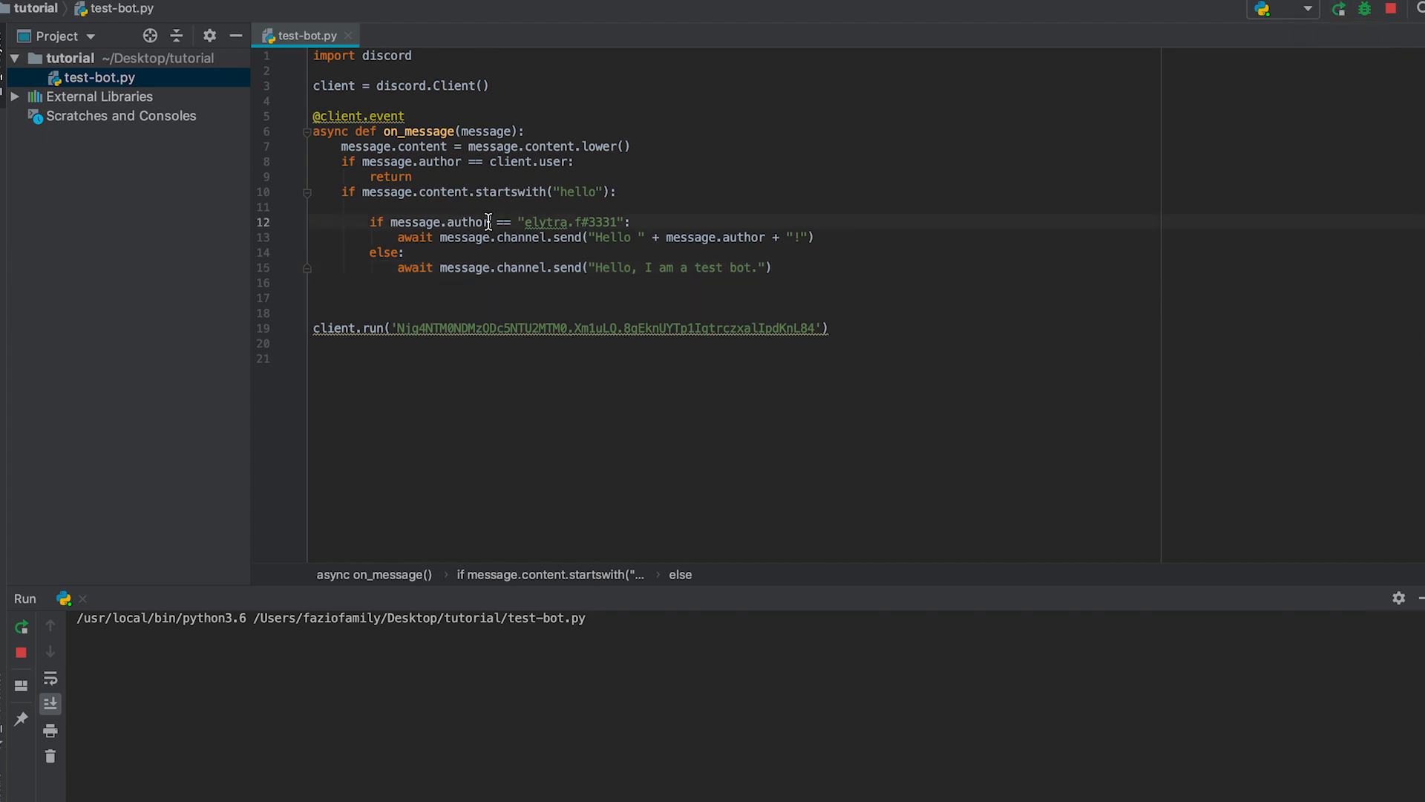
type("str(")
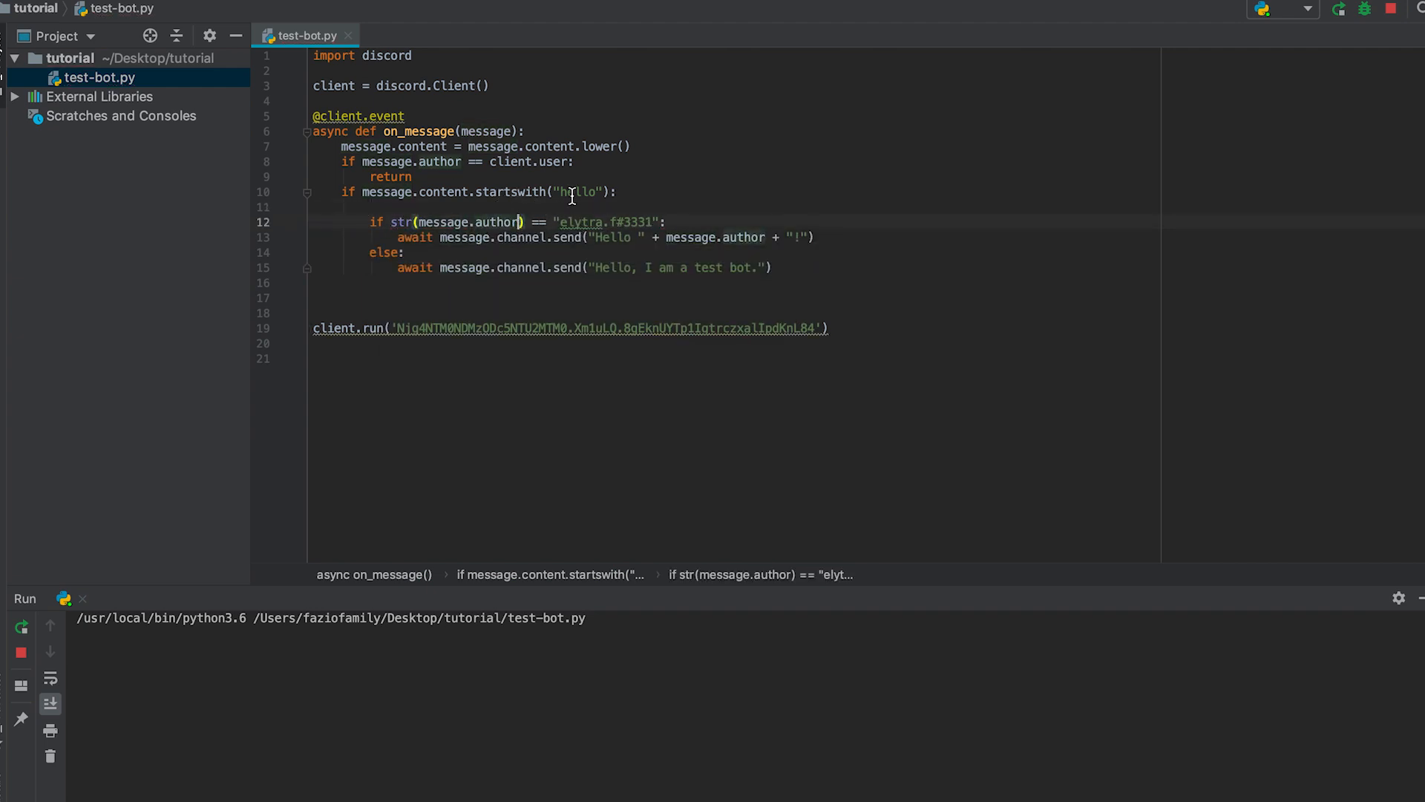
double_click(490, 222)
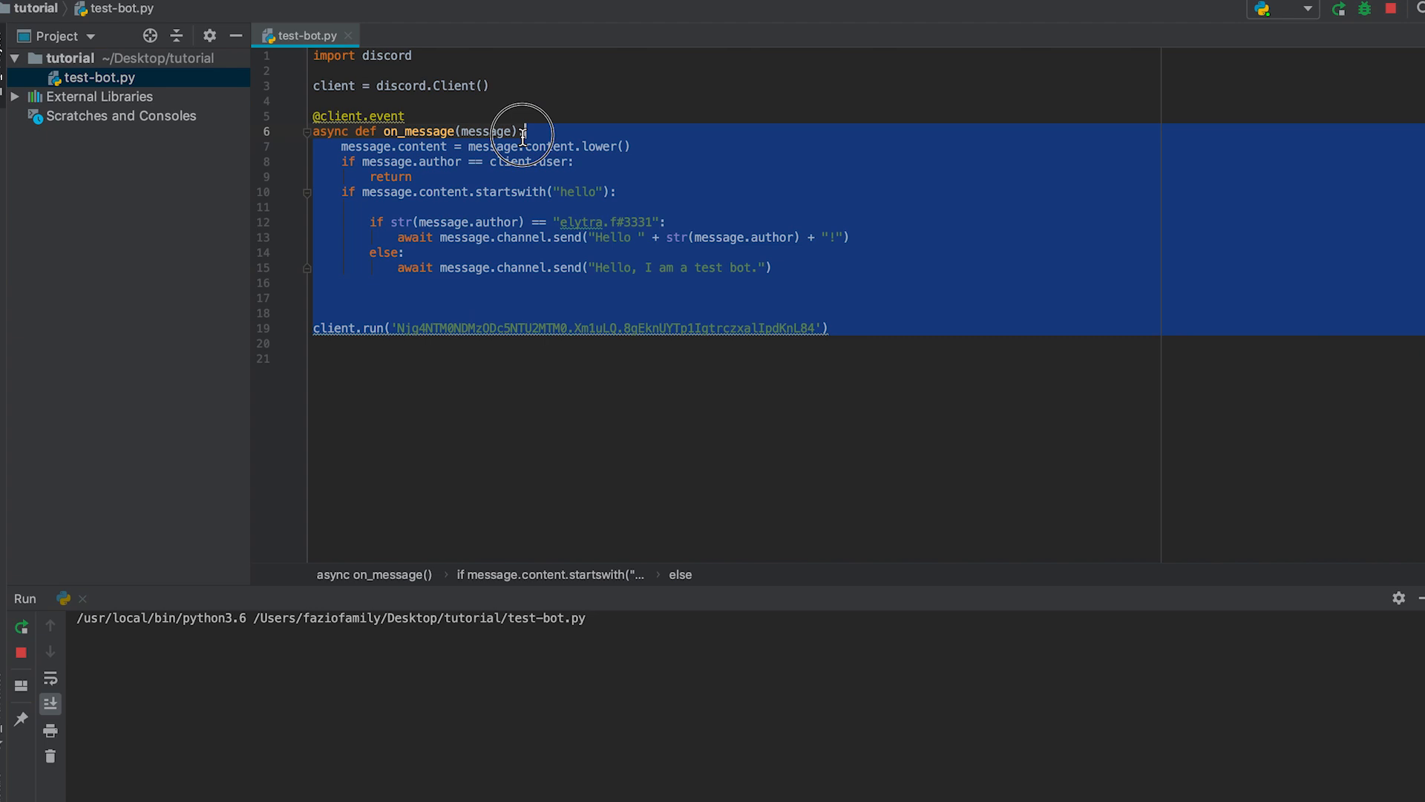
- Trim the surplus blank line so one empty line separates the else branch from client.run
left_click(526, 130)
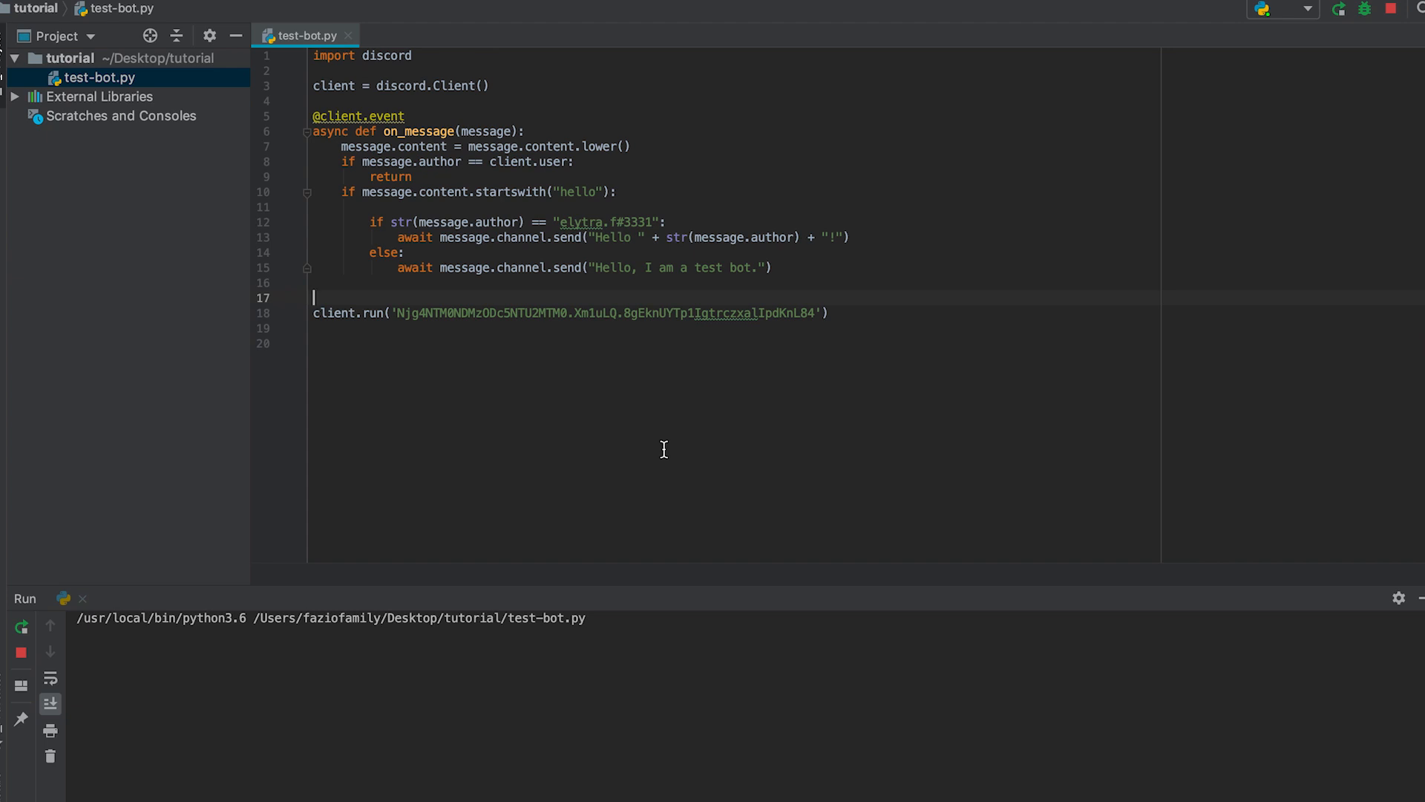
left_click(762, 282)
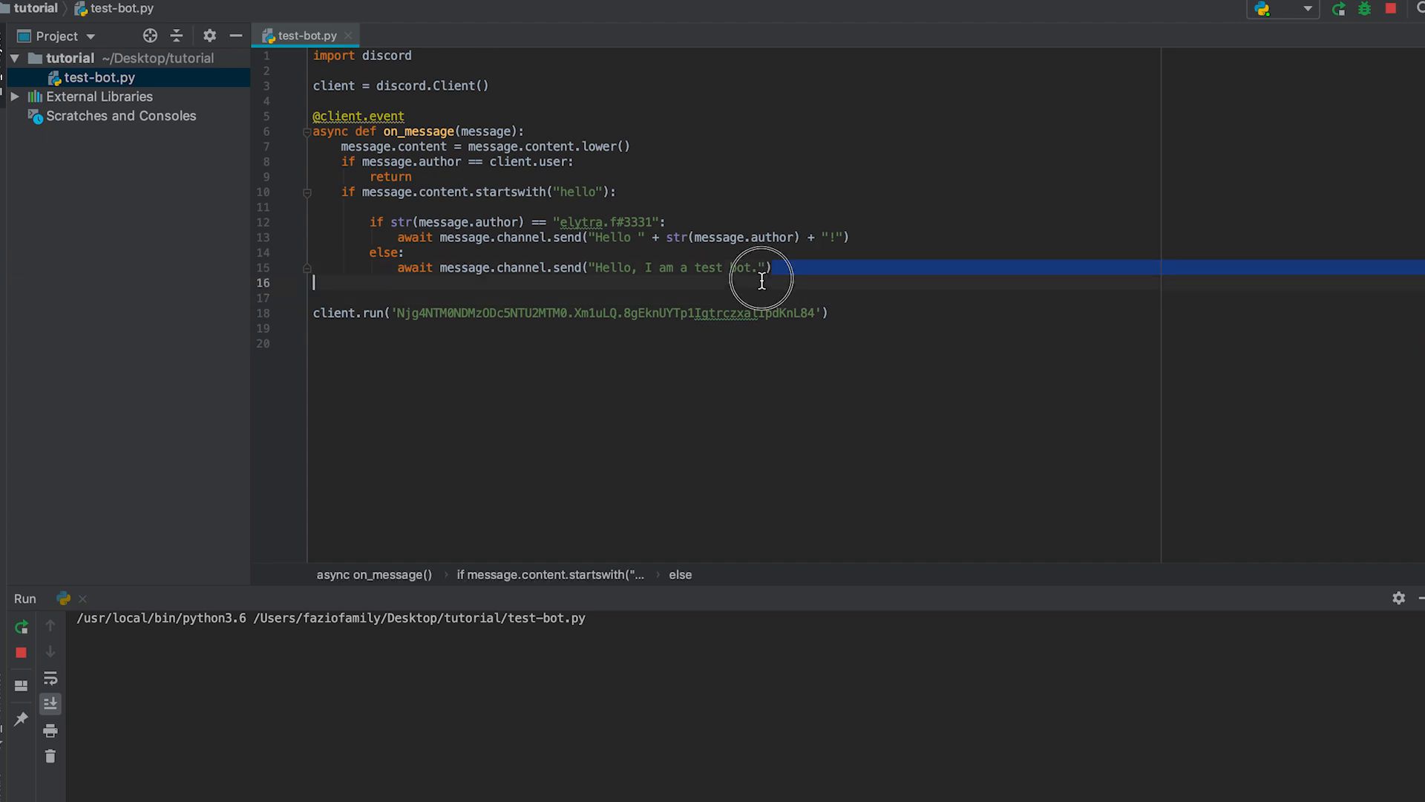